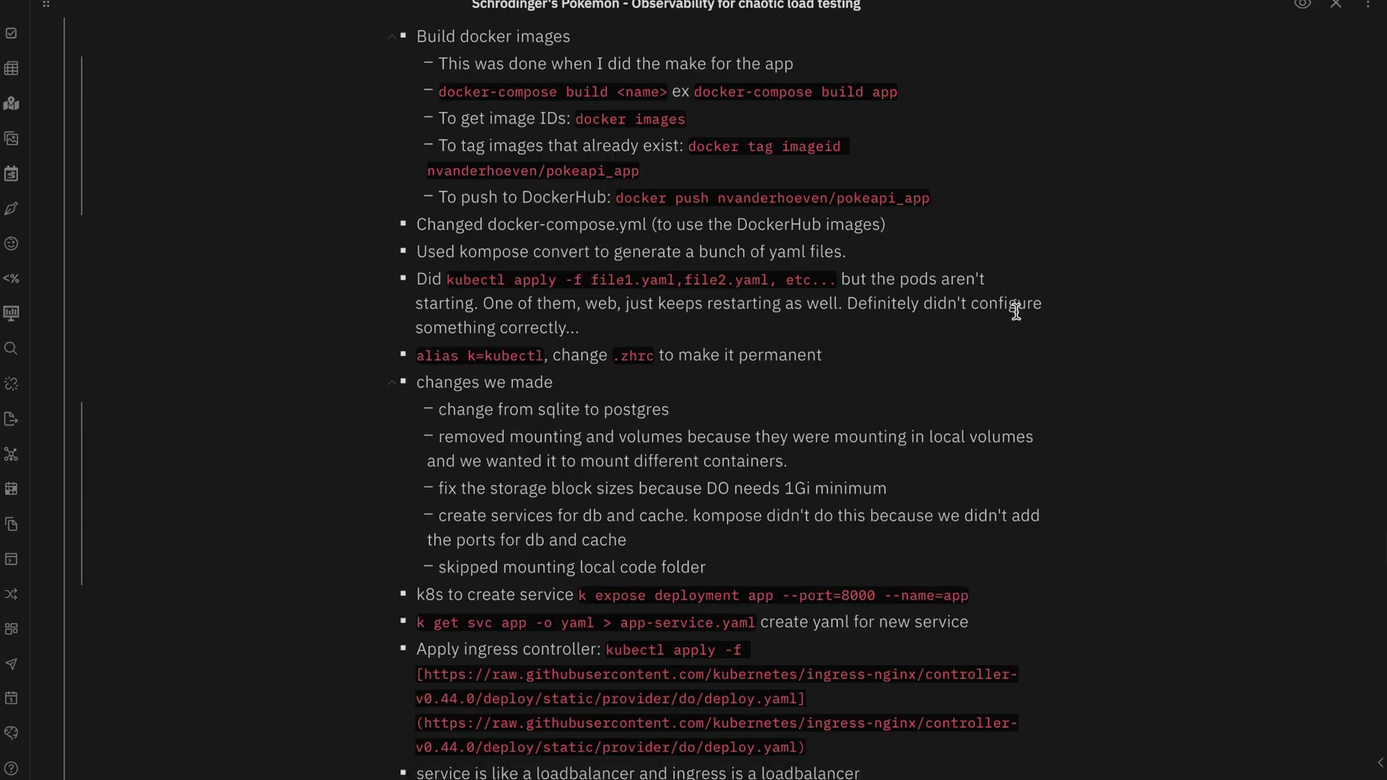
# - Browse the example Obsidian notes and begin writing large handwritten text in Excalidraw
pyautogui.scroll(-3)
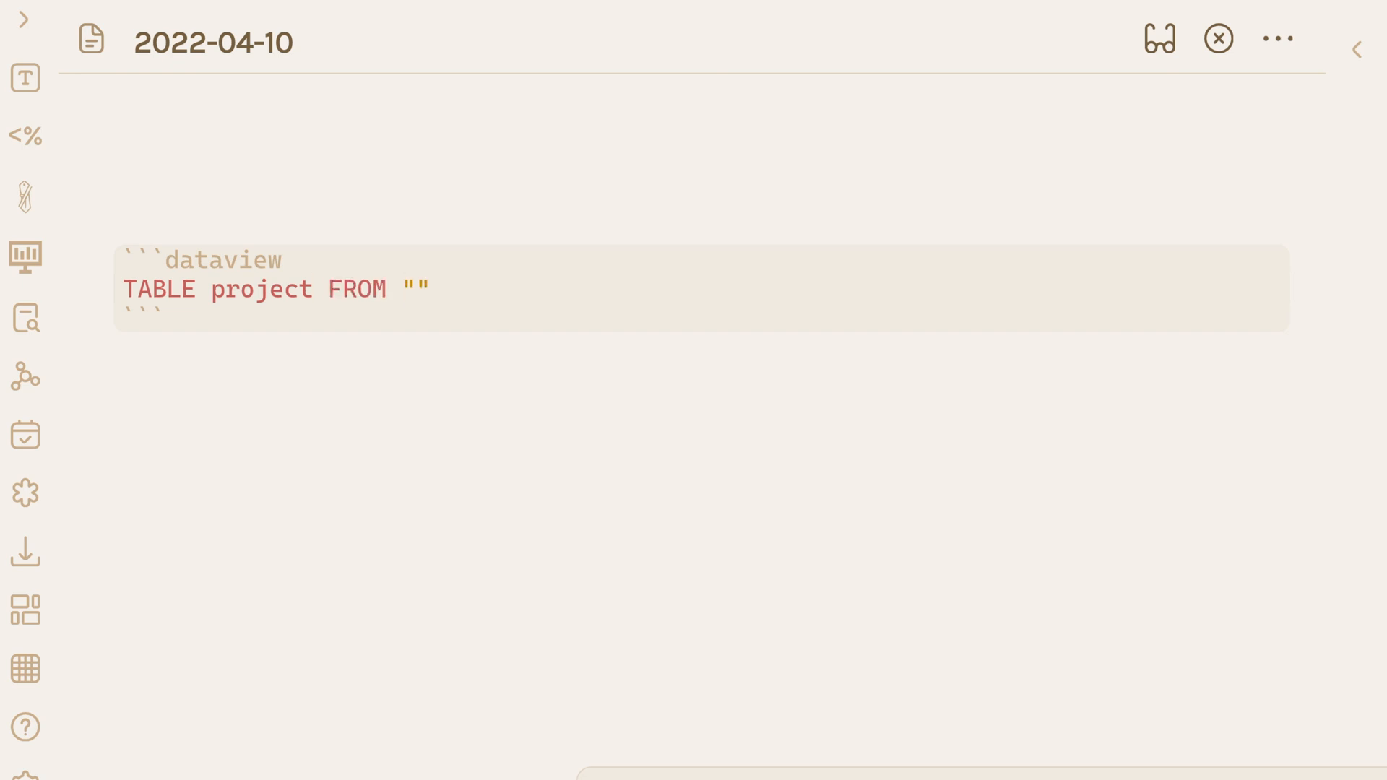
pyautogui.click(416, 289)
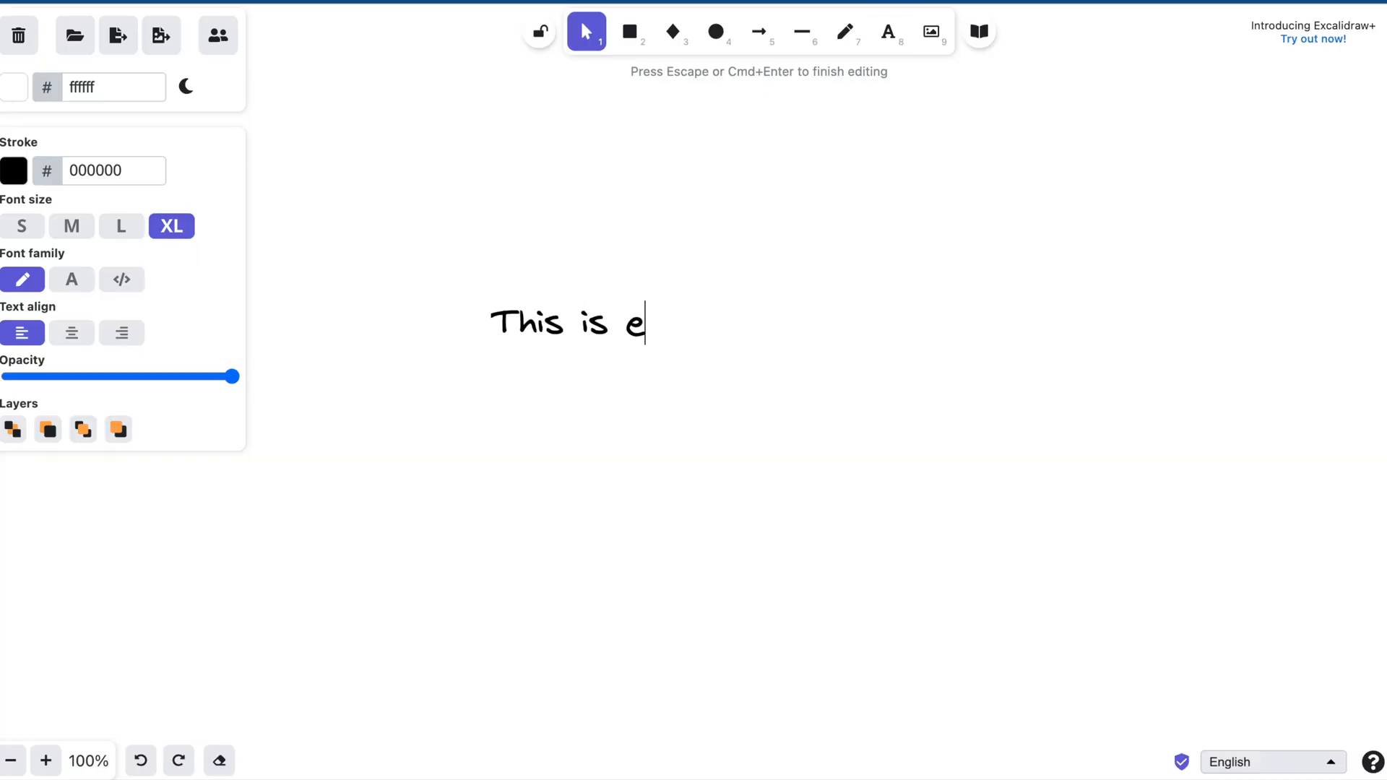
# - Search the community plugins browser for 'excalidraw' to show the installed plugin
pyautogui.write('xcalidraw')
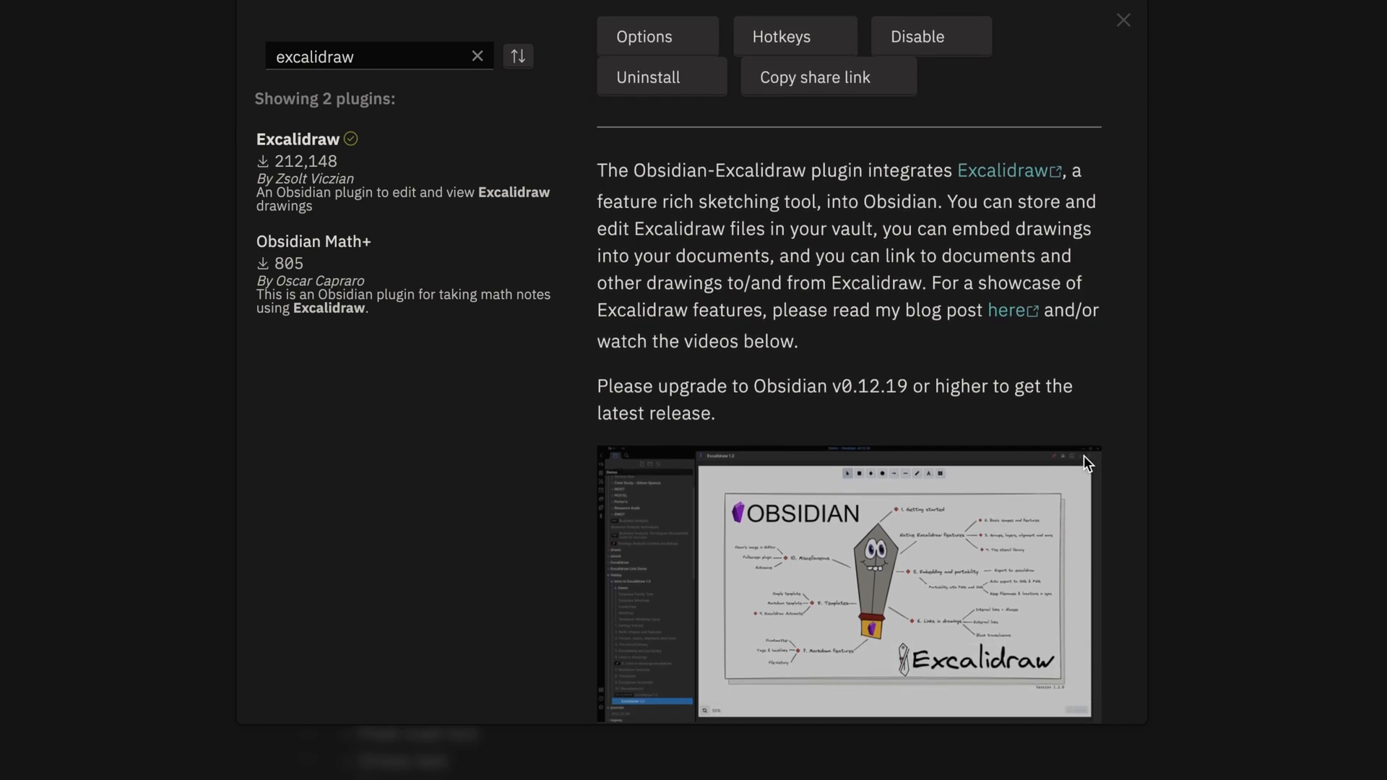
# - Skim the plugin description and close the Community plugins window
pyautogui.scroll(-3)
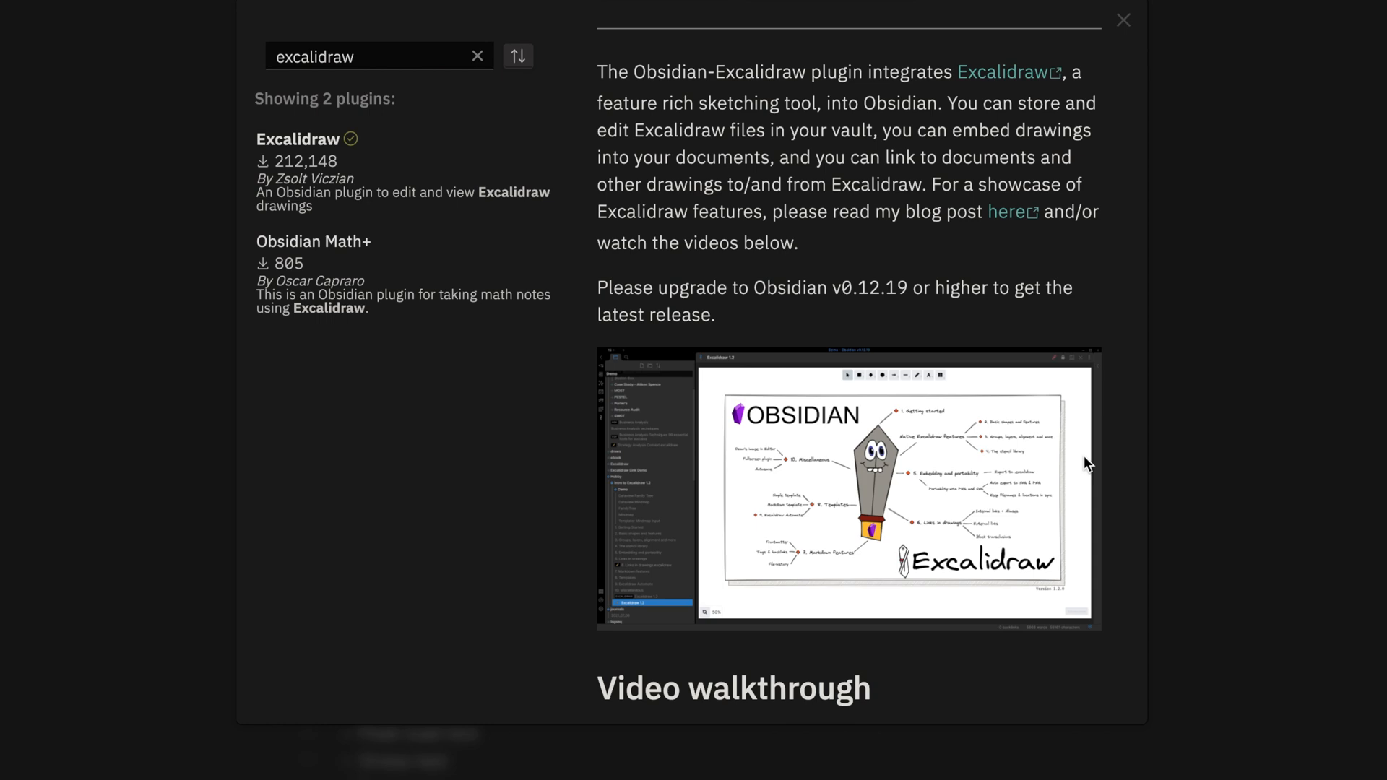
pyautogui.click(1124, 19)
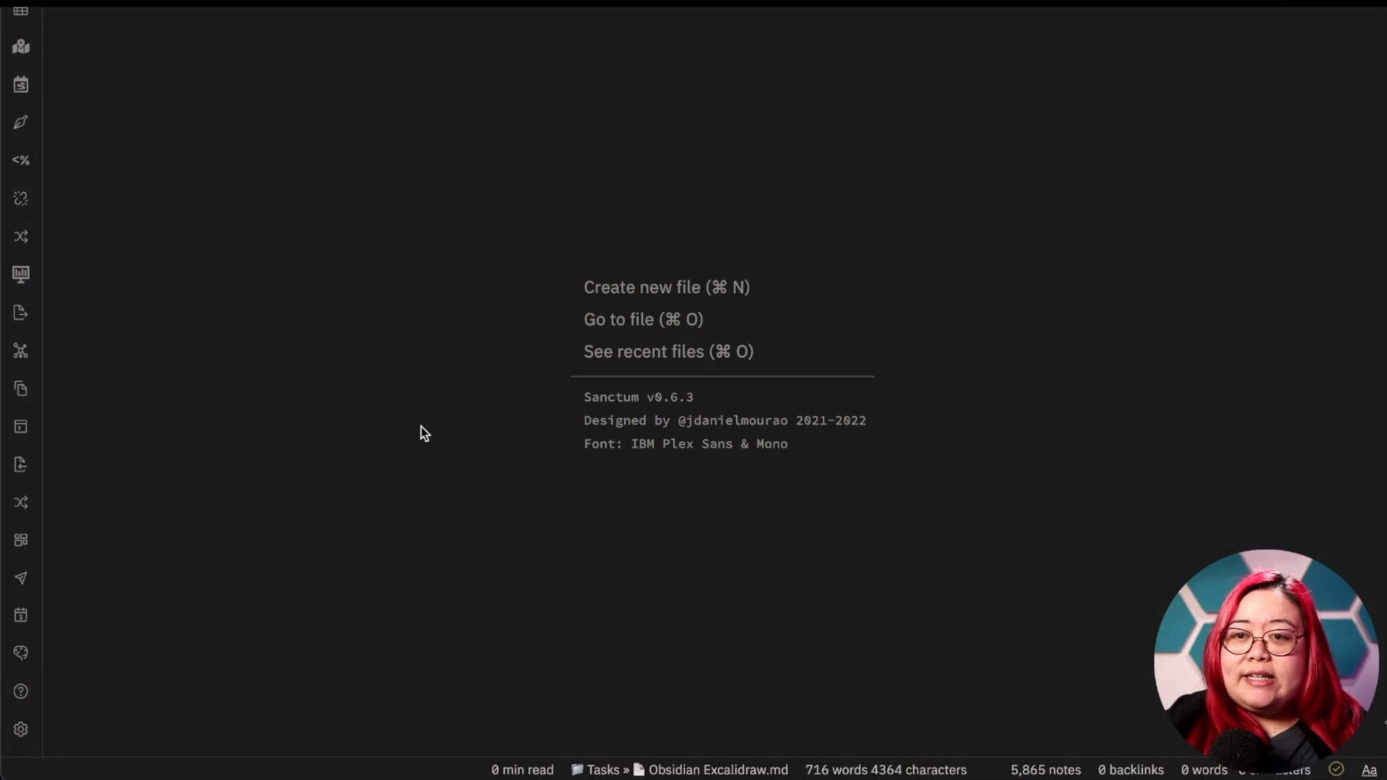
pyautogui.moveTo(343, 514)
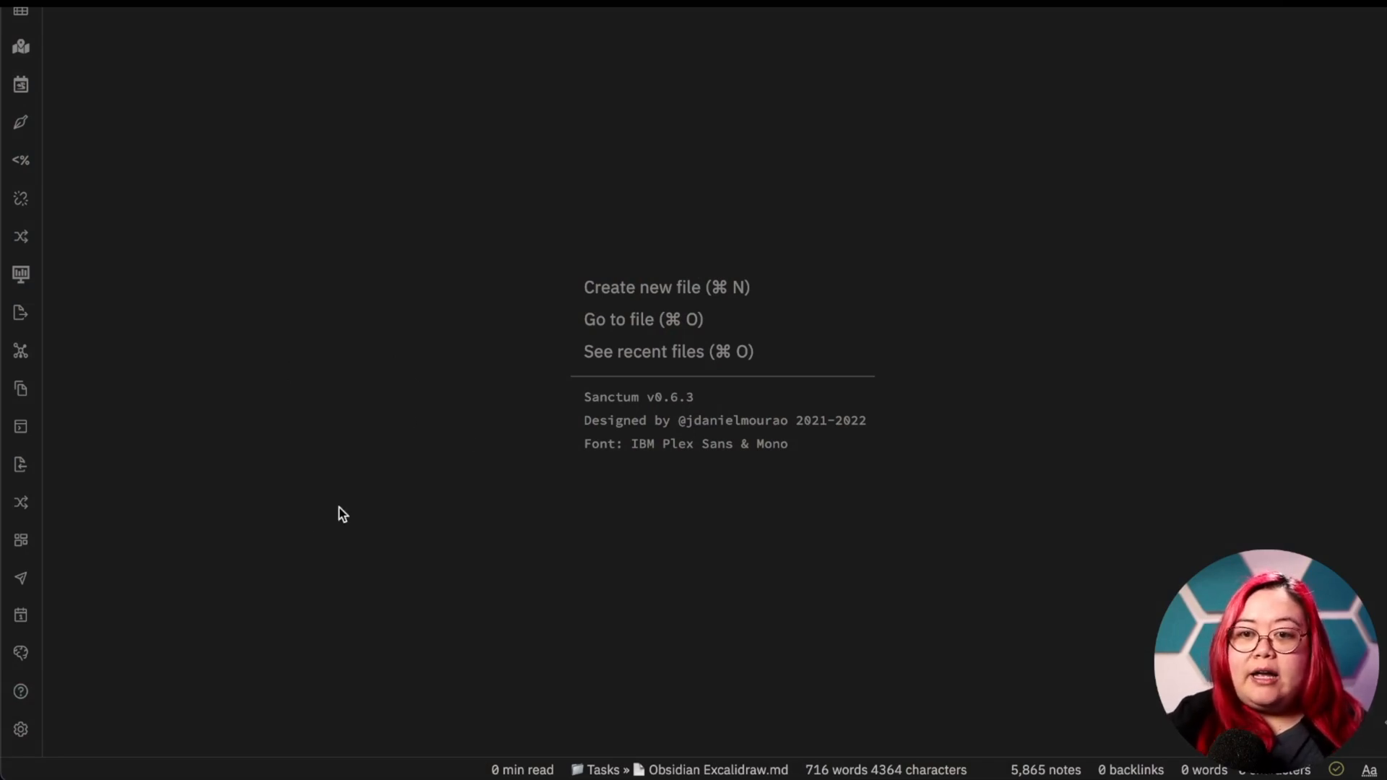
# - Create a new Excalidraw drawing in the current pane via the command palette and set light mode
pyautogui.press('cmd+p')
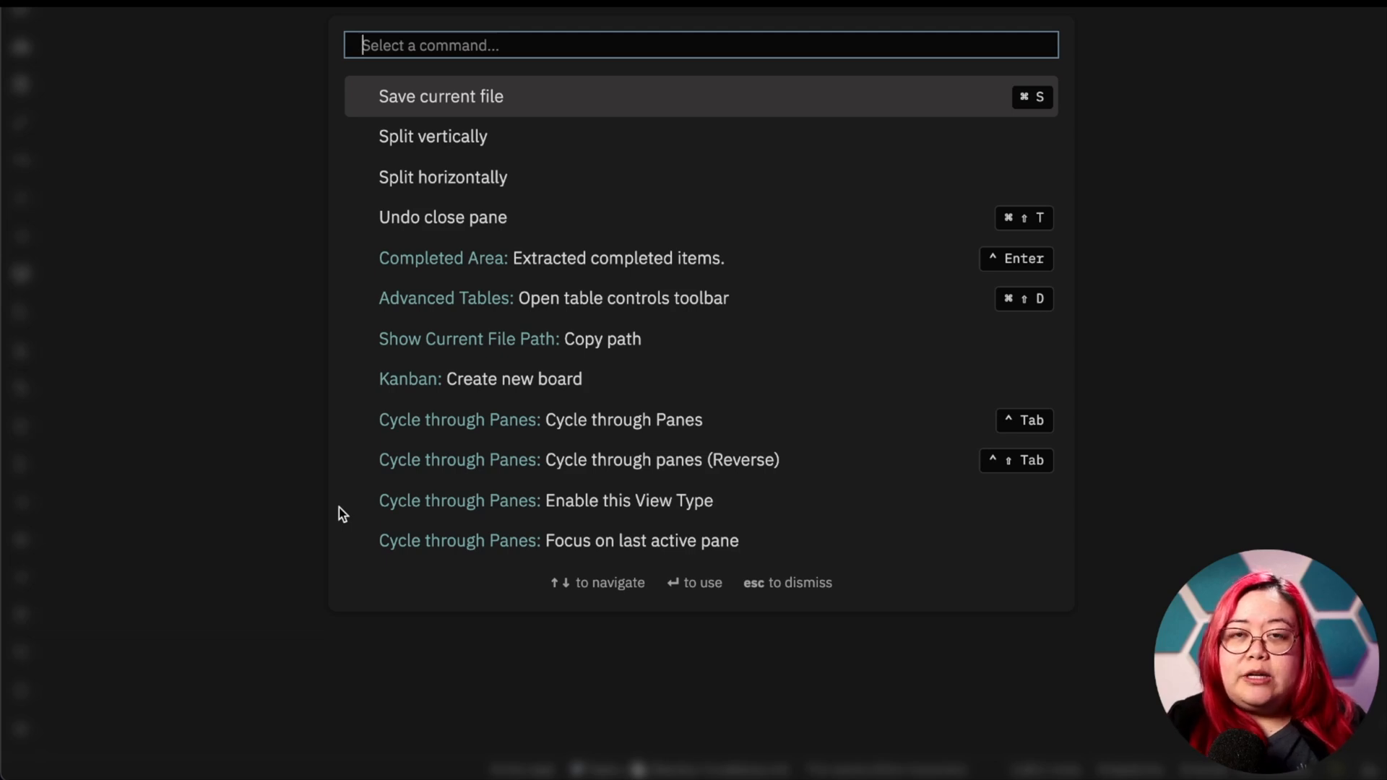
pyautogui.write('excalid')
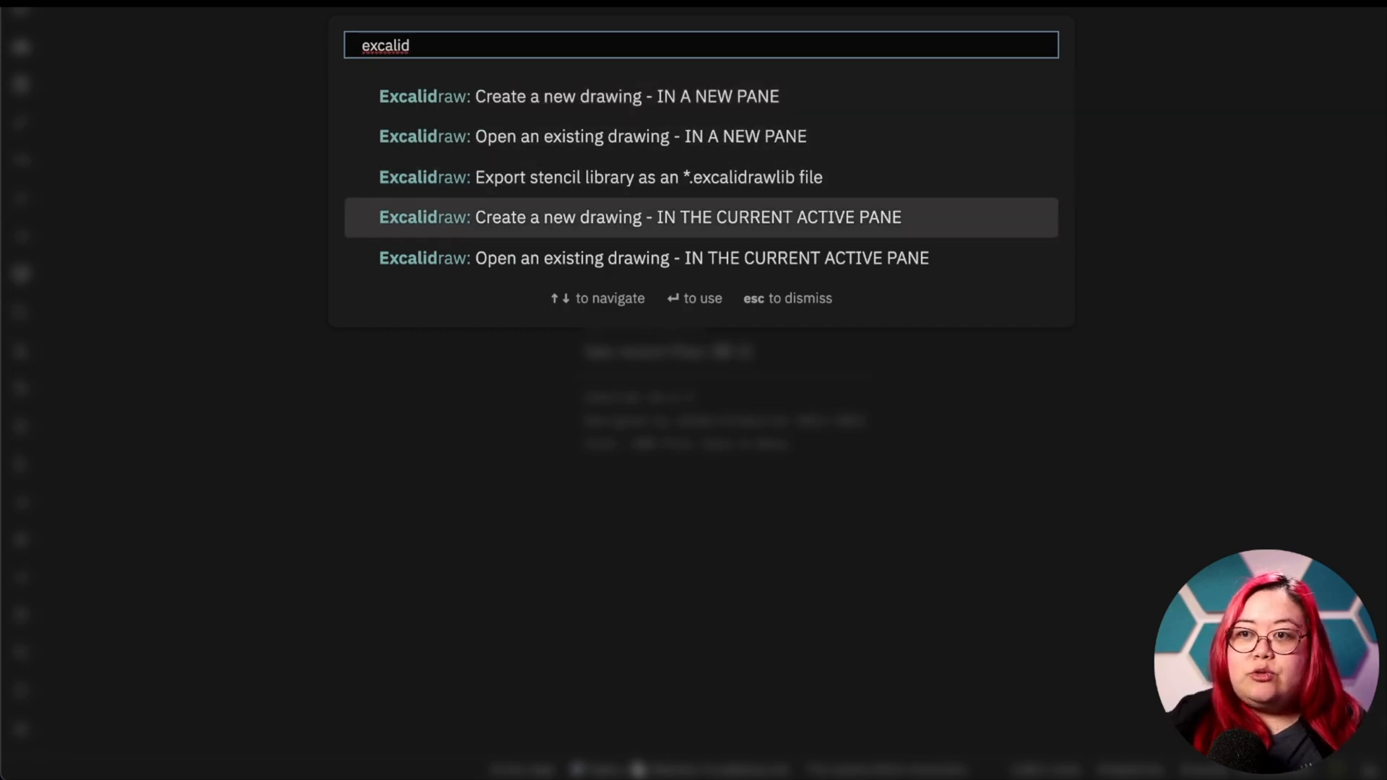
pyautogui.click(699, 216)
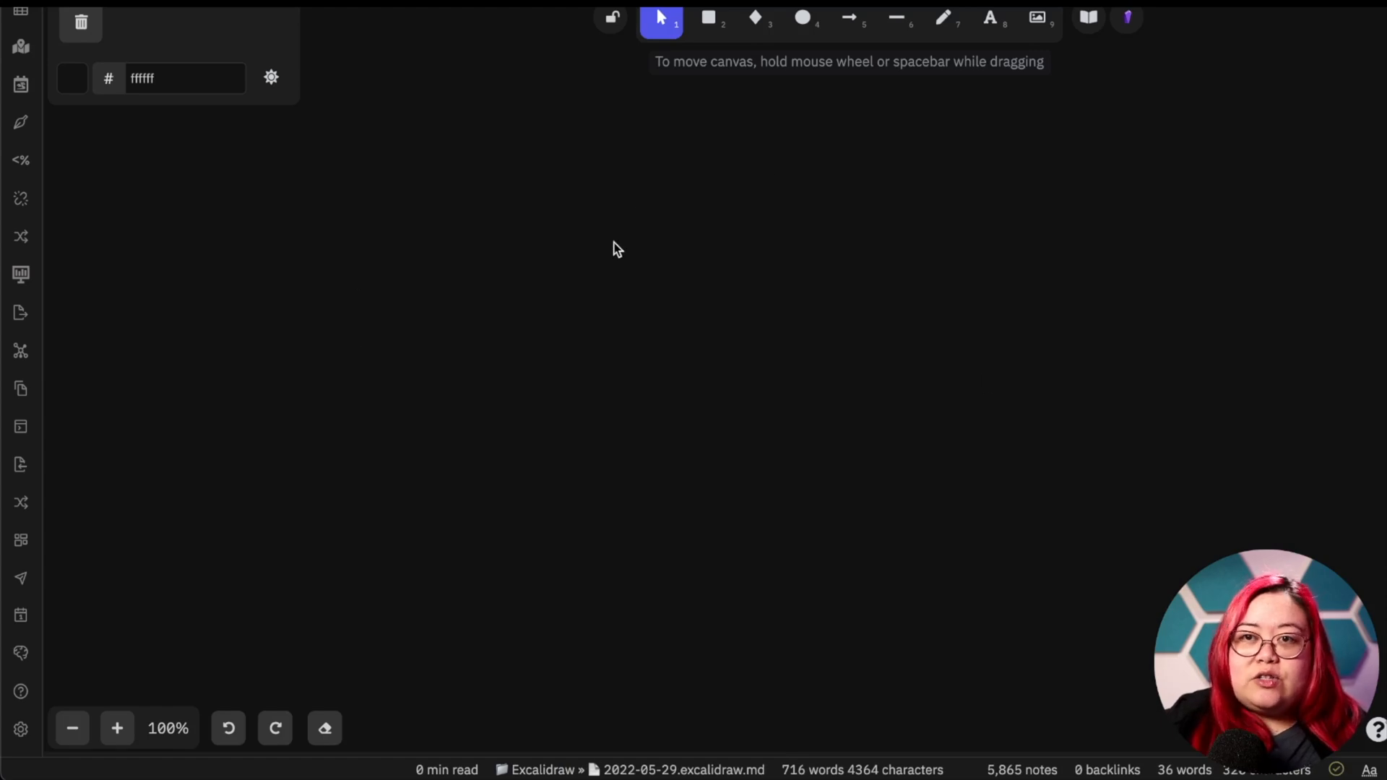
pyautogui.moveTo(230, 145)
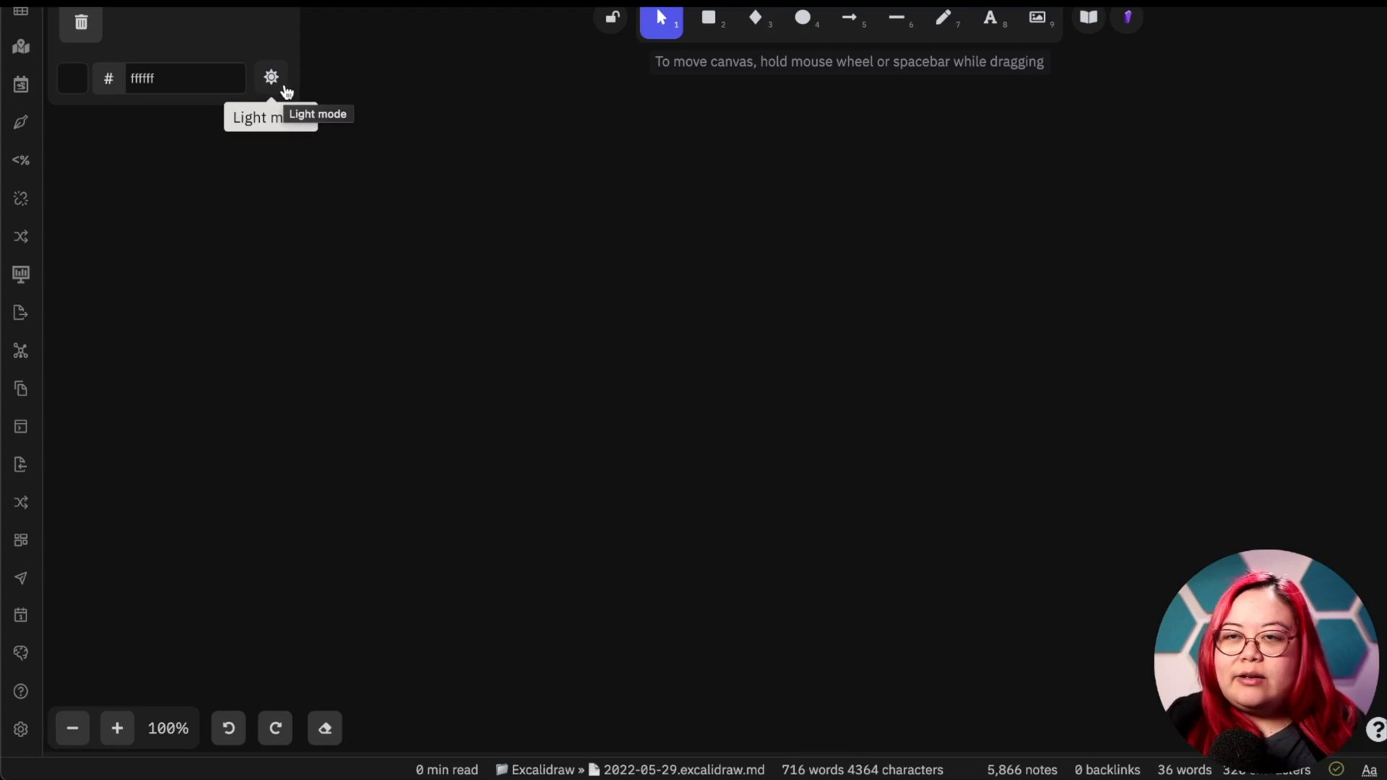
pyautogui.click(270, 78)
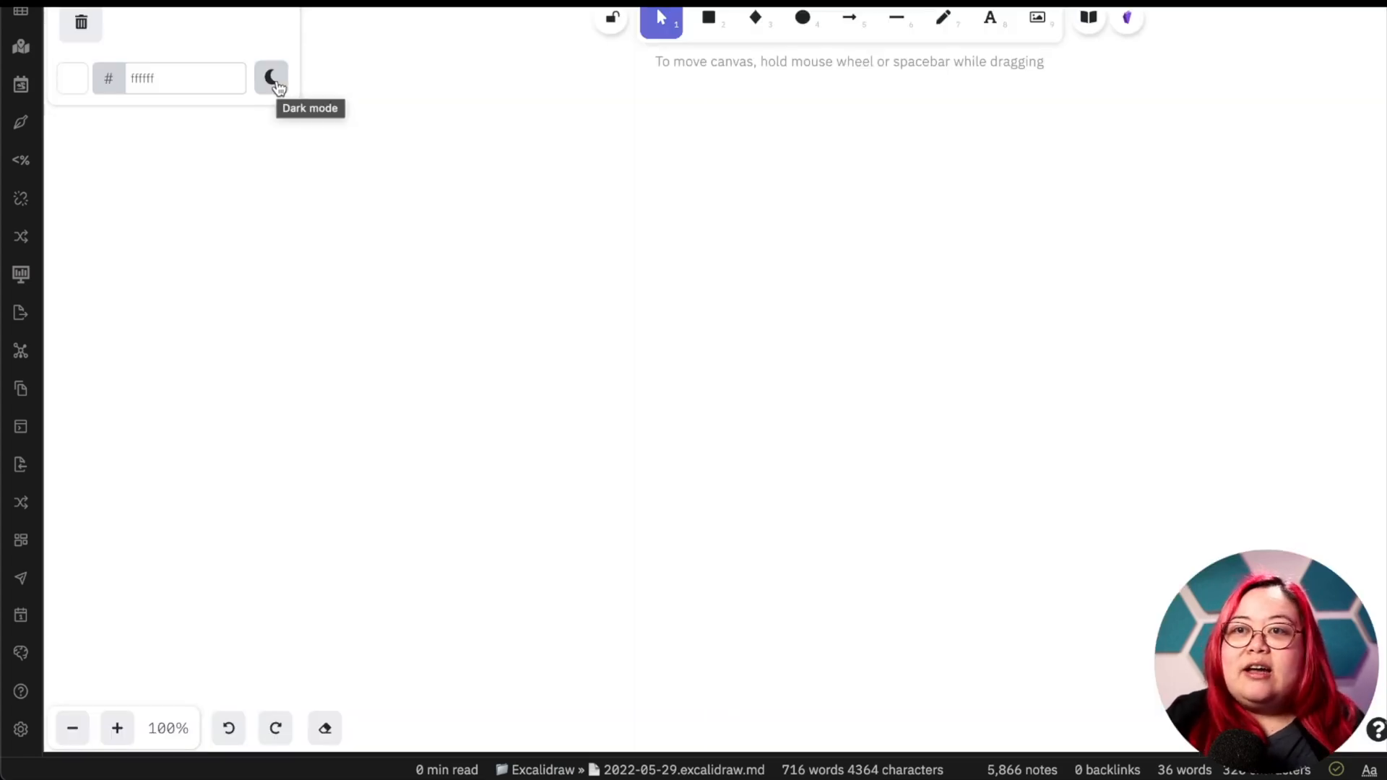
pyautogui.moveTo(794, 285)
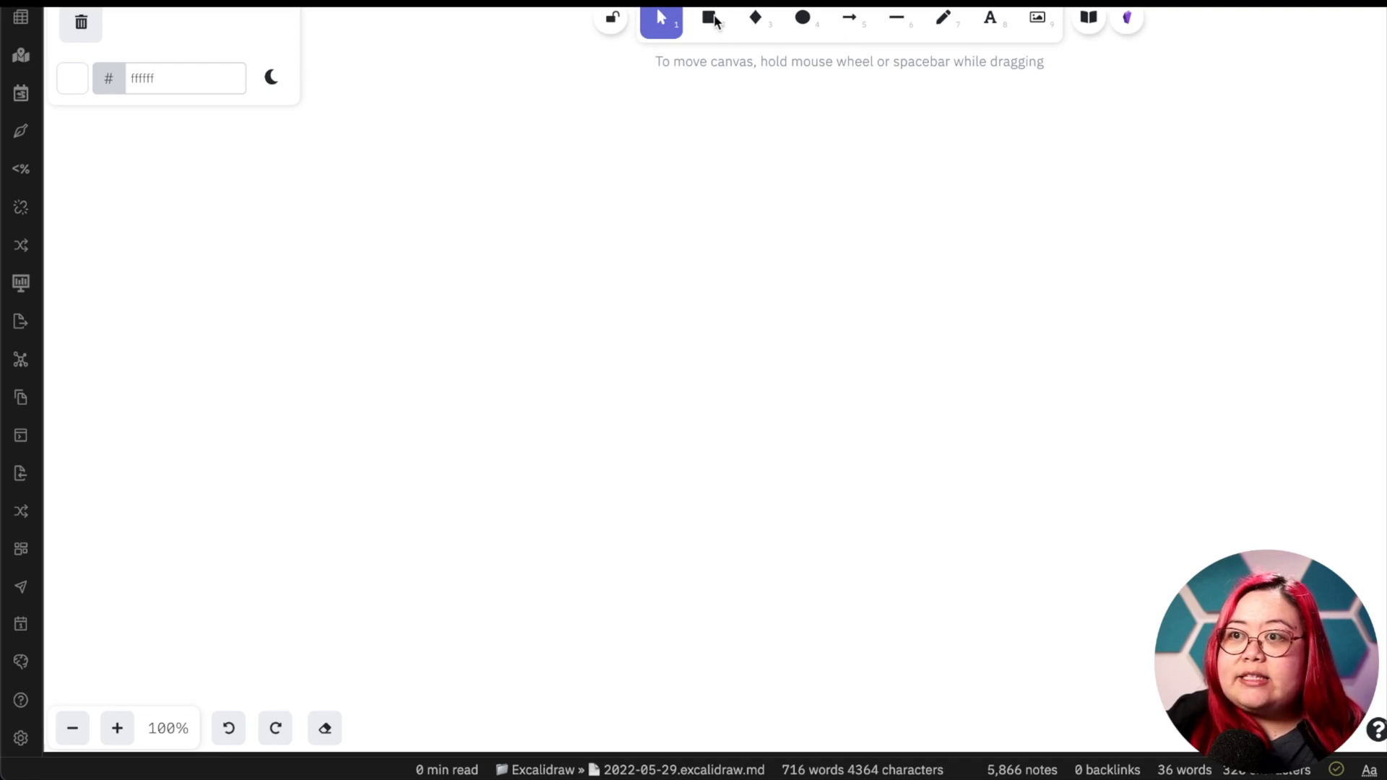
# - Draw a rectangle on the canvas and pick the ellipse tool next
pyautogui.moveTo(601, 166); pyautogui.dragTo(867, 353)
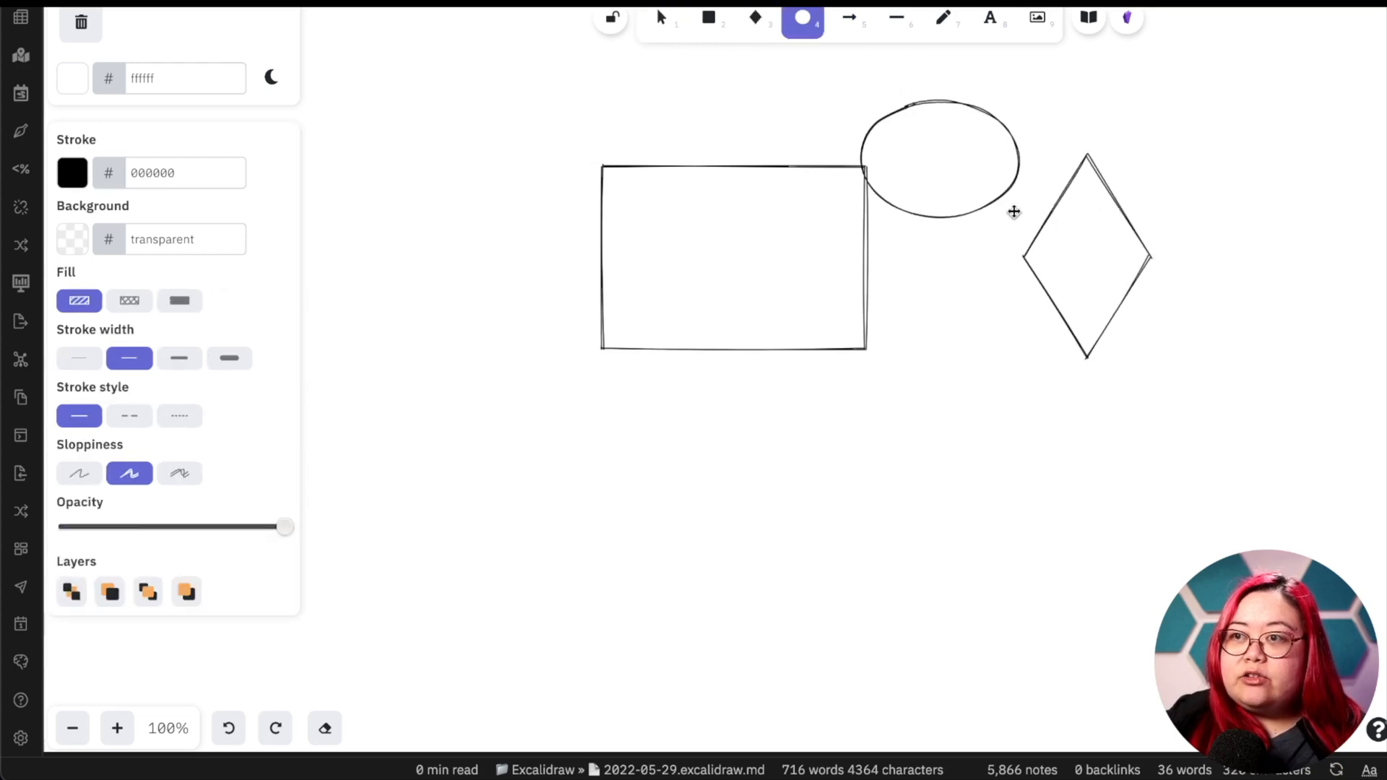
pyautogui.click(937, 159)
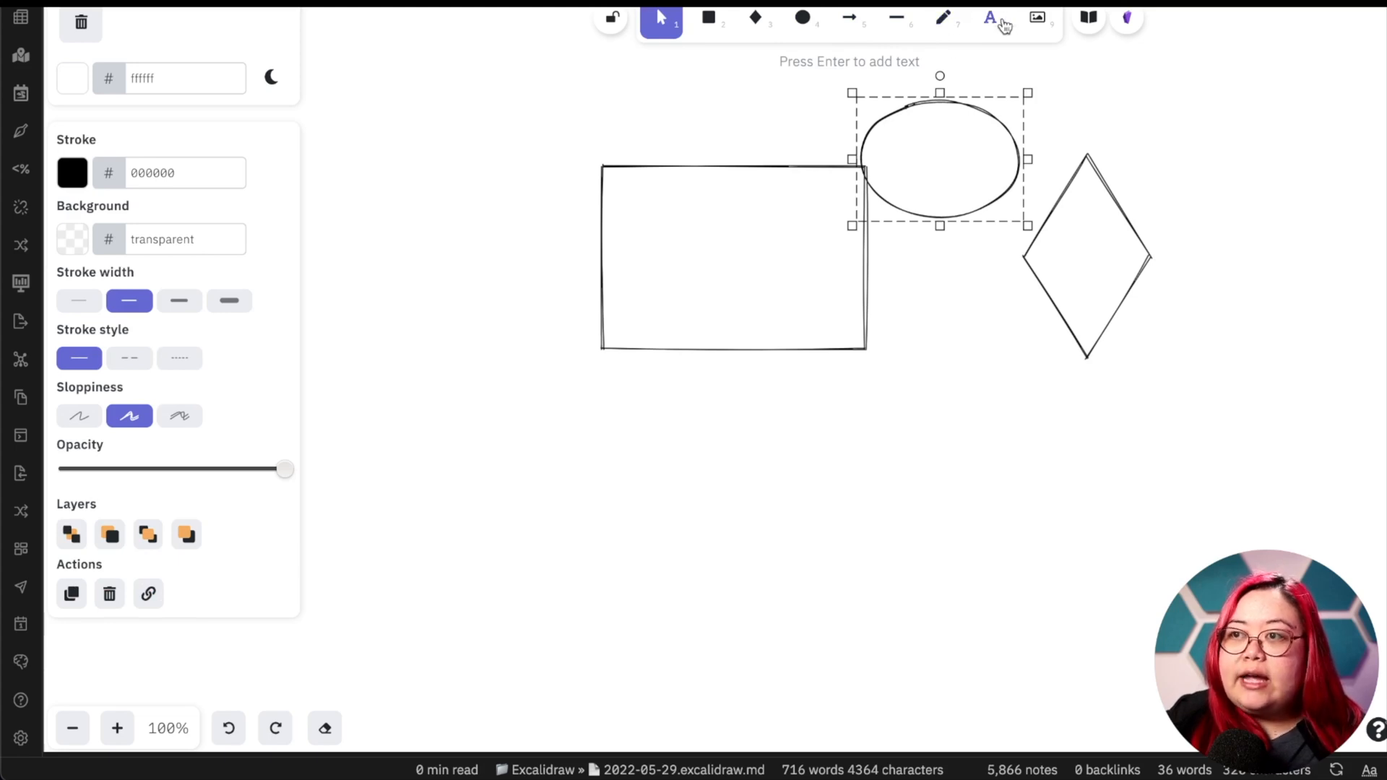
pyautogui.moveTo(1124, 29)
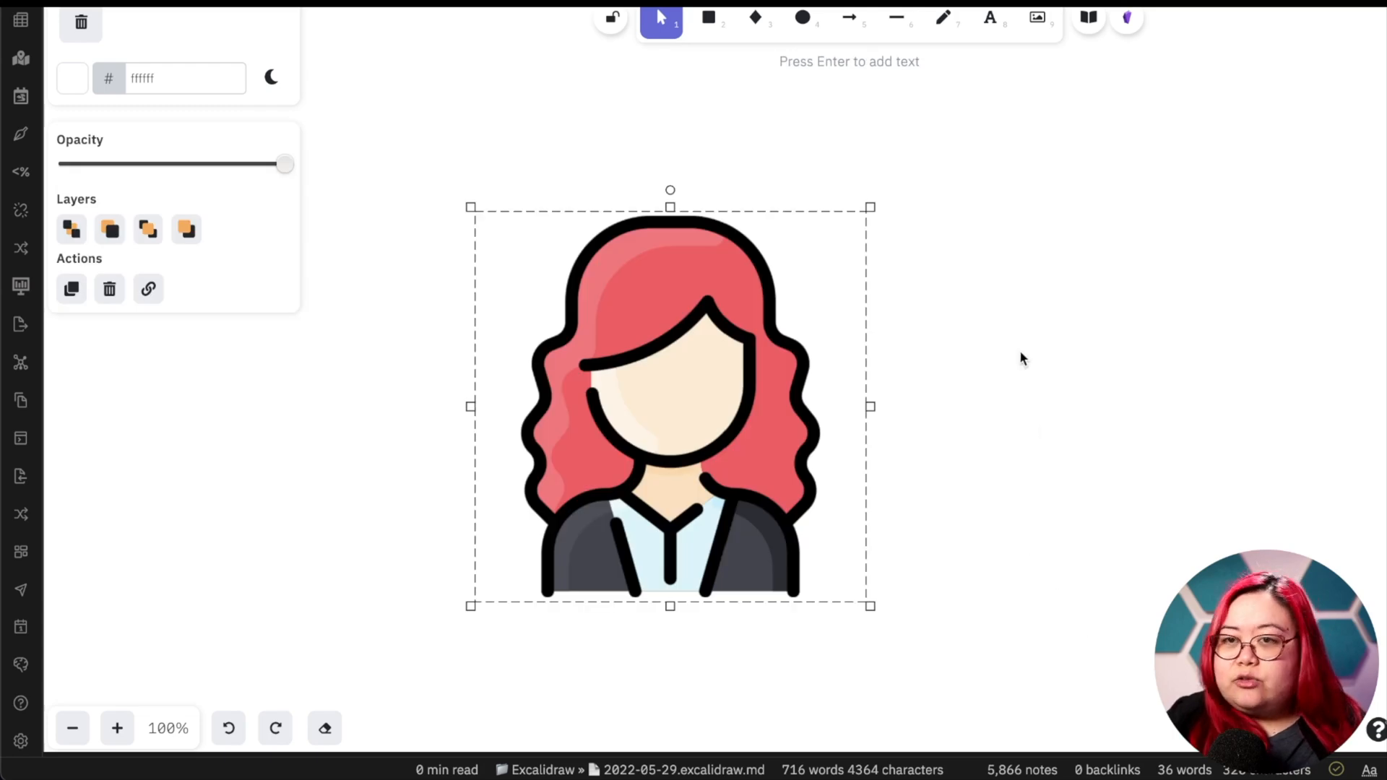
# - Drag the woman icon down to the bottom centre of the canvas
pyautogui.moveTo(668, 406); pyautogui.dragTo(872, 575)
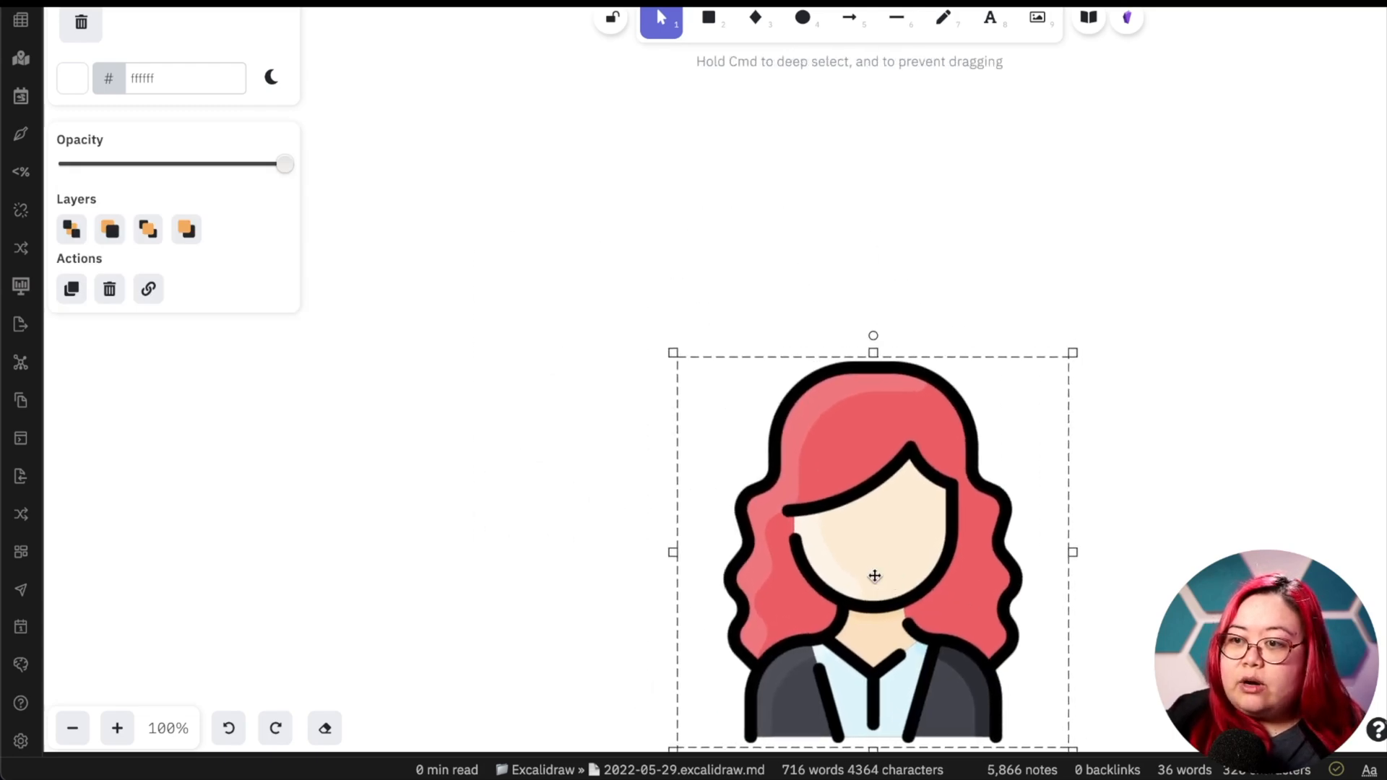
pyautogui.moveTo(873, 577); pyautogui.dragTo(777, 563)
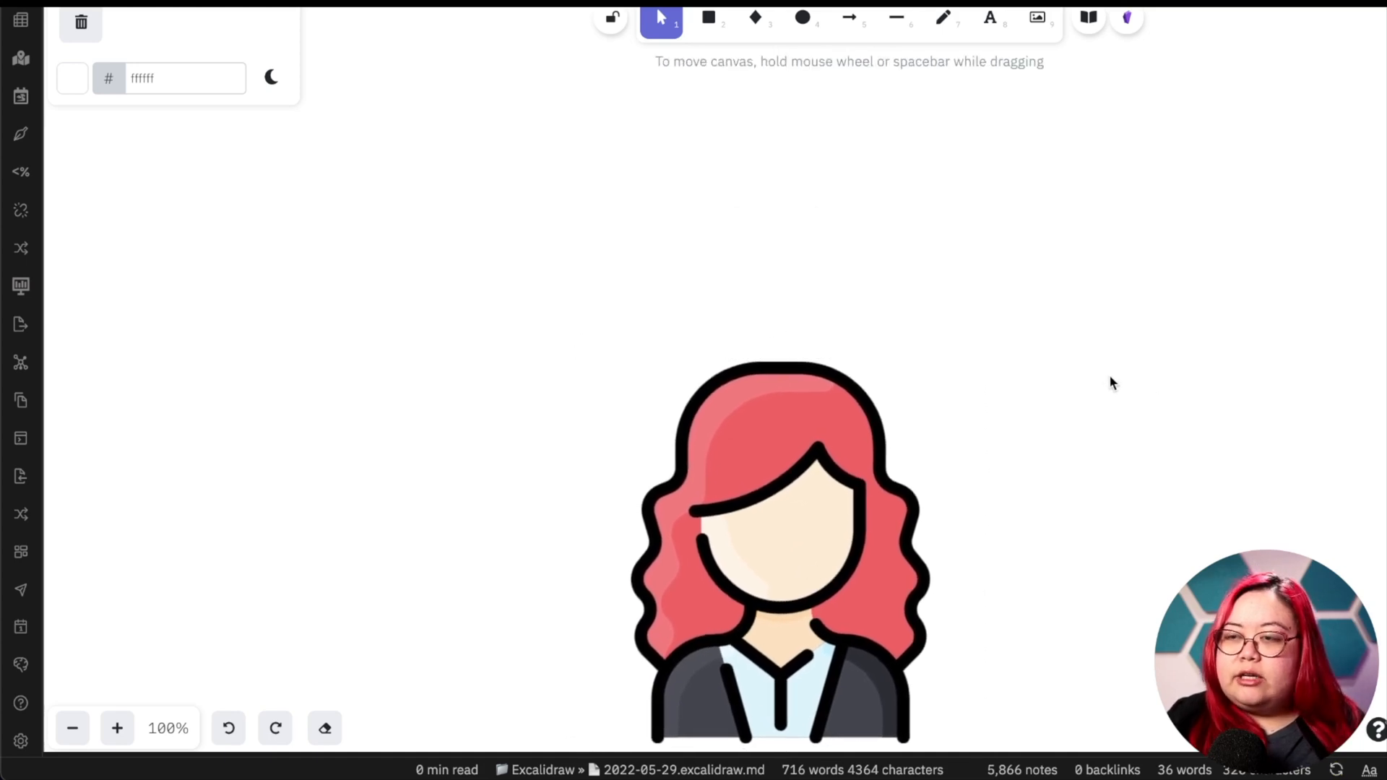
pyautogui.moveTo(1146, 195)
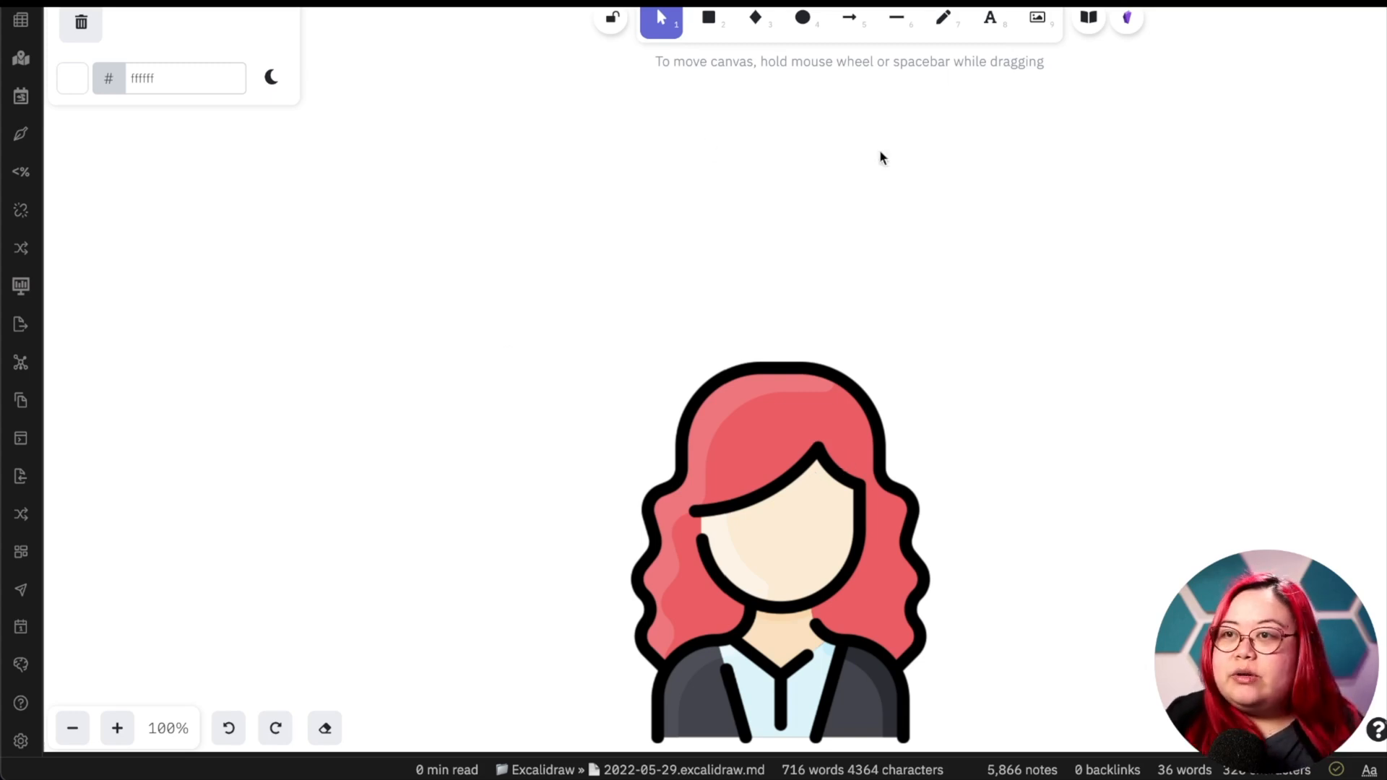
pyautogui.moveTo(619, 130)
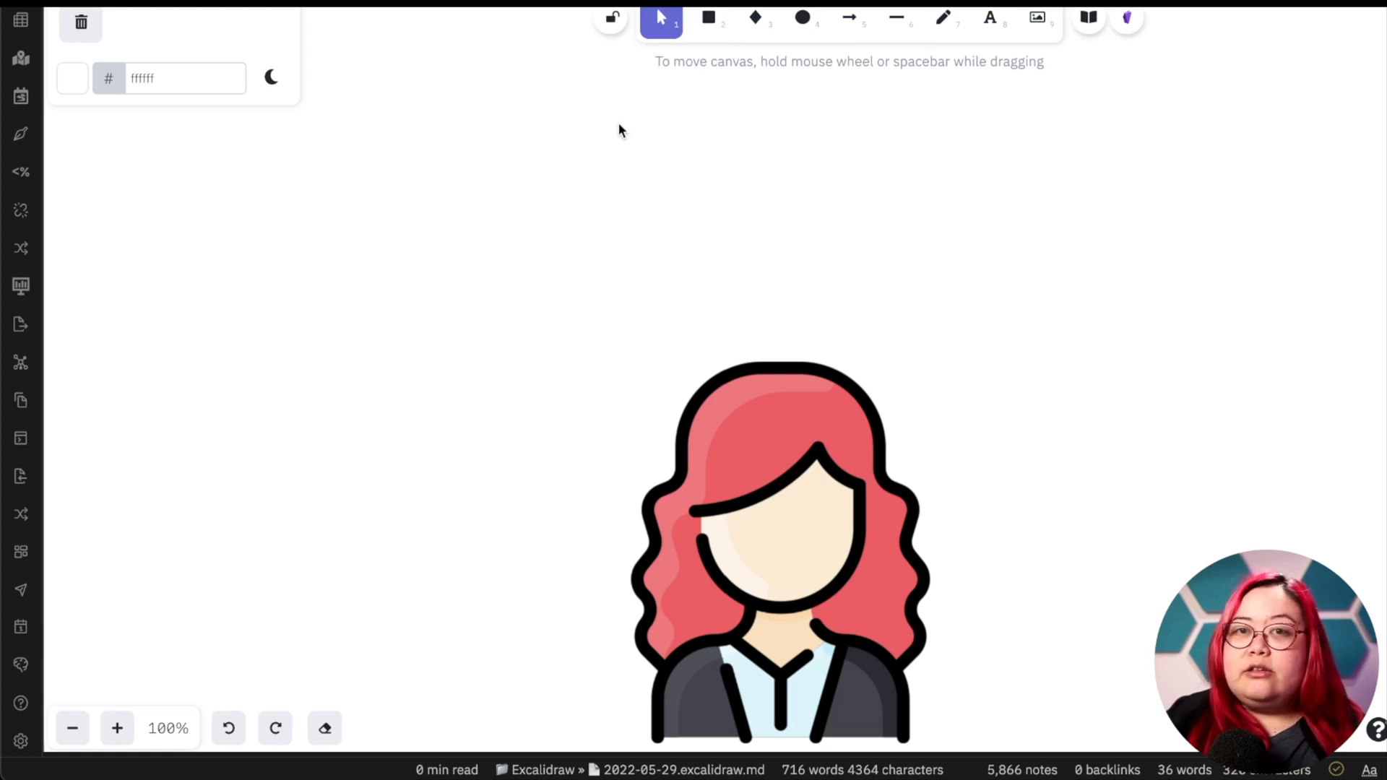
pyautogui.moveTo(707, 17)
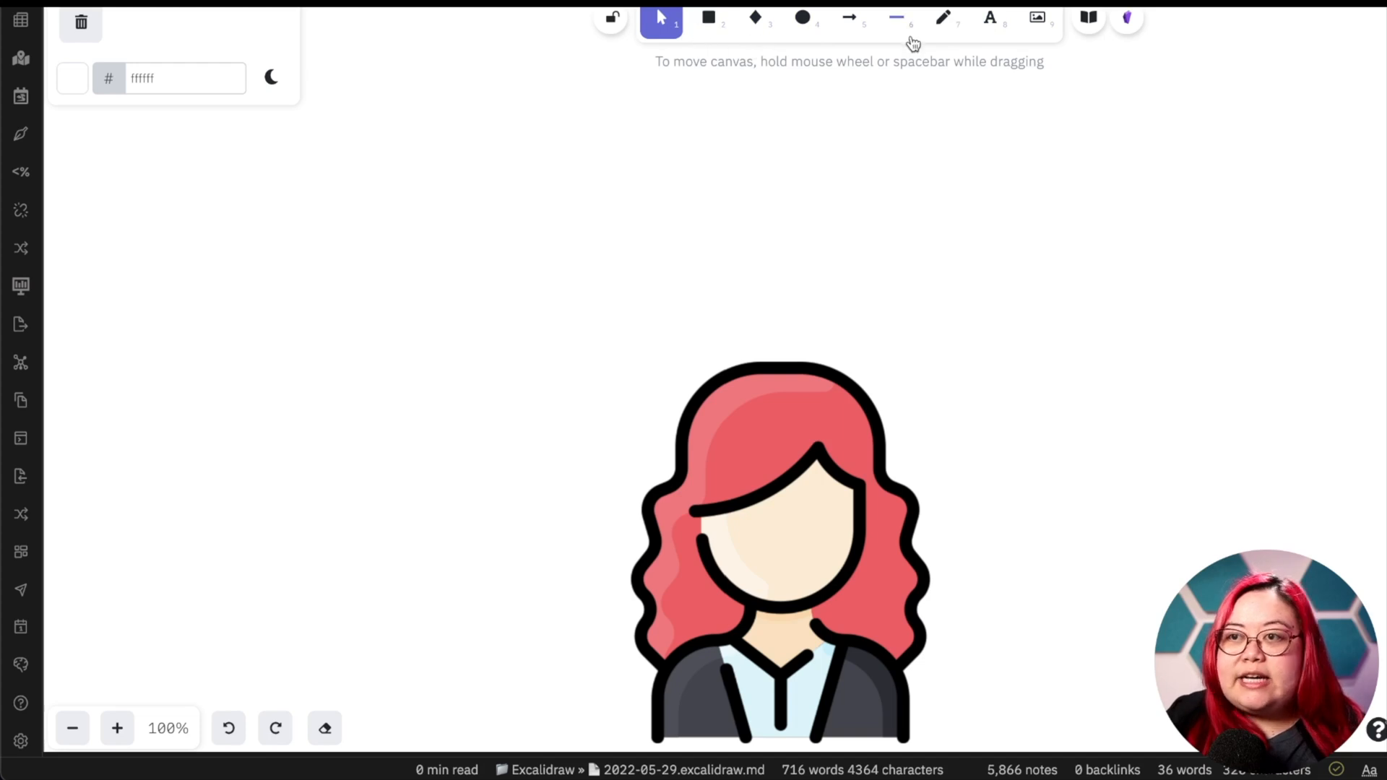
pyautogui.moveTo(699, 106)
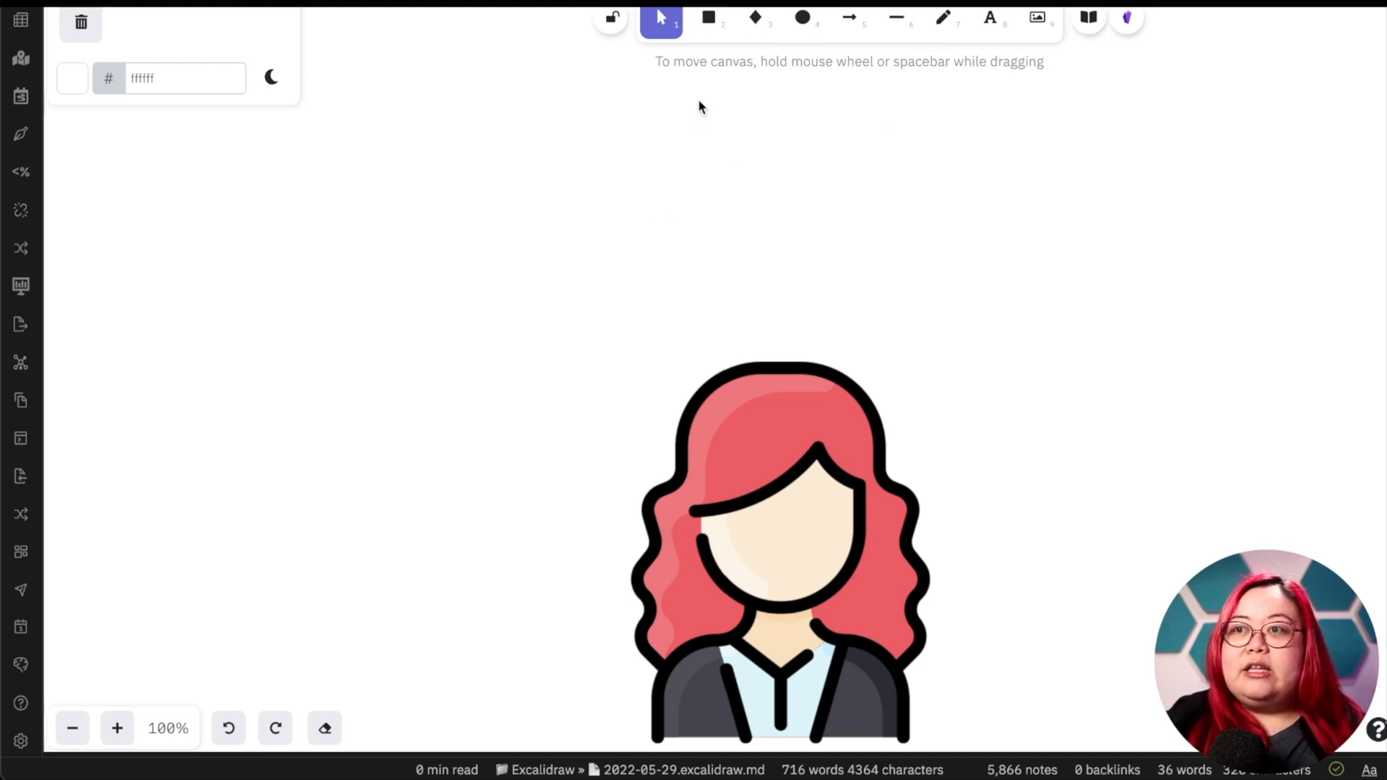
# - Draw a small rounded-corner rectangle above the woman icon with a red outline
pyautogui.click(708, 17)
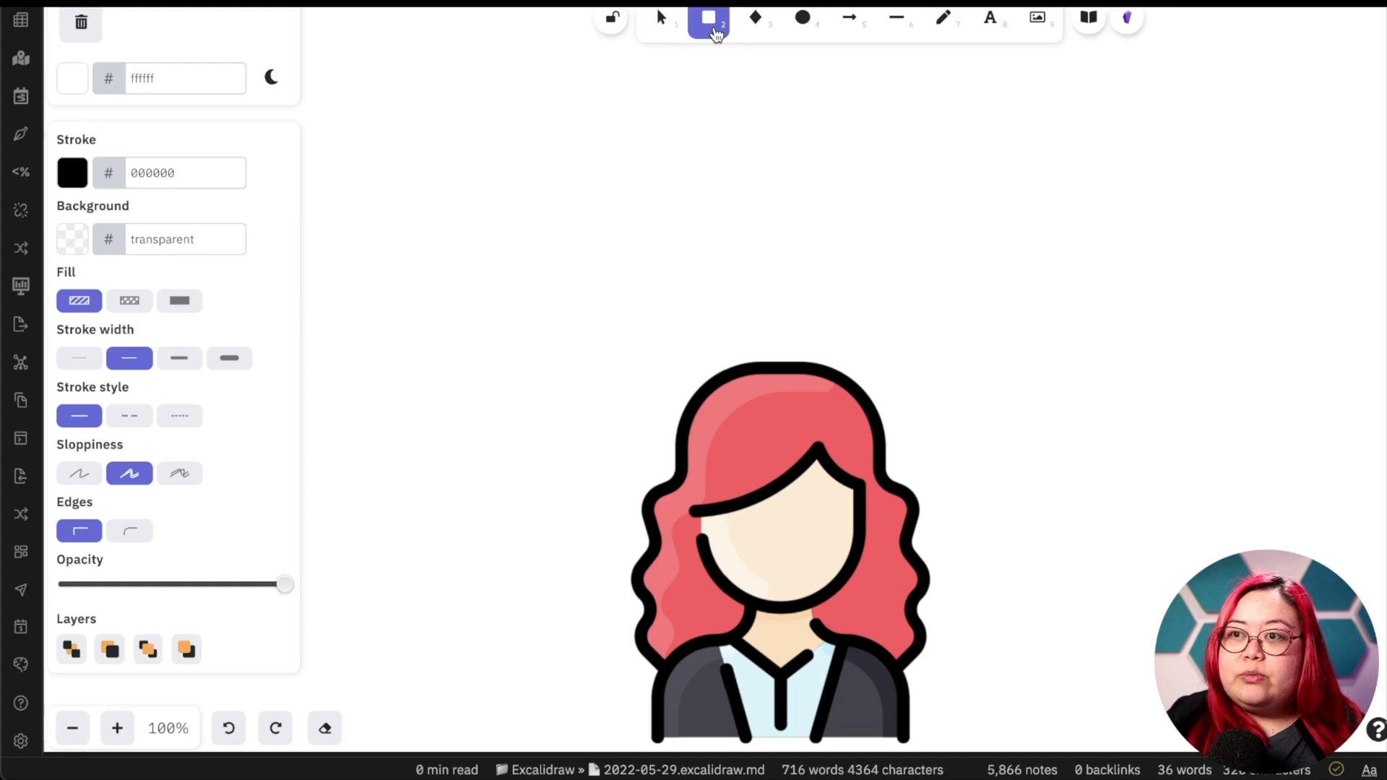
pyautogui.moveTo(560, 211); pyautogui.dragTo(711, 288)
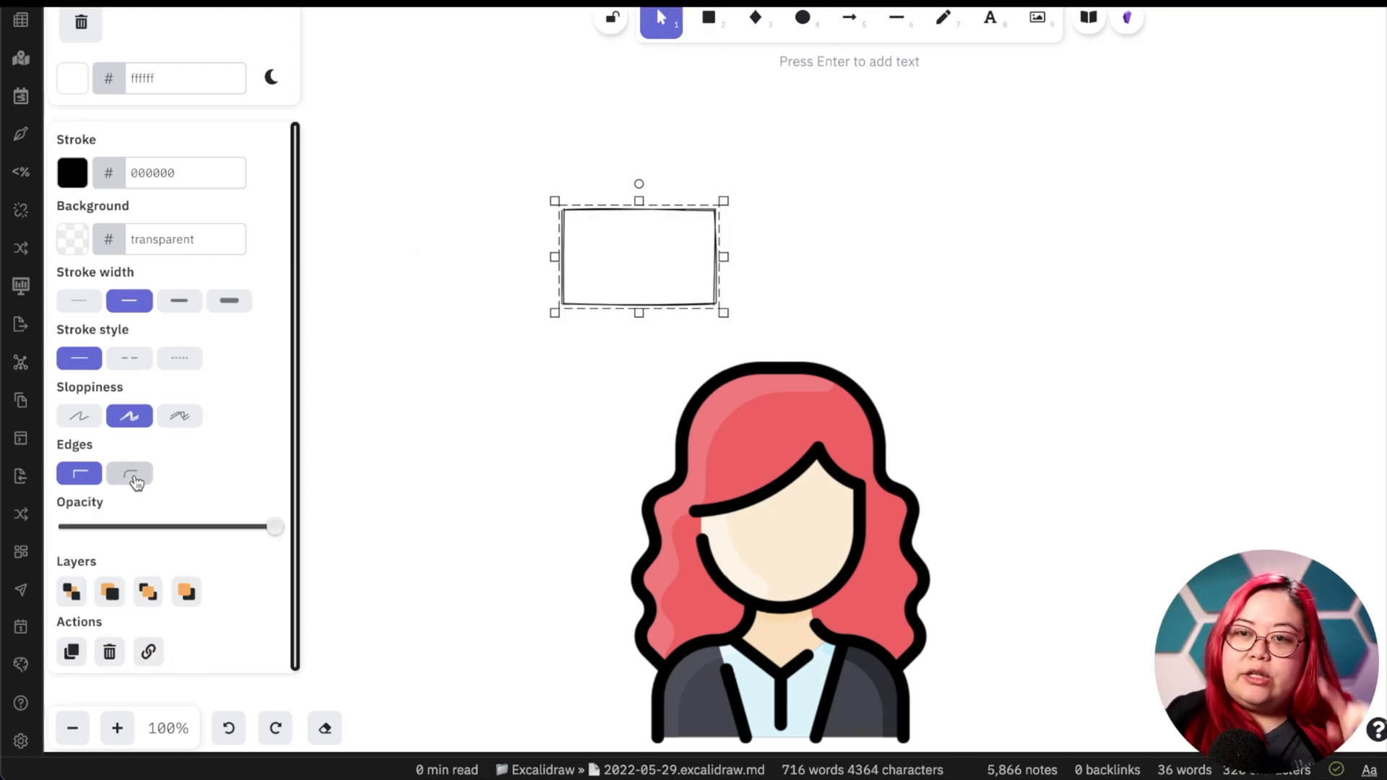
pyautogui.click(129, 473)
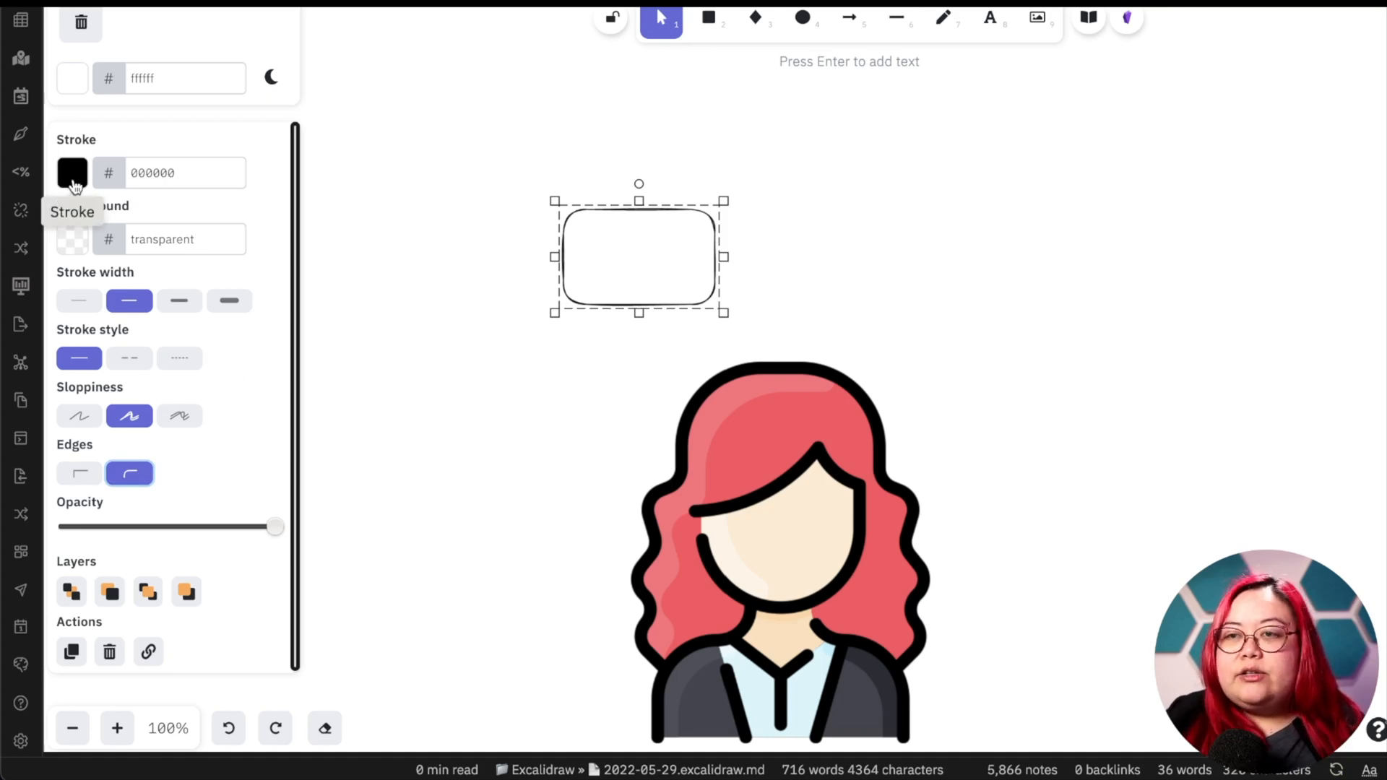
pyautogui.click(72, 172)
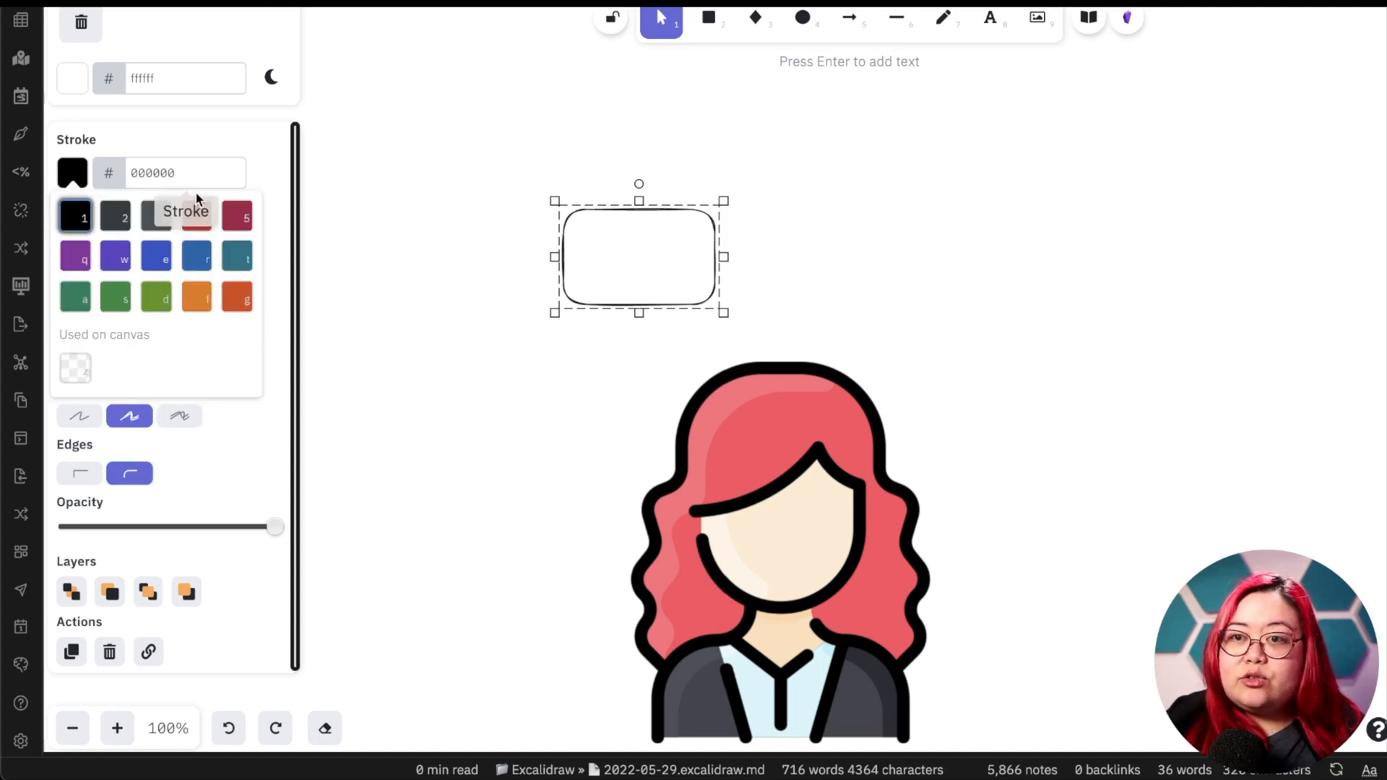
pyautogui.click(196, 216)
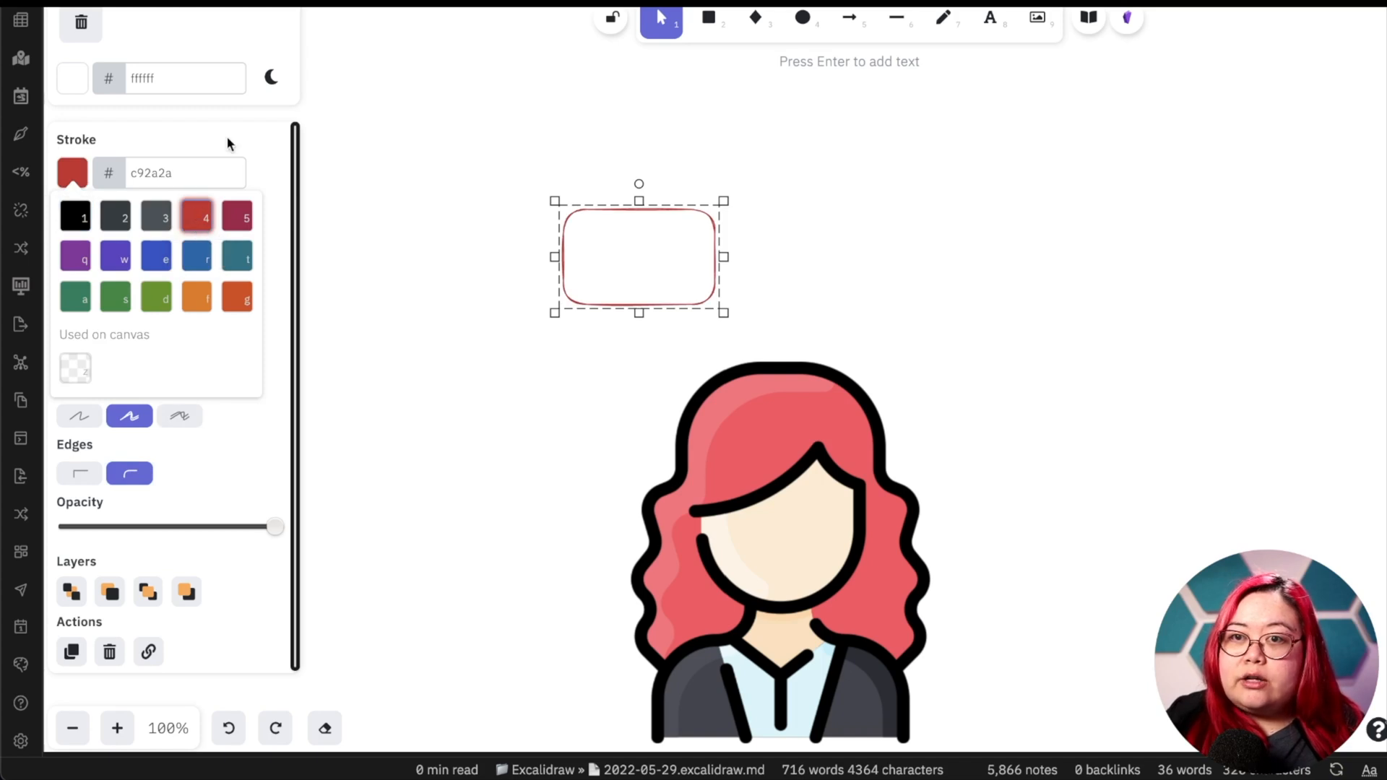
# - Give the rectangle a light red, solid fill instead of hatching
pyautogui.click(73, 238)
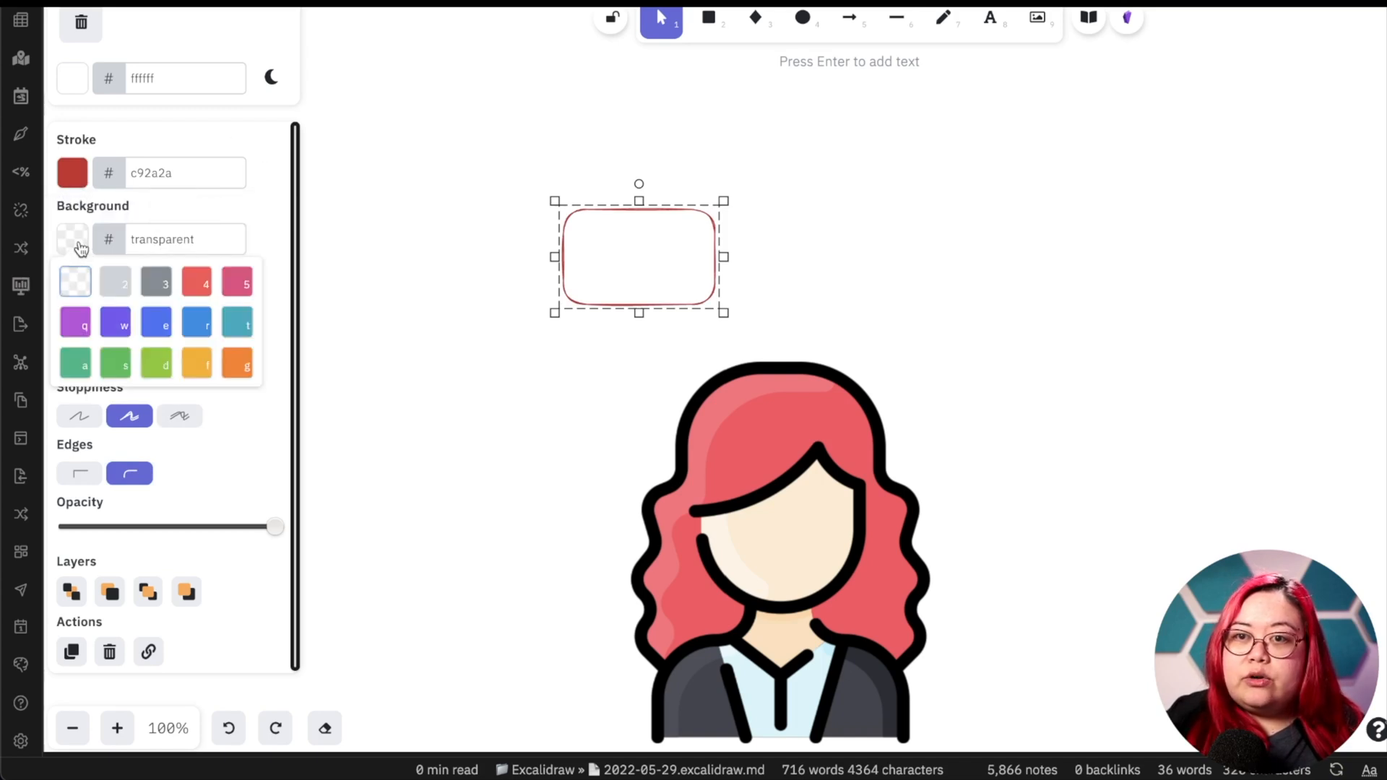
pyautogui.click(197, 282)
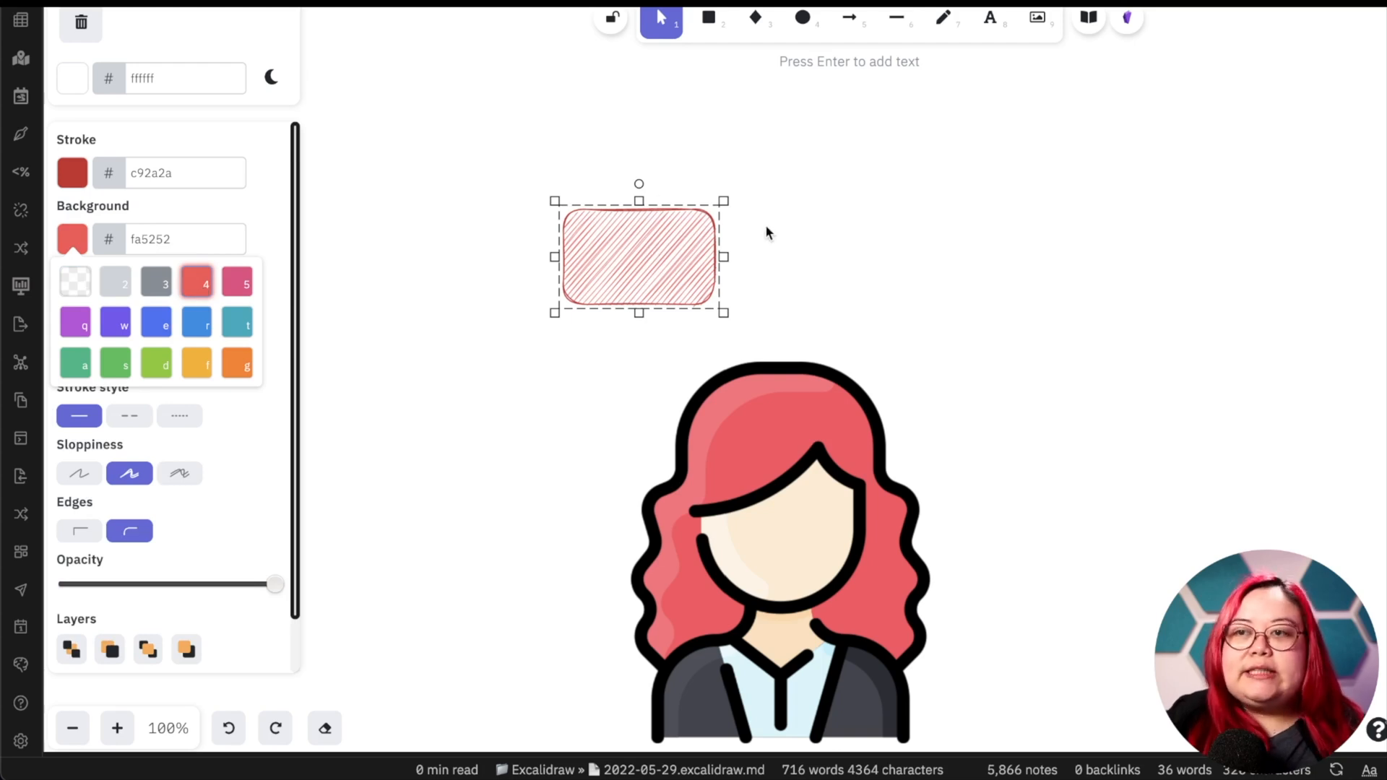
pyautogui.moveTo(771, 261)
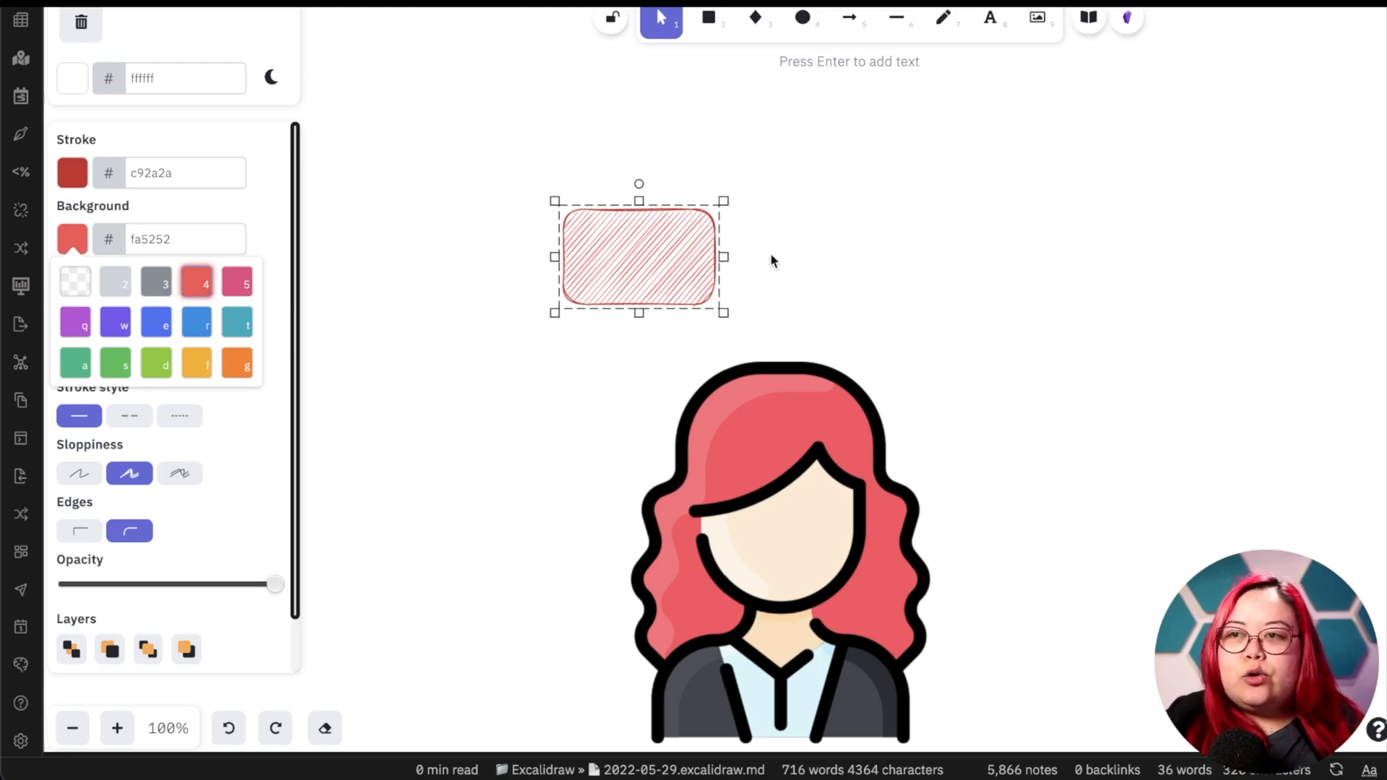
pyautogui.moveTo(755, 260)
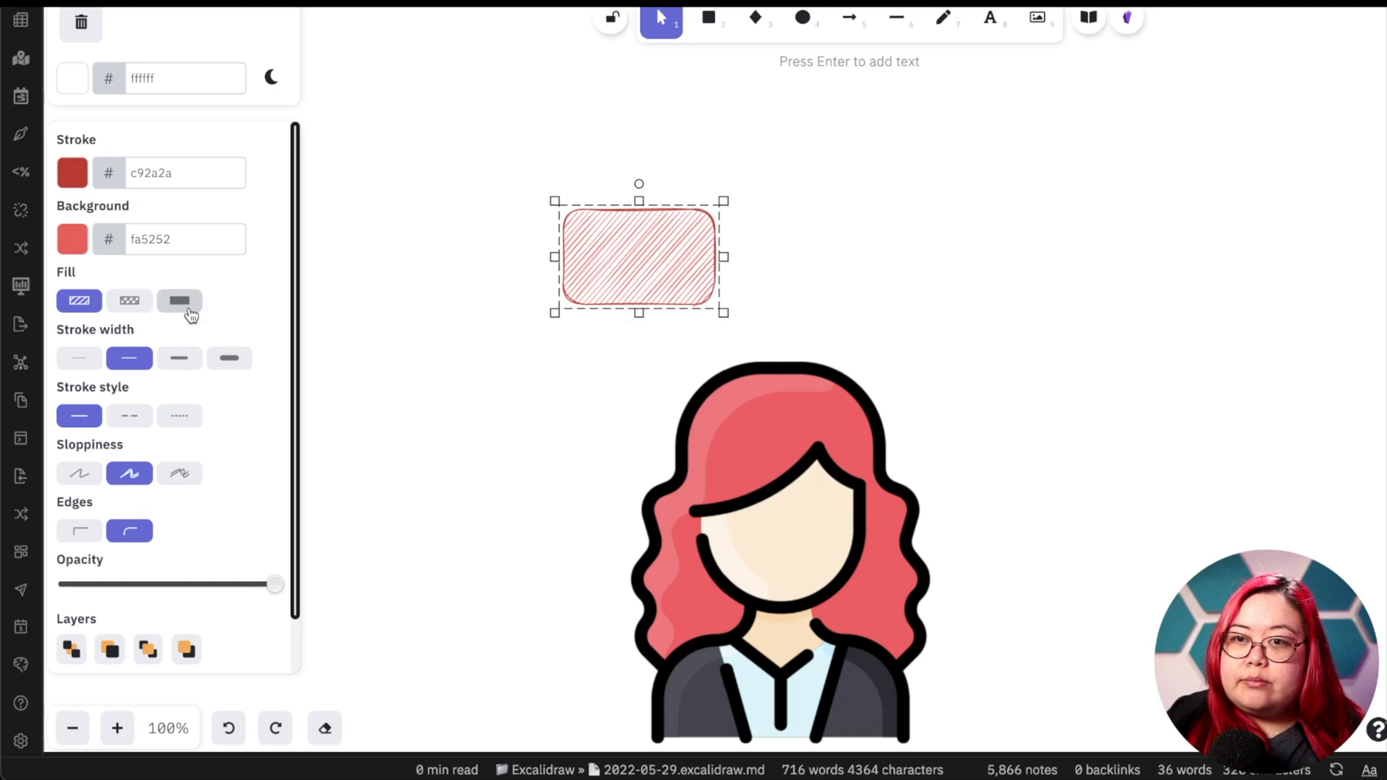
pyautogui.click(179, 301)
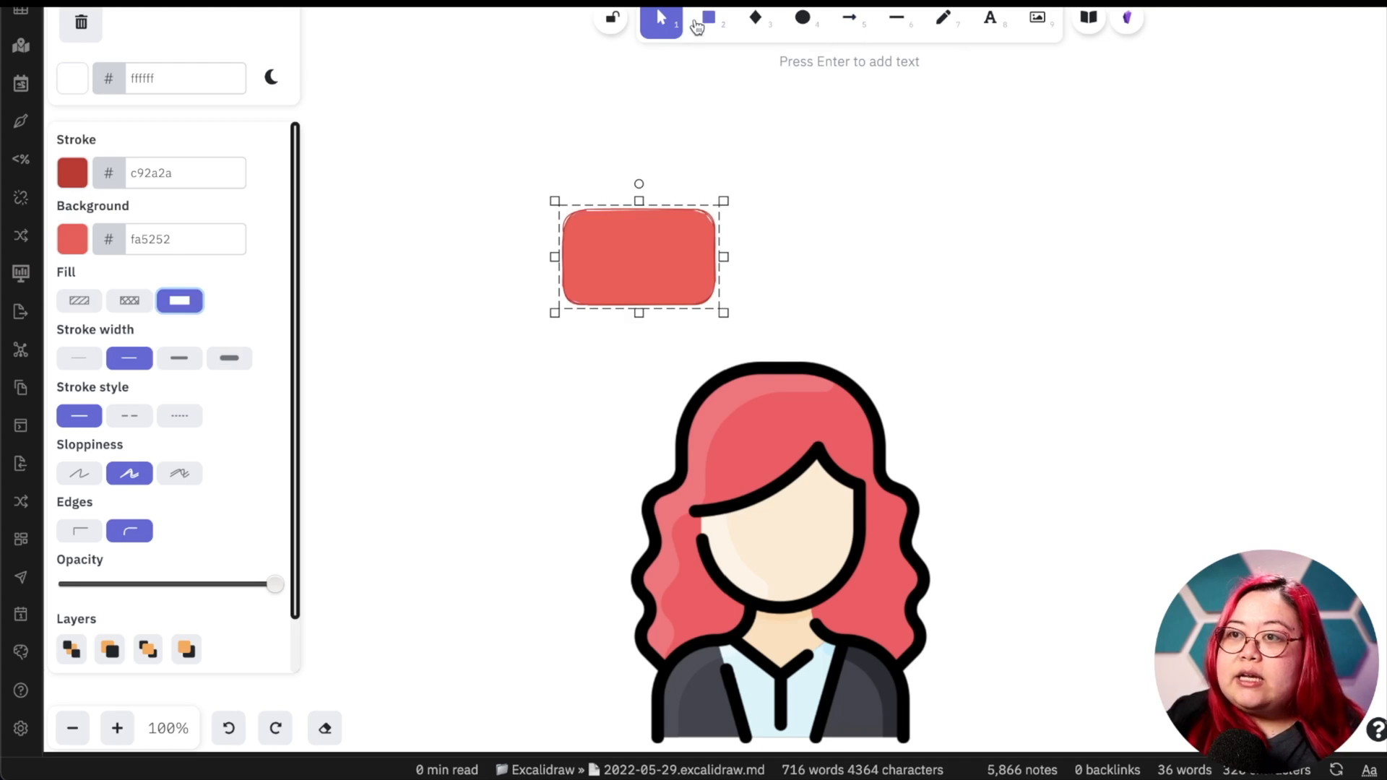
# - Draw a line and close it into a sharp-cornered triangle beside the rectangle
pyautogui.click(896, 17)
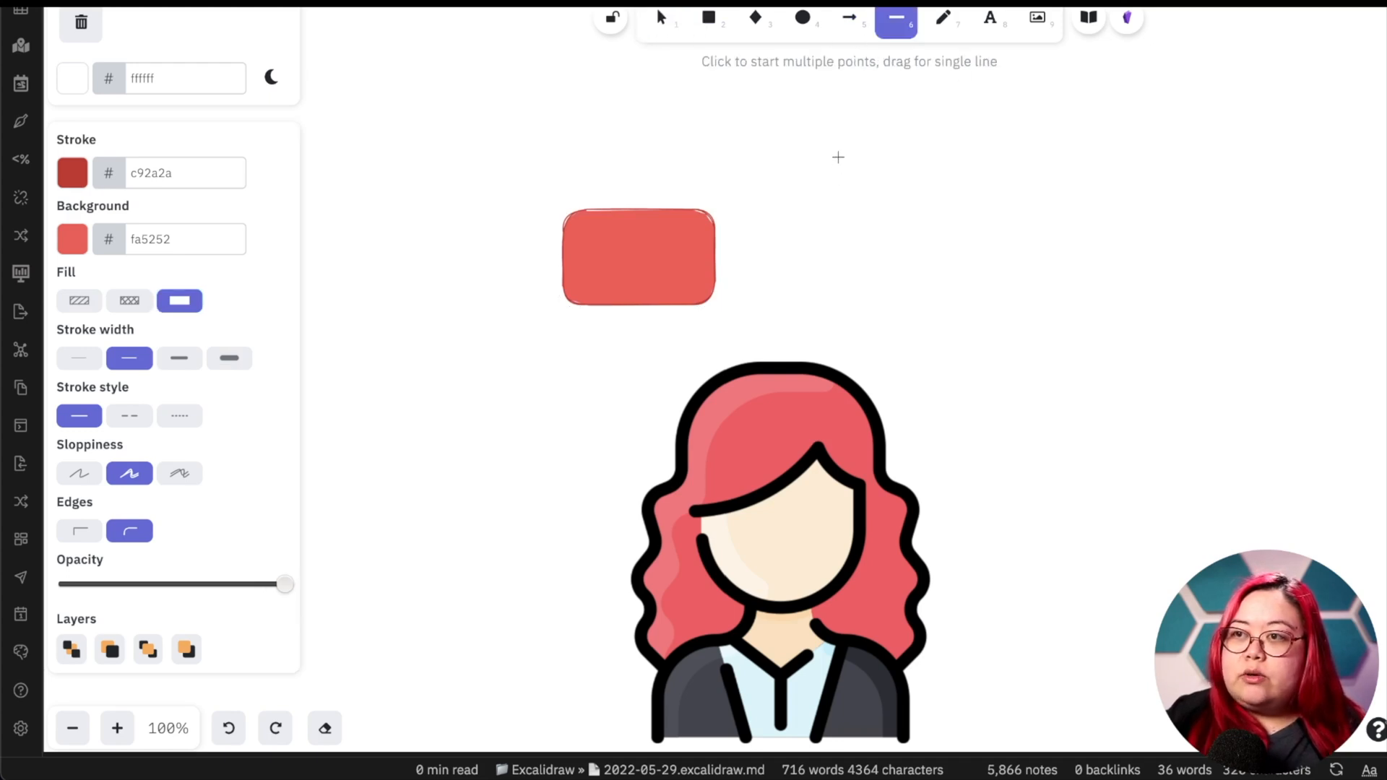
pyautogui.moveTo(839, 181)
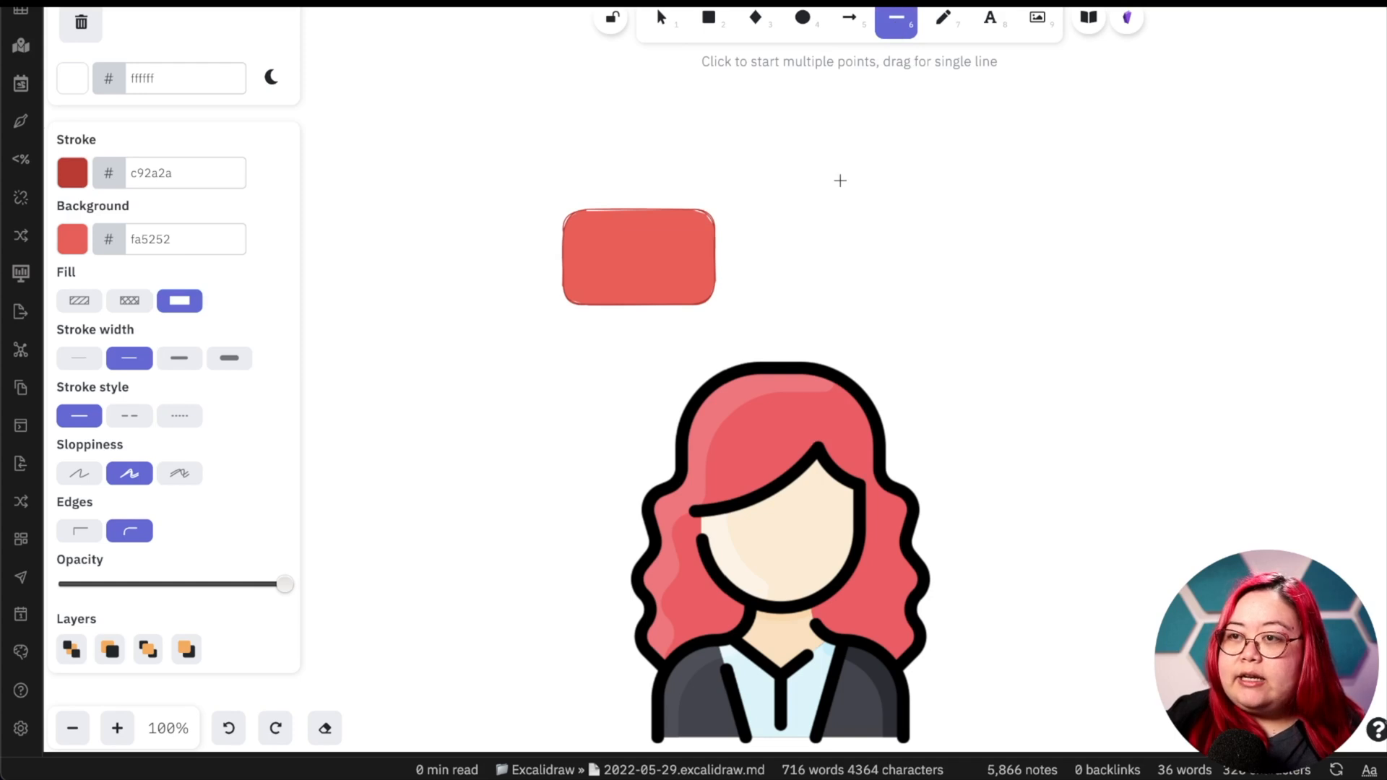
pyautogui.moveTo(839, 168); pyautogui.dragTo(839, 275)
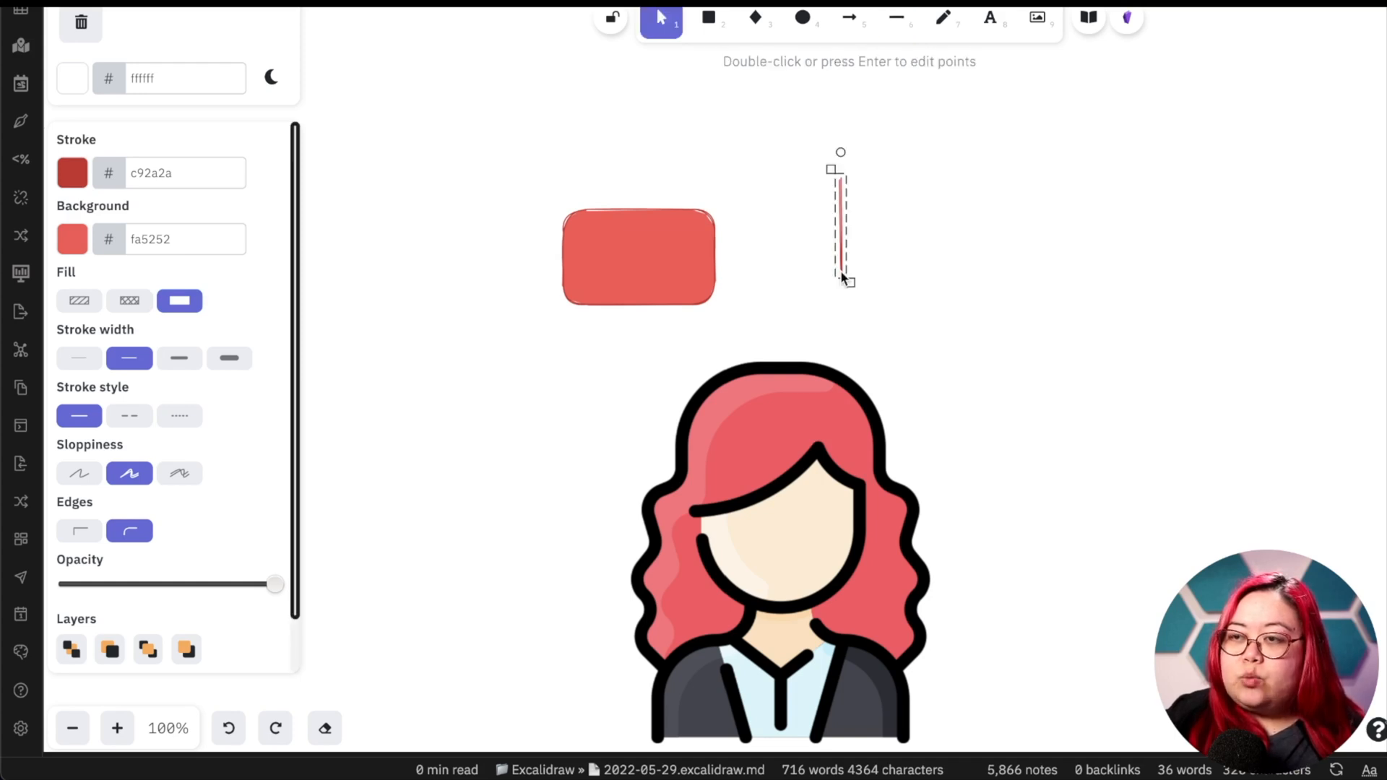
pyautogui.doubleClick(838, 221)
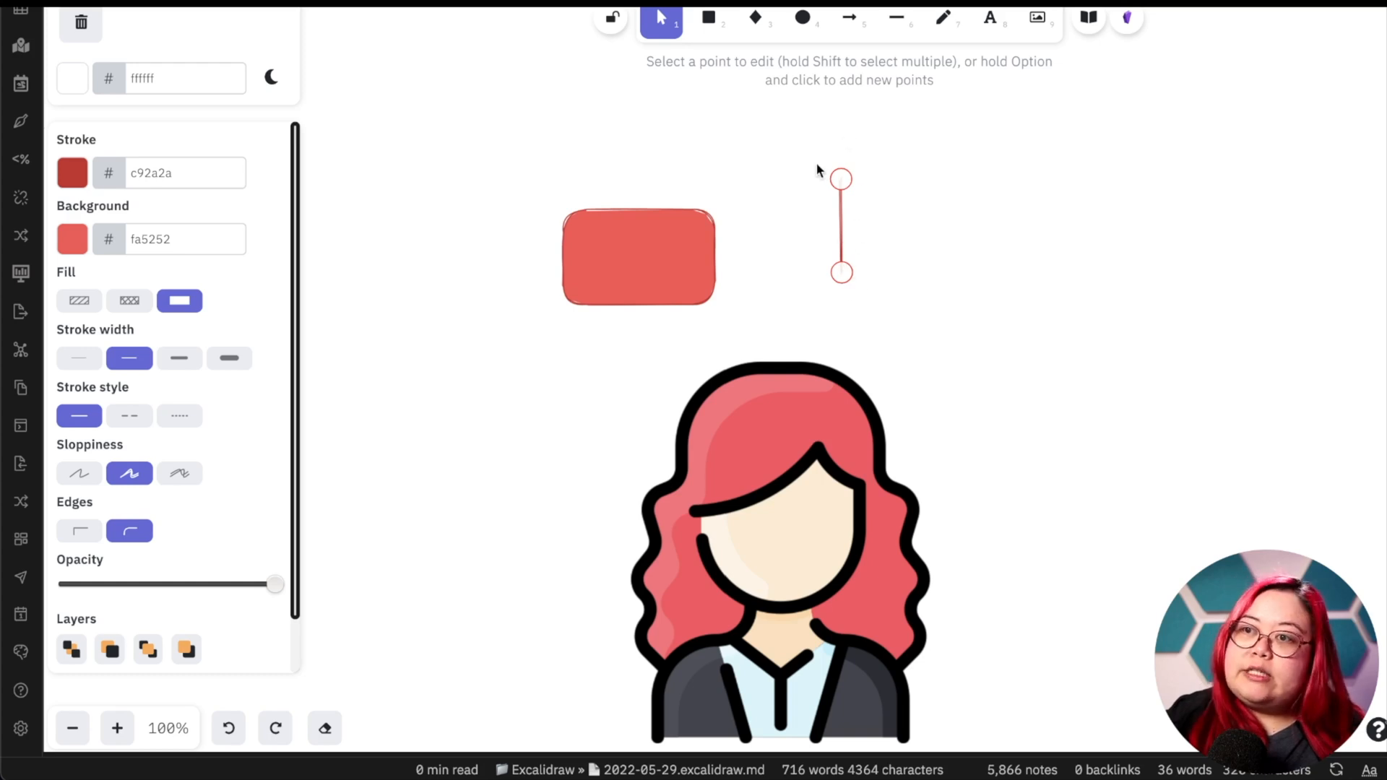
pyautogui.moveTo(840, 177)
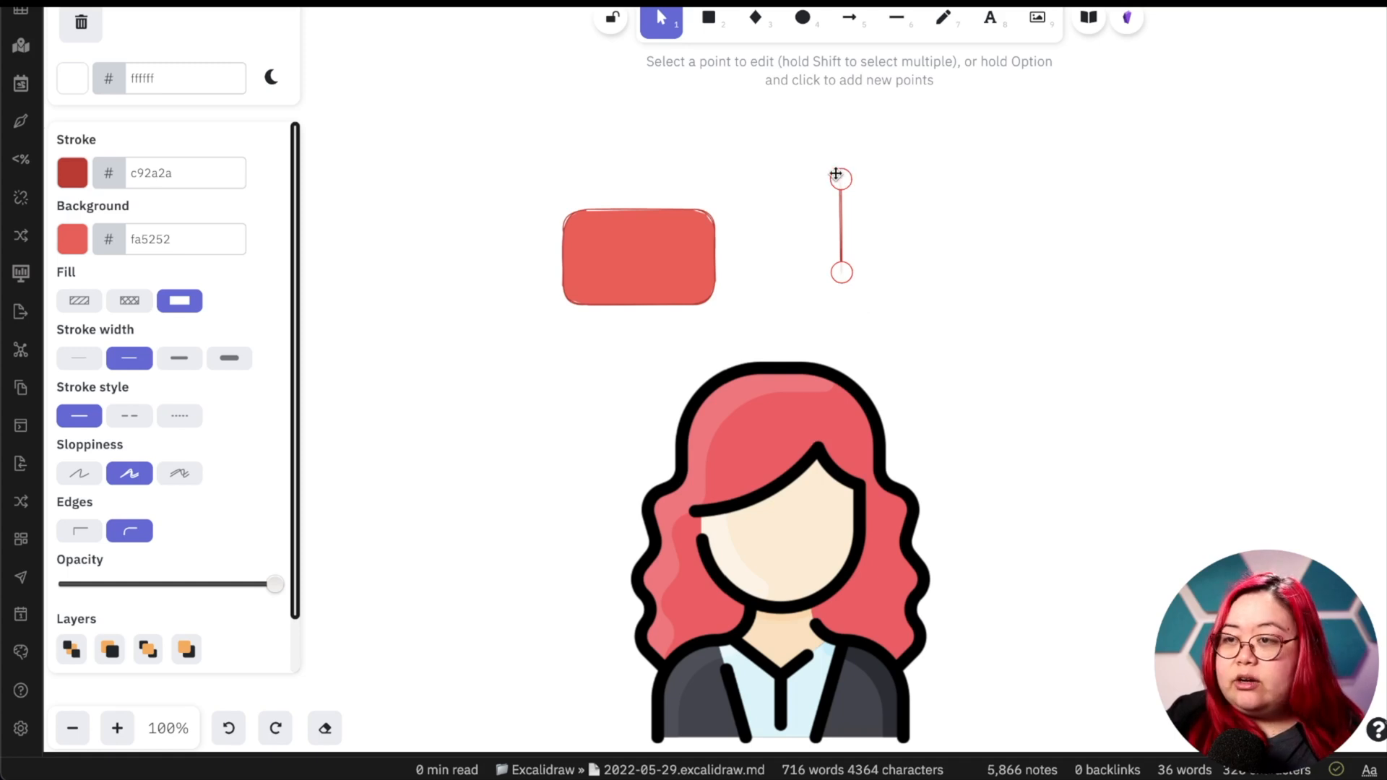
pyautogui.click(918, 192)
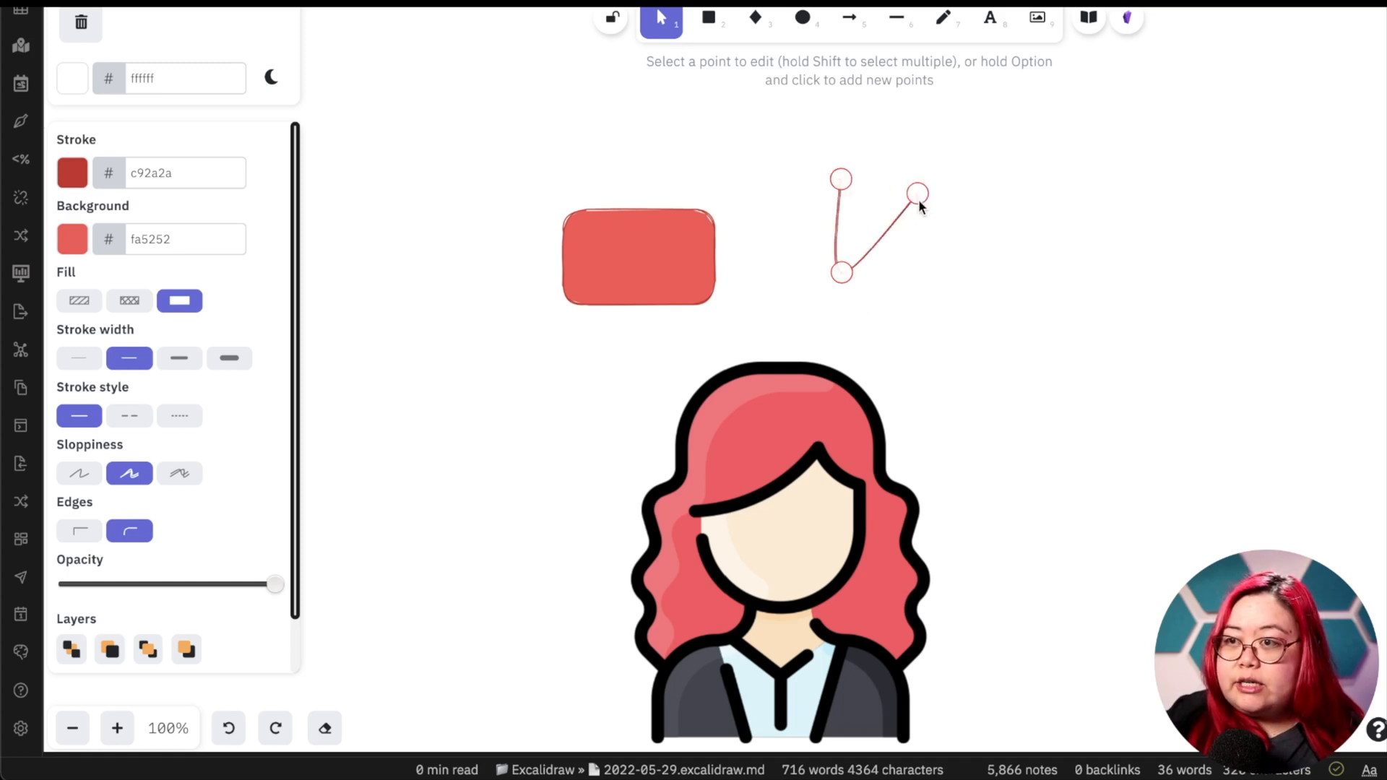
pyautogui.moveTo(918, 193); pyautogui.dragTo(931, 225)
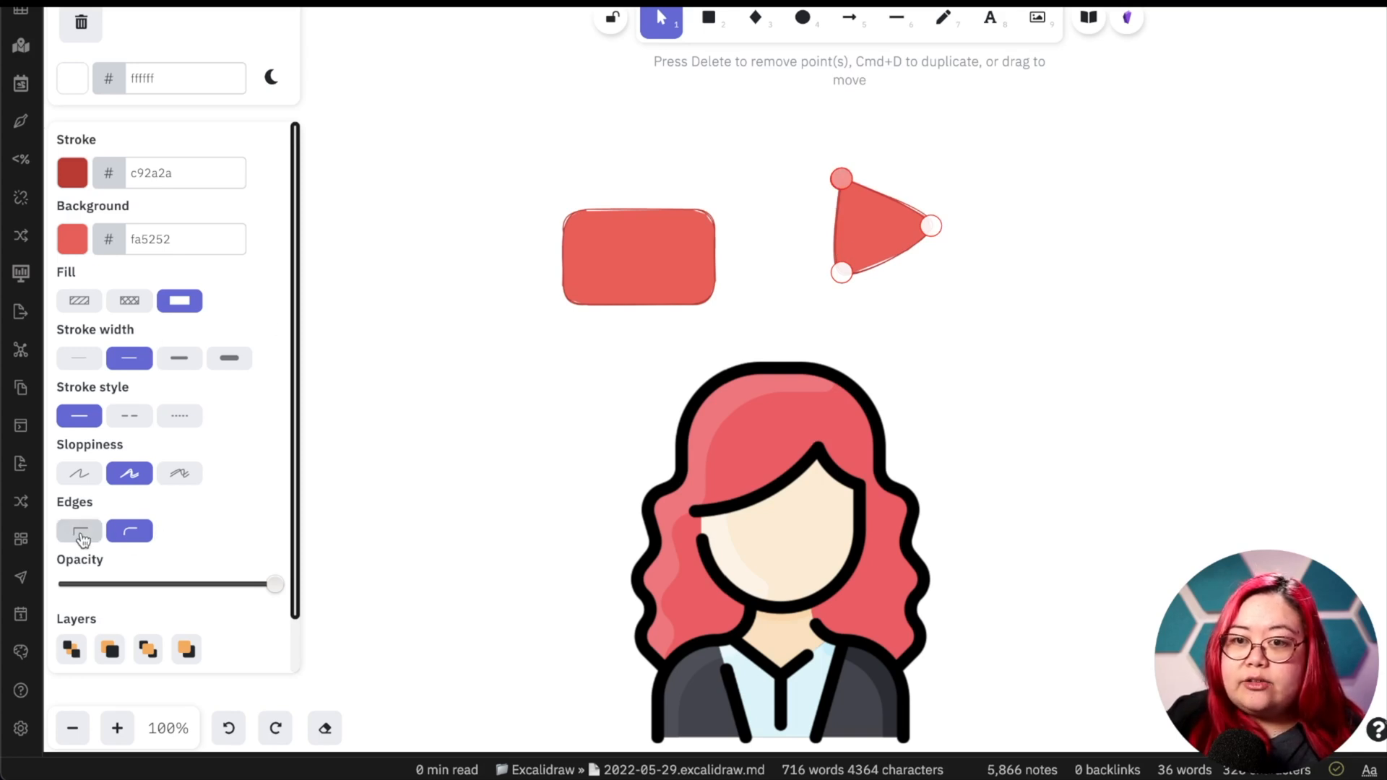
pyautogui.click(78, 530)
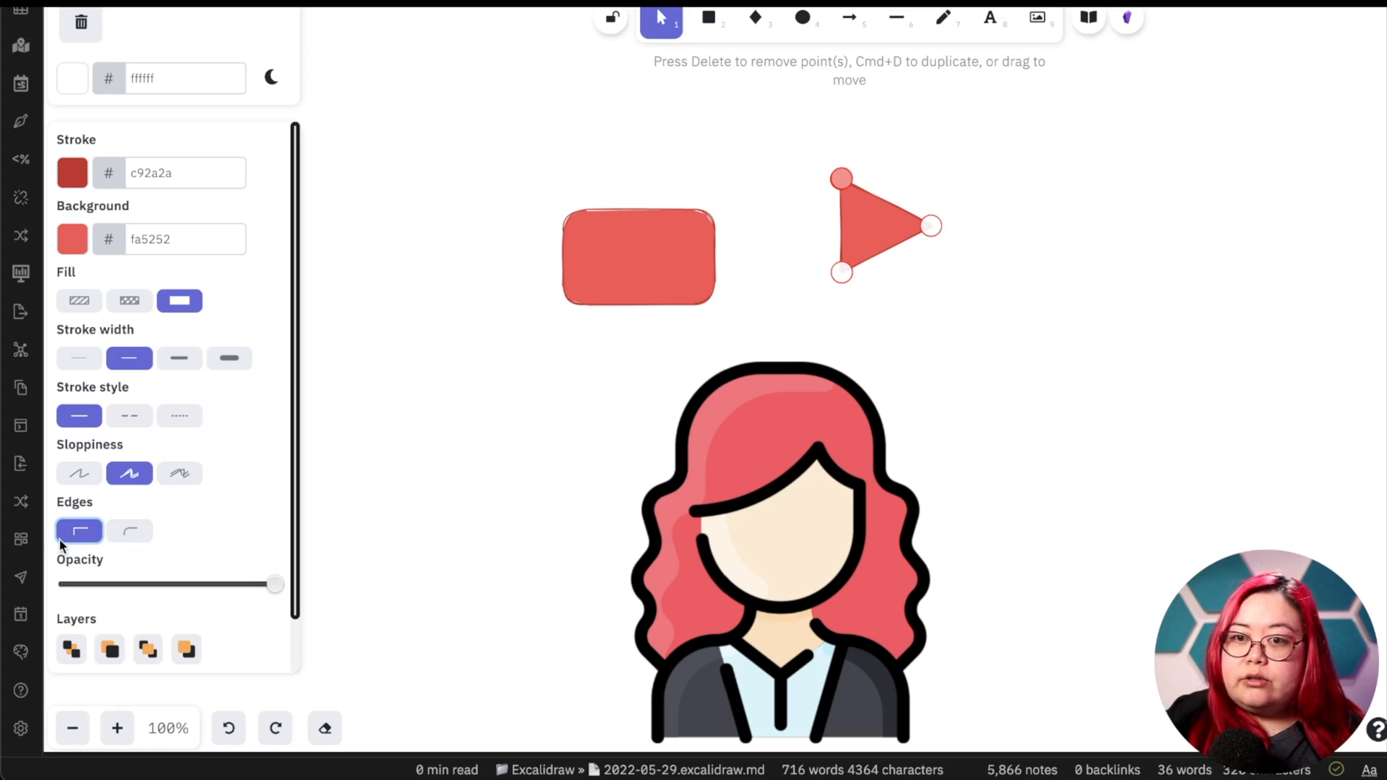
# - Set the triangle's stroke colour to white
pyautogui.click(72, 172)
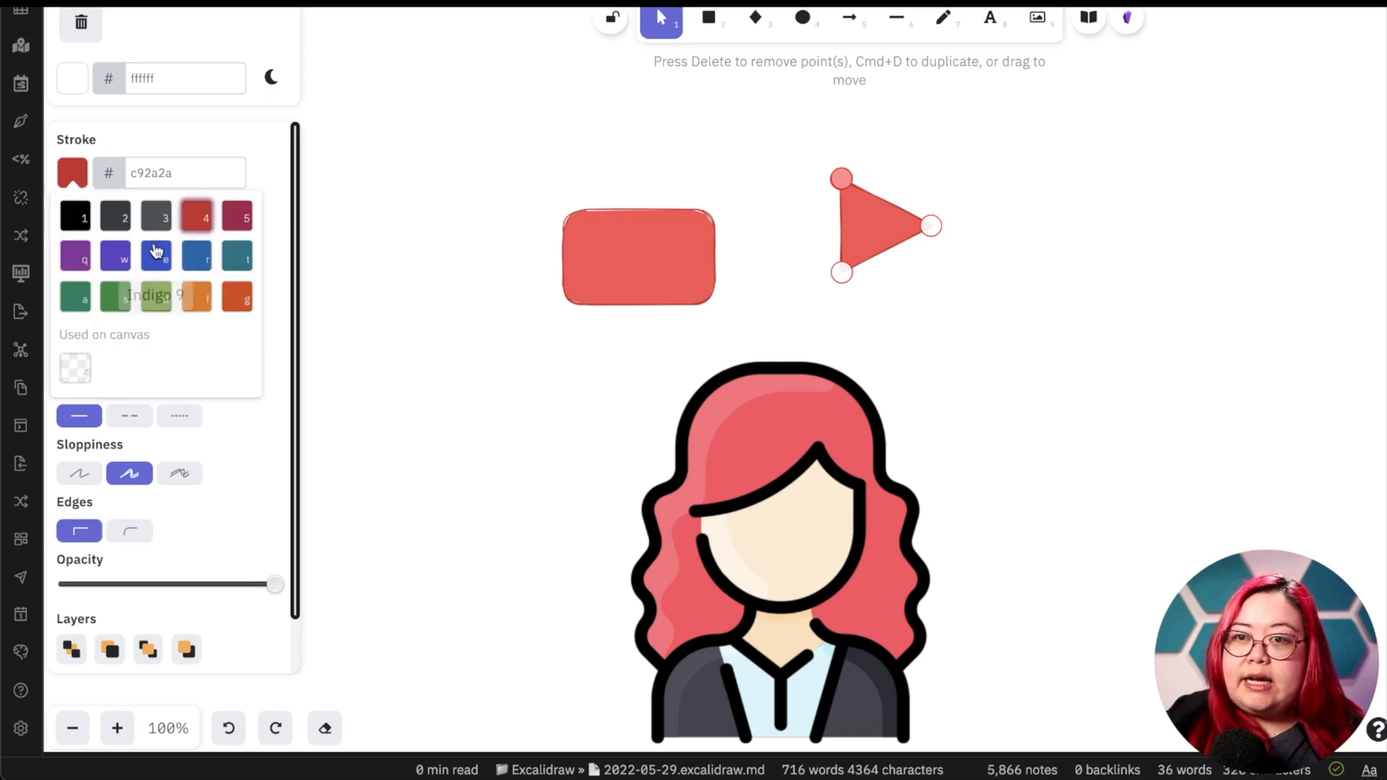
pyautogui.click(183, 172)
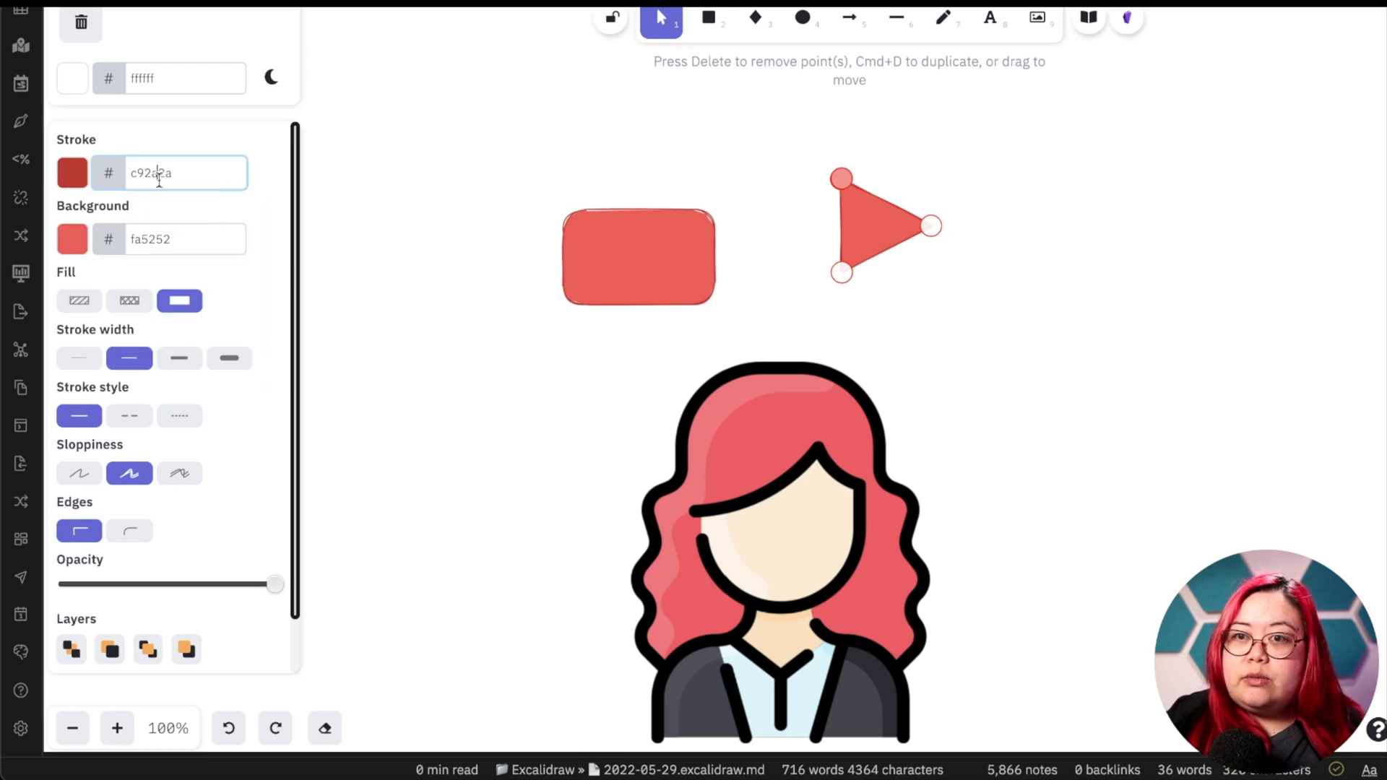
pyautogui.write('white')
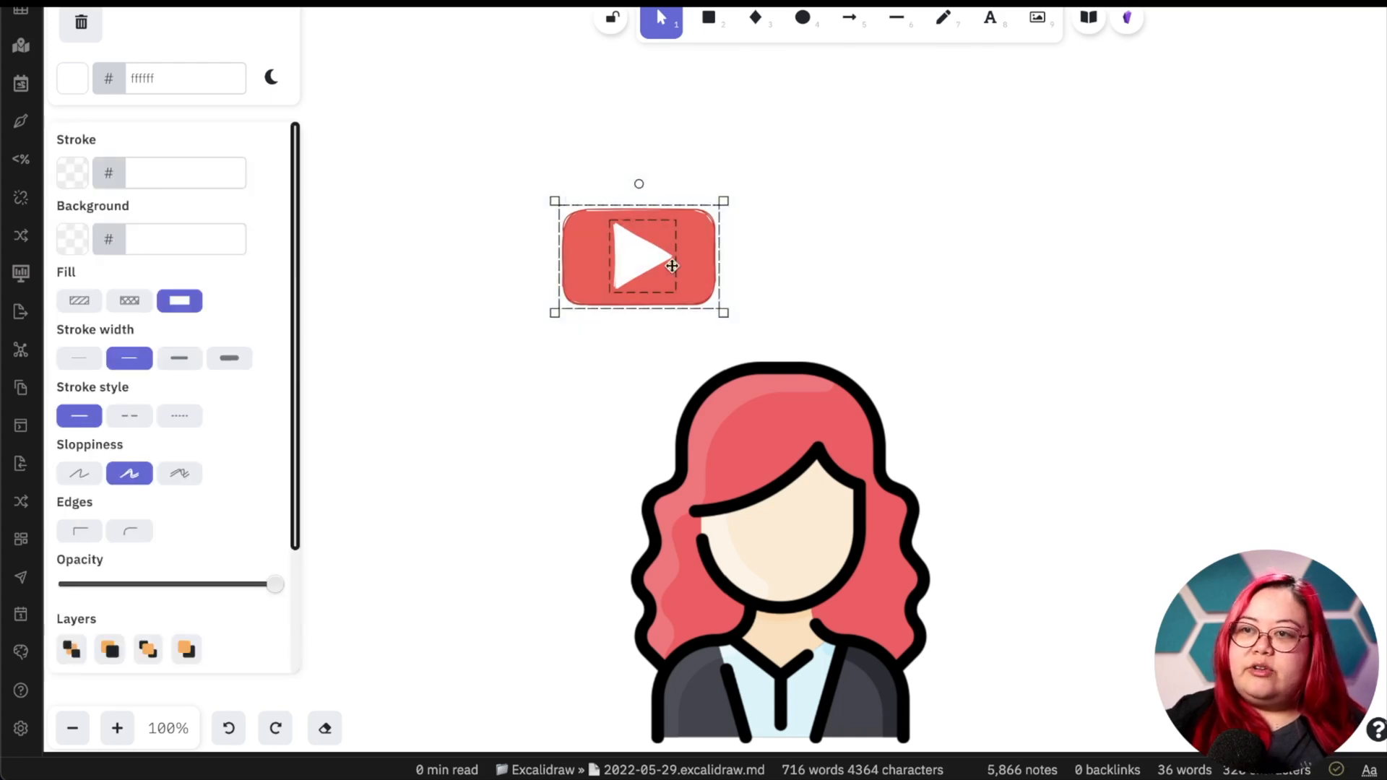
# - Group the rectangle and triangle into a play logo, position it above the woman icon, then ungroup
pyautogui.rightClick(670, 266)
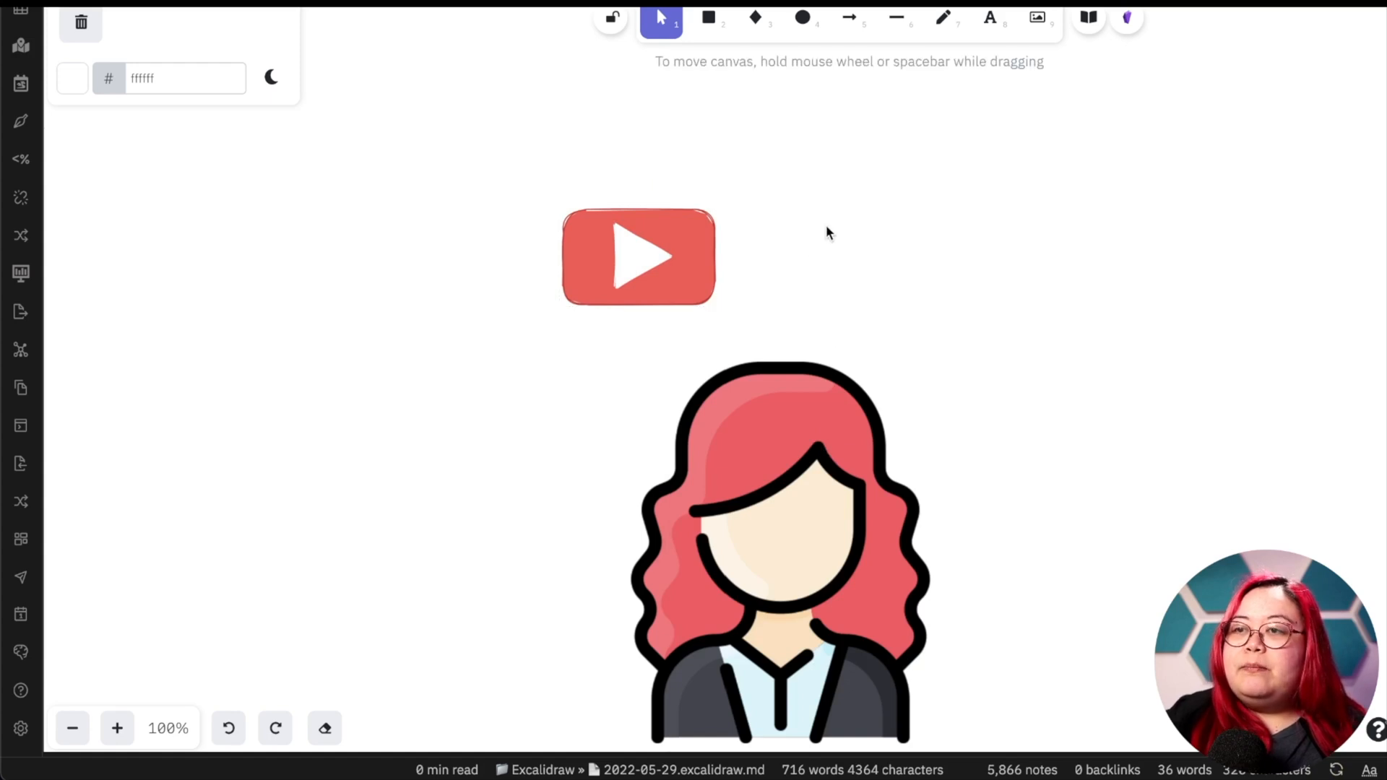
pyautogui.click(637, 257)
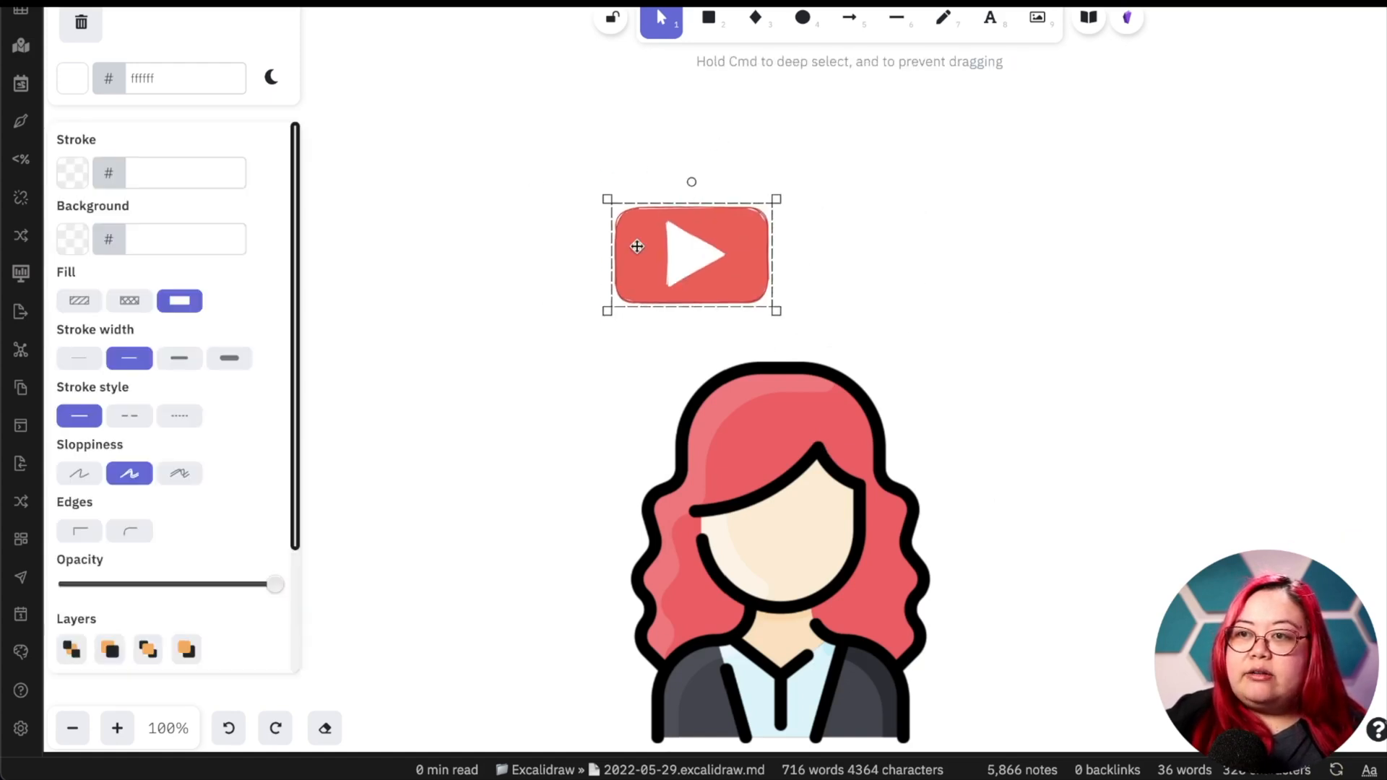
pyautogui.moveTo(691, 254); pyautogui.dragTo(596, 267)
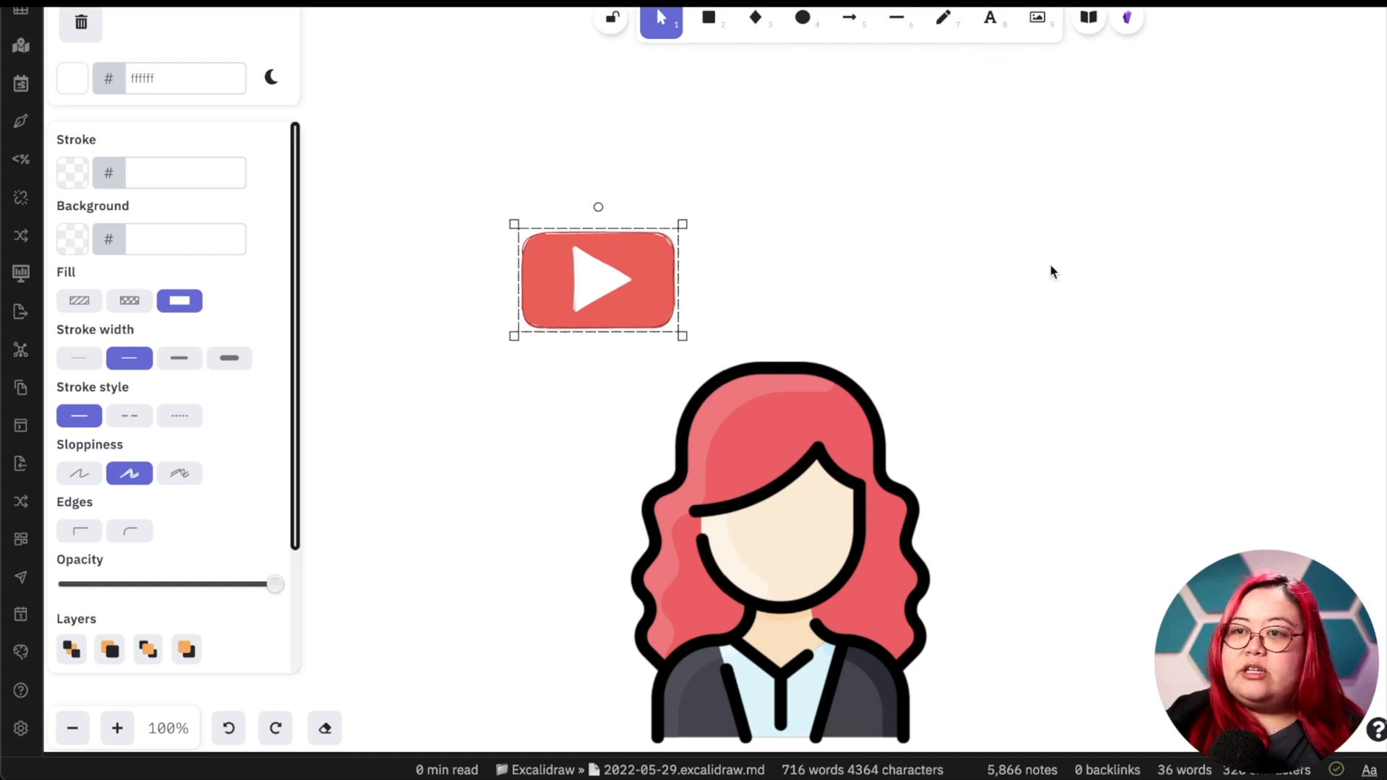
pyautogui.moveTo(597, 279); pyautogui.dragTo(999, 195)
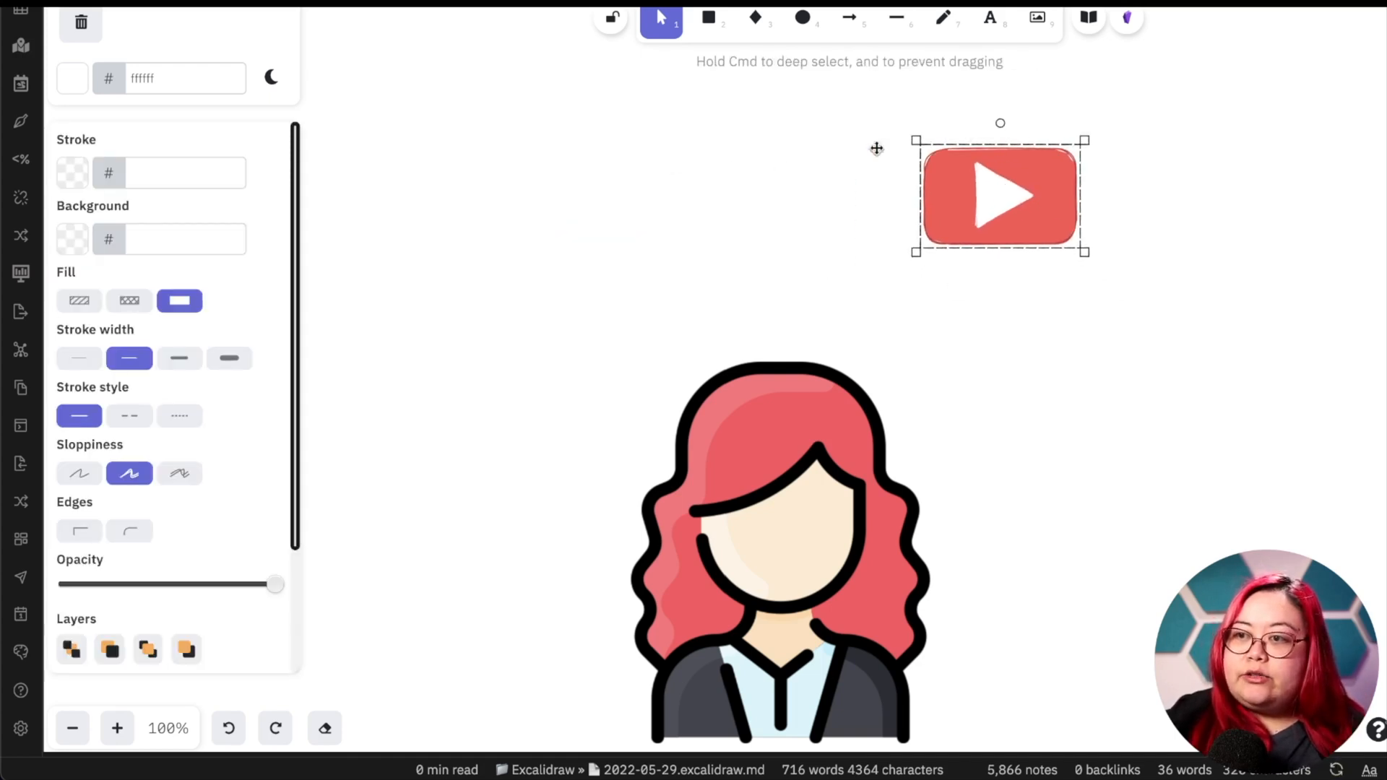
pyautogui.moveTo(1000, 195); pyautogui.dragTo(567, 271)
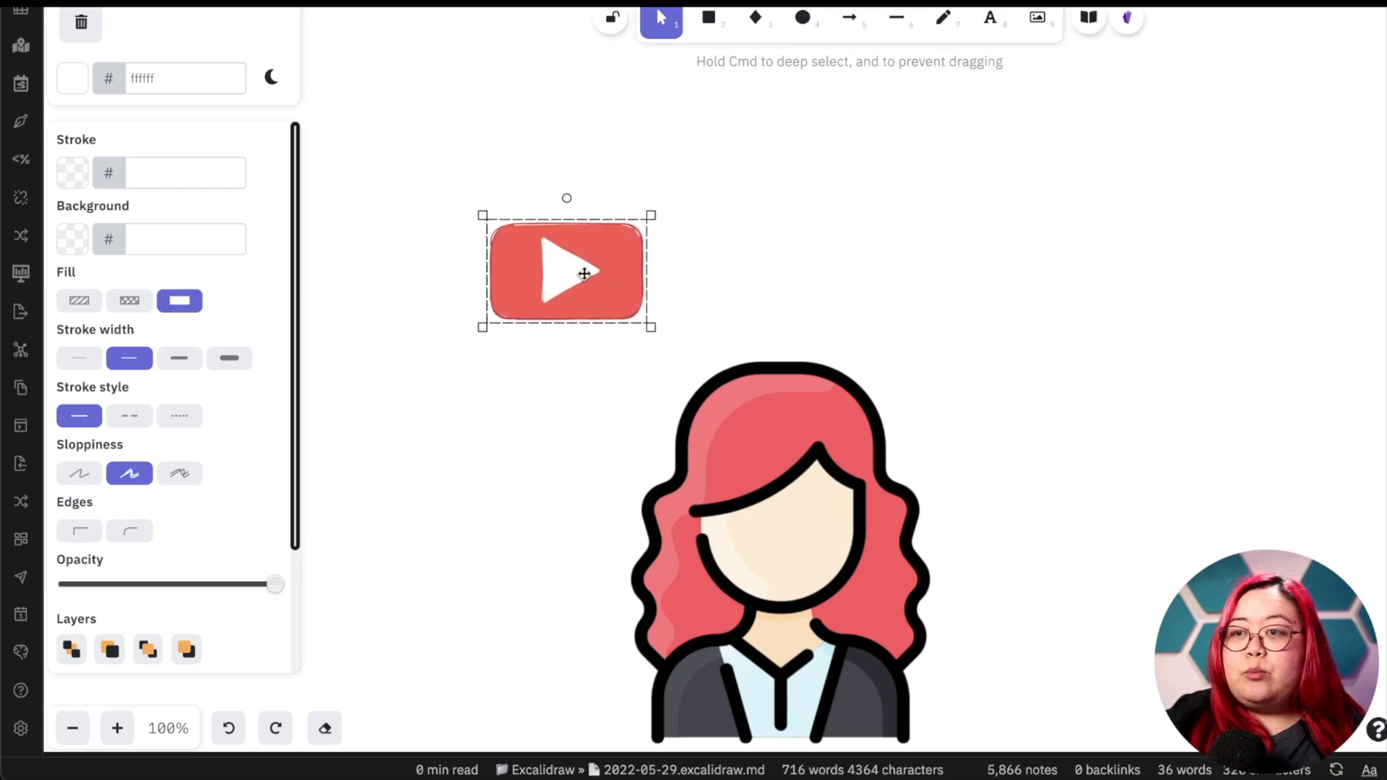
pyautogui.moveTo(583, 271); pyautogui.dragTo(591, 300)
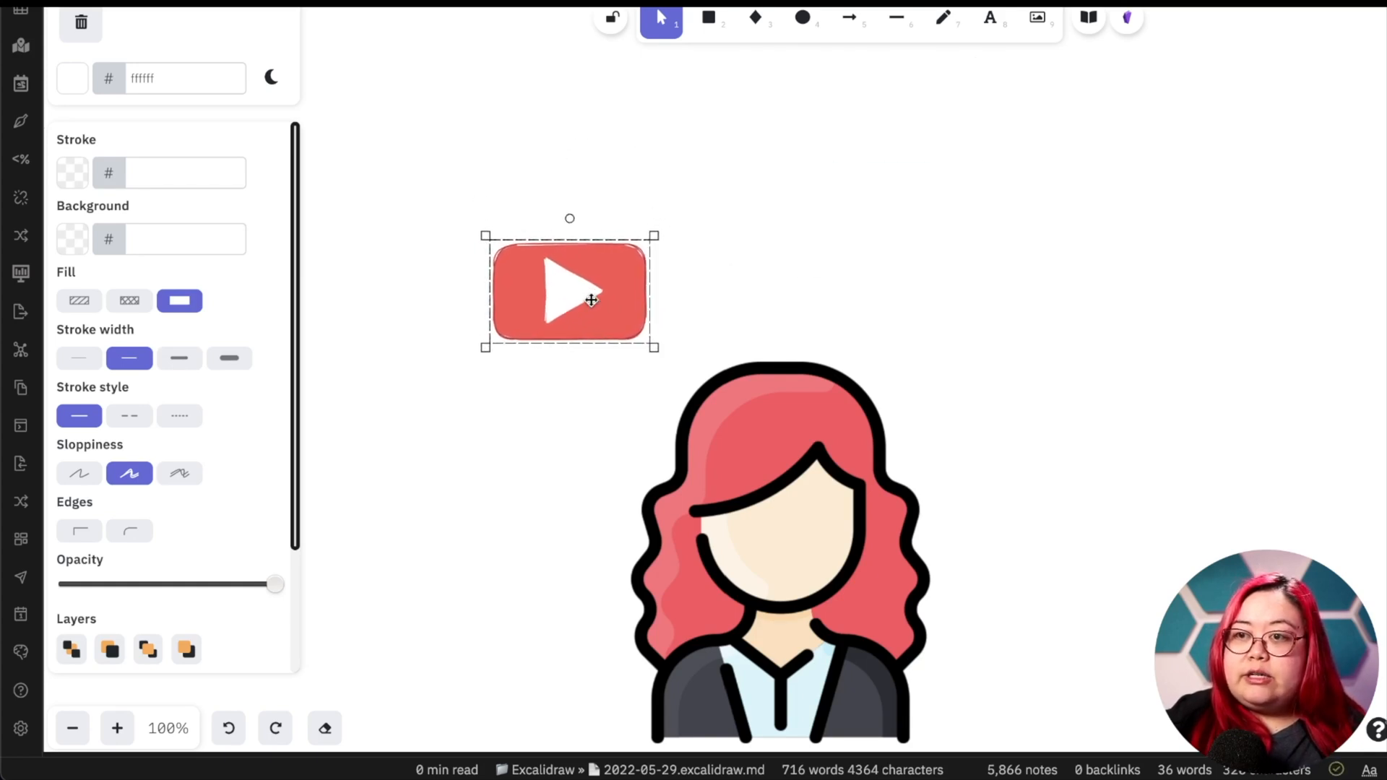
pyautogui.rightClick(571, 292)
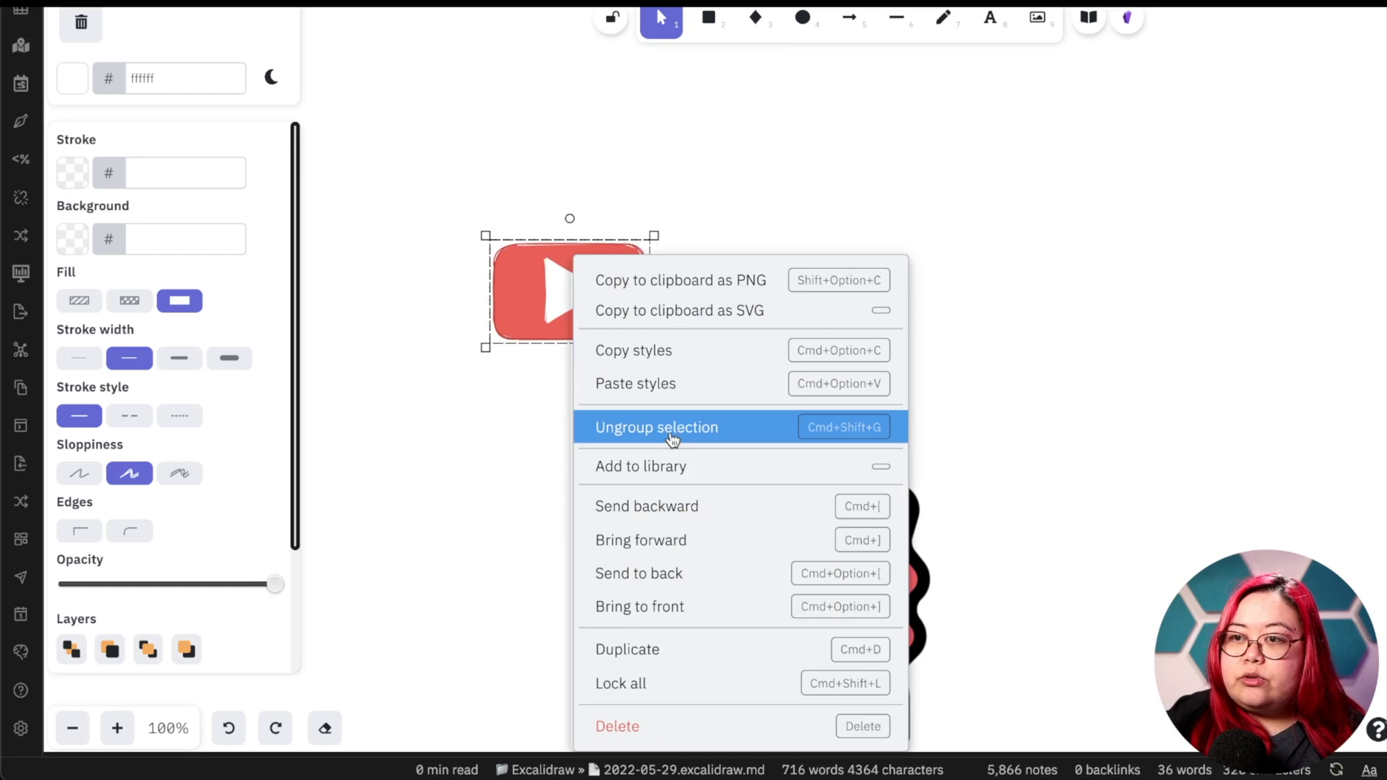
pyautogui.click(655, 427)
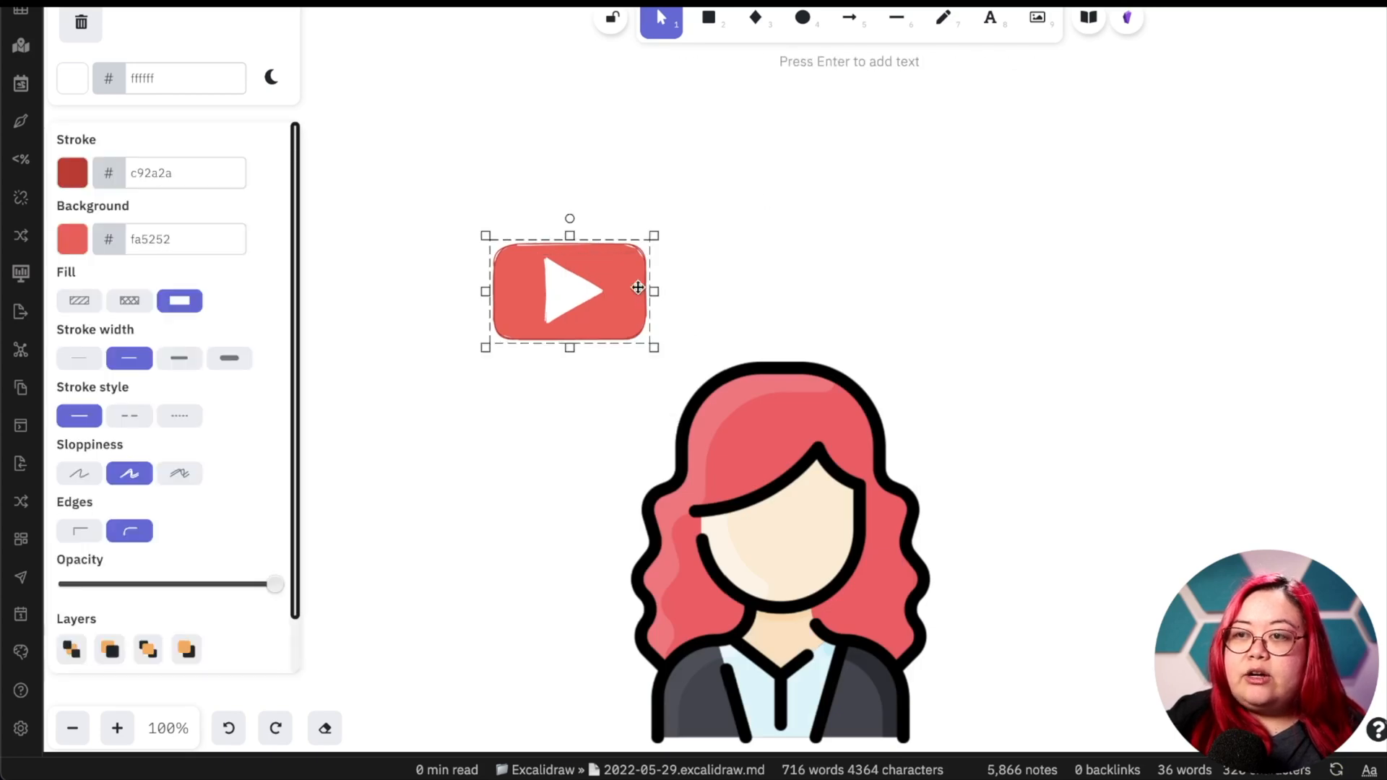
# - Attach a link on the red rectangle starting with '[[Pro' for the Producing Videos note
pyautogui.rightClick(569, 289)
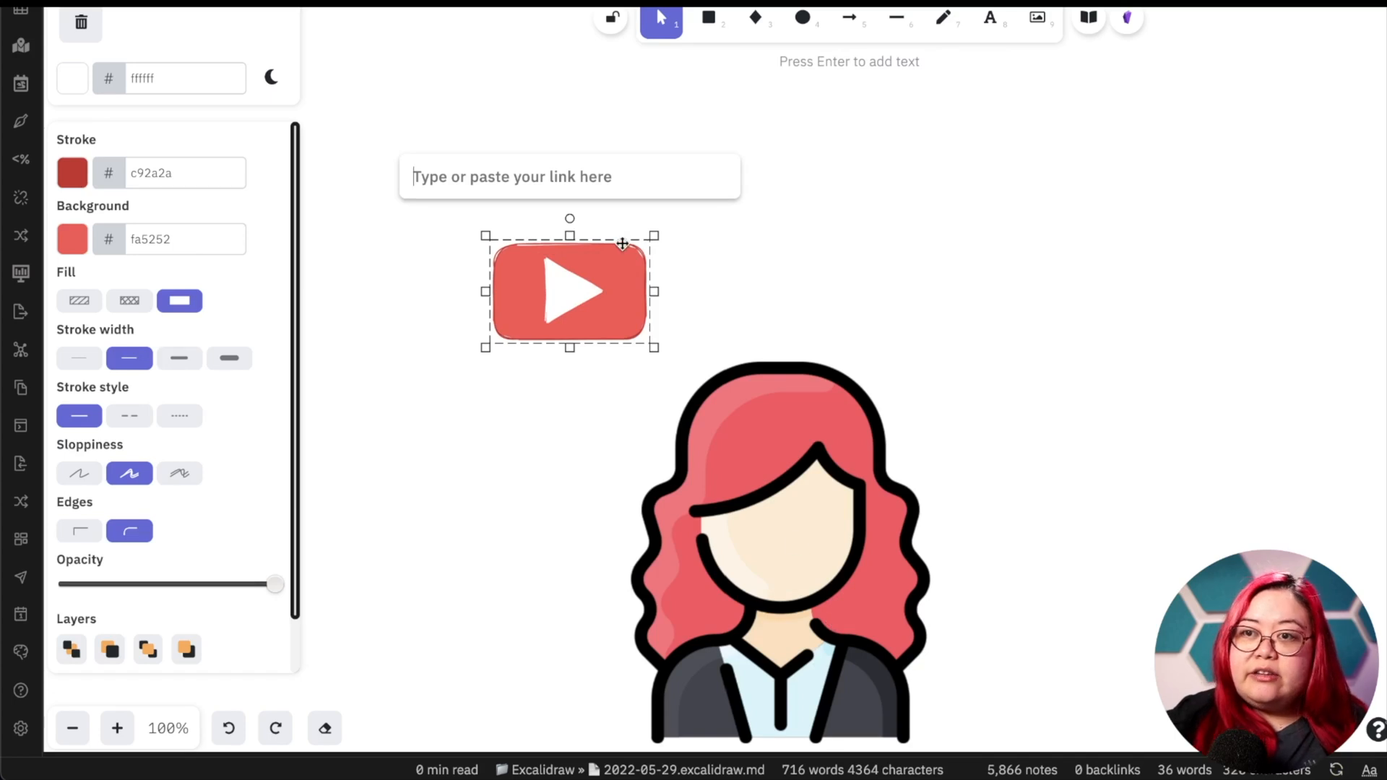
pyautogui.write('[[Pro')
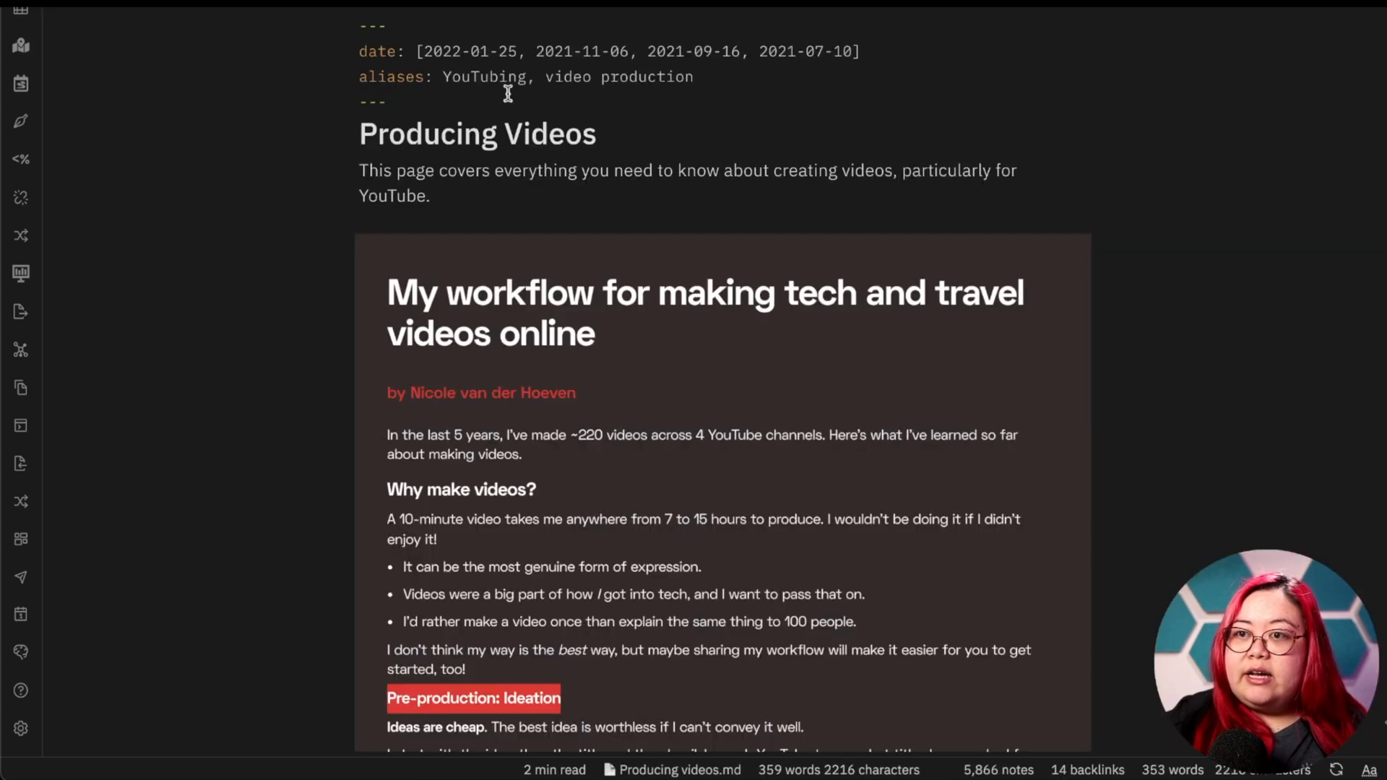
# - Scroll through the opened Producing Videos note
pyautogui.scroll(-3)
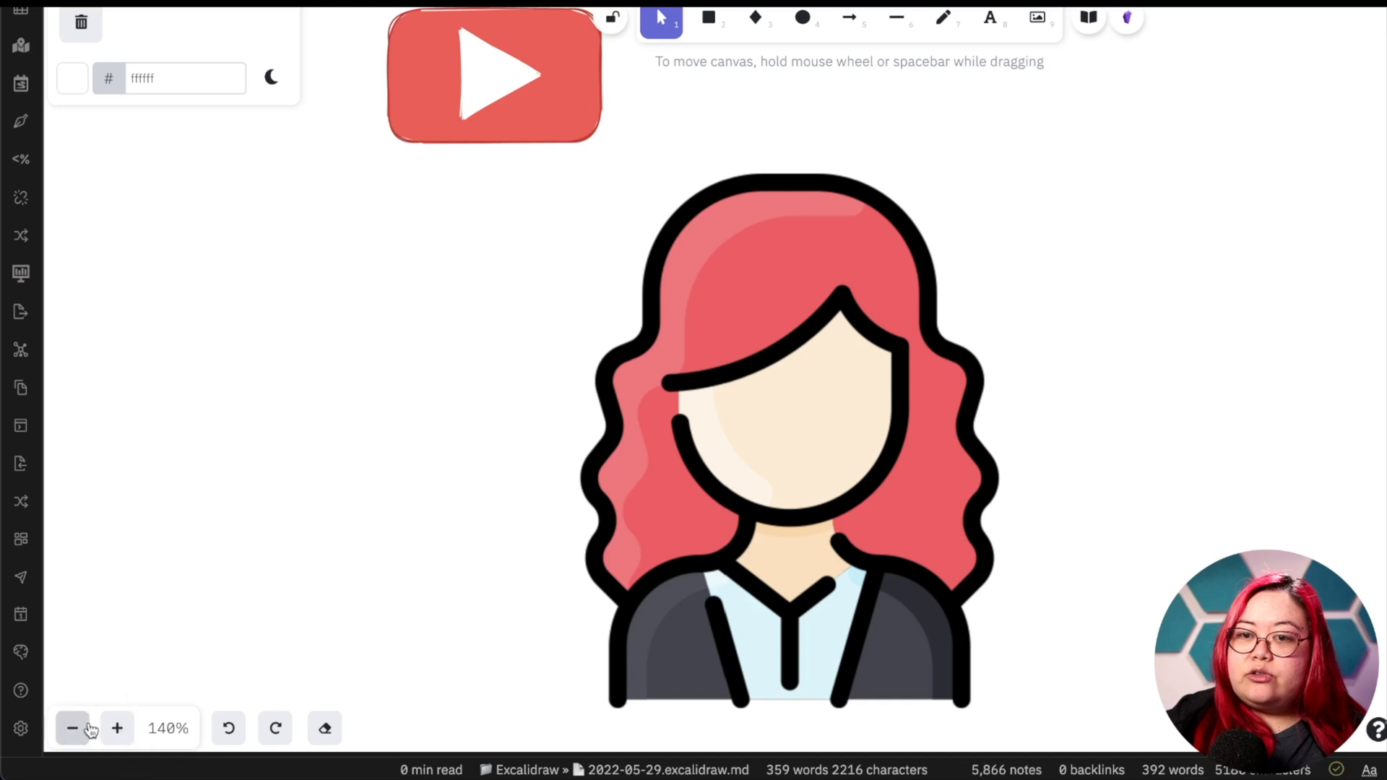
# - Zoom out and drag the canvas to recentre the woman icon with the linked play logo
pyautogui.click(72, 727)
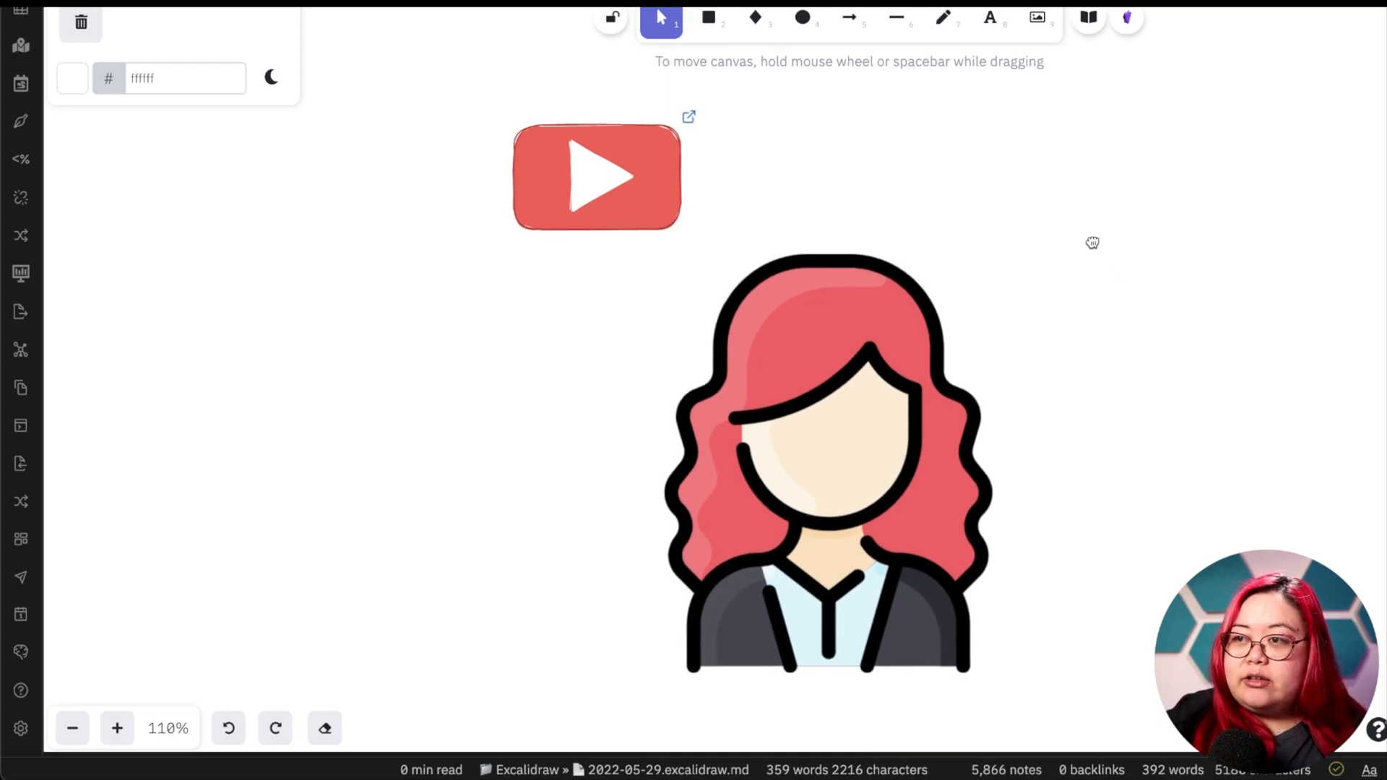
pyautogui.moveTo(1092, 242); pyautogui.dragTo(1033, 247)
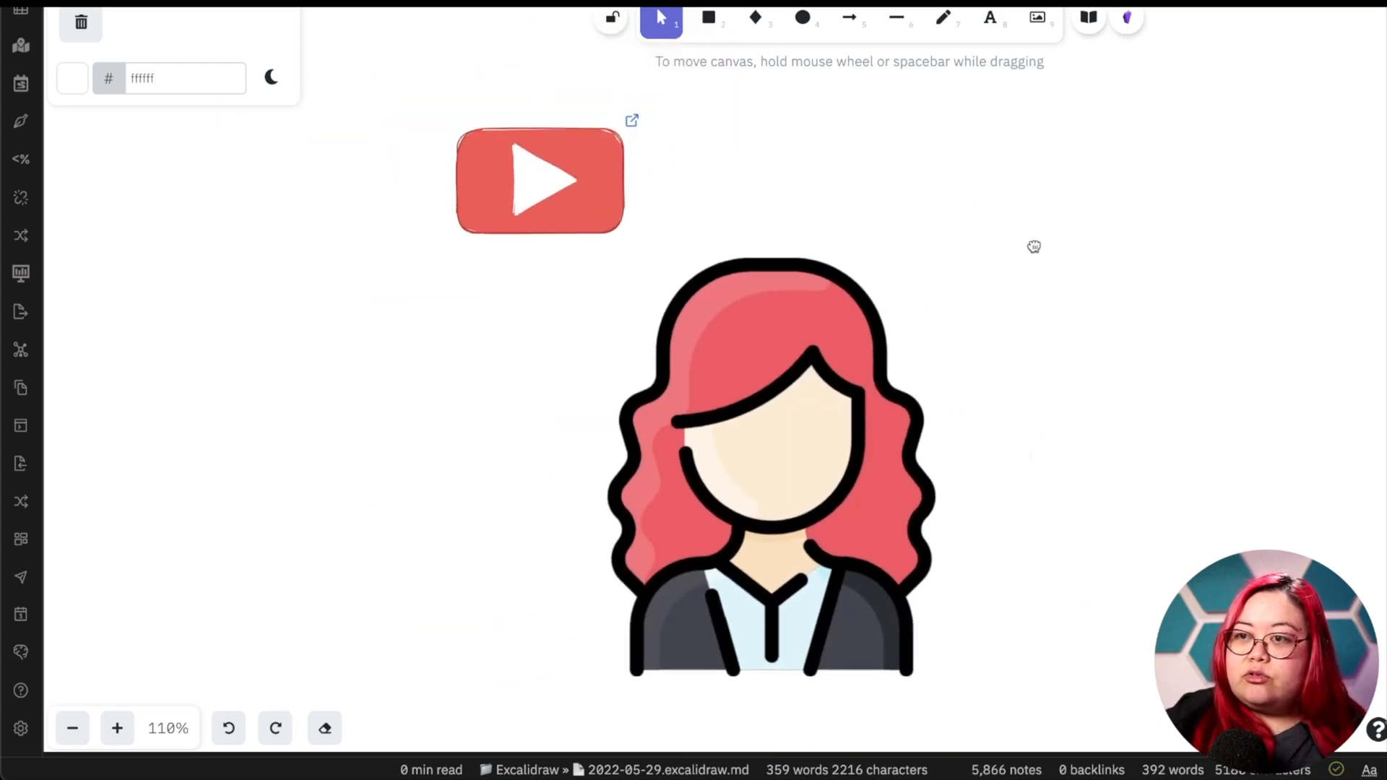
pyautogui.moveTo(1032, 245); pyautogui.dragTo(1026, 349)
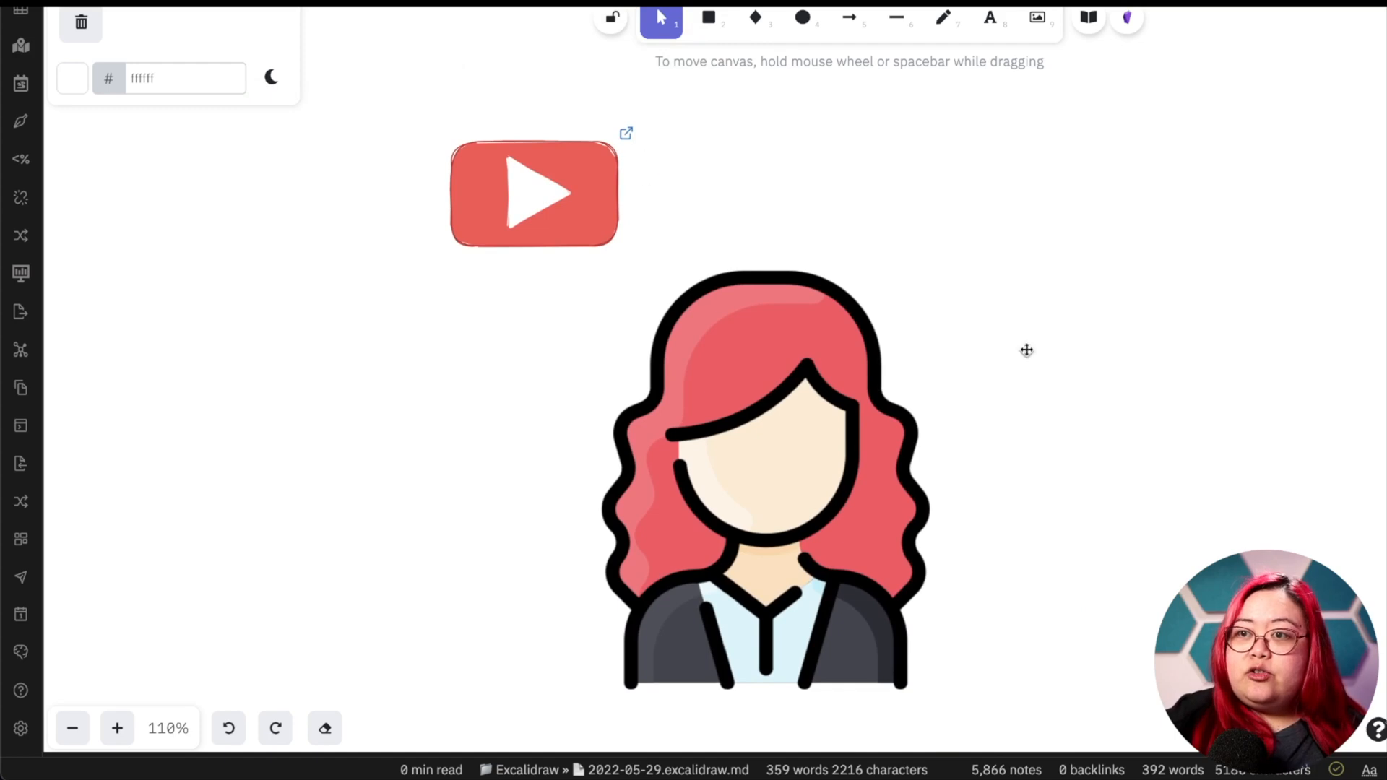
pyautogui.moveTo(936, 38)
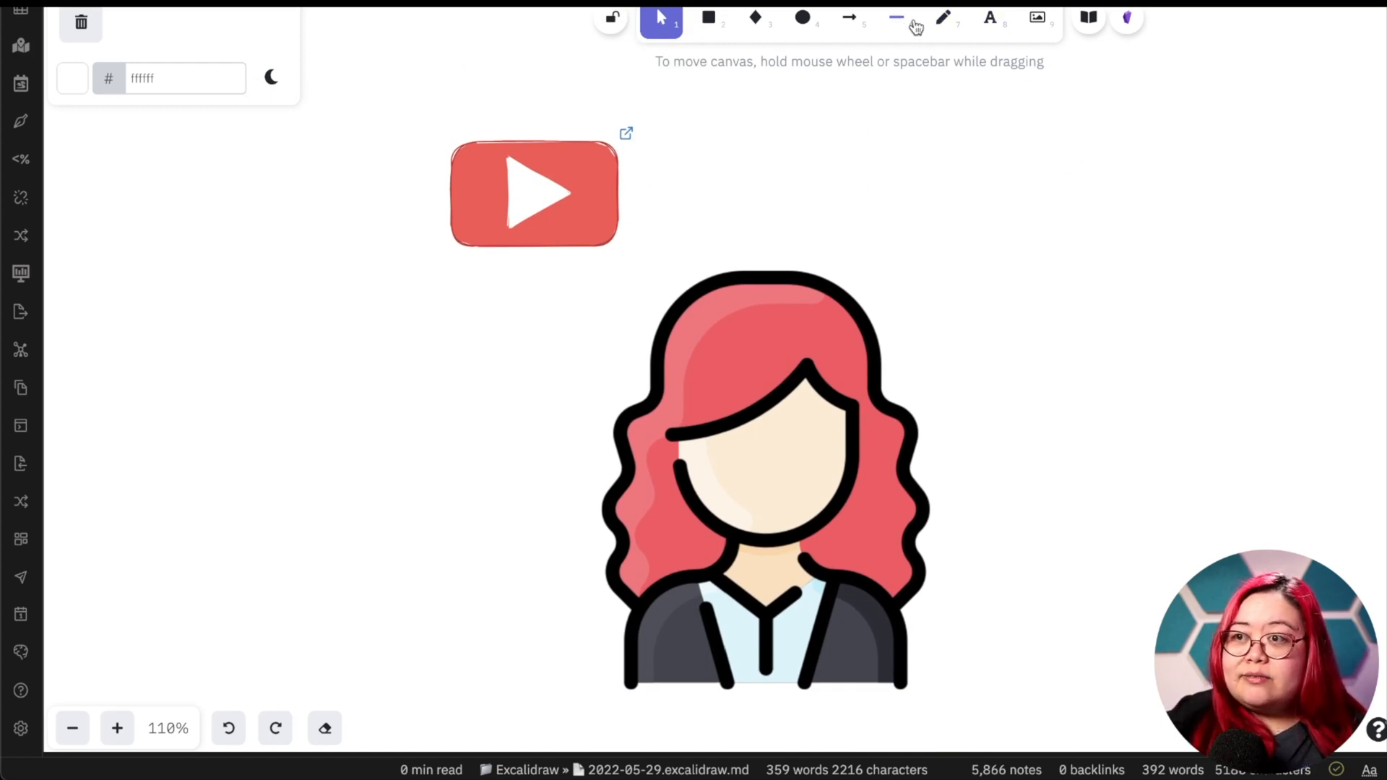
# - Set stroke and background colour to 7d64ff with solid fill and choose the Line tool
pyautogui.click(894, 17)
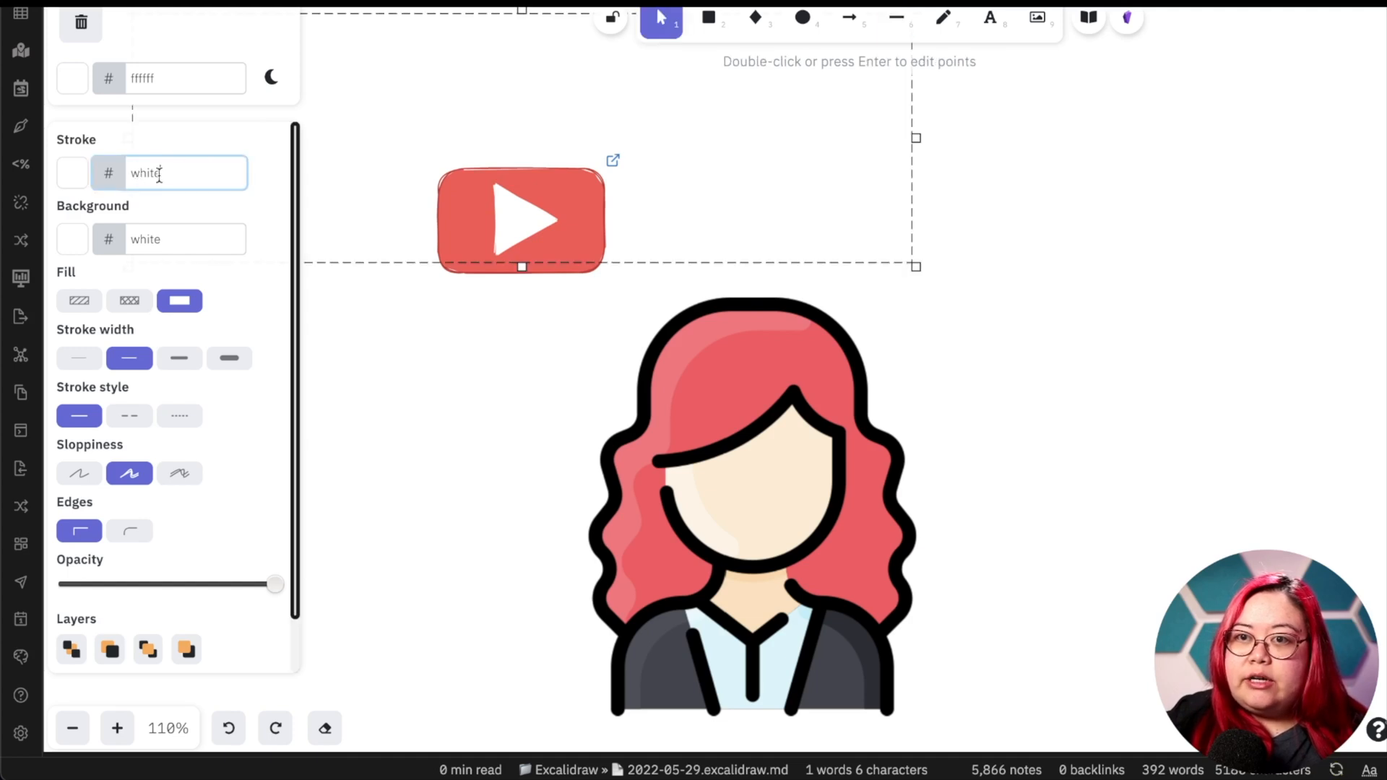
pyautogui.click(942, 17)
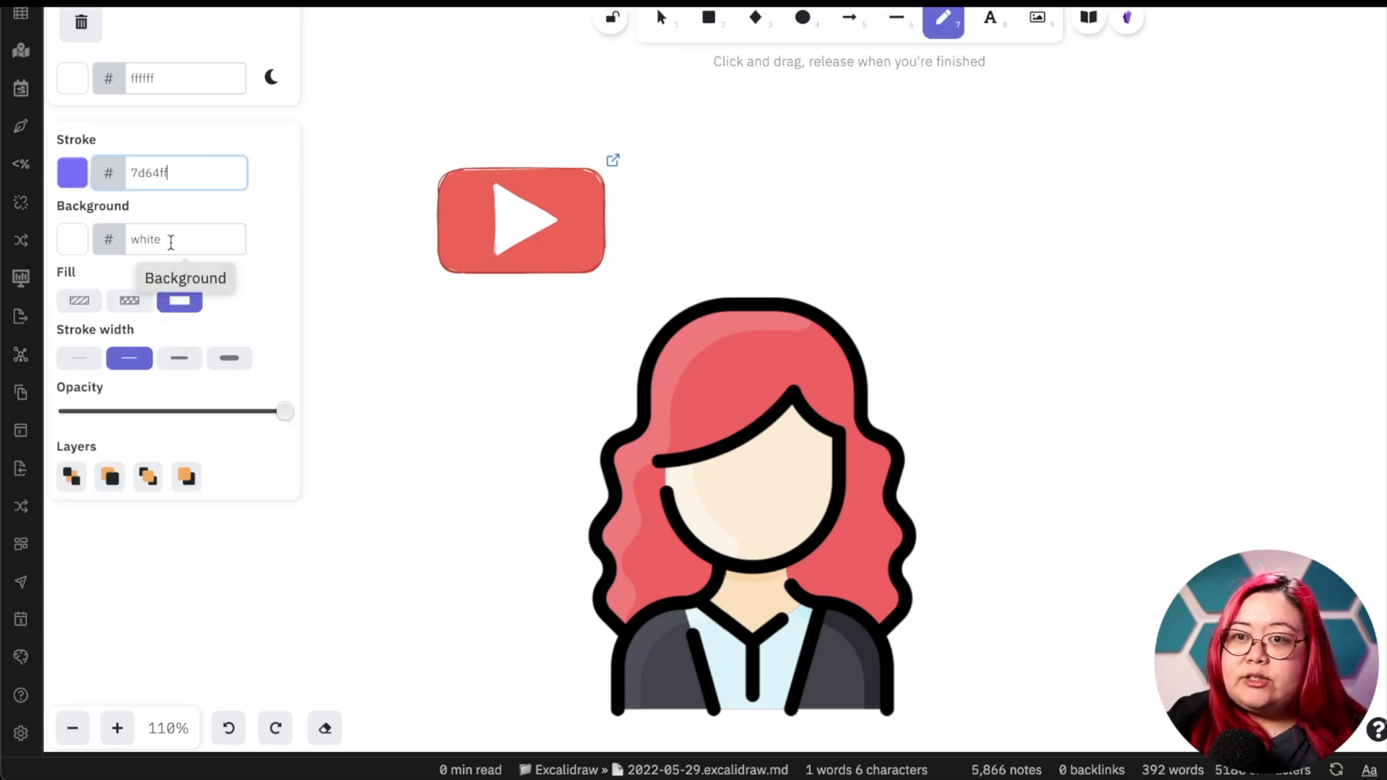
pyautogui.write('7d64ff')
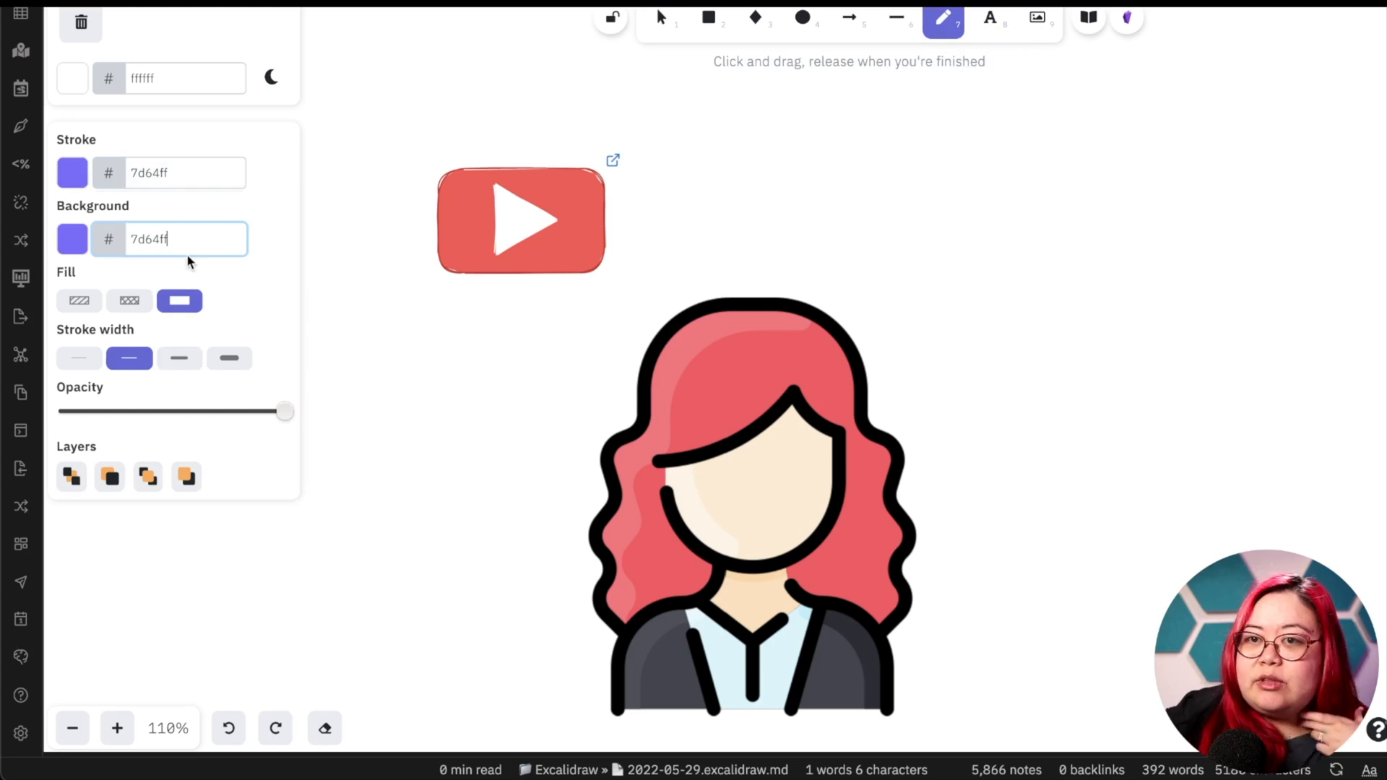
pyautogui.moveTo(304, 236)
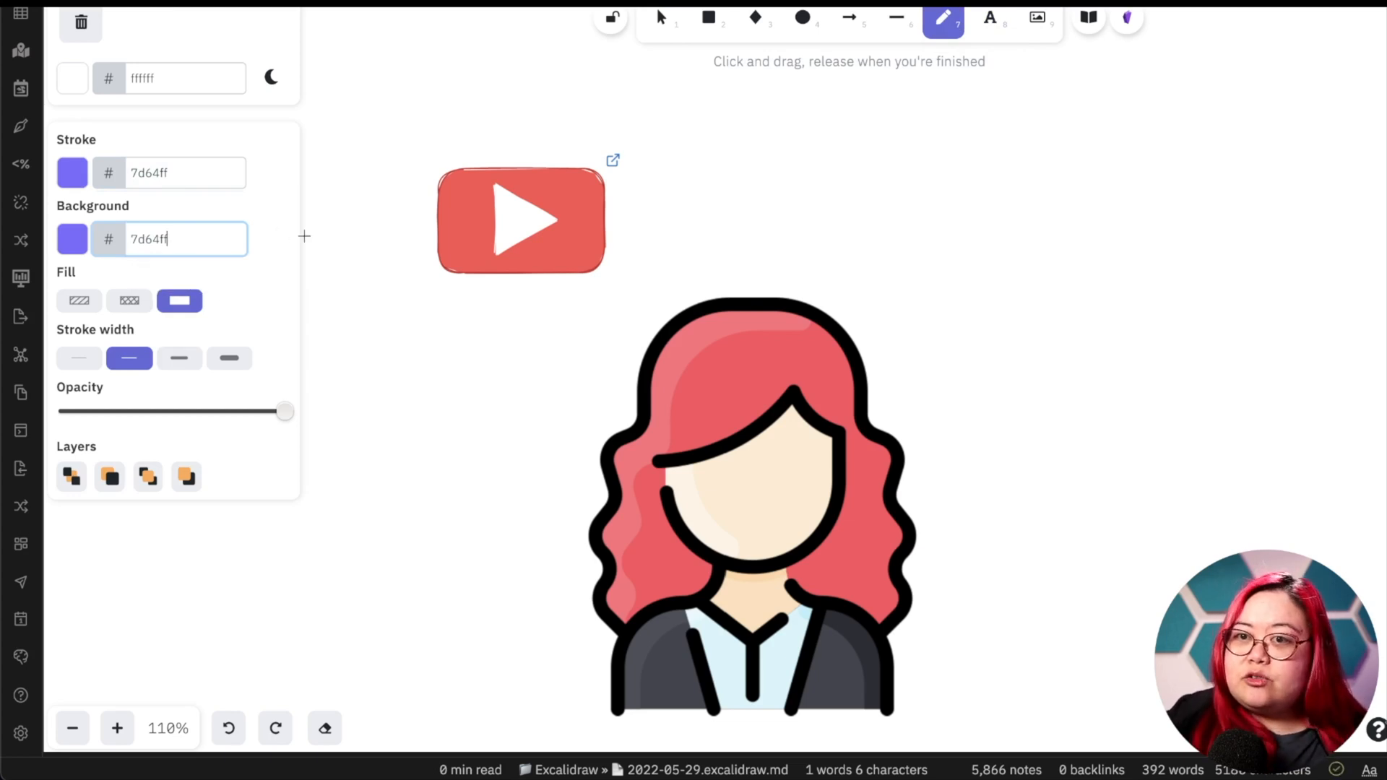
pyautogui.click(896, 18)
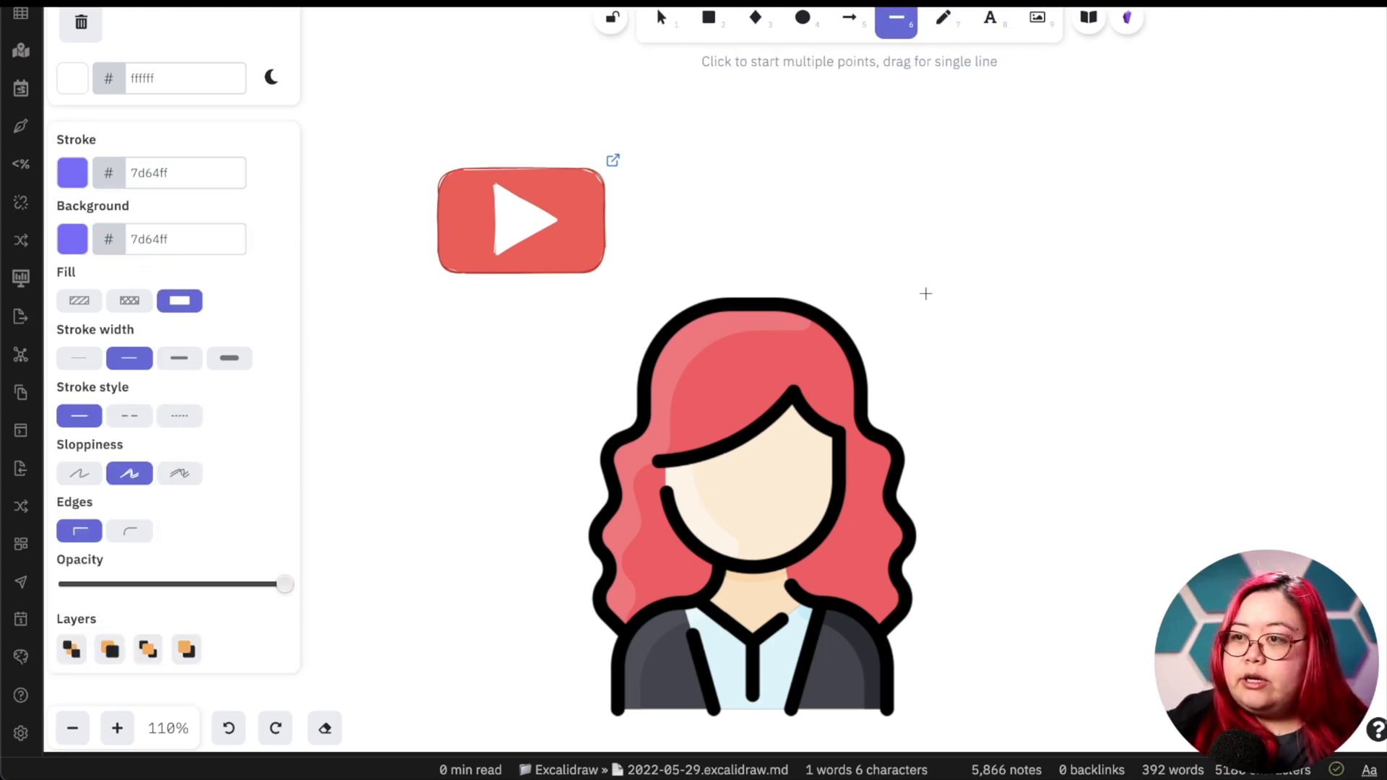
# - Draw a closed multi-point mountain polygon upper right of the woman and nudge it into place
pyautogui.moveTo(927, 295); pyautogui.dragTo(988, 177)
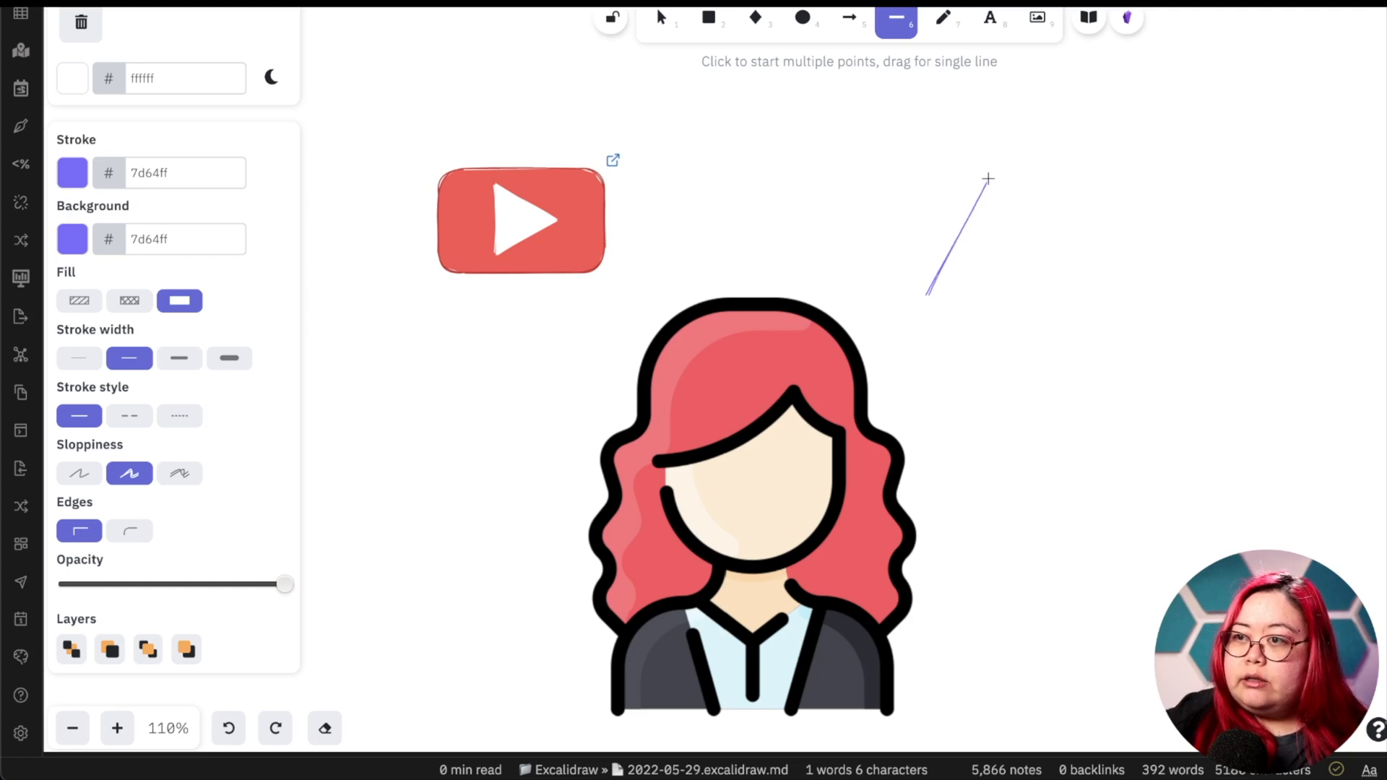
pyautogui.click(659, 17)
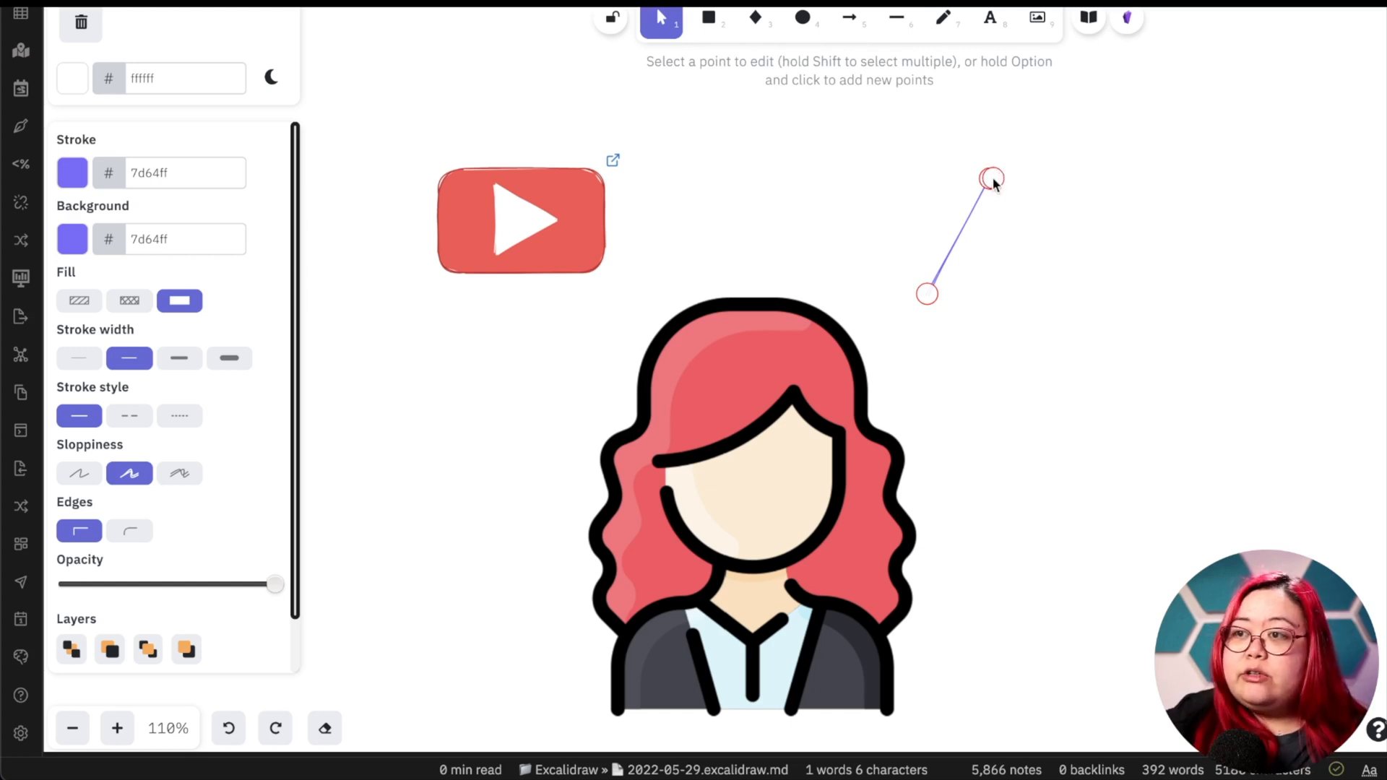
pyautogui.moveTo(991, 176); pyautogui.dragTo(1009, 228)
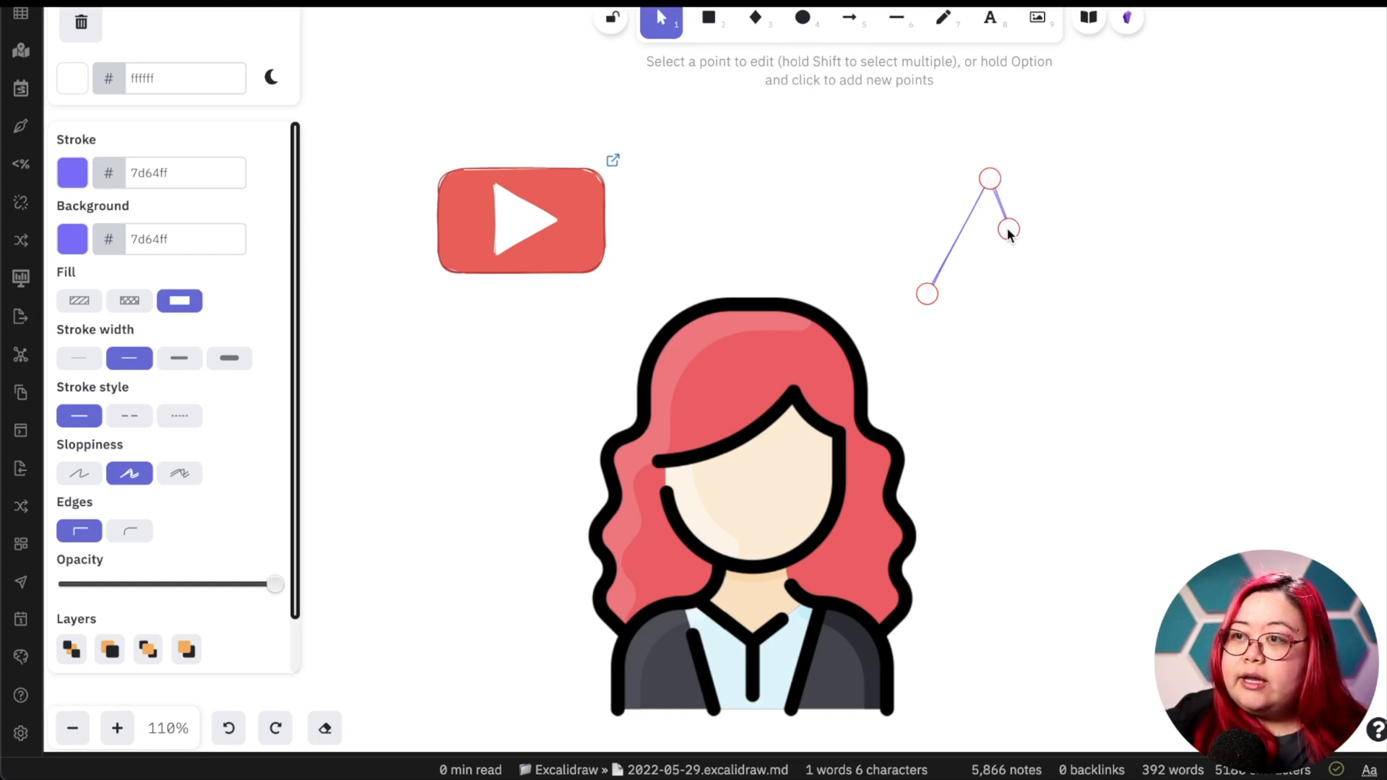
pyautogui.click(1008, 228)
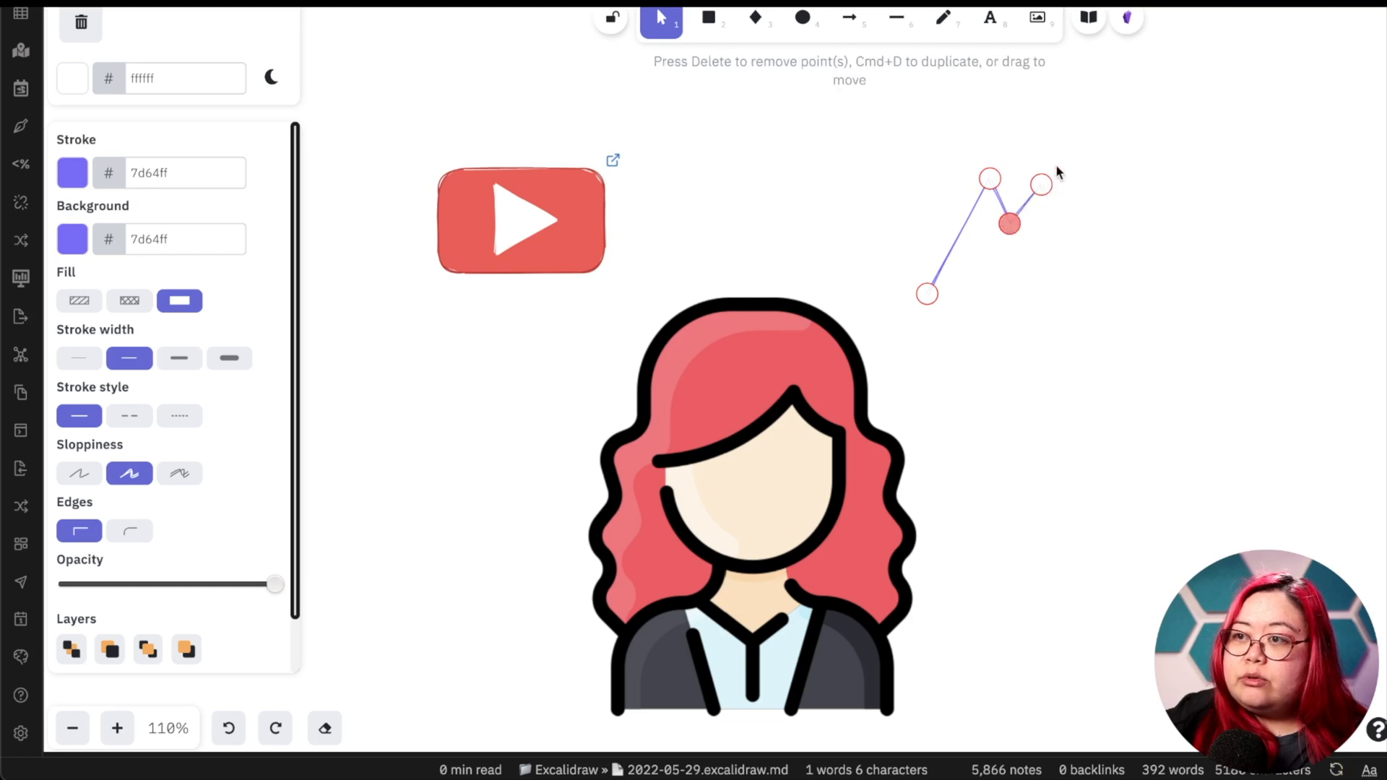
pyautogui.moveTo(1041, 185); pyautogui.dragTo(1064, 135)
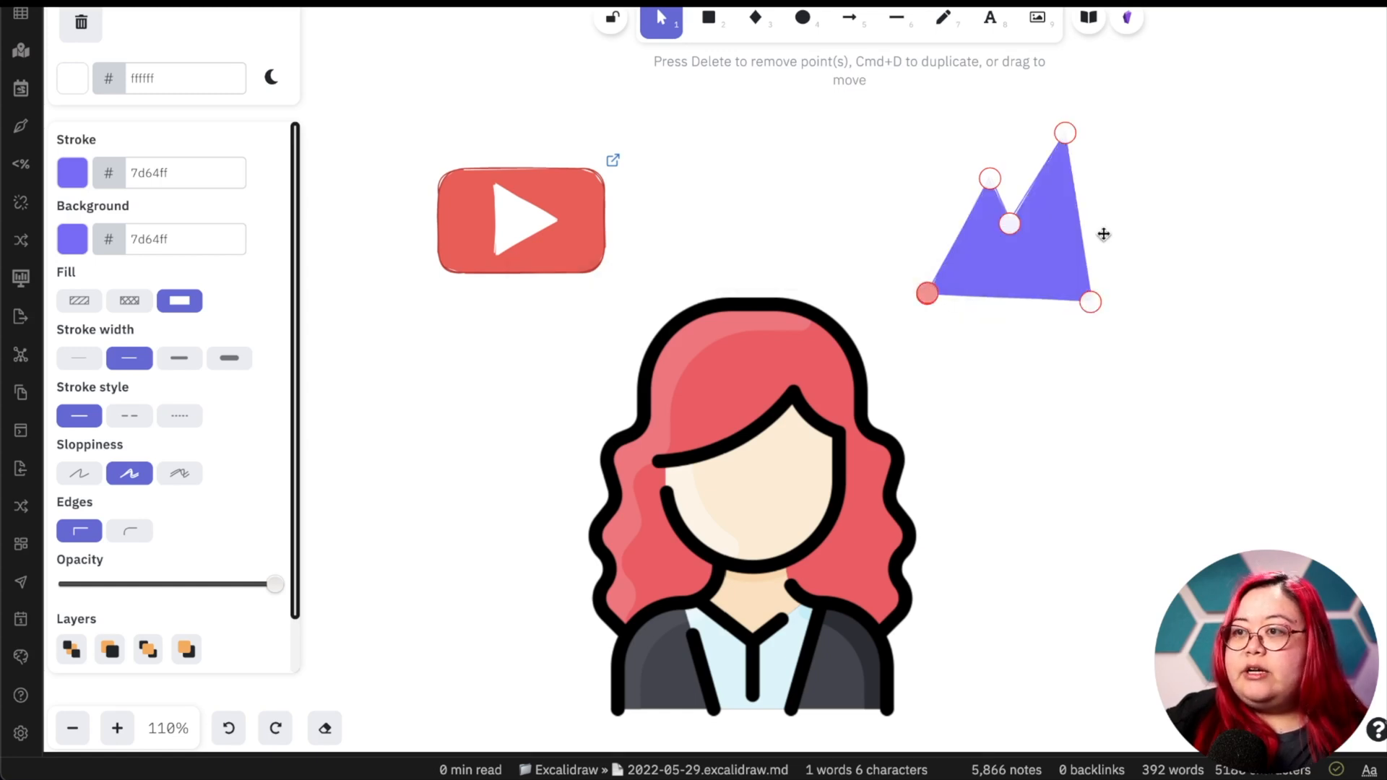
pyautogui.moveTo(1233, 234)
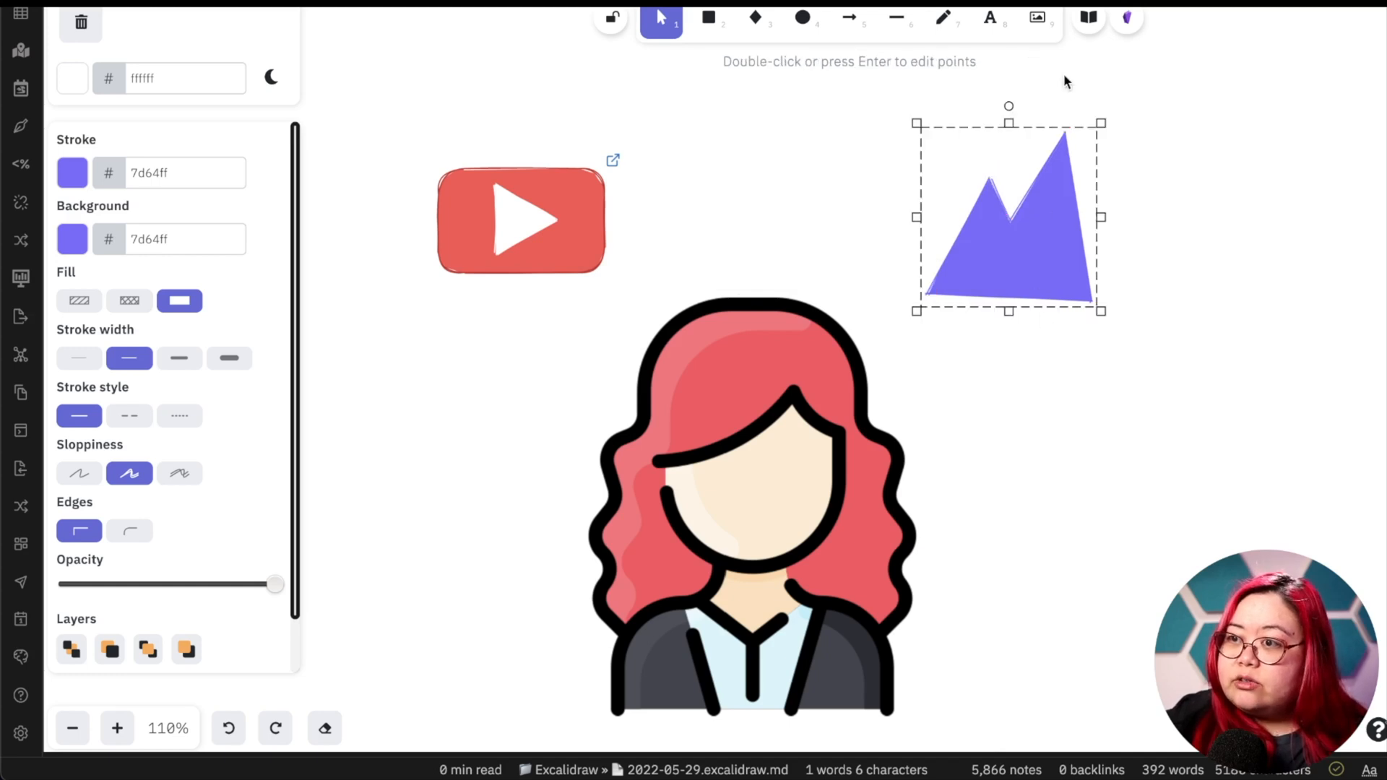
pyautogui.moveTo(1008, 105); pyautogui.dragTo(1001, 104)
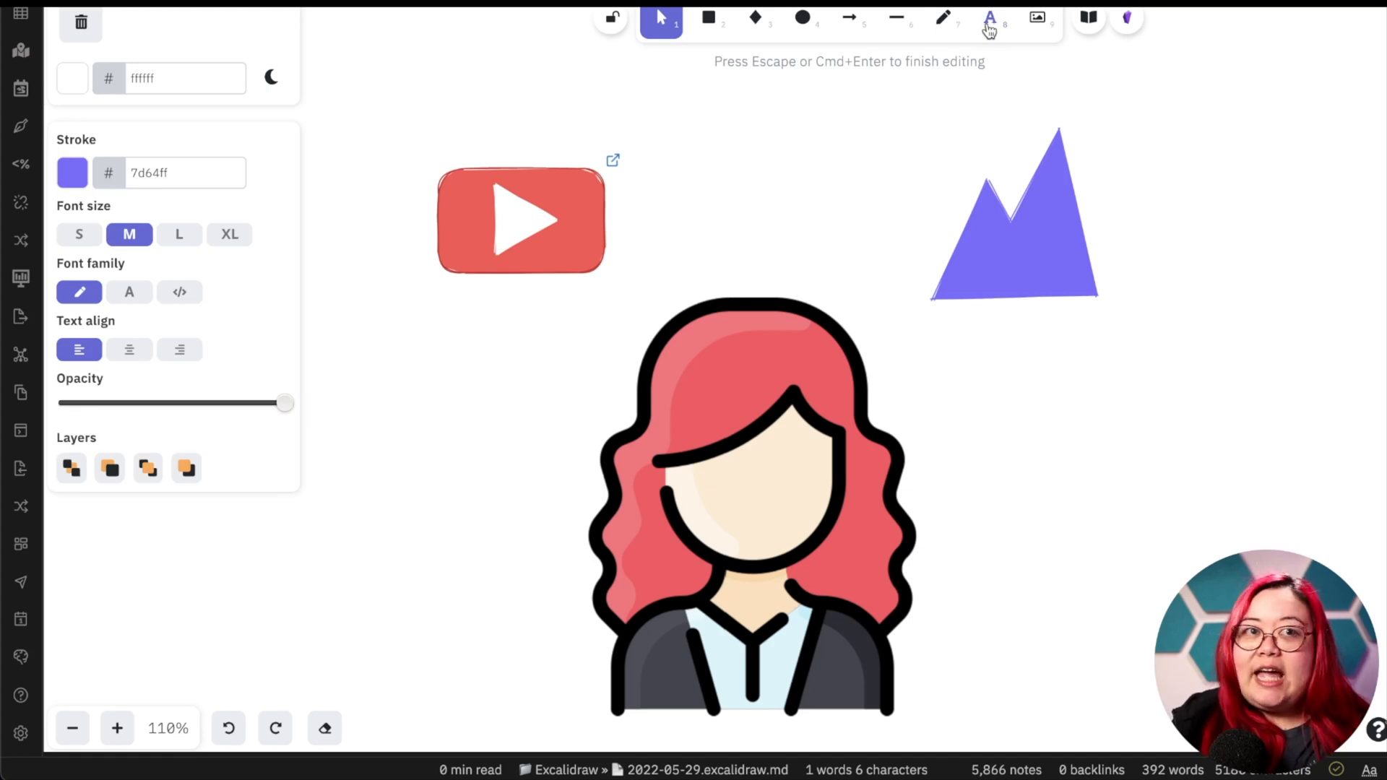
# - Add 'k6' text with white stroke and XL font size
pyautogui.write('k6')
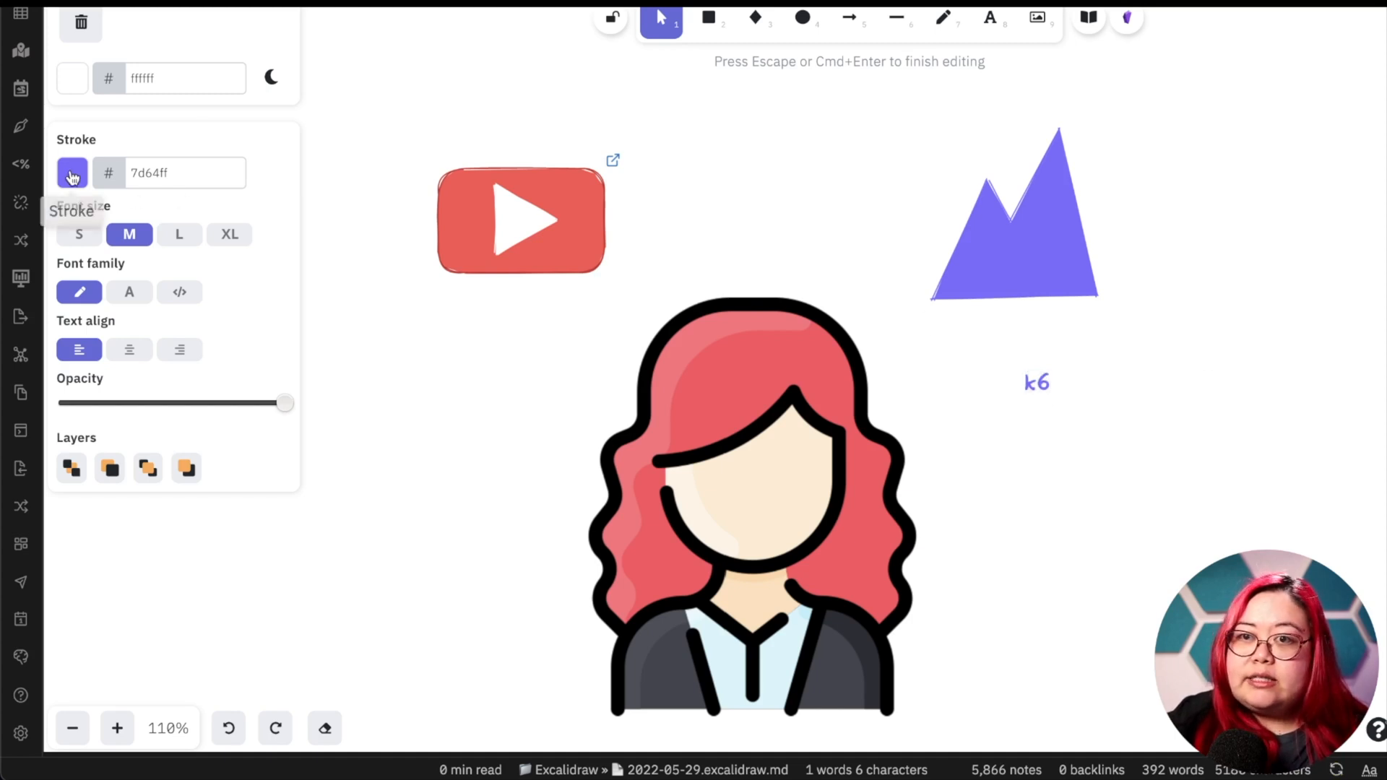
pyautogui.click(184, 172)
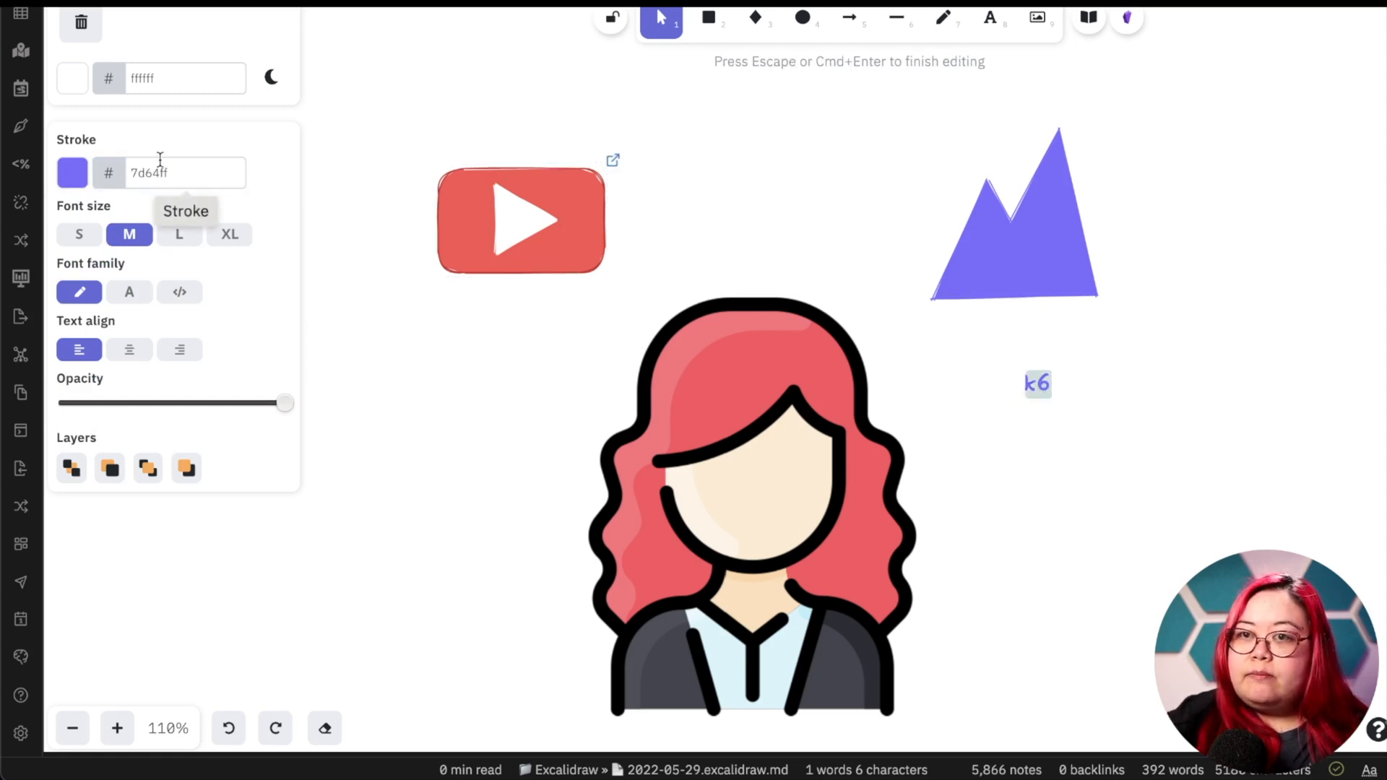
pyautogui.write('w')
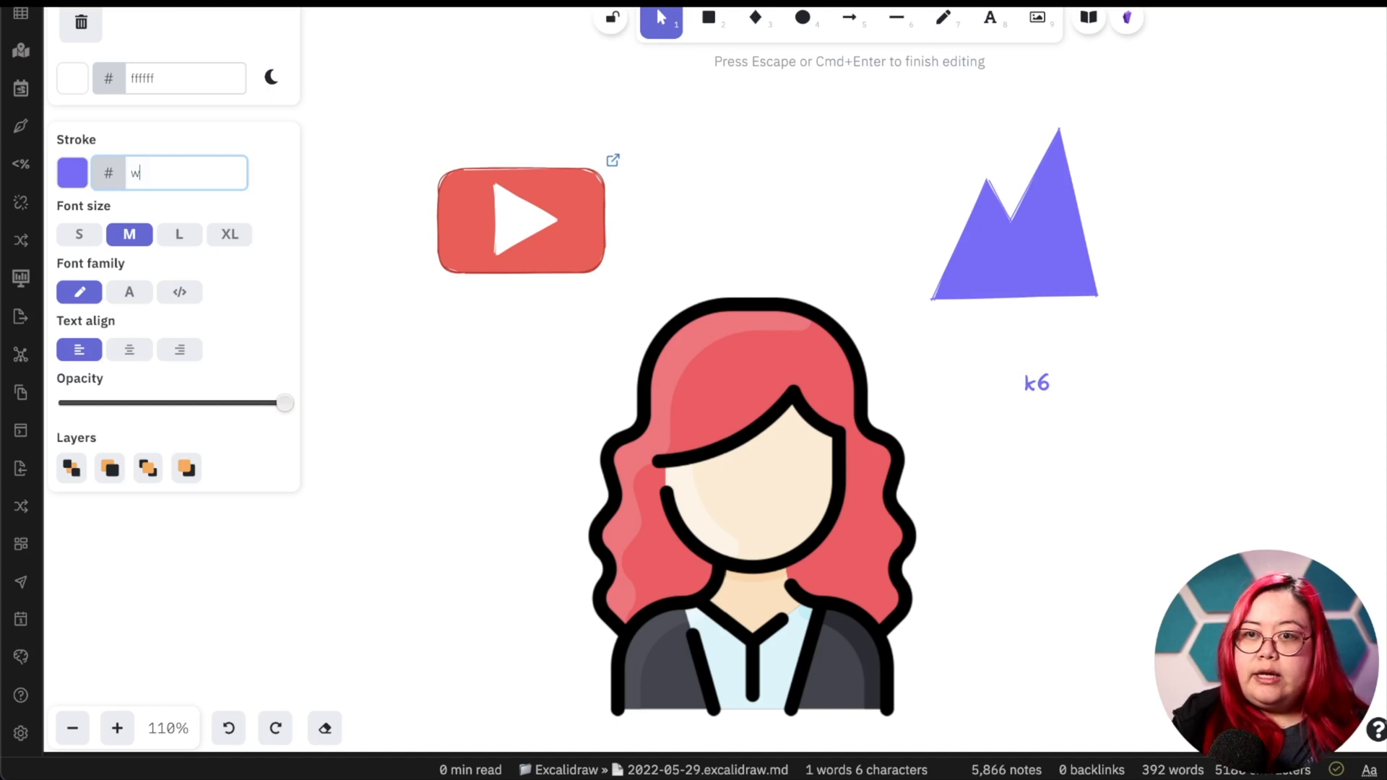
pyautogui.click(229, 234)
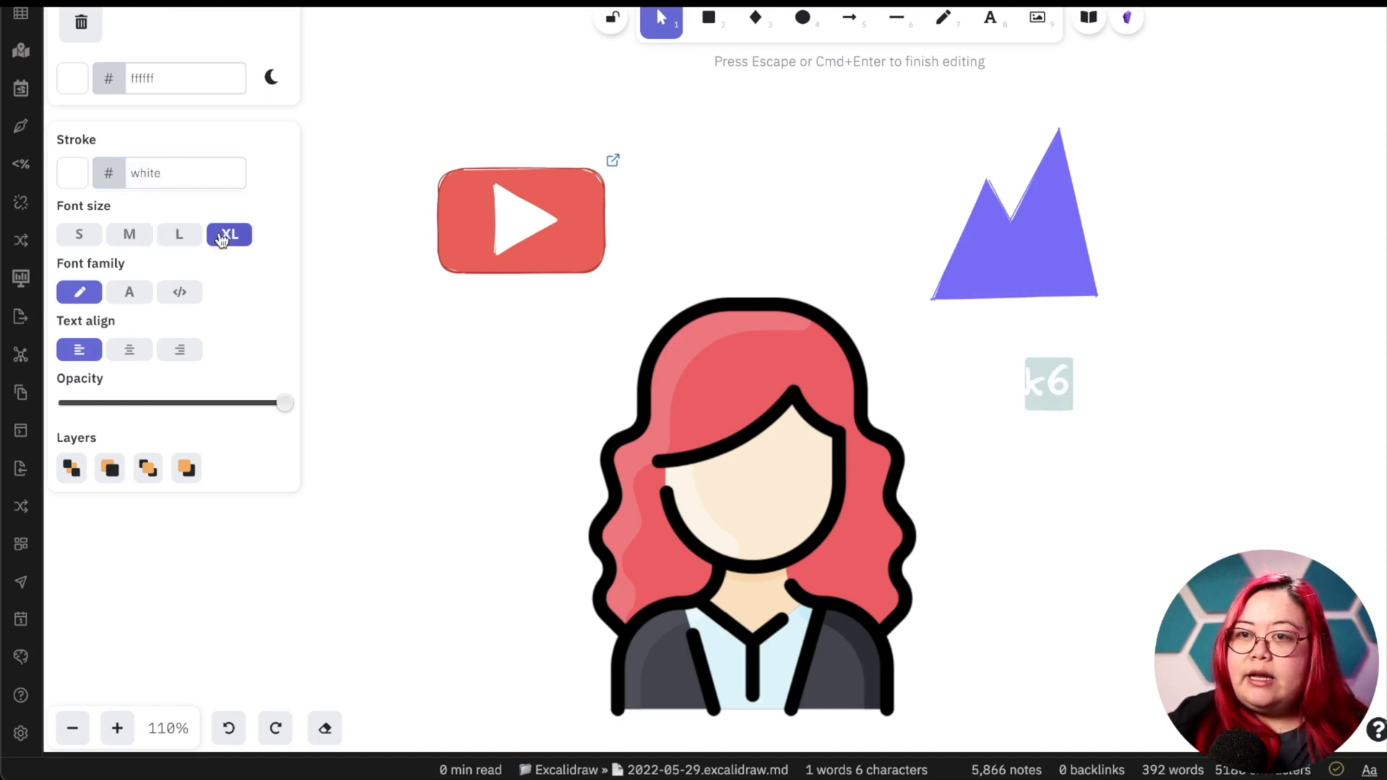
# - Move the k6 text onto the mountain, centre it, and select both together
pyautogui.moveTo(1049, 381); pyautogui.dragTo(1003, 275)
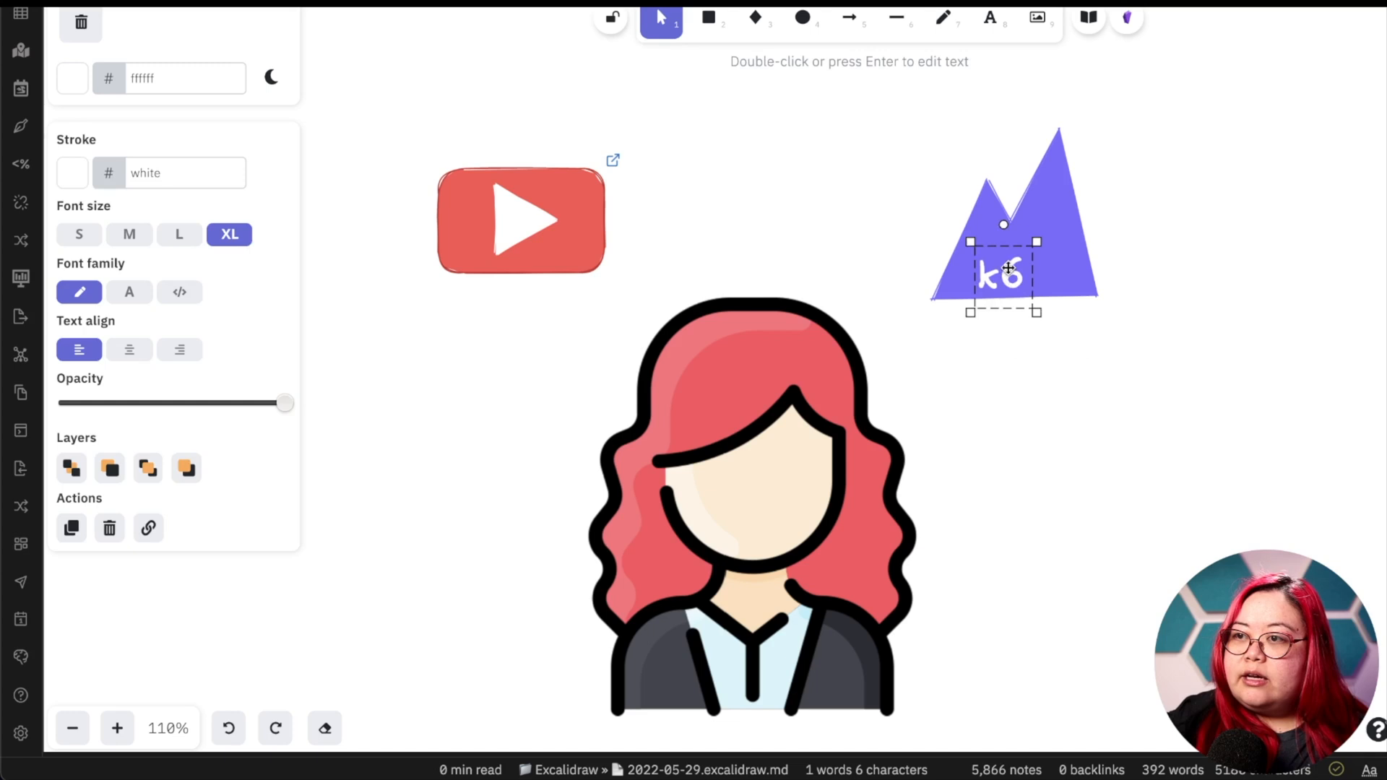
pyautogui.moveTo(1003, 273); pyautogui.dragTo(1020, 254)
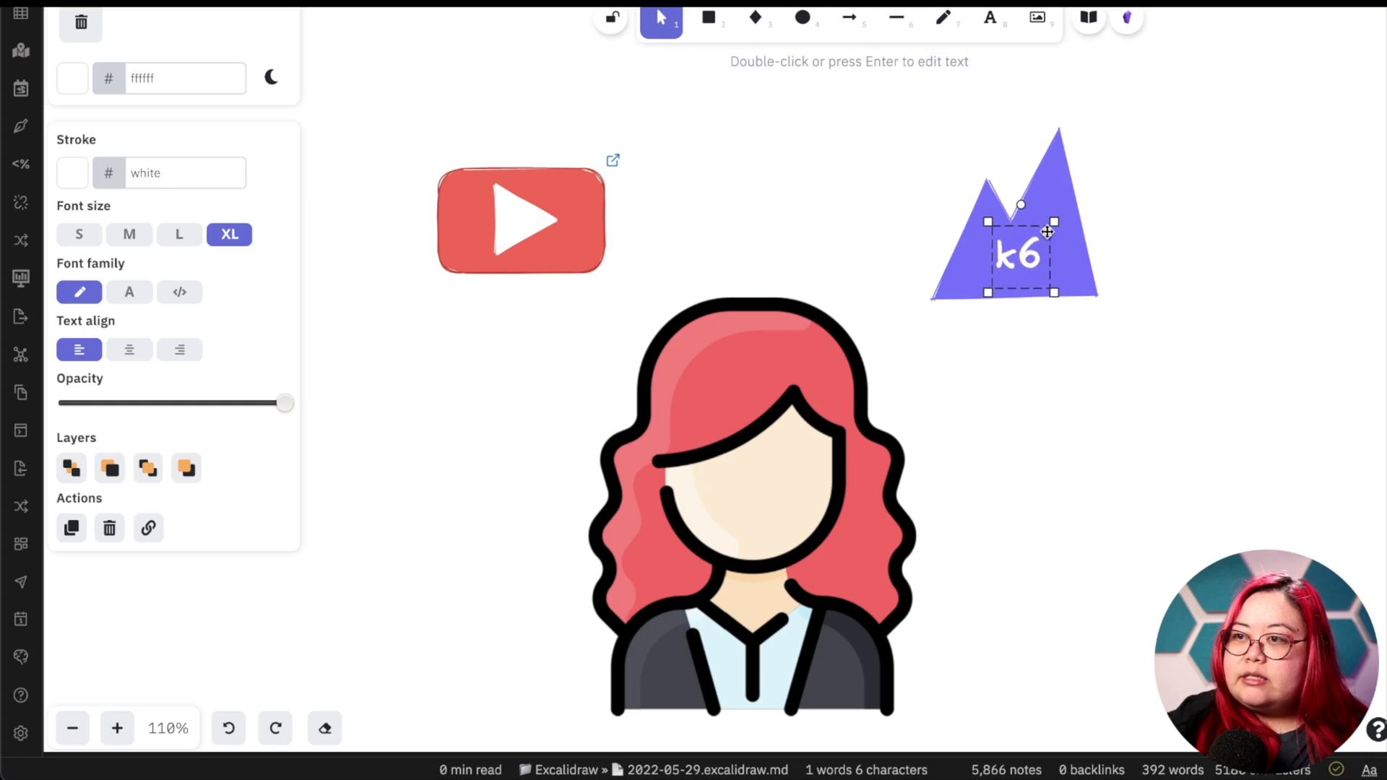
pyautogui.moveTo(1055, 219); pyautogui.dragTo(1067, 208)
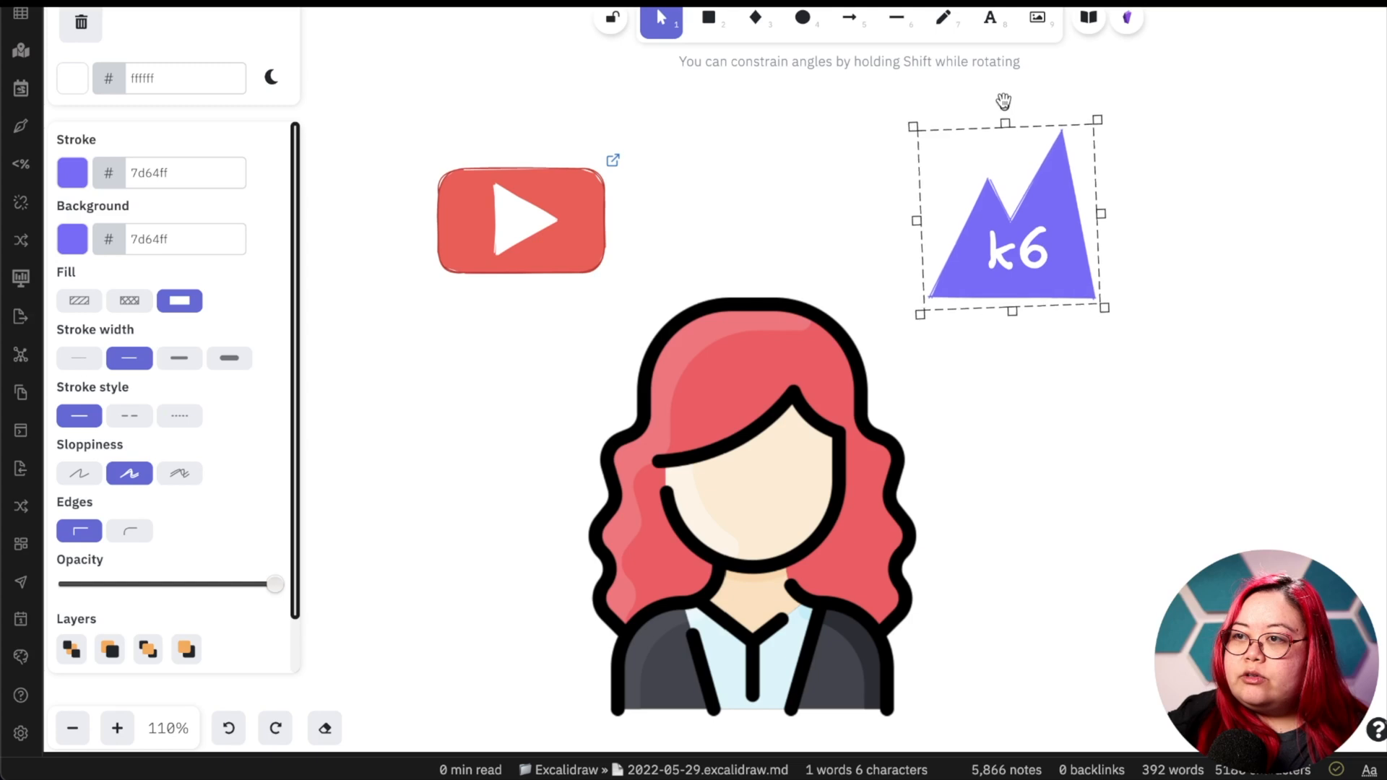
# - Create a link [[k6 (tool)]] on the k6 logo via its context menu and scroll the opened note
pyautogui.rightClick(1008, 217)
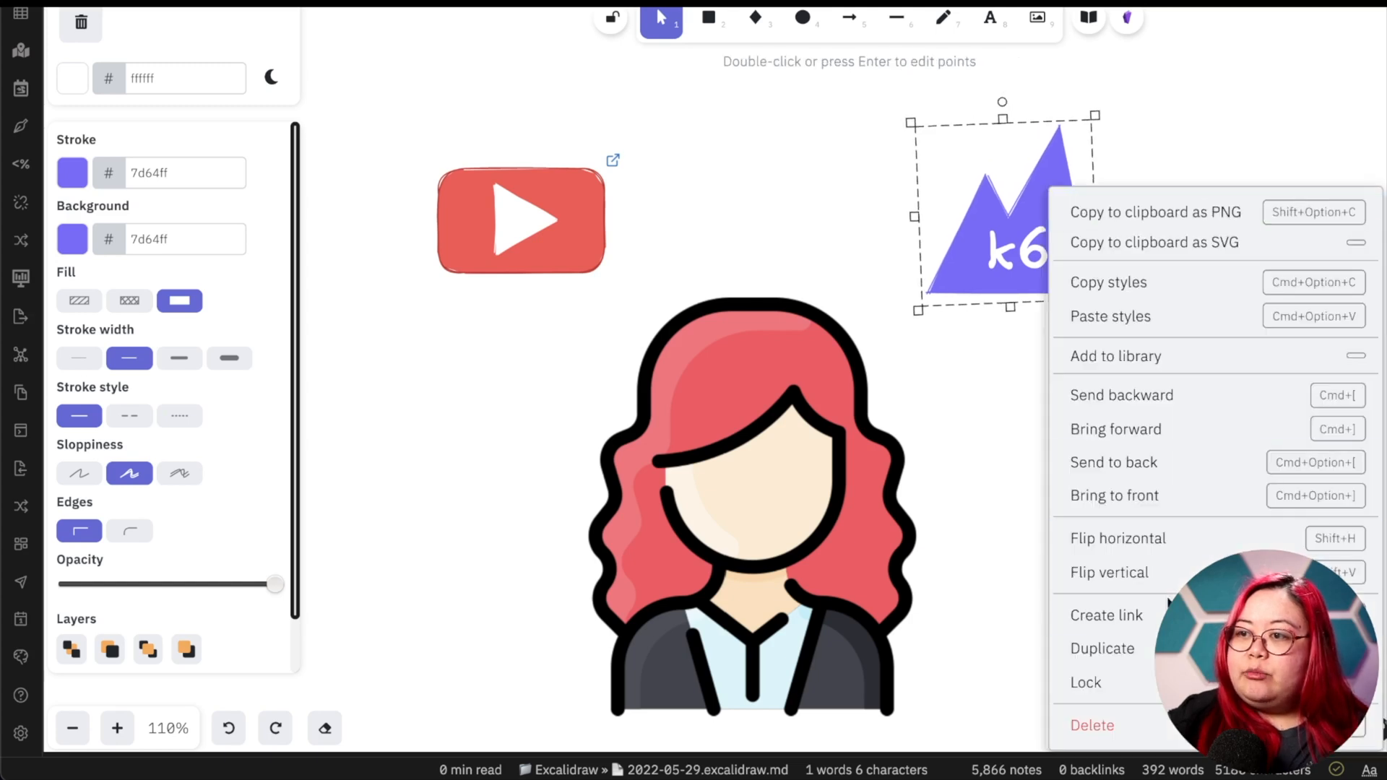
pyautogui.click(1105, 616)
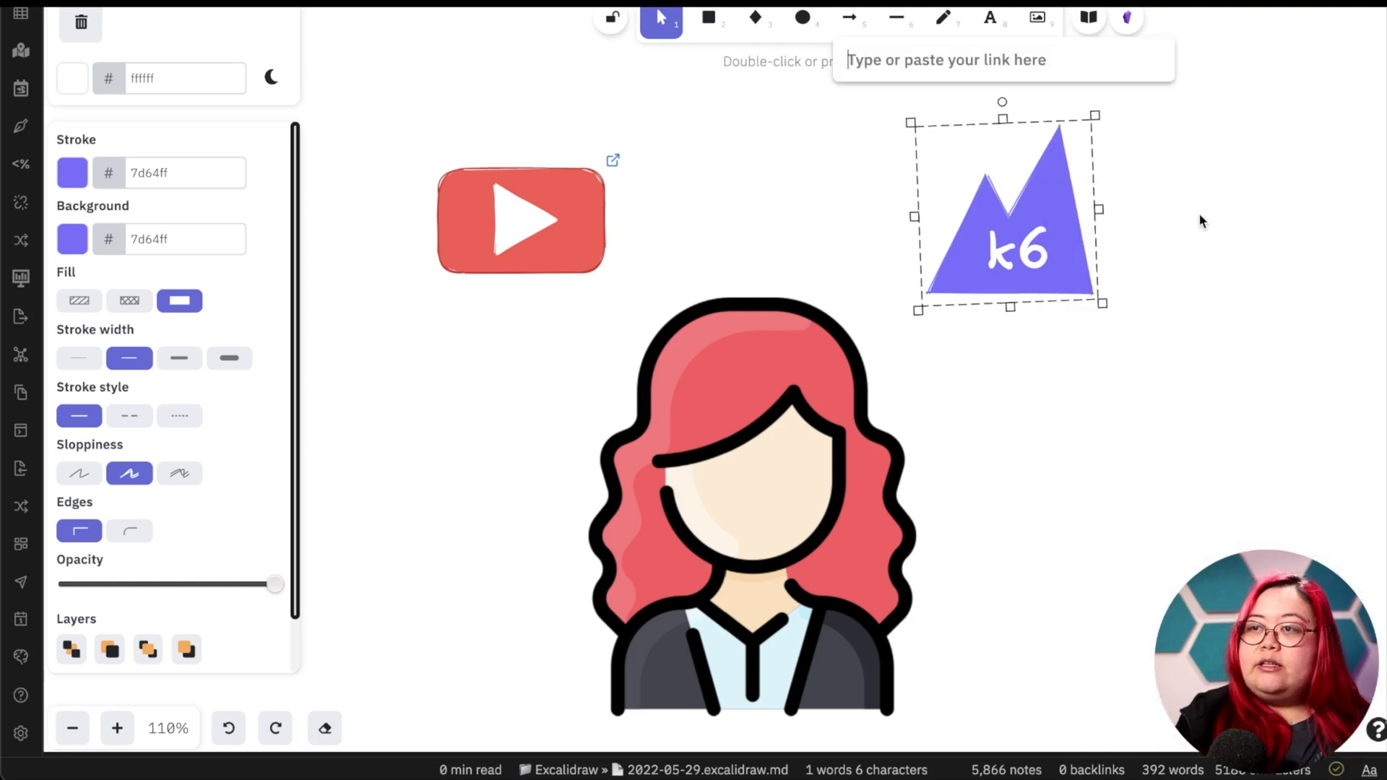
pyautogui.write('[[k6')
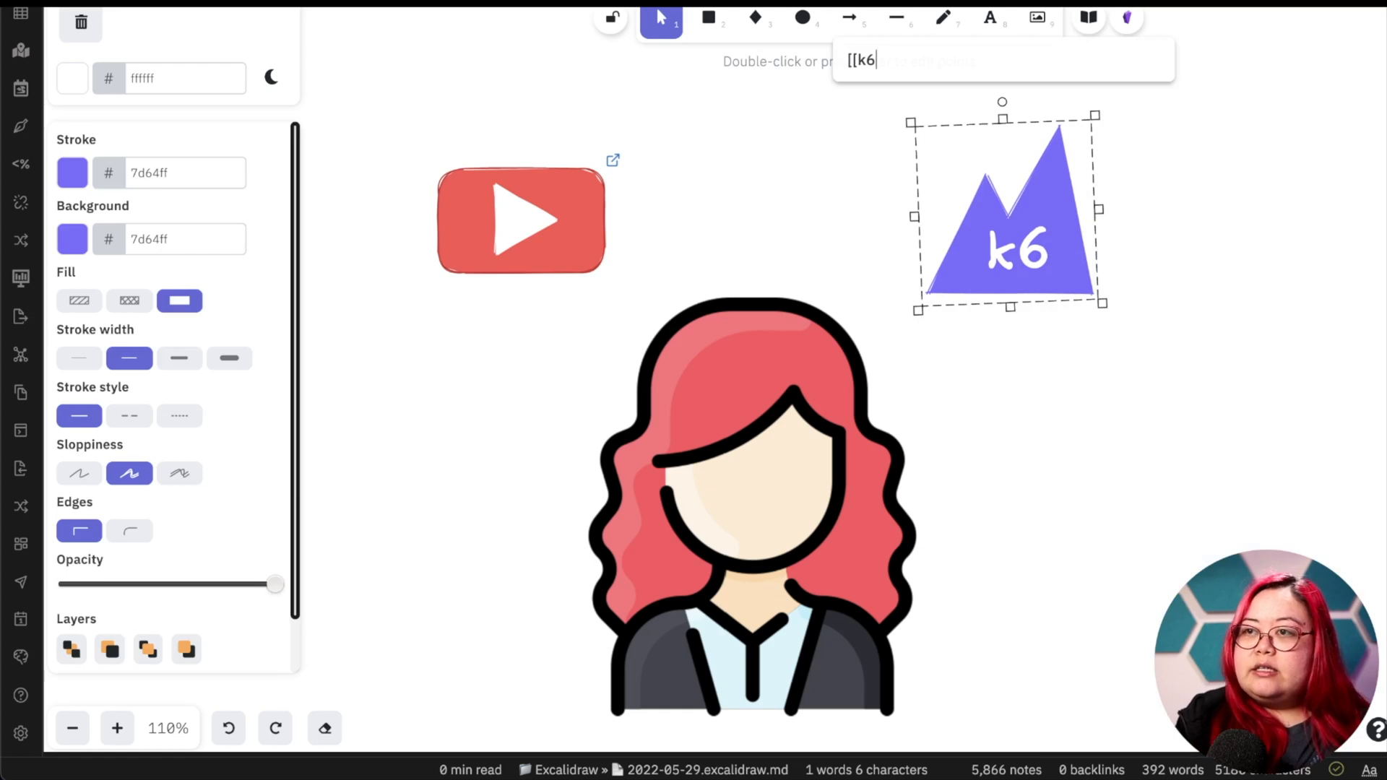
pyautogui.write('(tool)]]')
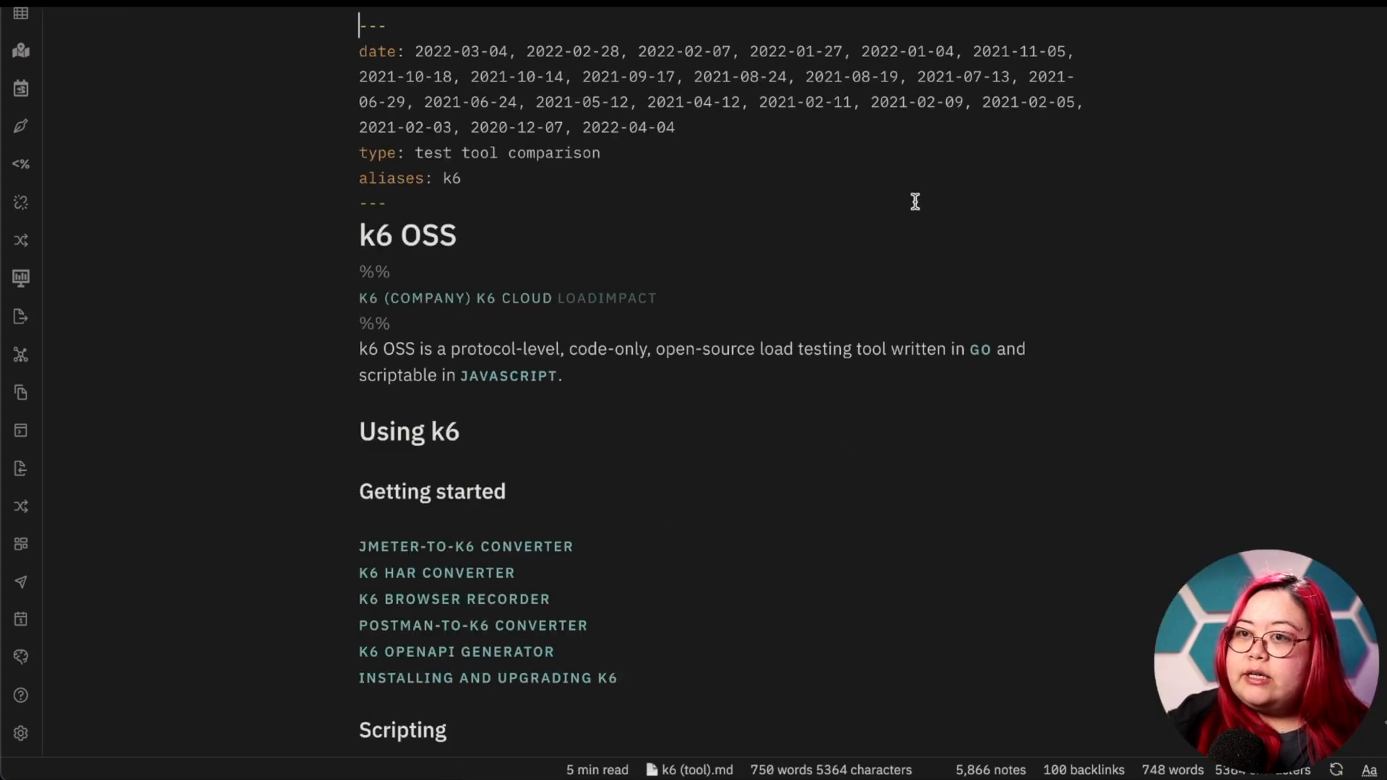
pyautogui.scroll(-3)
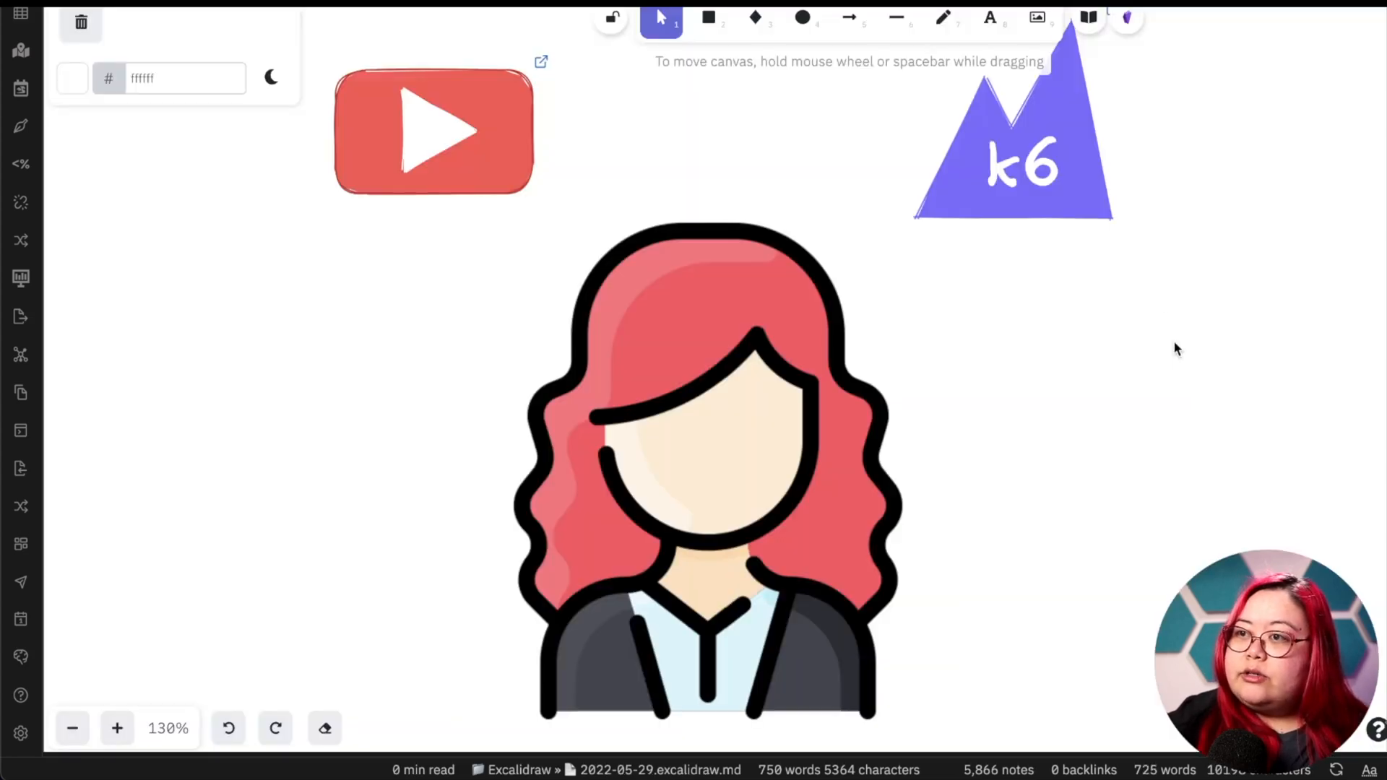
# - Group the mountain and its k6 label into one logo
pyautogui.click(1024, 163)
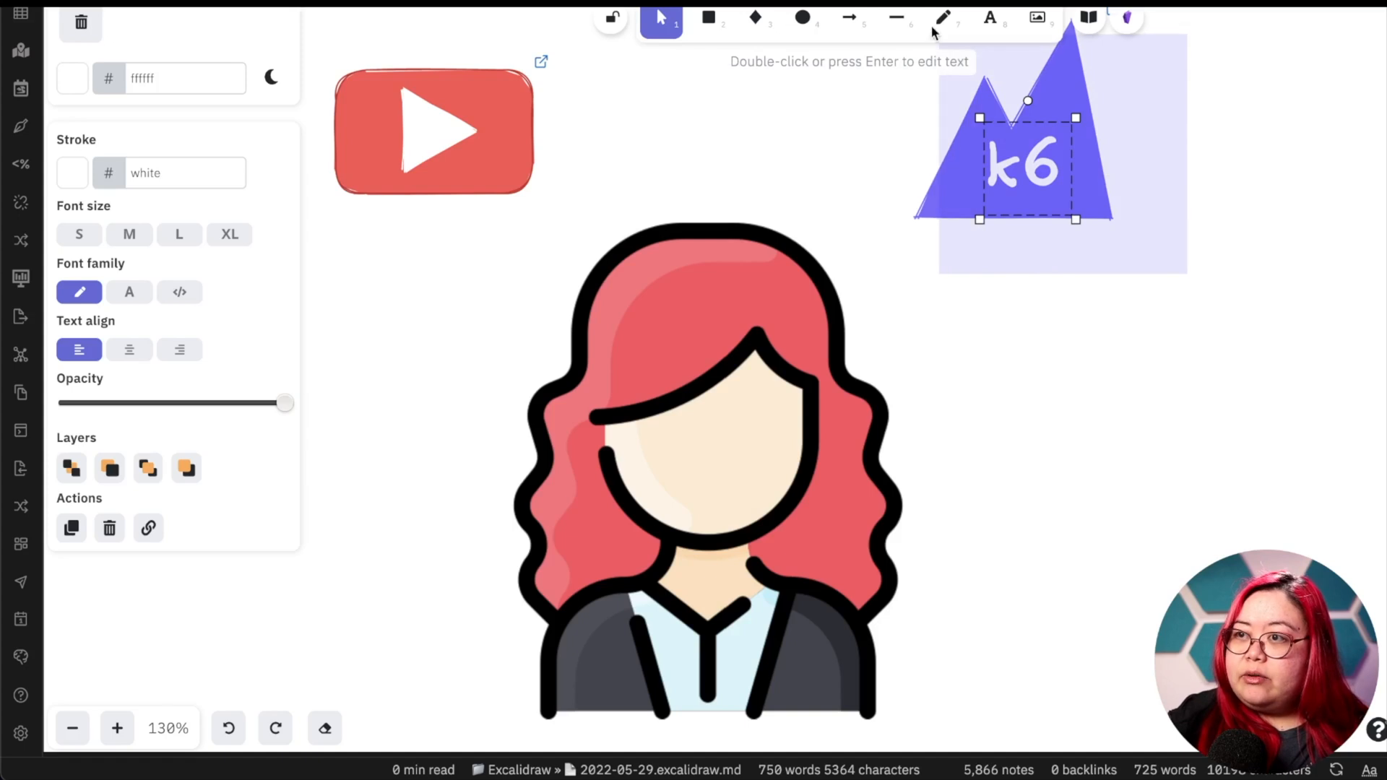
pyautogui.rightClick(1017, 167)
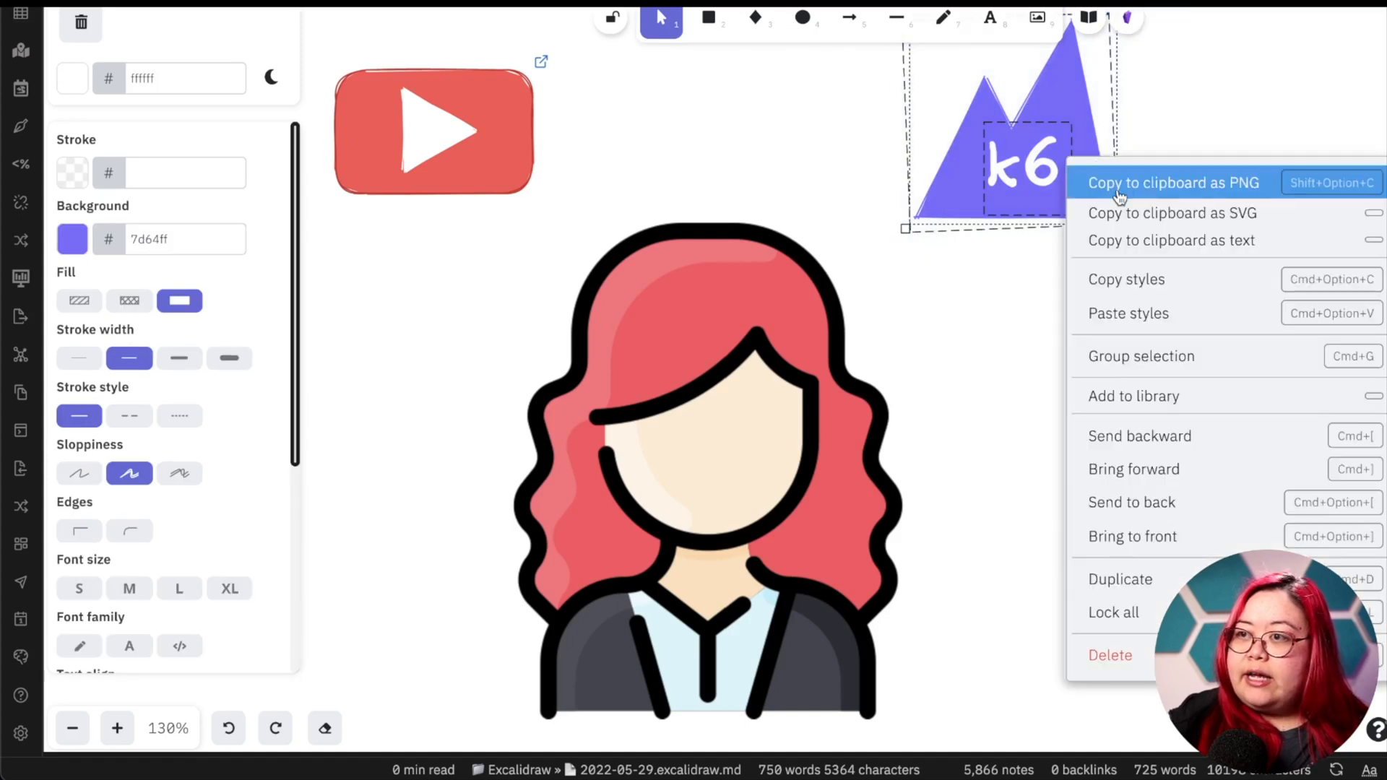
pyautogui.click(1173, 182)
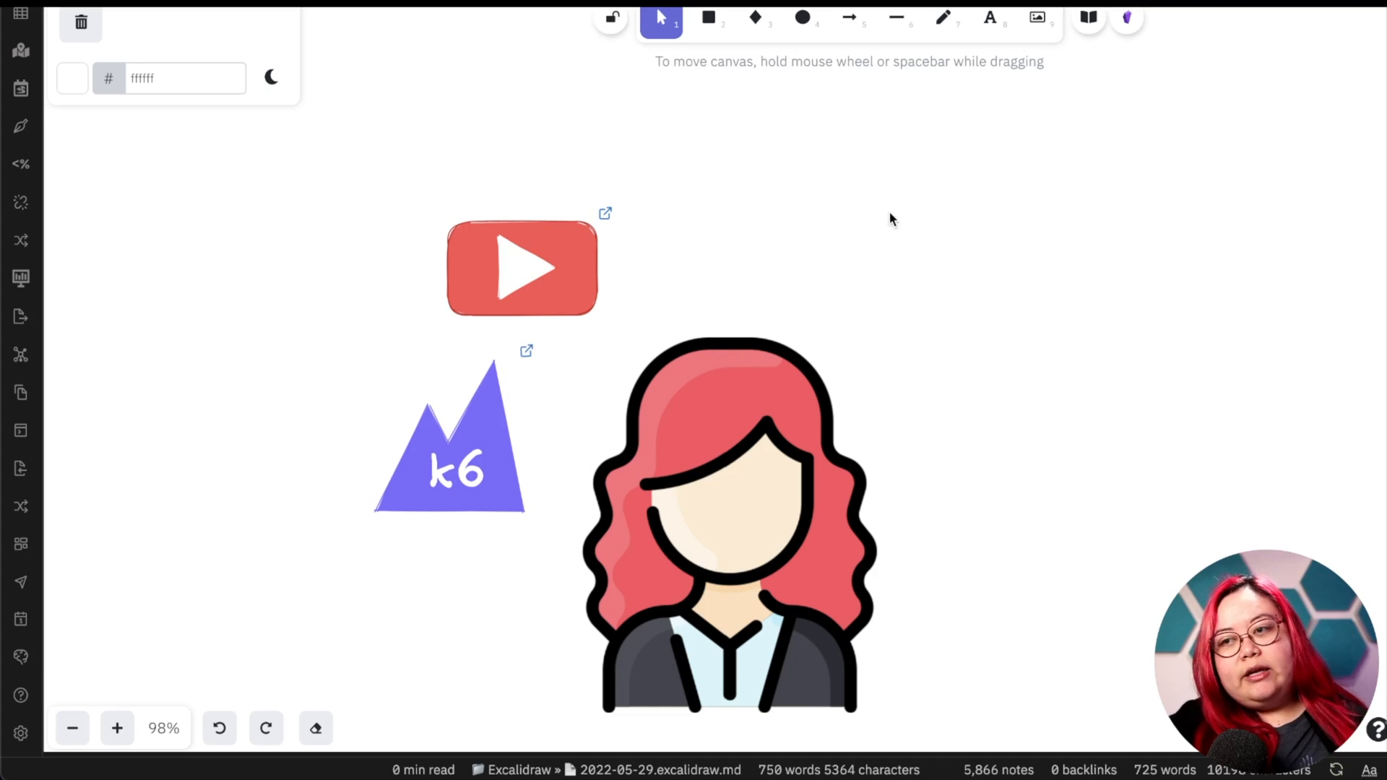
pyautogui.moveTo(829, 219)
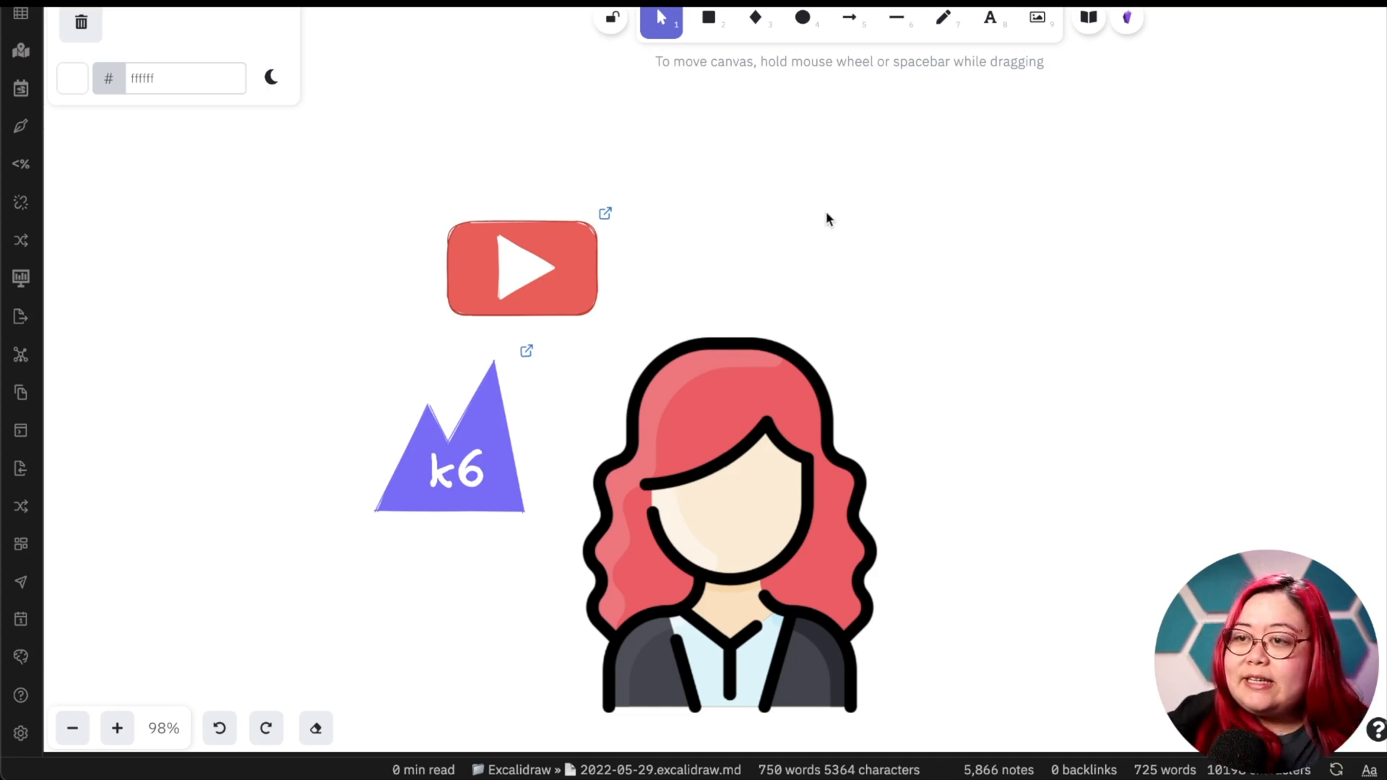
pyautogui.moveTo(876, 183)
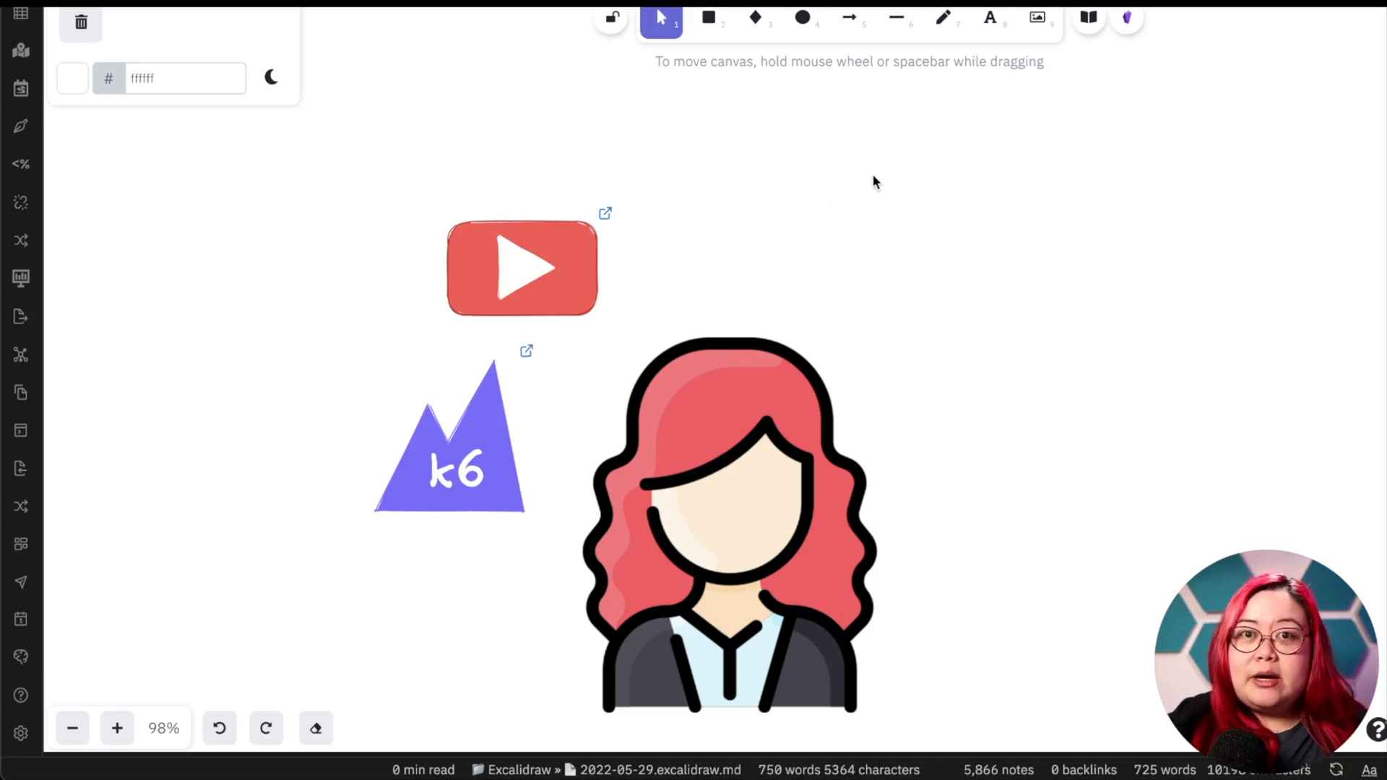
pyautogui.moveTo(967, 263)
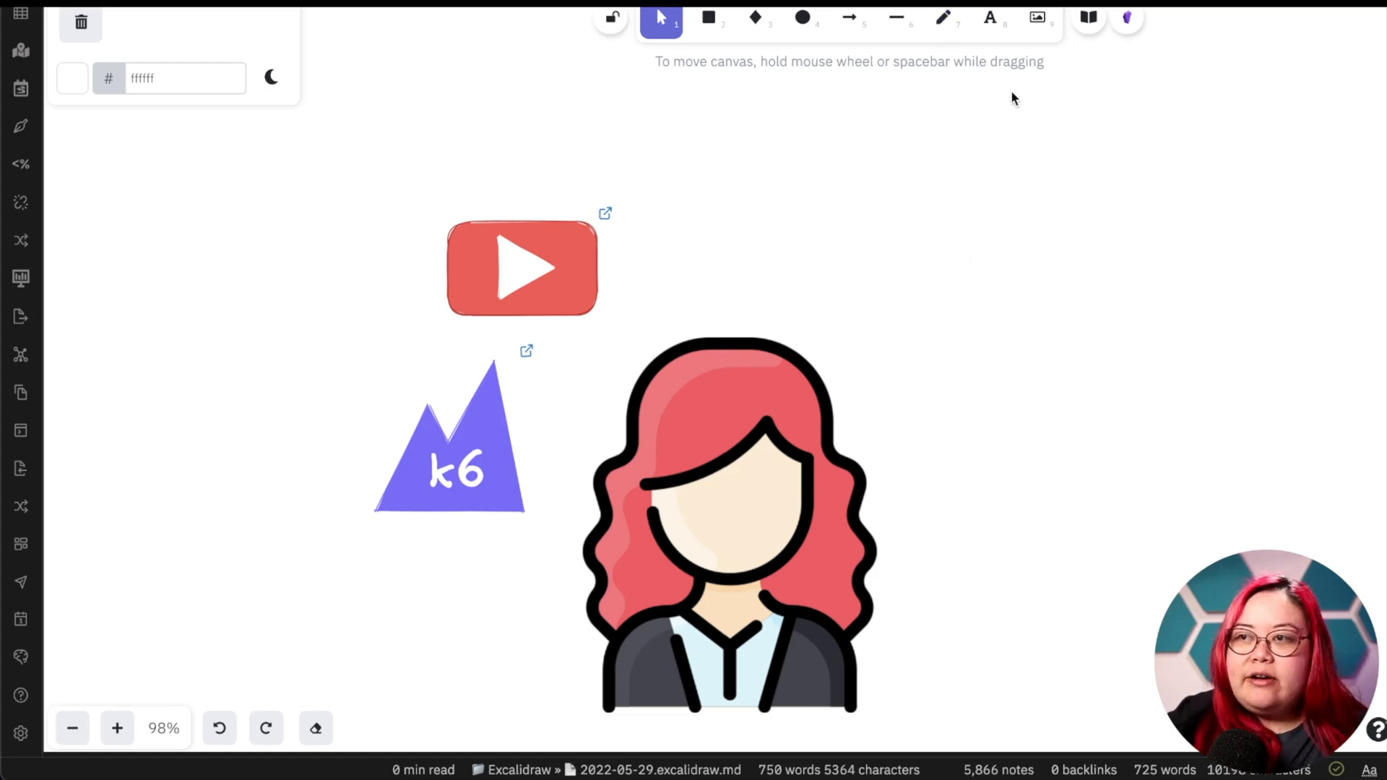
pyautogui.moveTo(1064, 112)
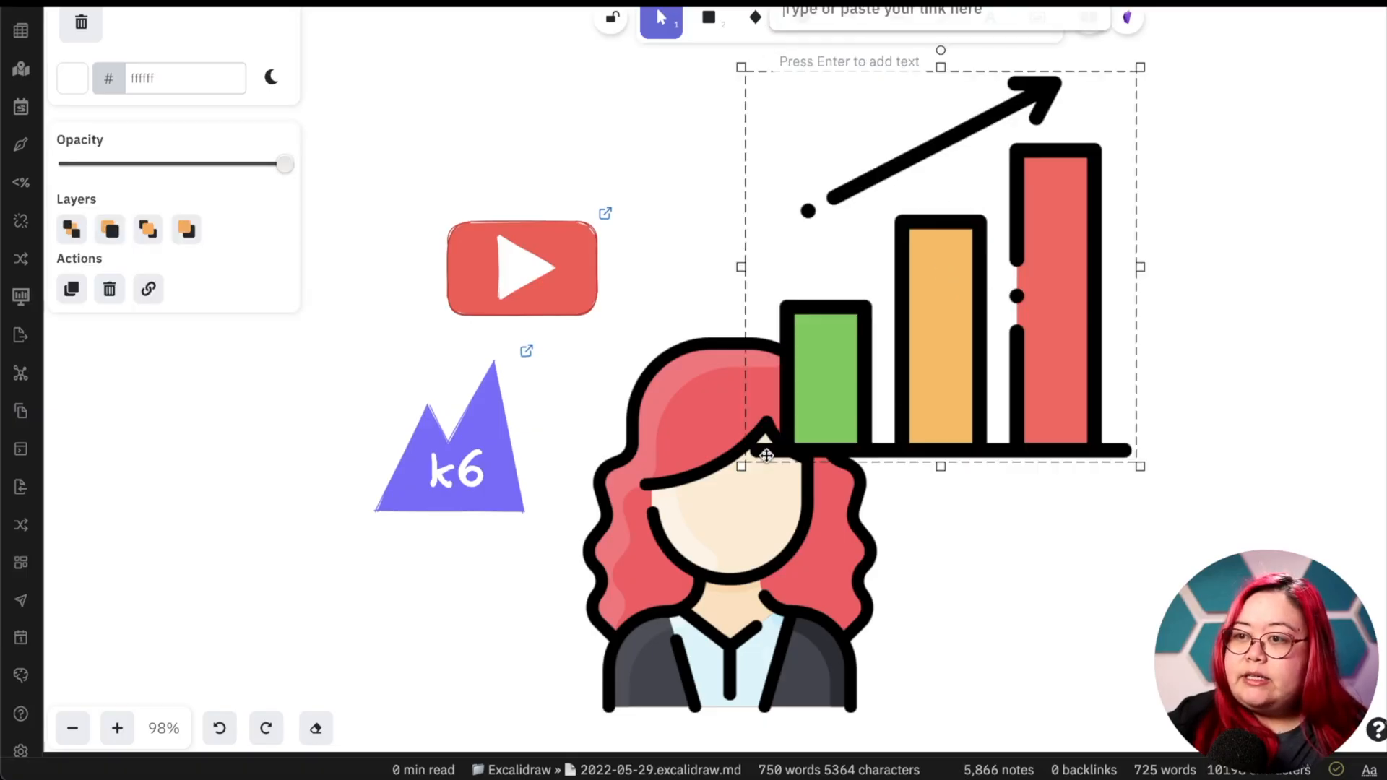
# - Shrink the bar chart icon above the woman and link it to [[Performance Testing]]
pyautogui.moveTo(741, 466); pyautogui.dragTo(941, 269)
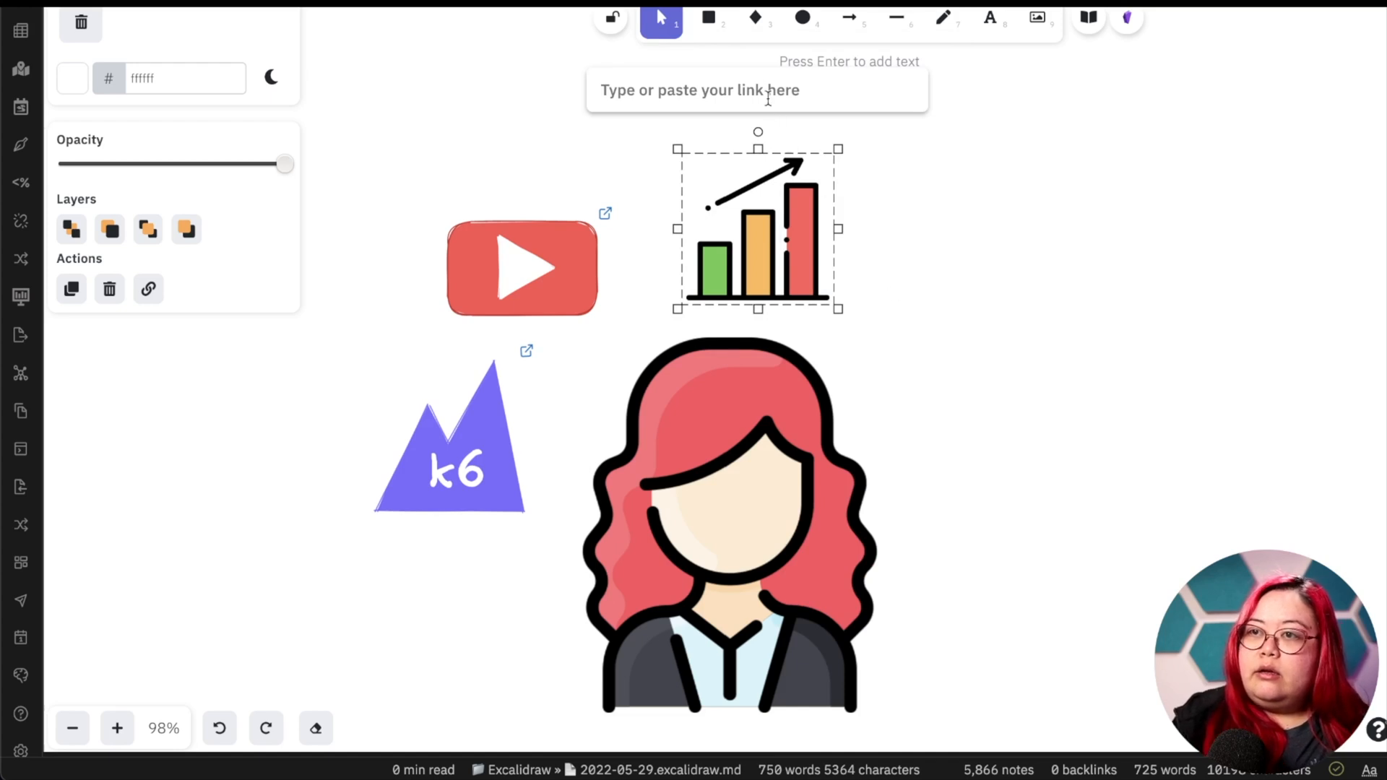
pyautogui.write('[[Performance')
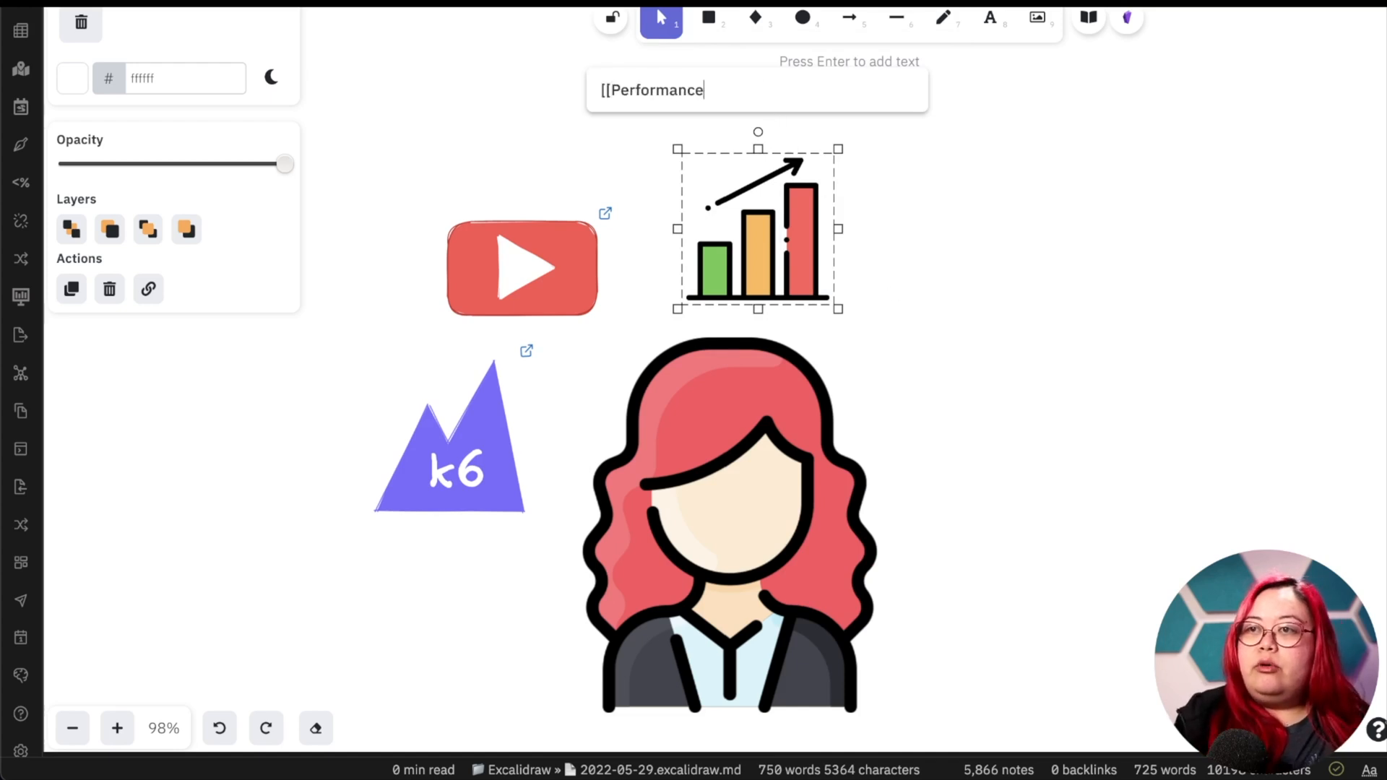
pyautogui.write('Testing]]')
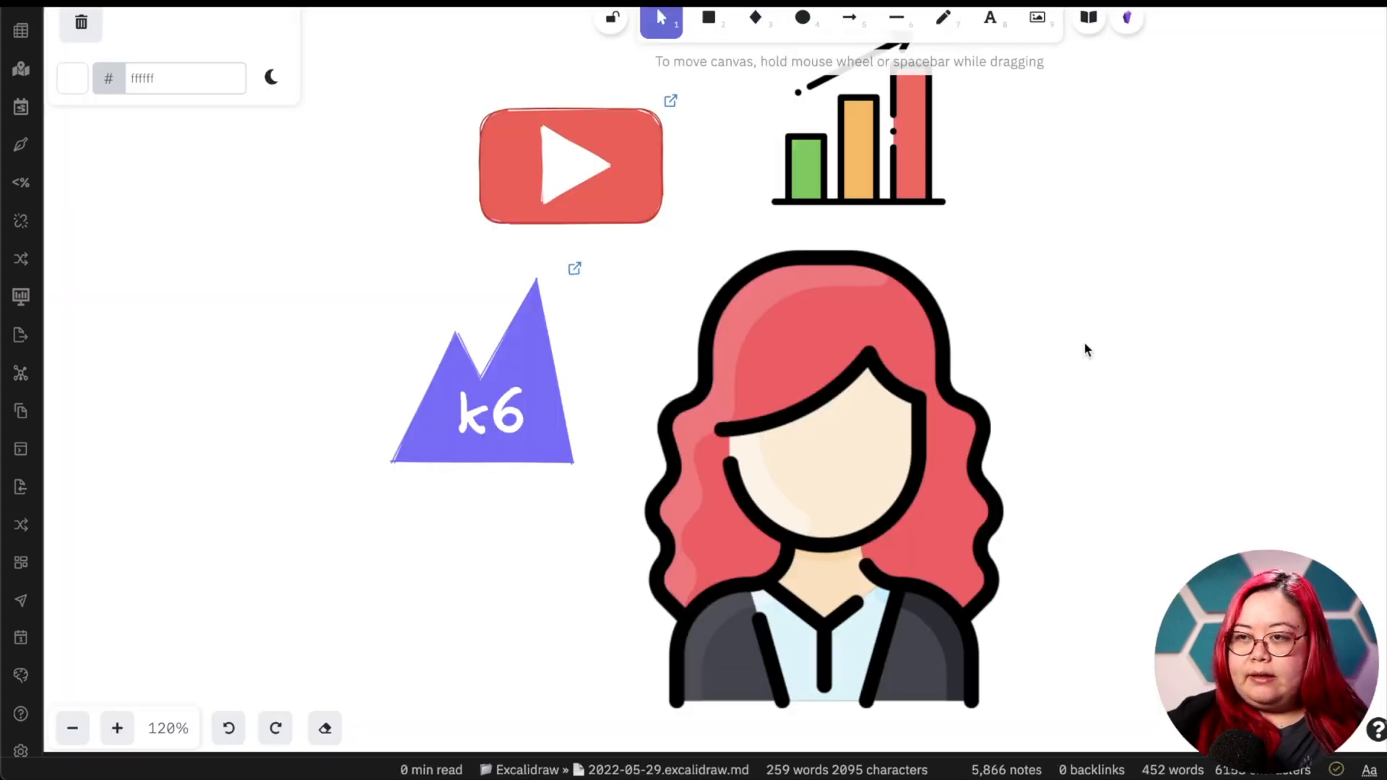
pyautogui.scroll(-3)
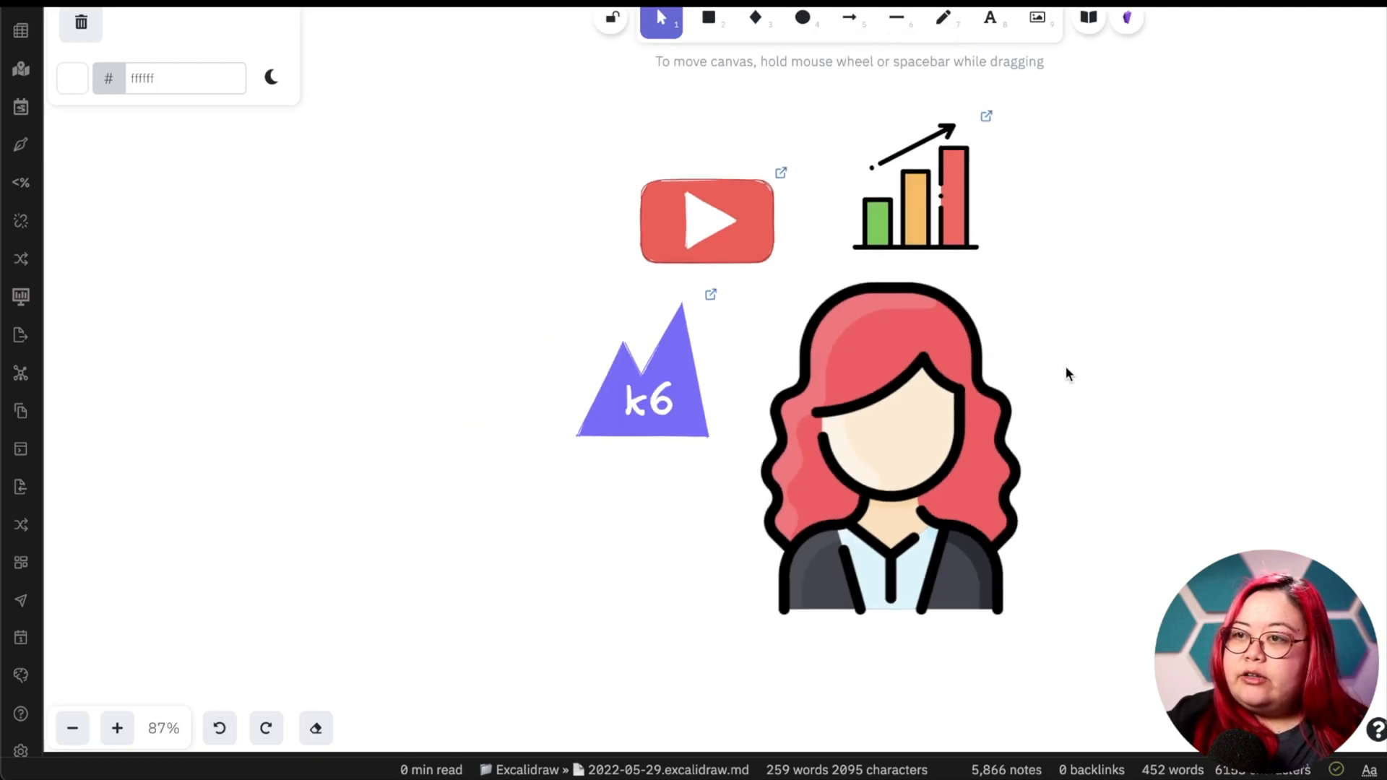
pyautogui.click(916, 186)
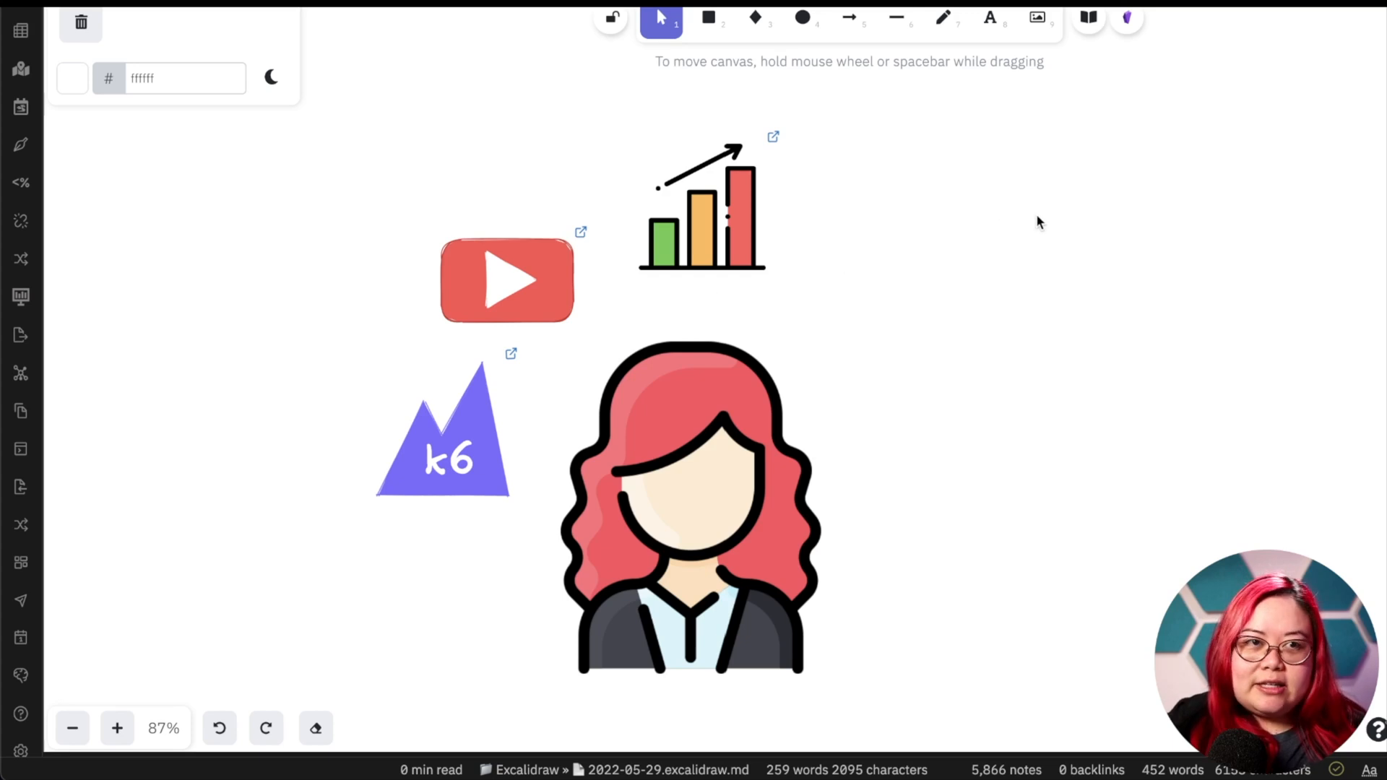
pyautogui.moveTo(994, 281)
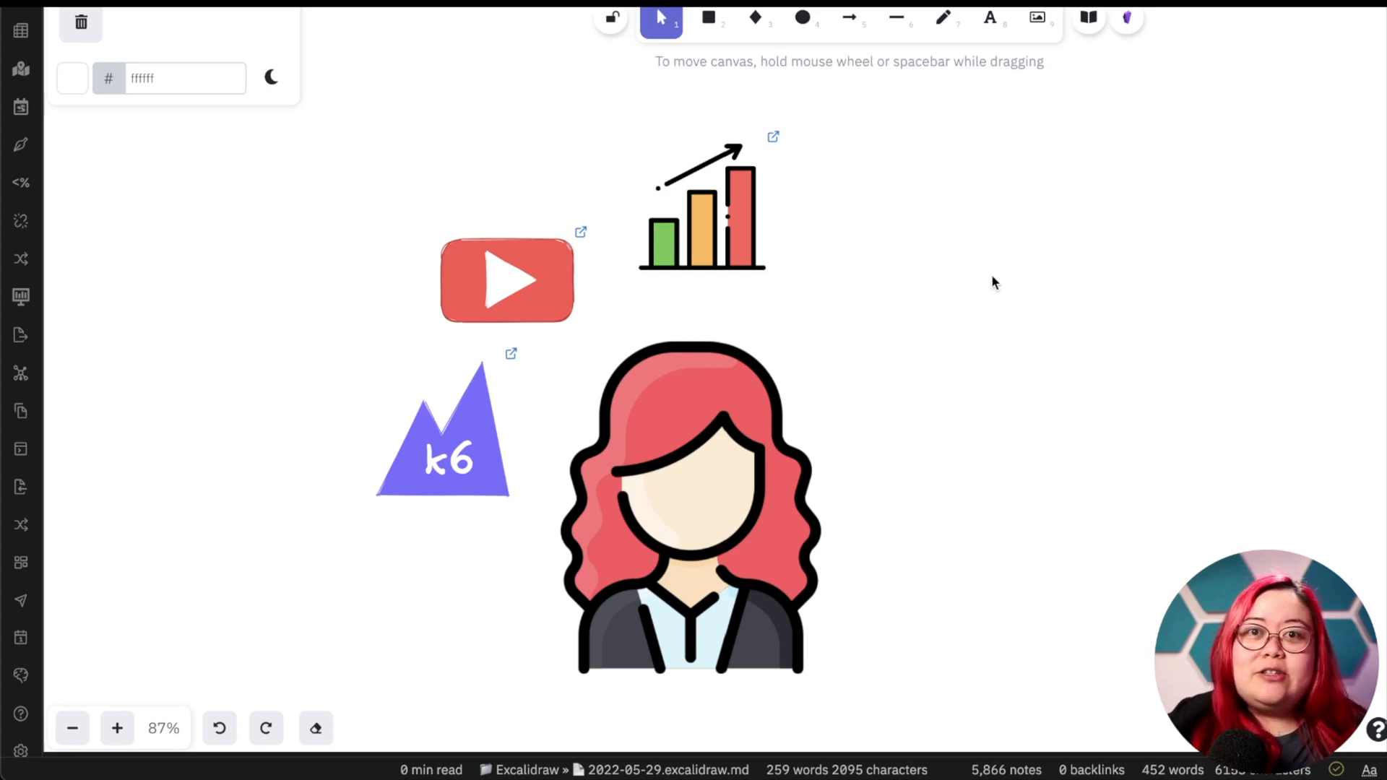
pyautogui.moveTo(999, 248)
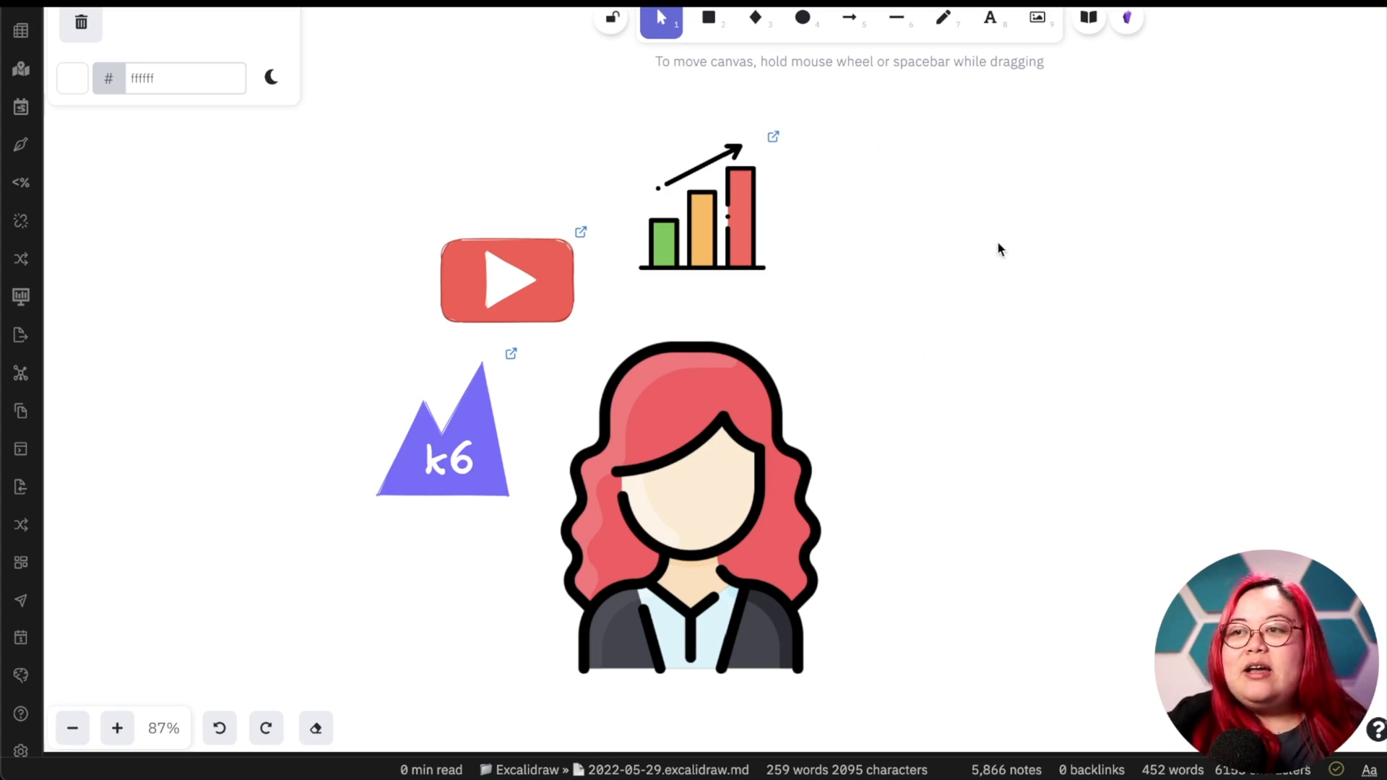
pyautogui.moveTo(945, 251)
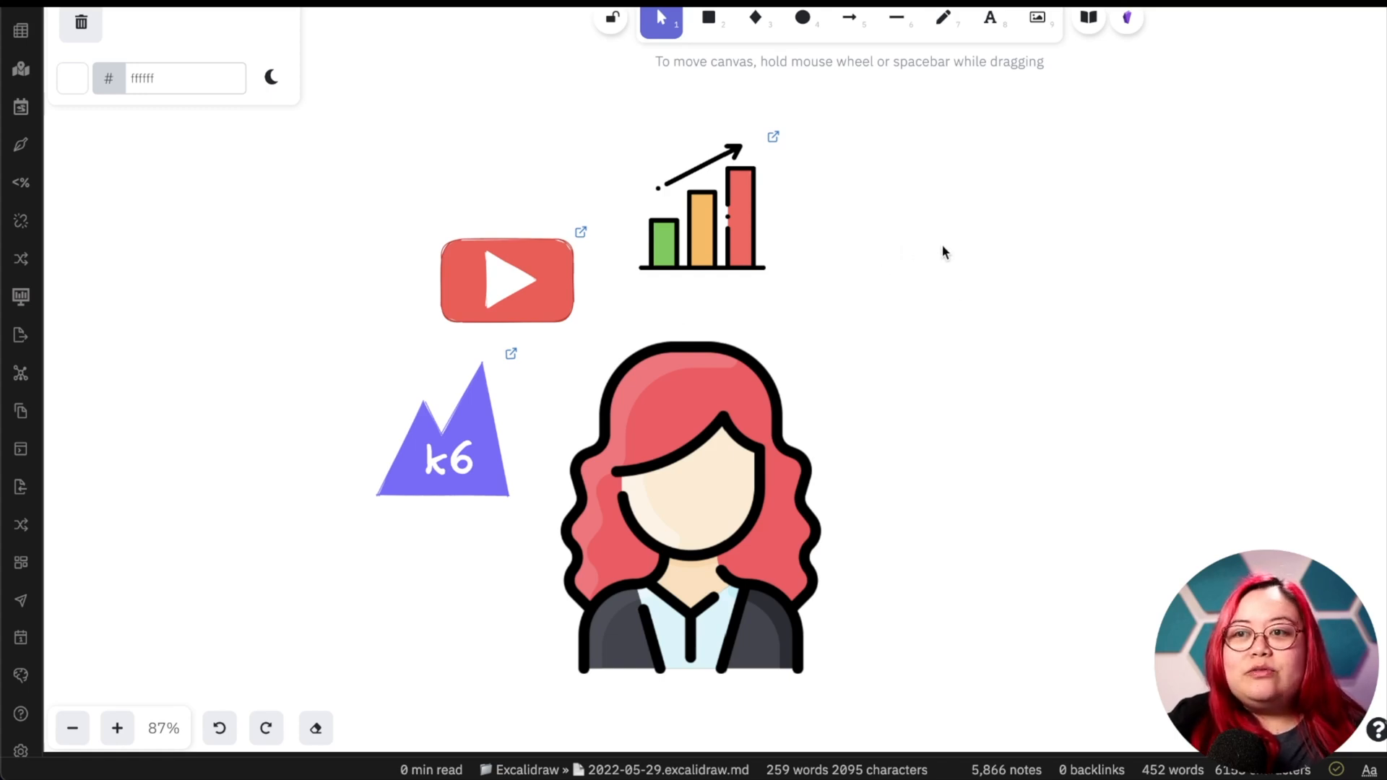
pyautogui.moveTo(965, 305)
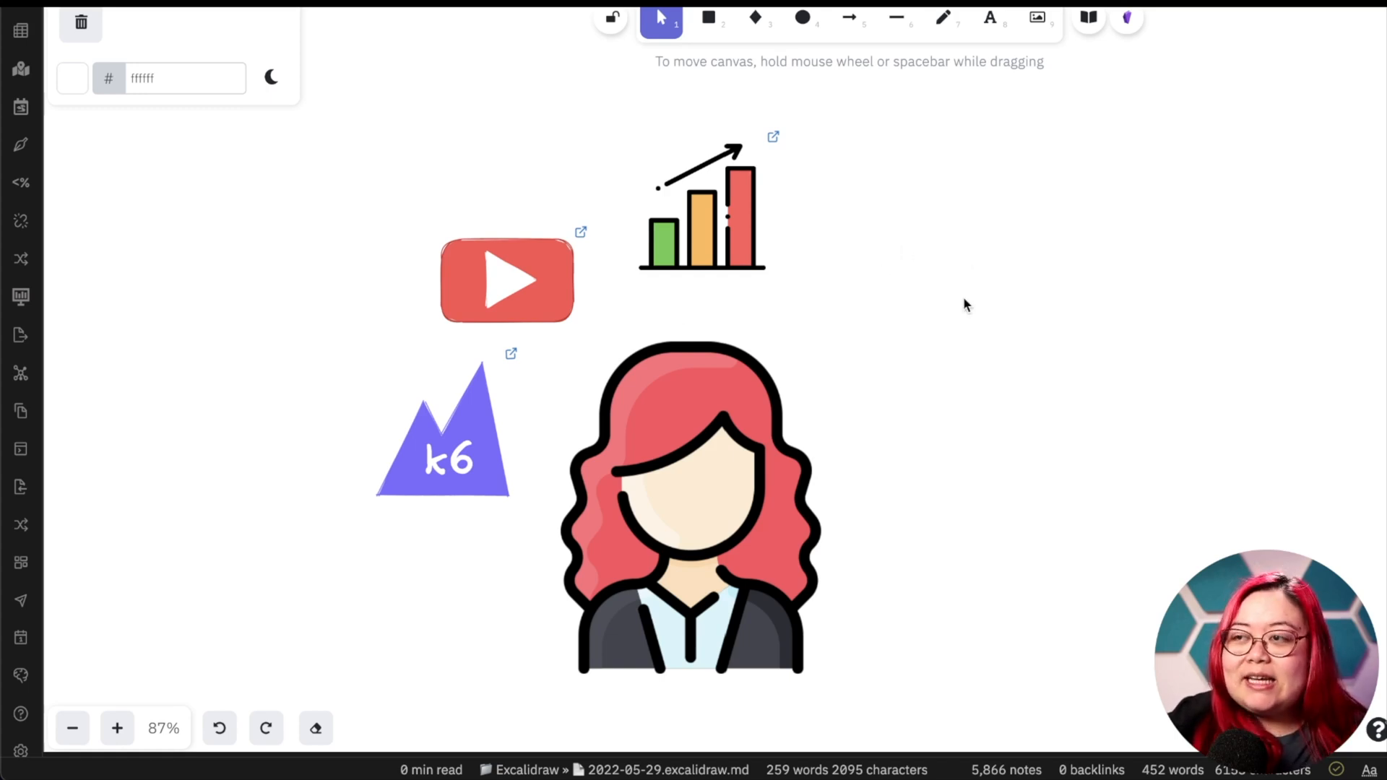
pyautogui.moveTo(990, 316)
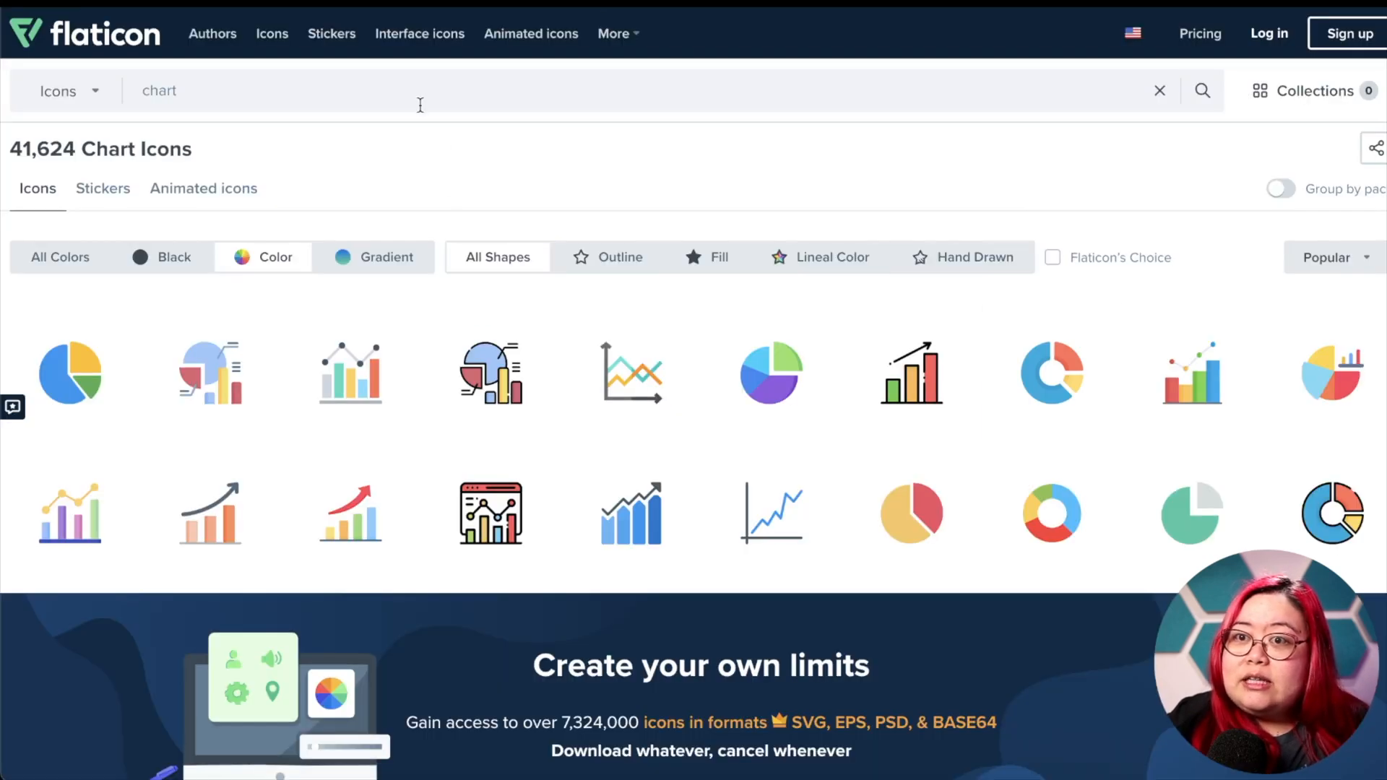
# - Search Flaticon for 'portugal', paste the round flag and link it to [[Portugal]]
pyautogui.write('portugal')
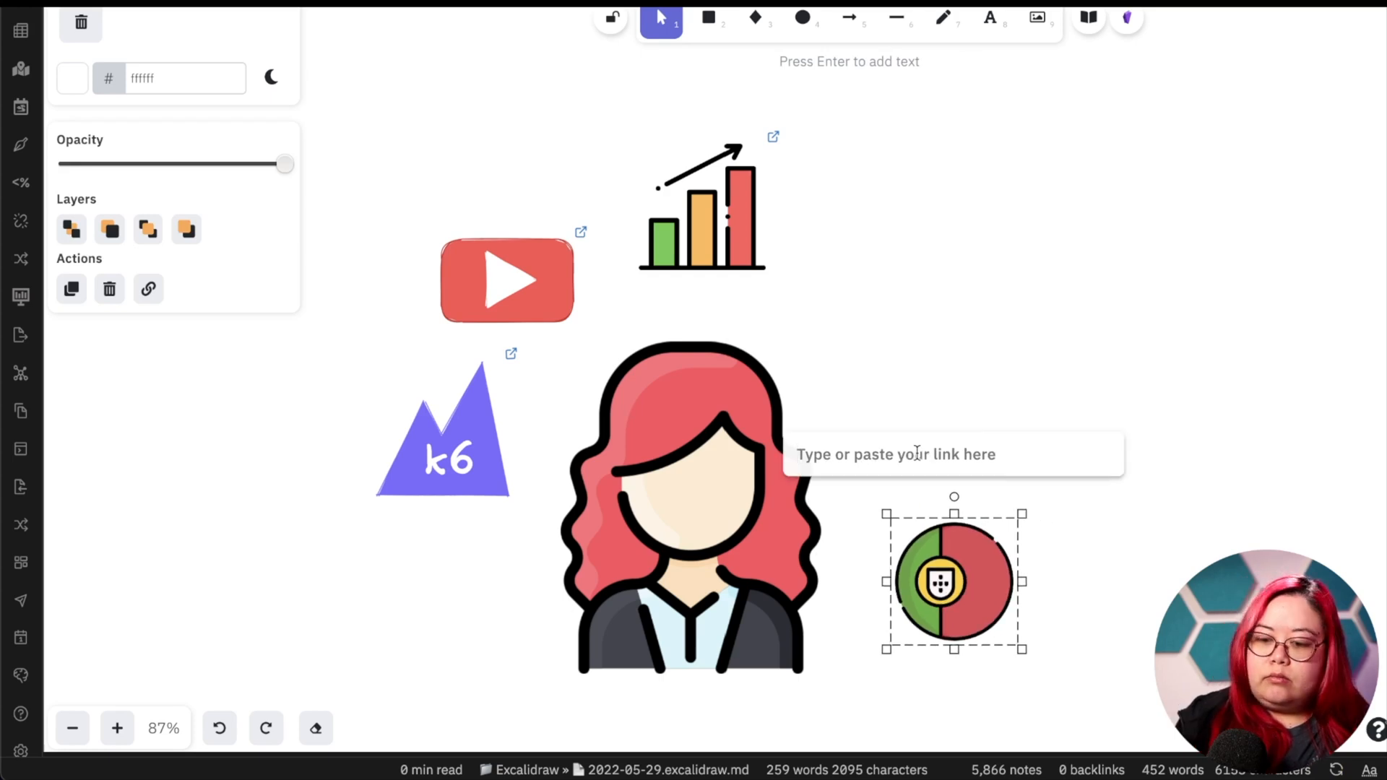
pyautogui.write('[[Portugal]]')
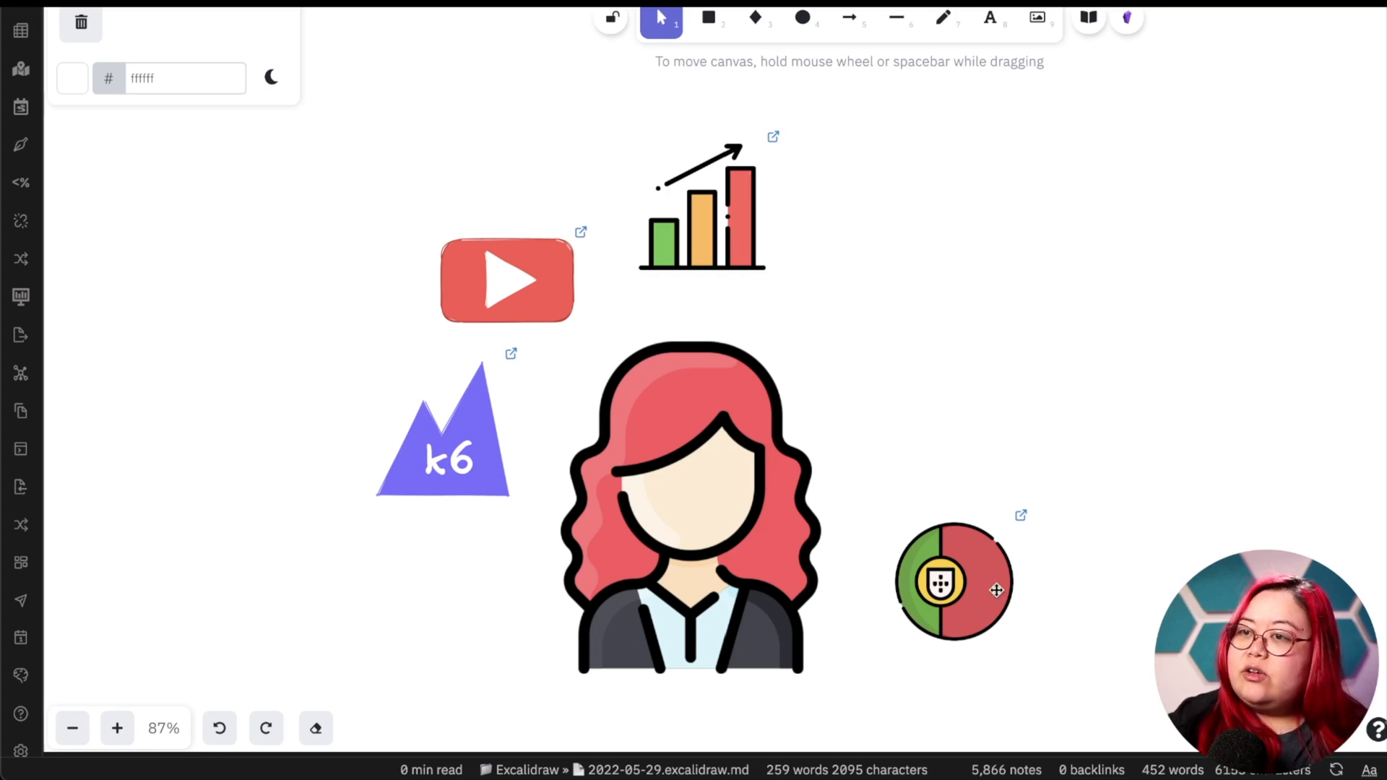
pyautogui.moveTo(1118, 270)
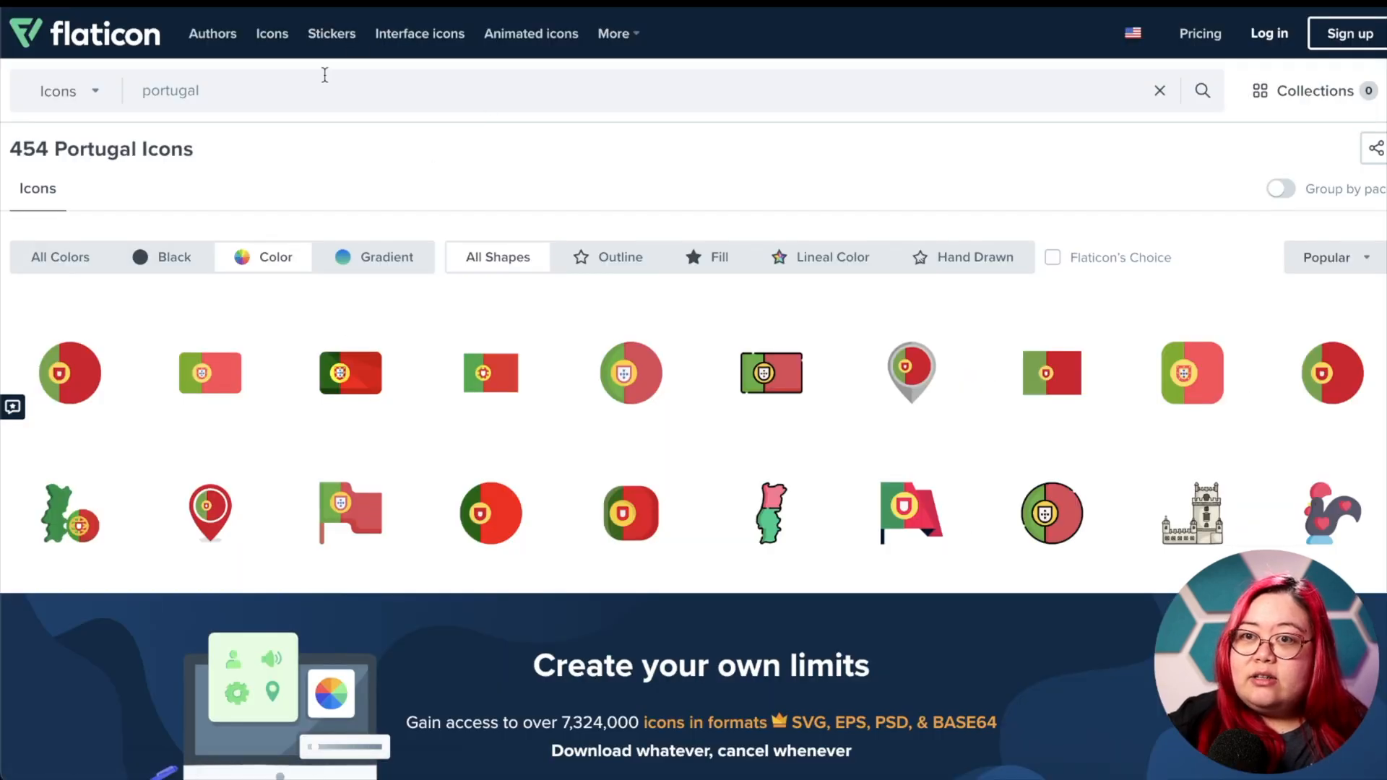
# - Search Flaticon for 'd20' and copy the red D20 die image
pyautogui.click(170, 90)
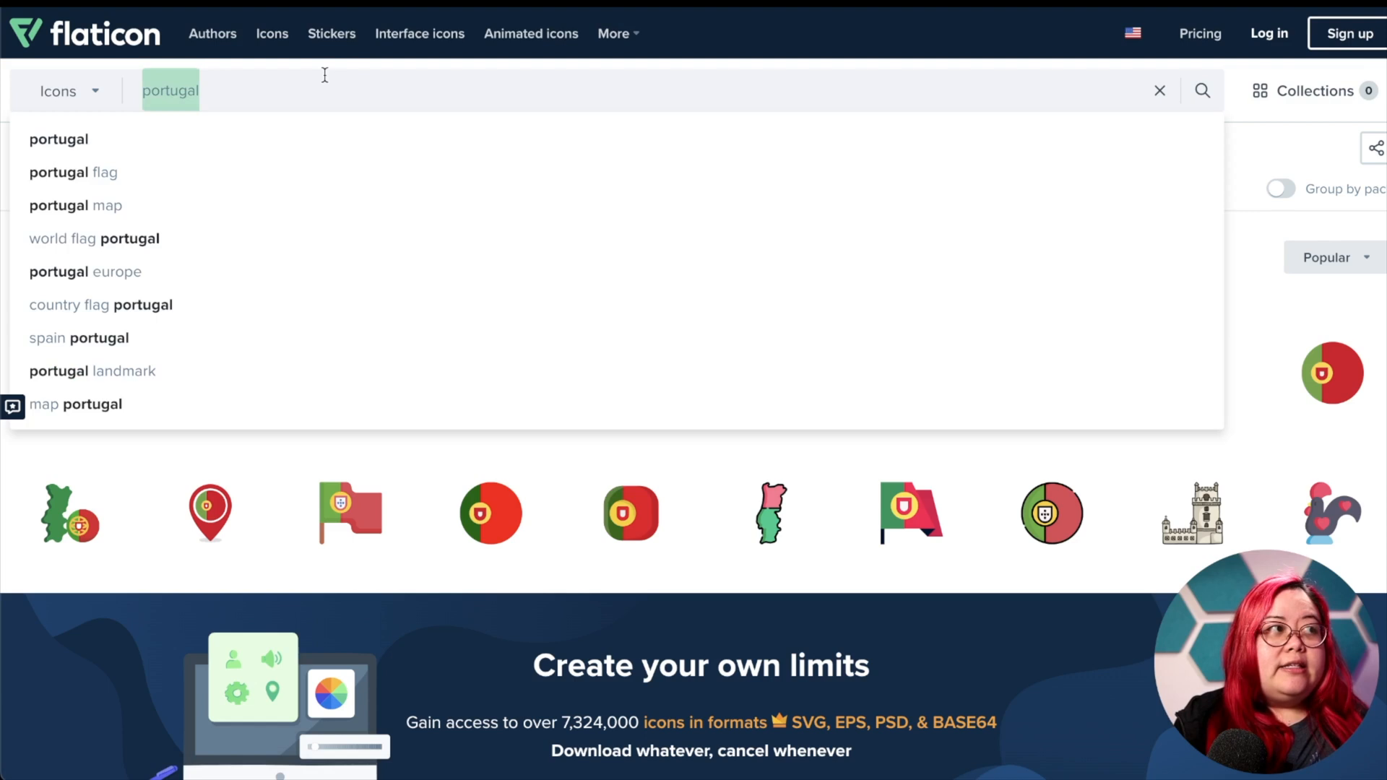
pyautogui.write('d20')
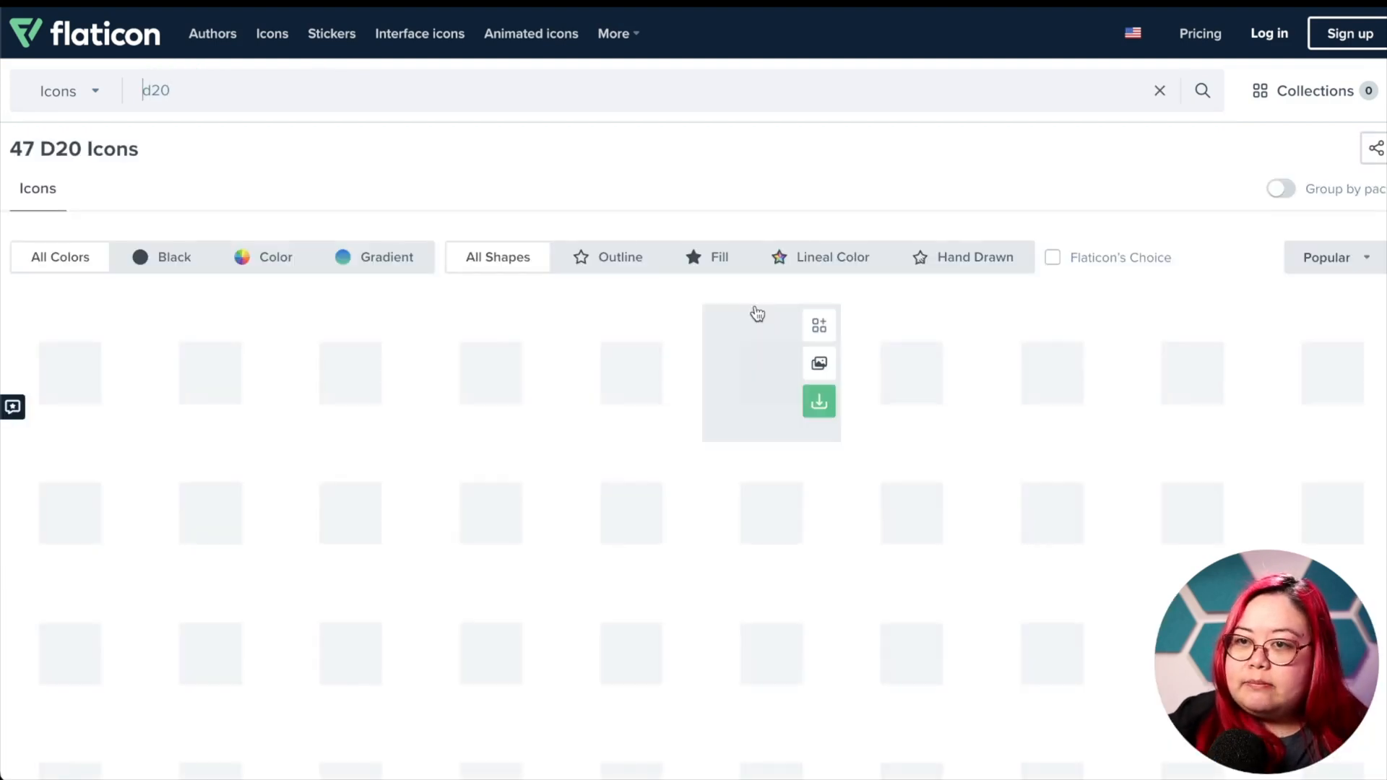
pyautogui.click(770, 371)
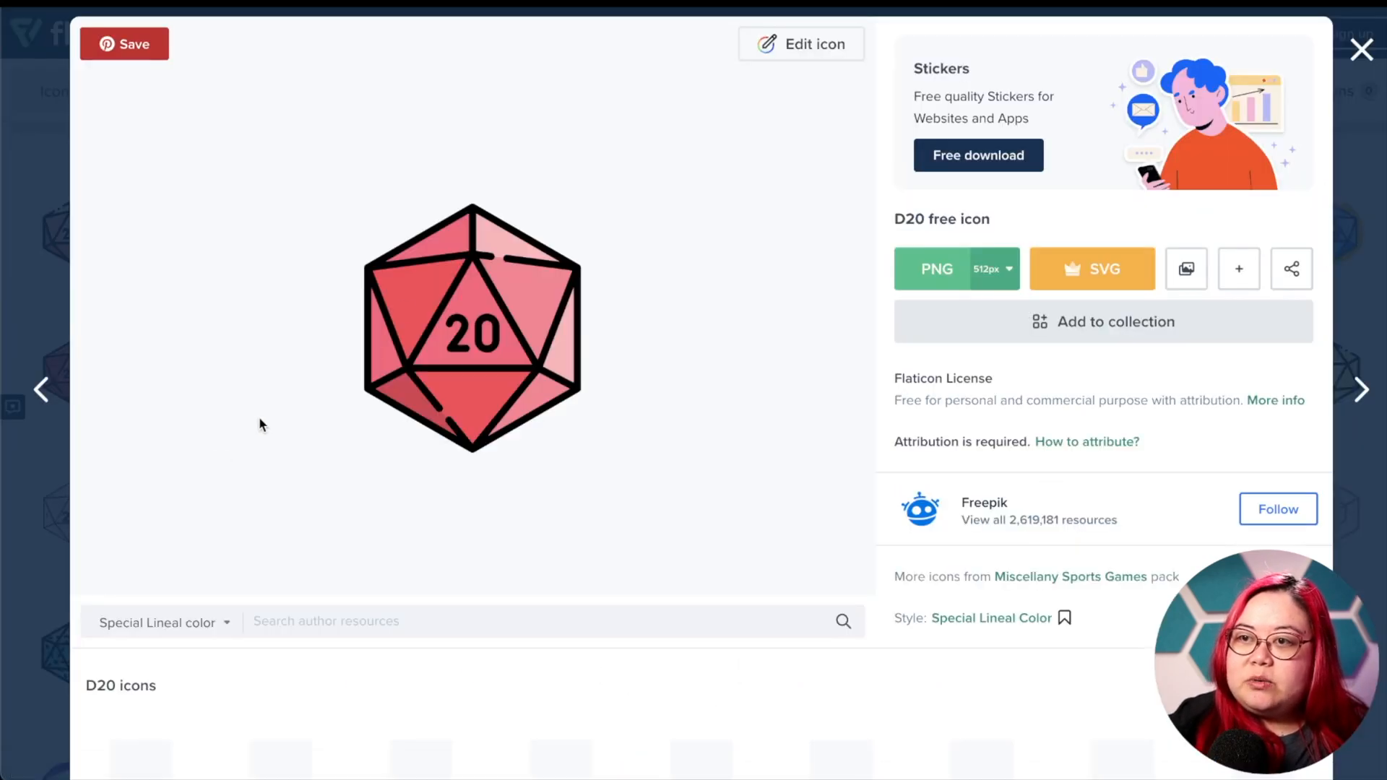
pyautogui.rightClick(470, 328)
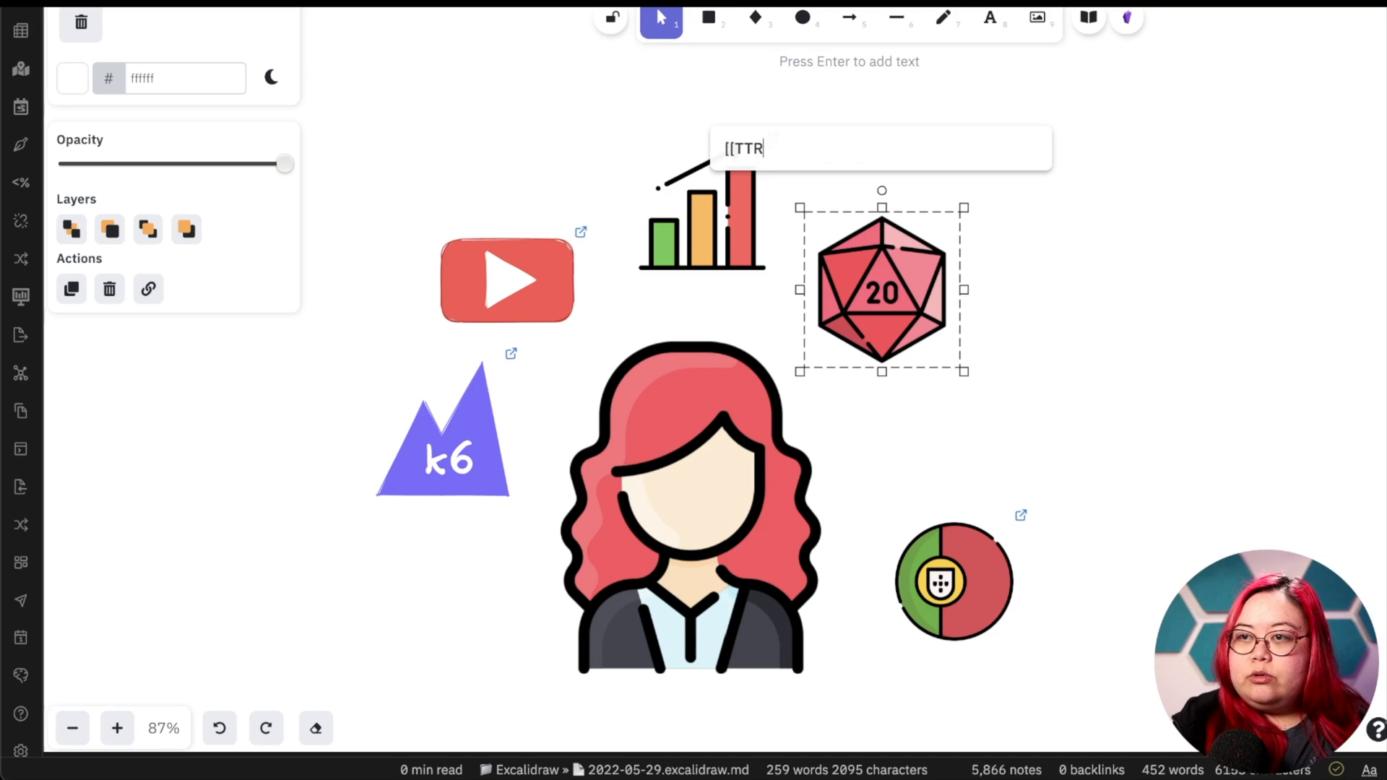
# - Link the pasted d20 icon to [[TTRPGs Games Index]] and shrink it slightly
pyautogui.write('PGs Games')
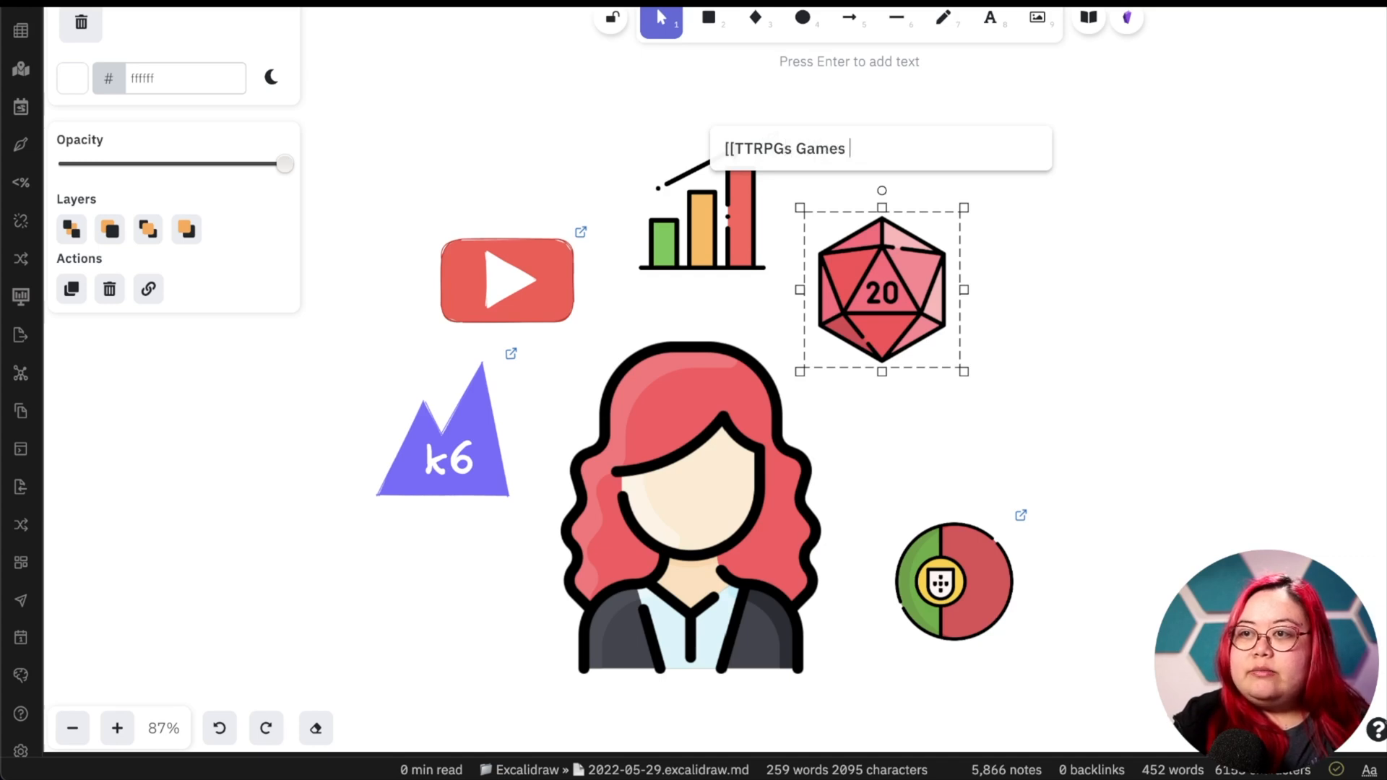
pyautogui.write('Index]]')
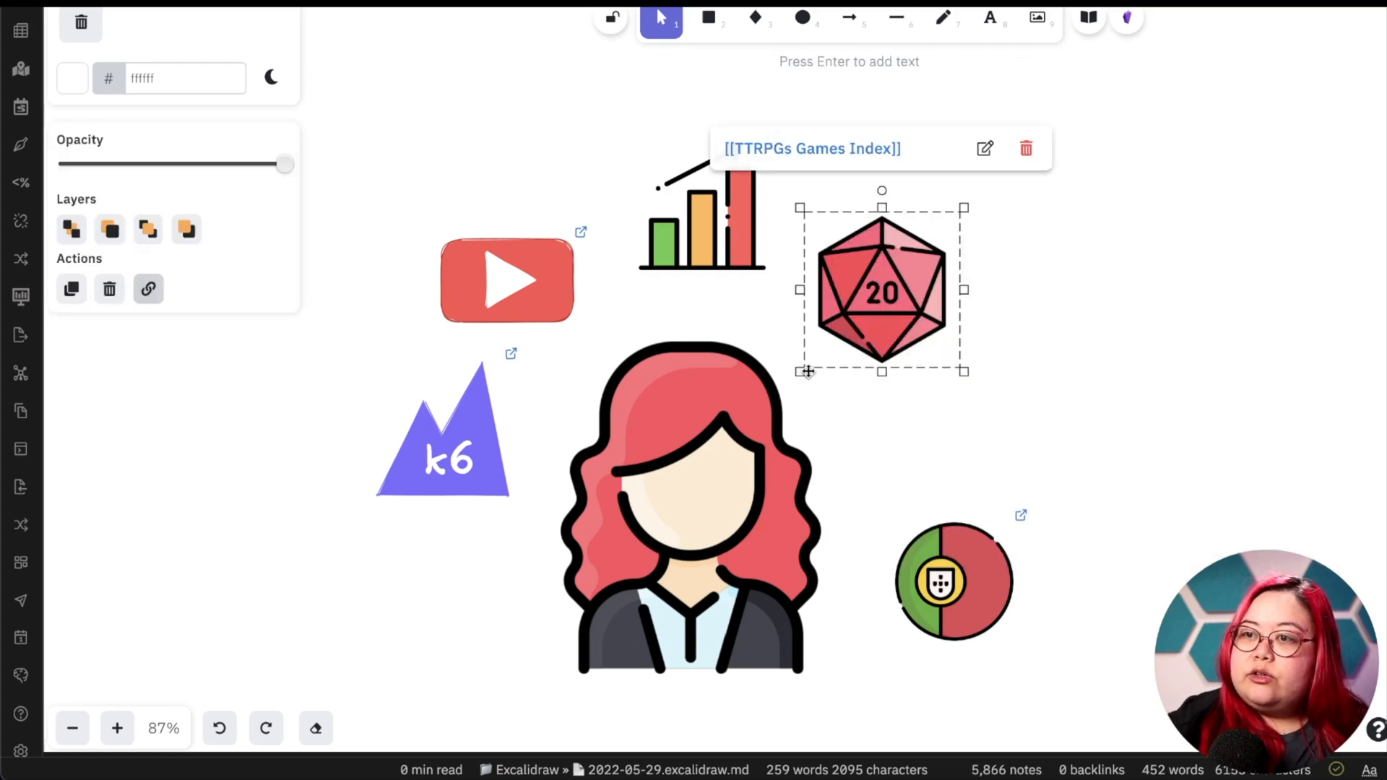
pyautogui.moveTo(881, 290); pyautogui.dragTo(873, 296)
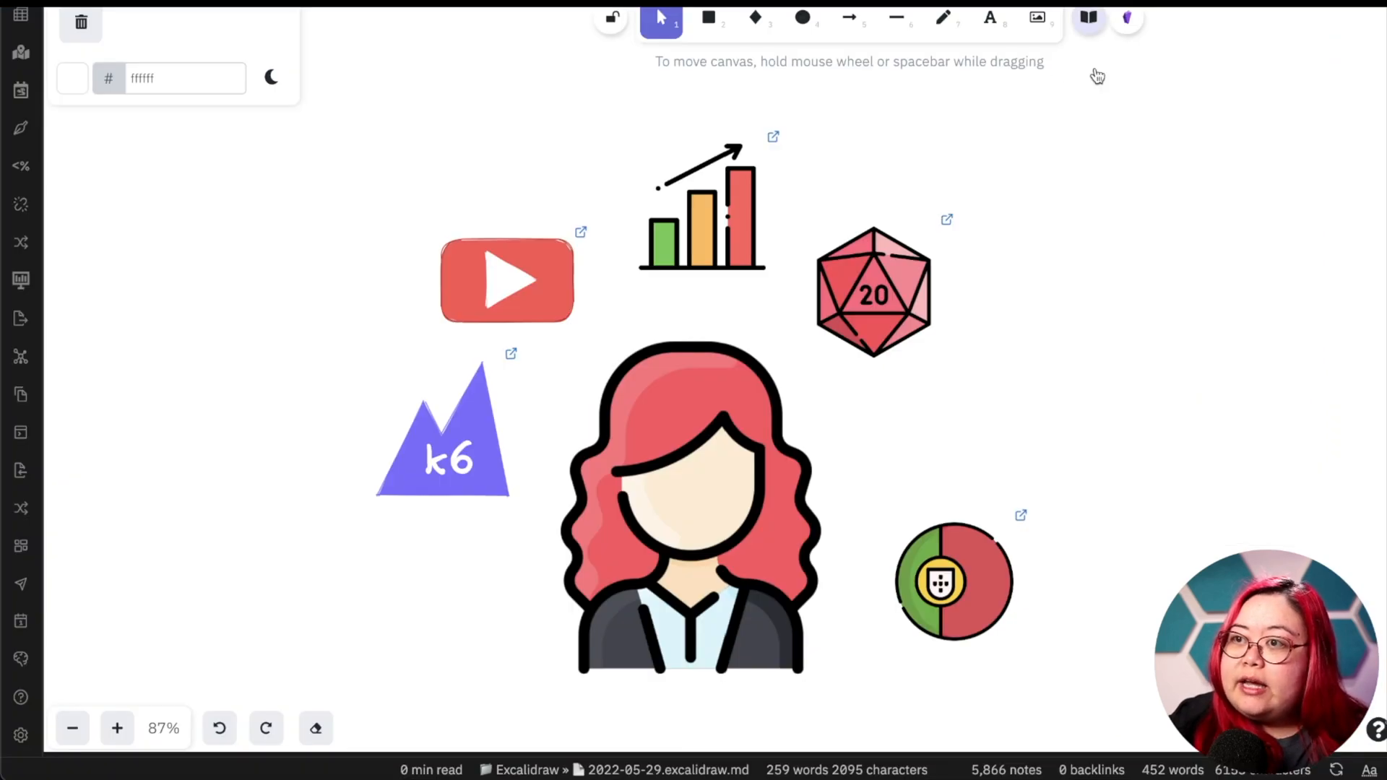
# - Scroll the saved shape library and choose Browse libraries to reach the public directory
pyautogui.click(1086, 17)
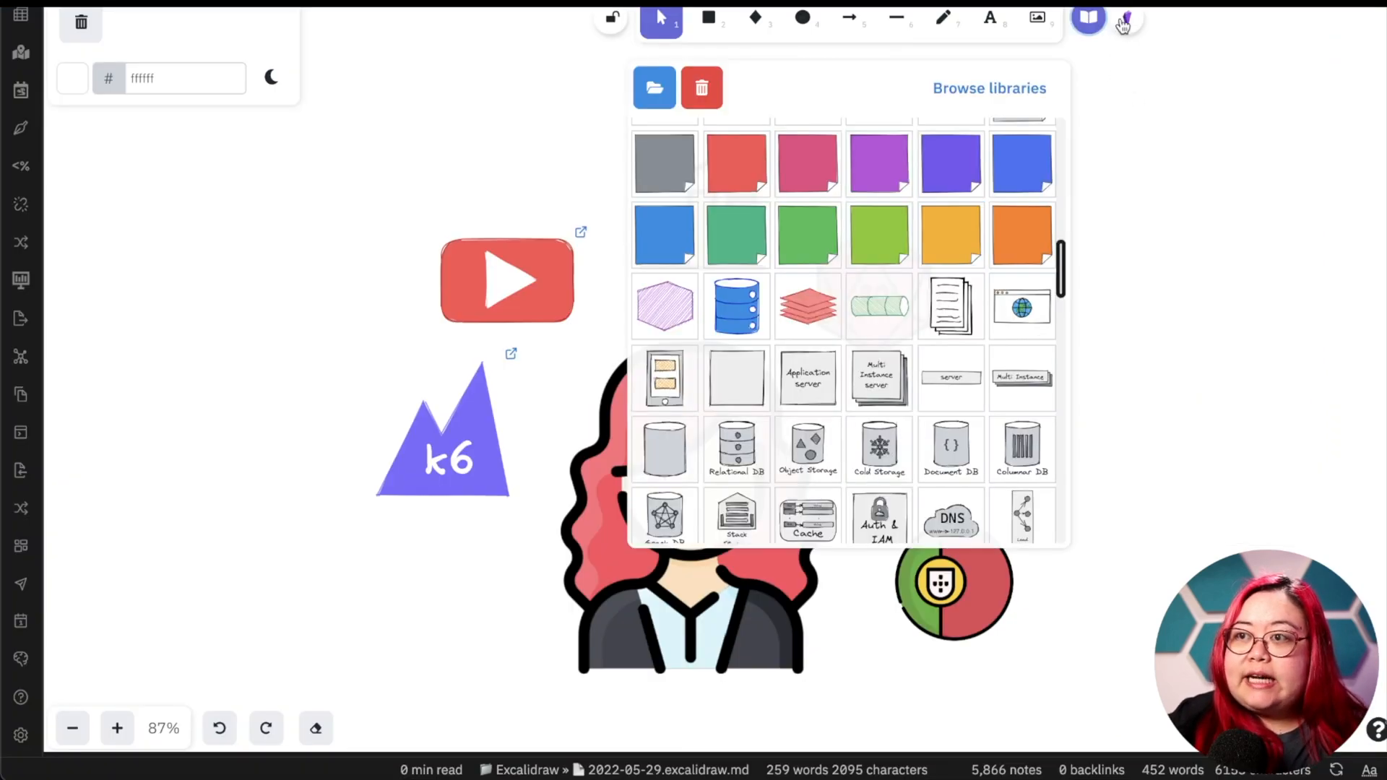
pyautogui.scroll(-3)
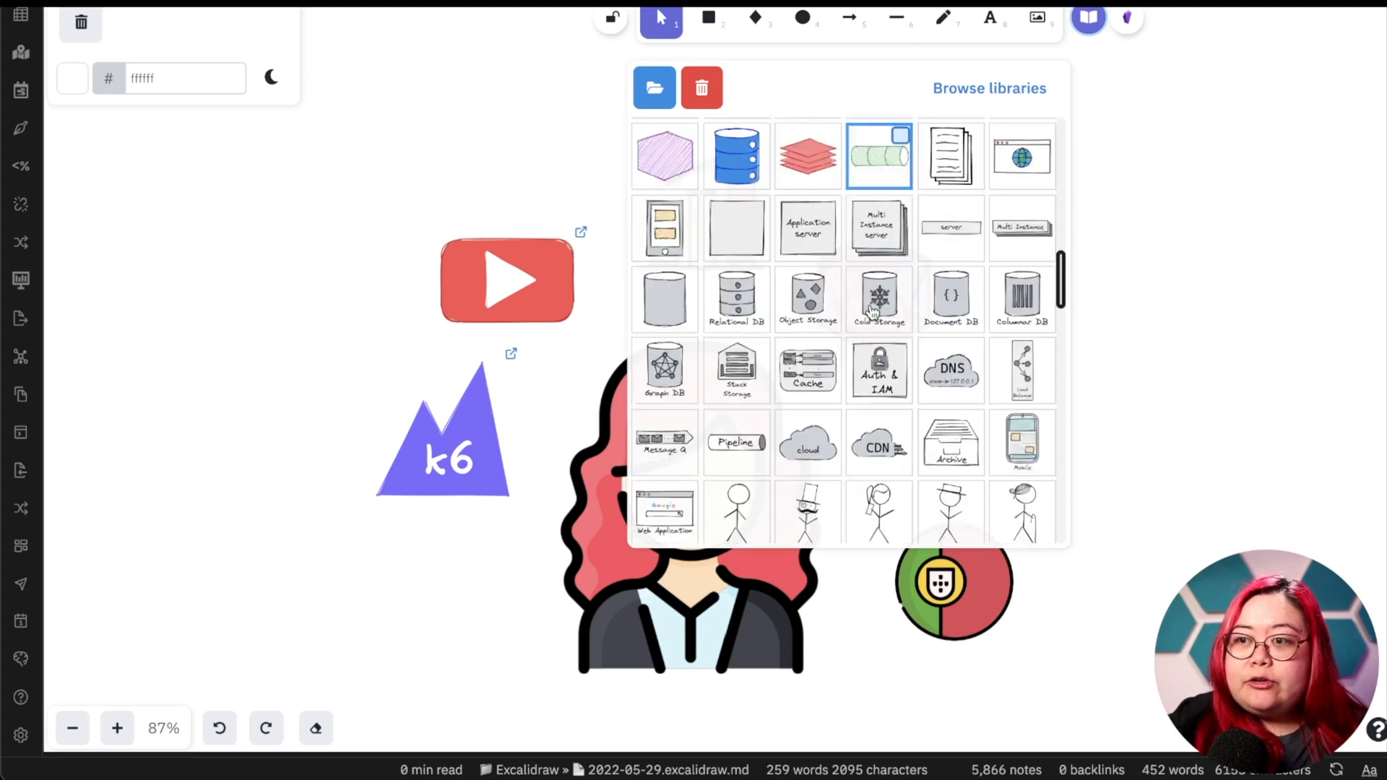
pyautogui.scroll(-3)
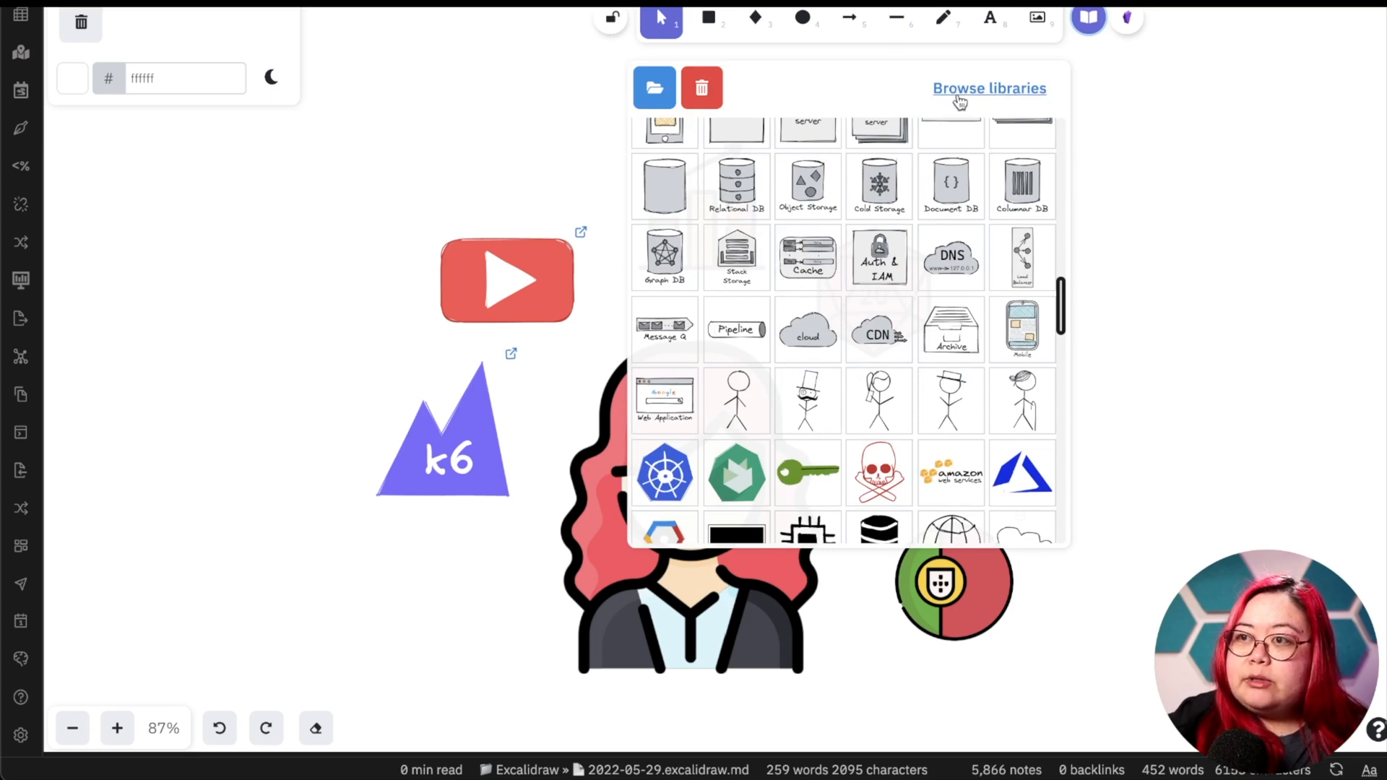
pyautogui.click(988, 88)
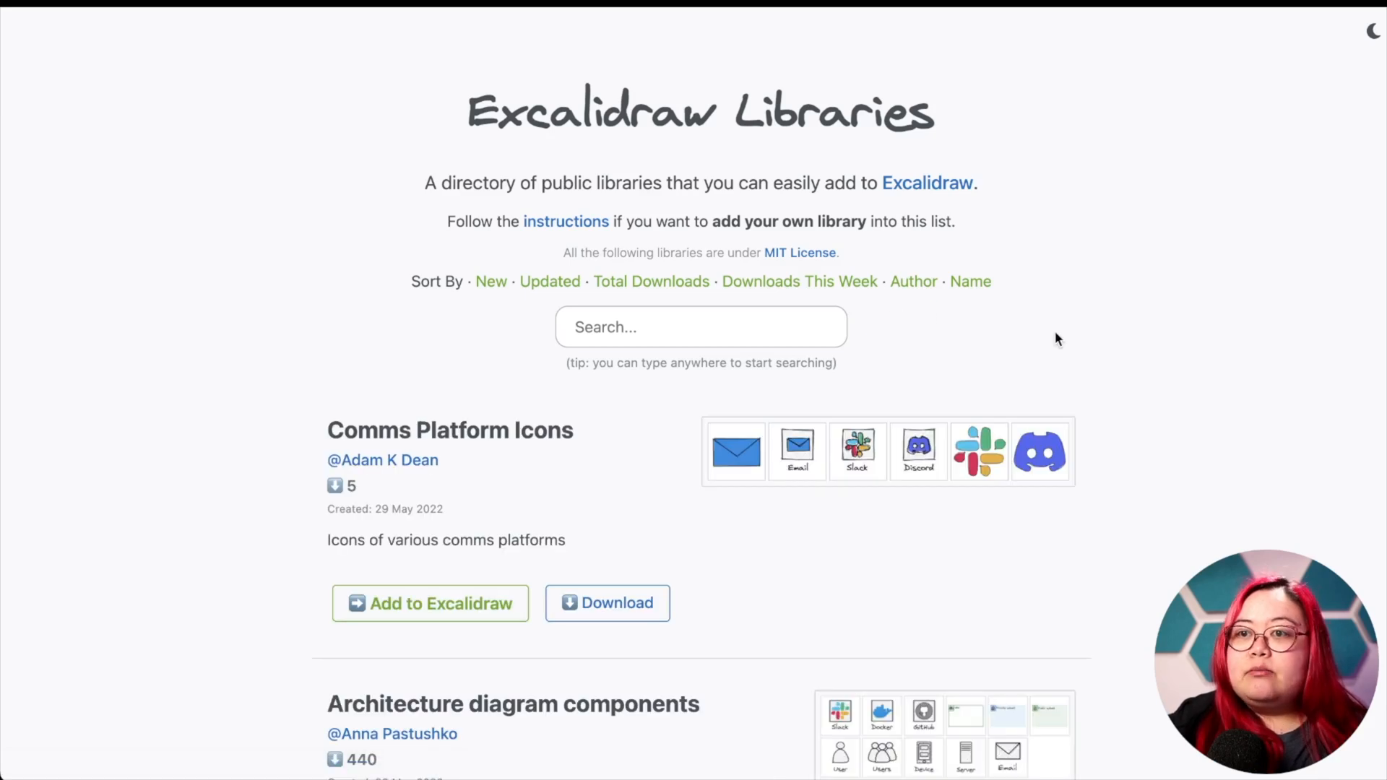
# - Scroll the Excalidraw Libraries list and search it for 'g'
pyautogui.scroll(-3)
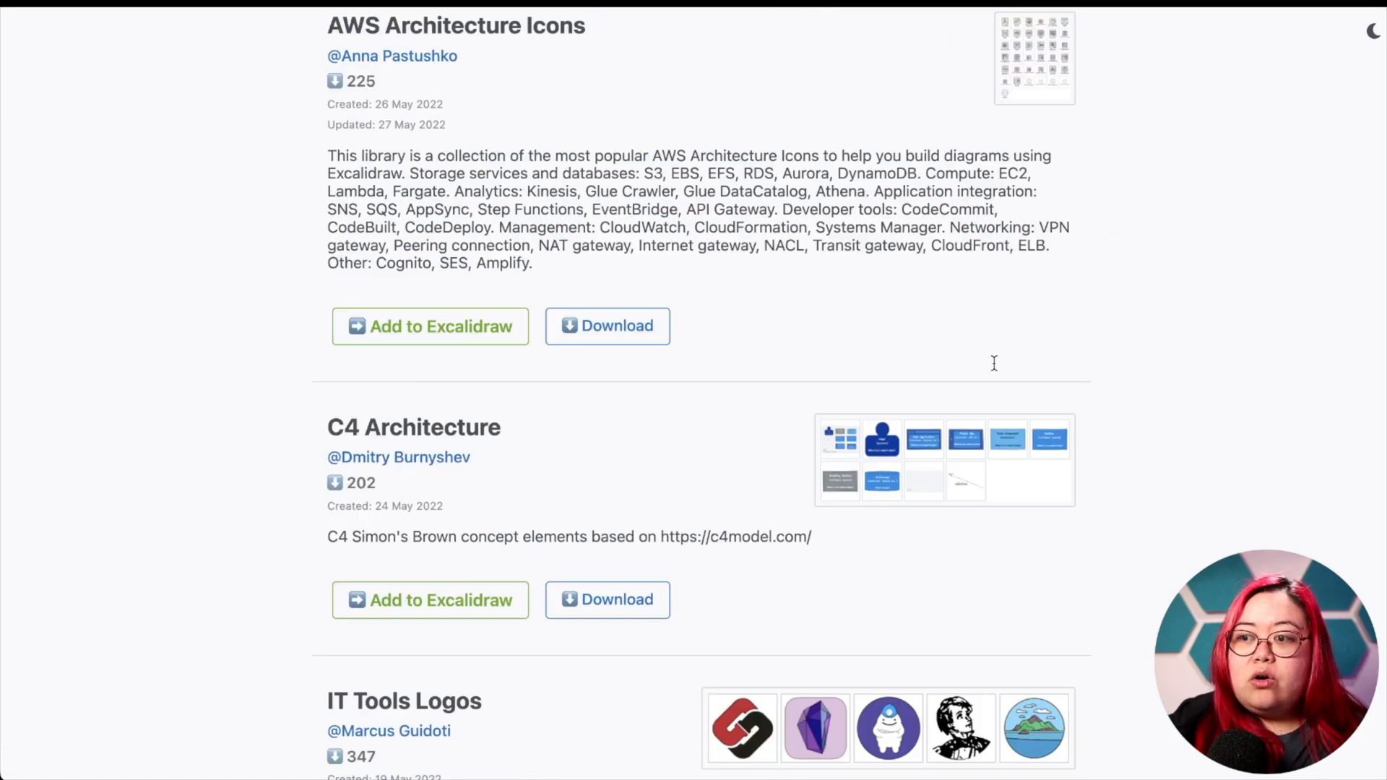
pyautogui.scroll(-3)
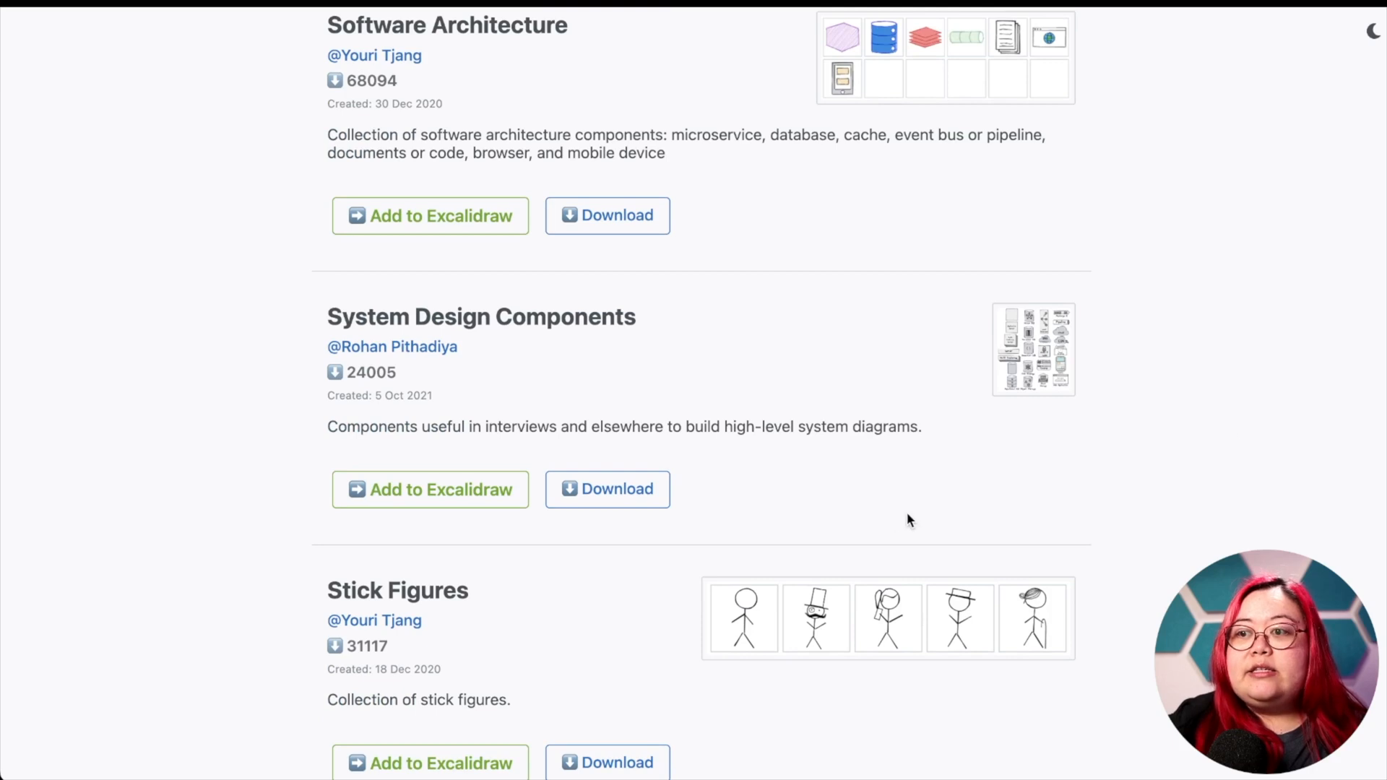
pyautogui.scroll(-3)
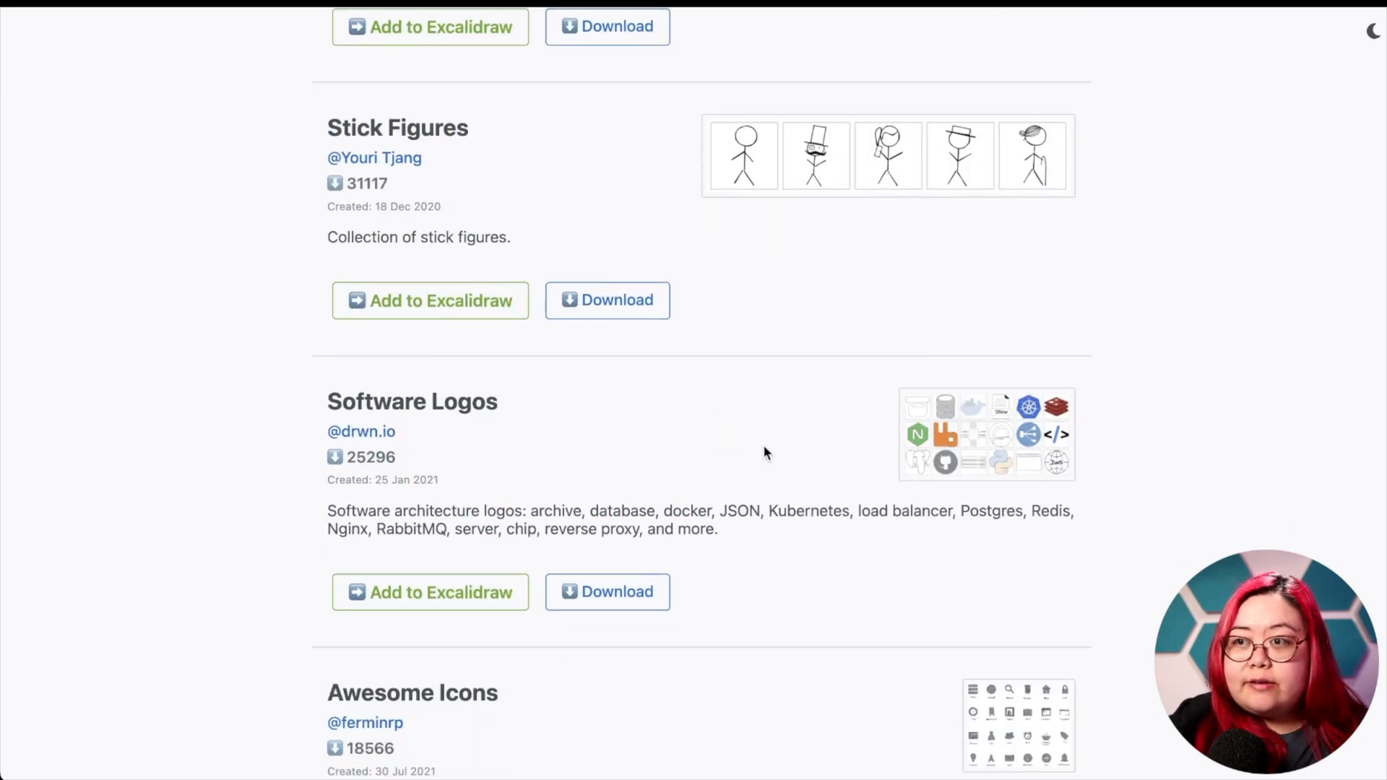
pyautogui.scroll(3)
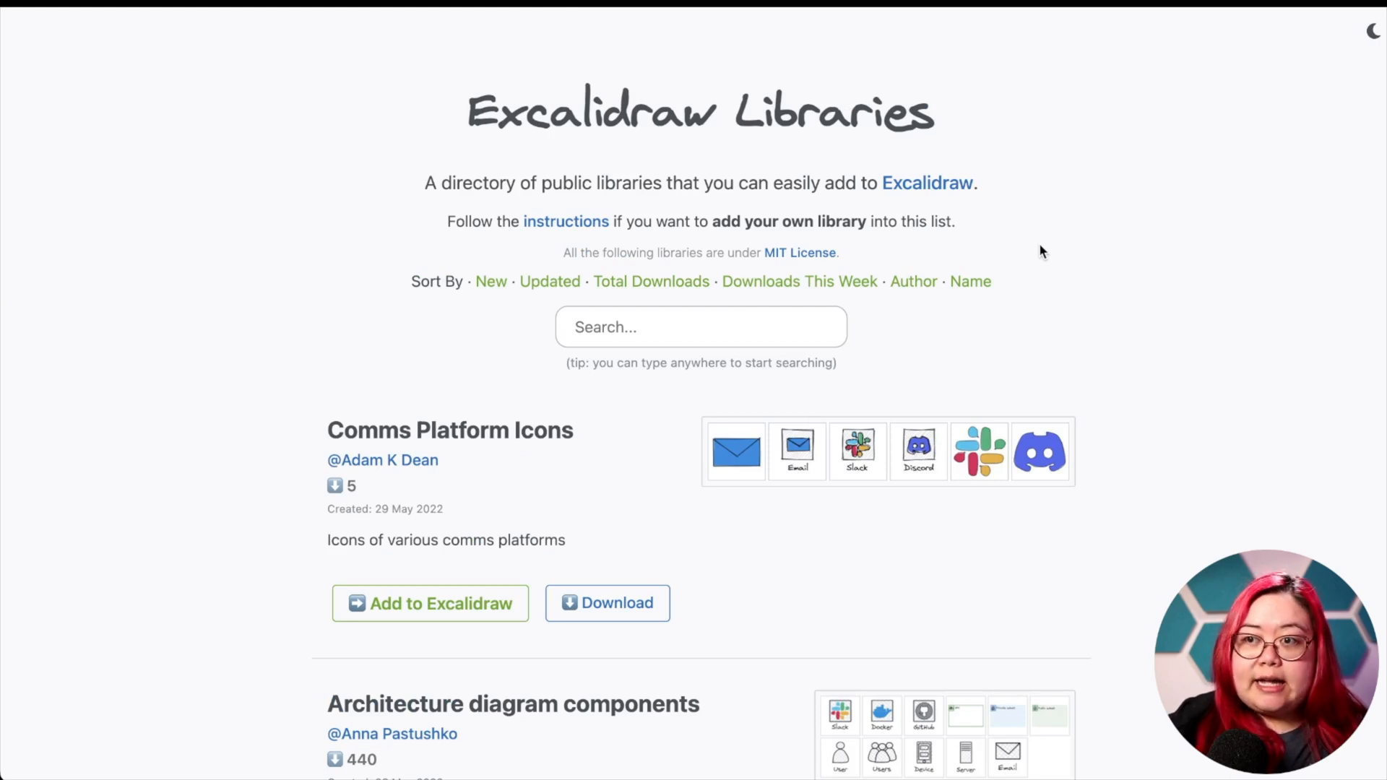
pyautogui.click(701, 326)
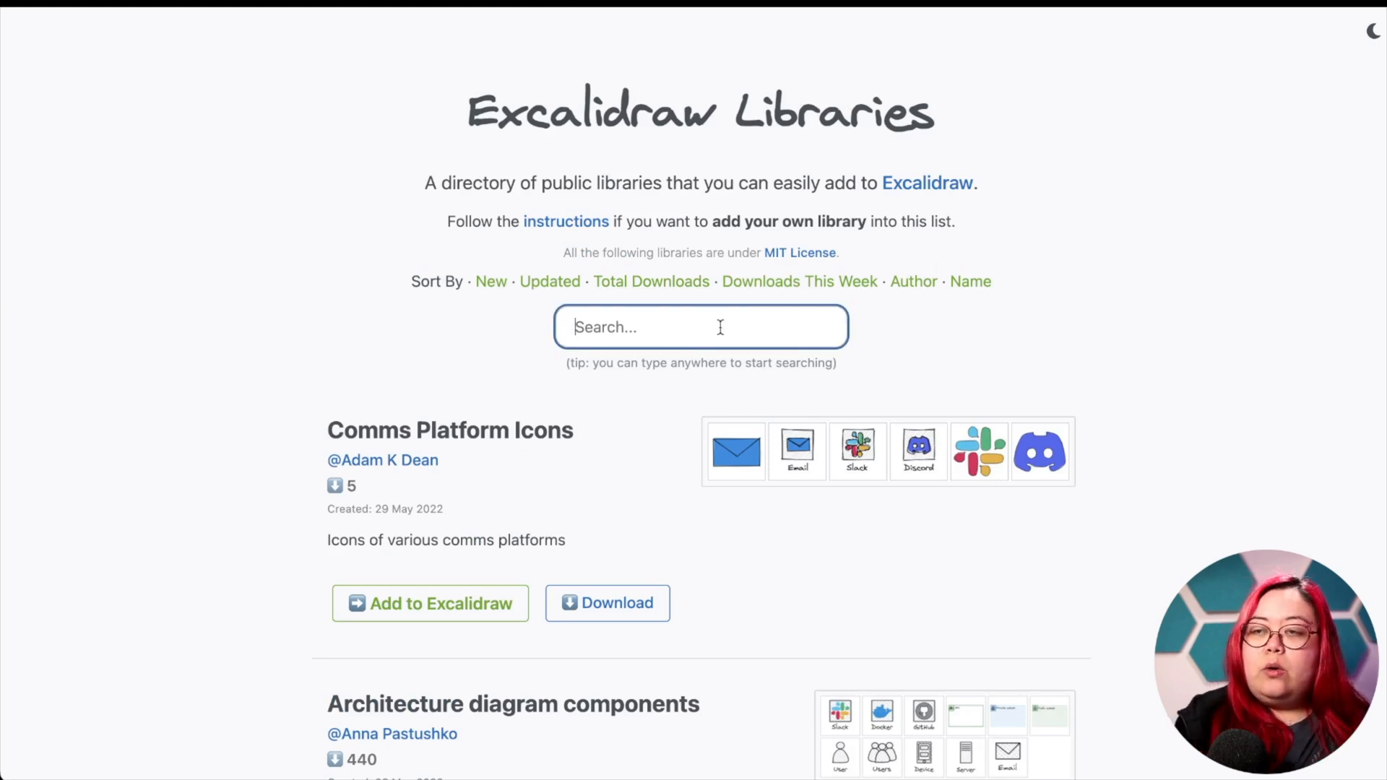
pyautogui.write('g')
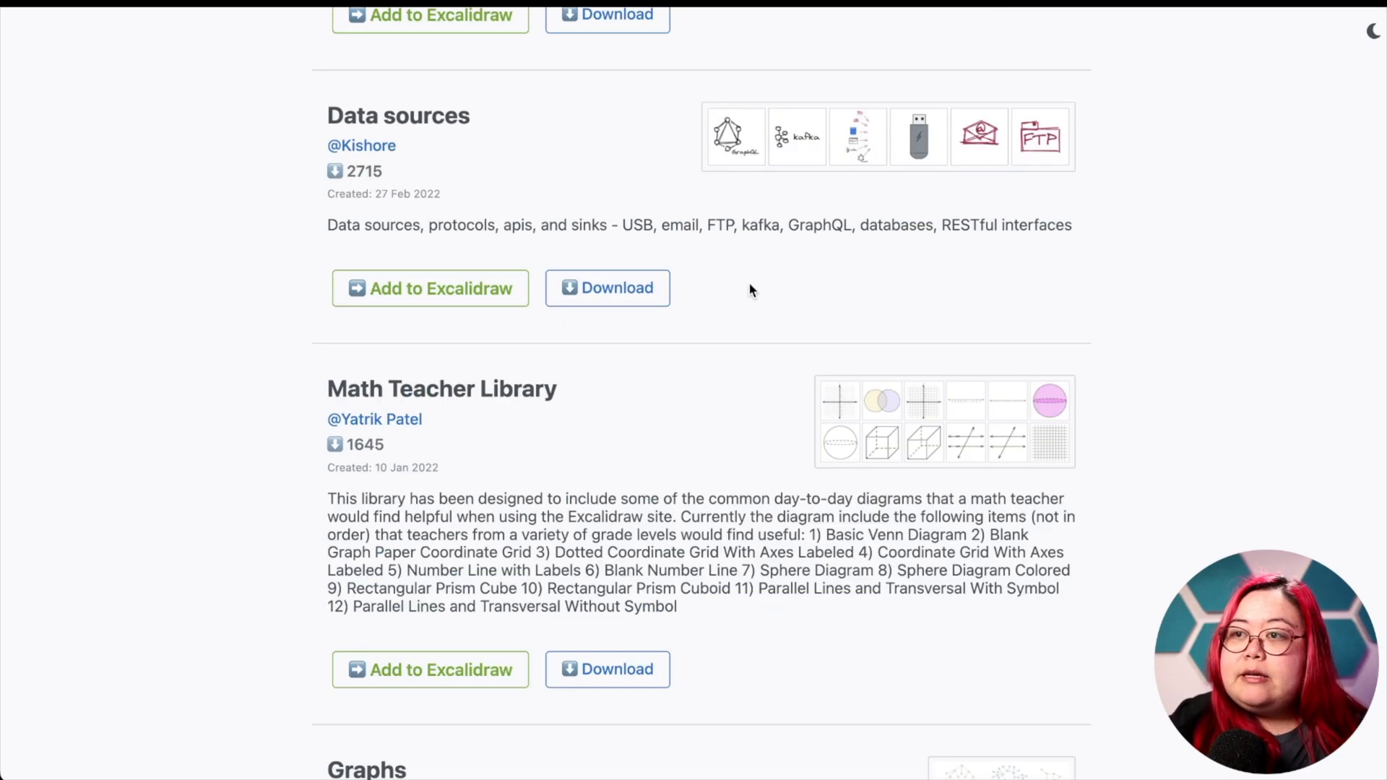
pyautogui.scroll(-3)
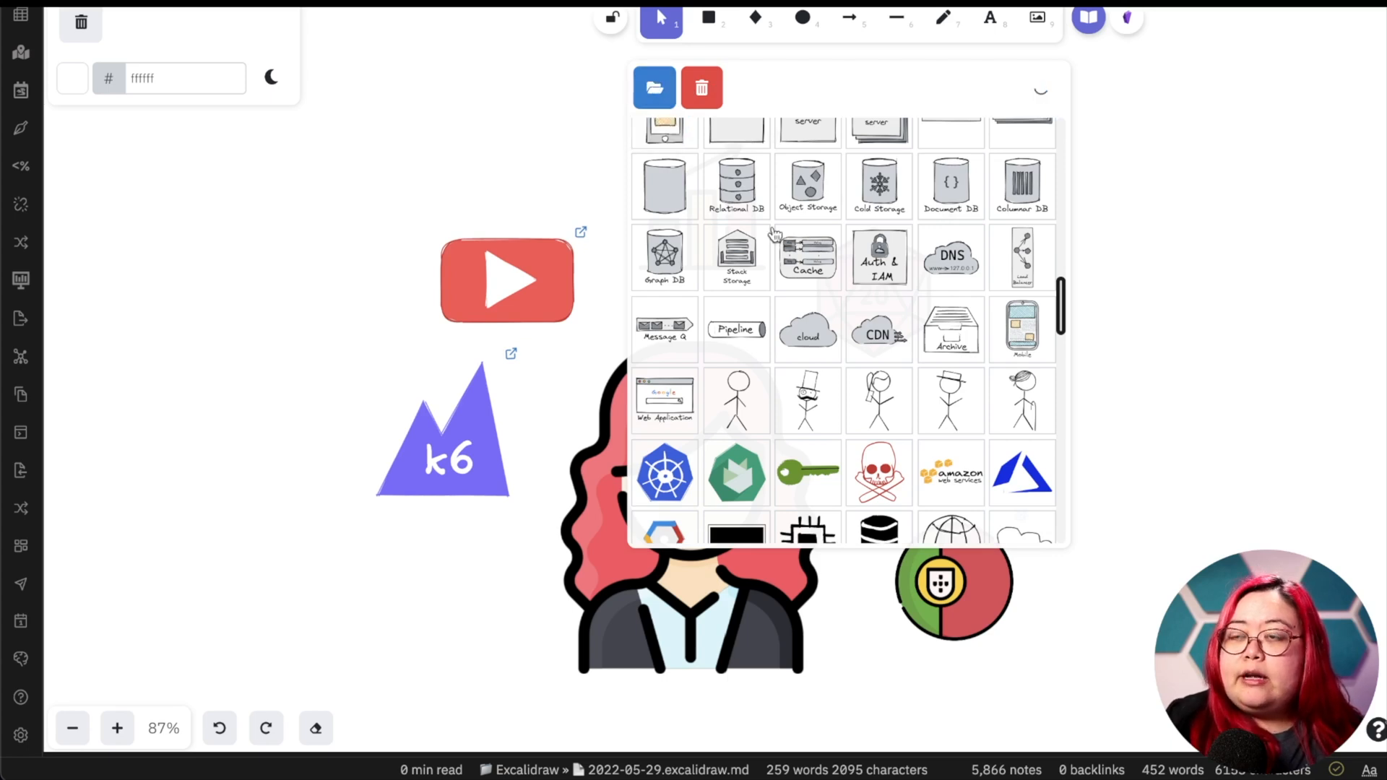
# - Insert the pentagon network graph from the personal library onto the drawing
pyautogui.click(653, 87)
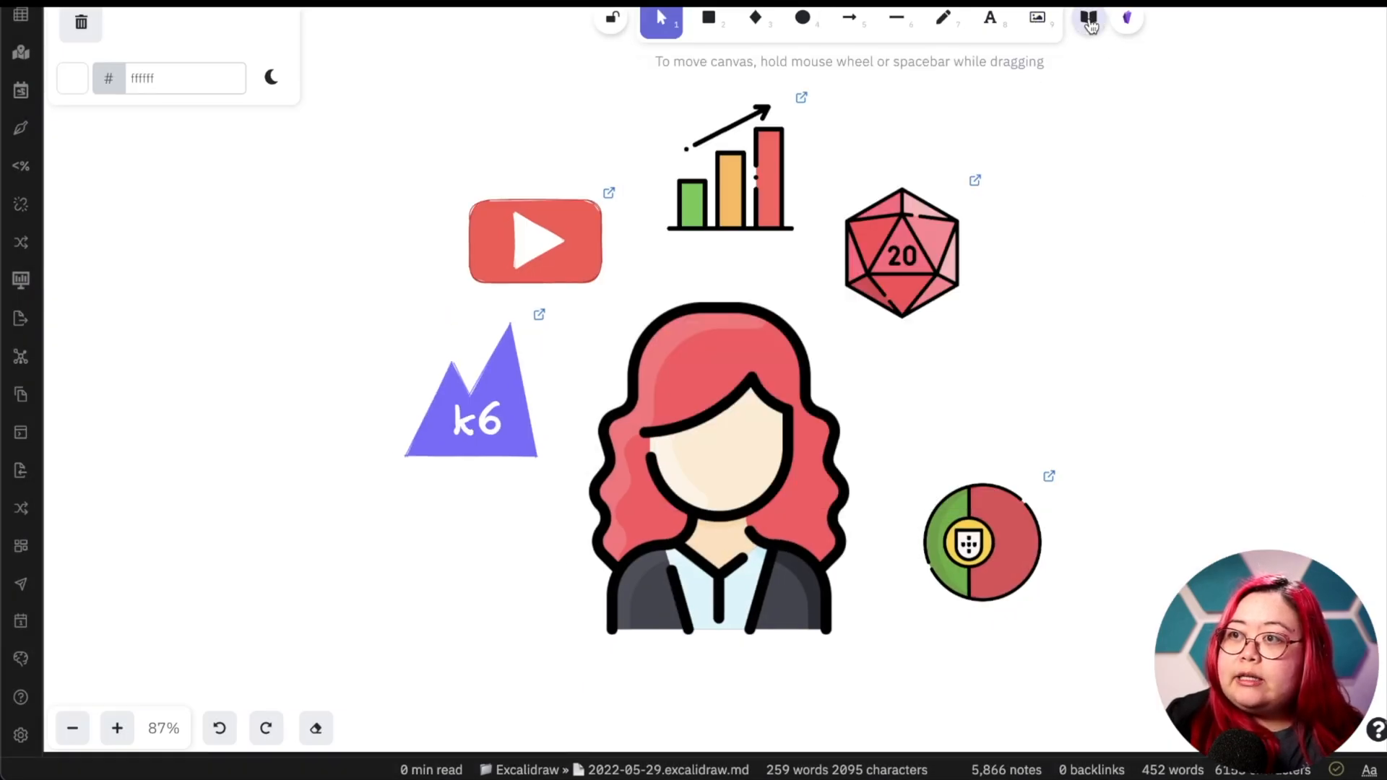
pyautogui.click(1090, 18)
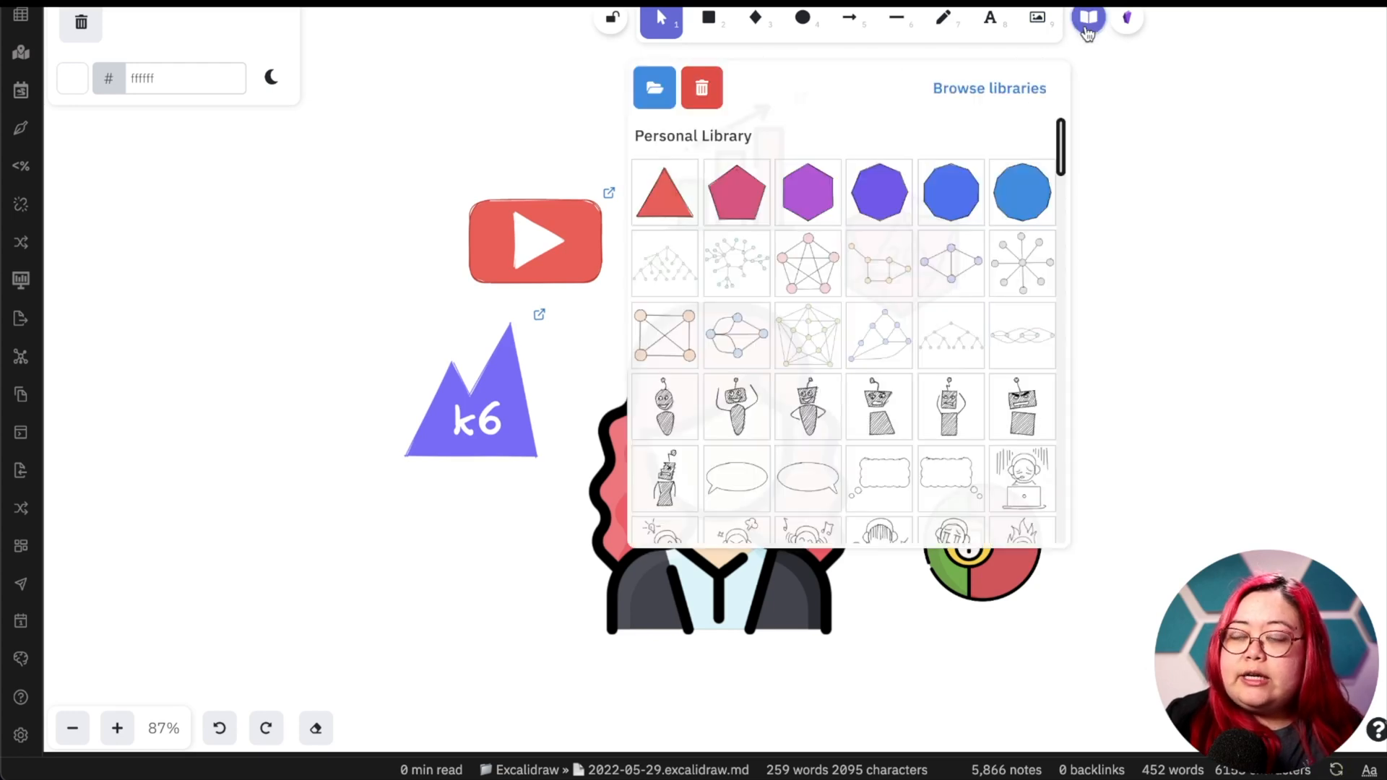
pyautogui.click(878, 406)
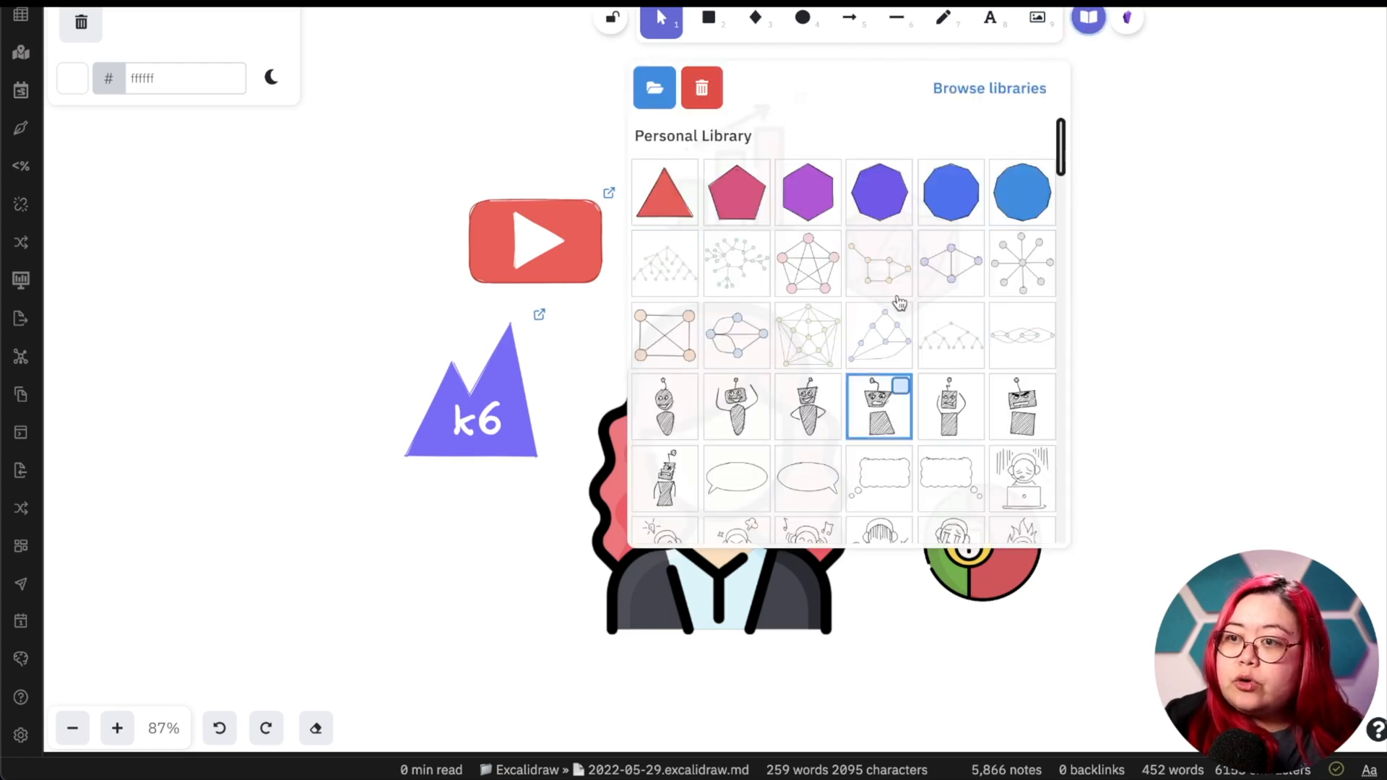
pyautogui.click(950, 333)
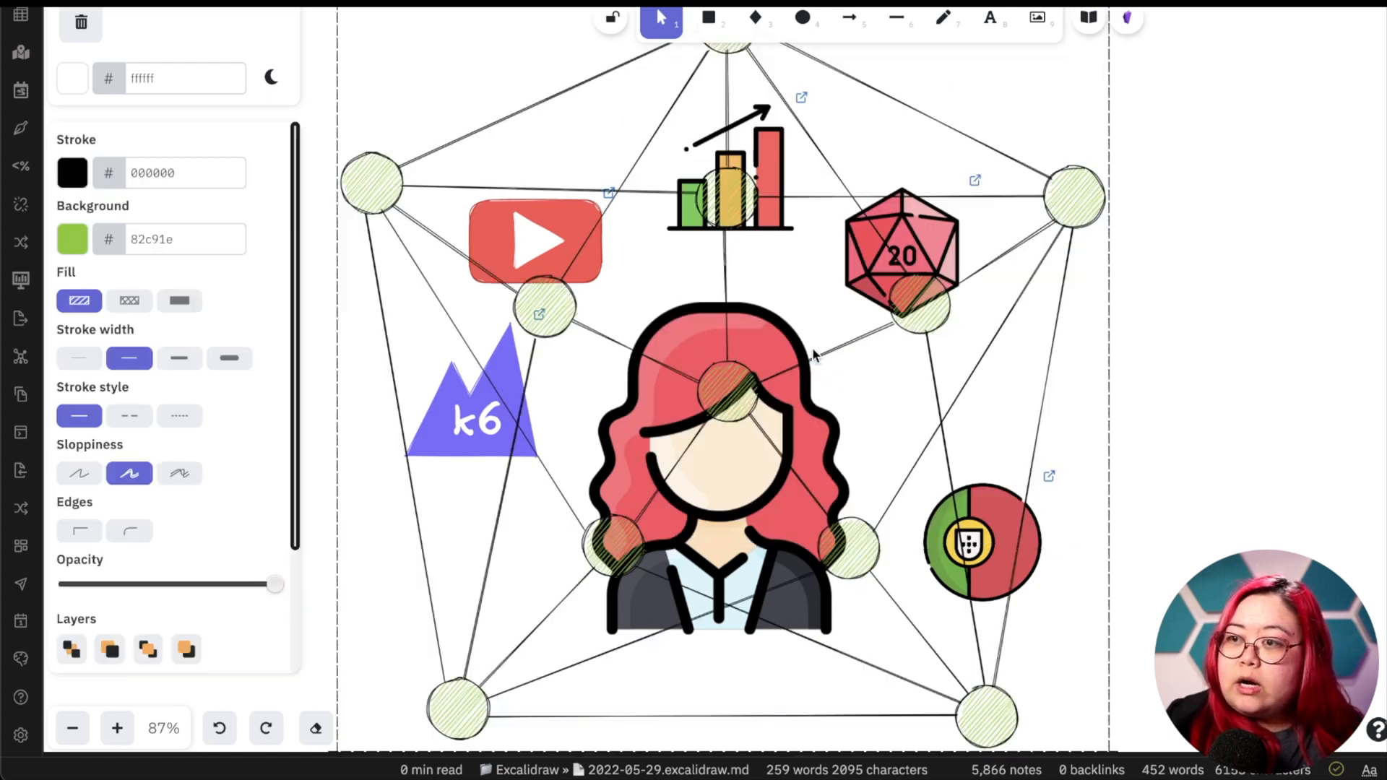
pyautogui.moveTo(620, 259)
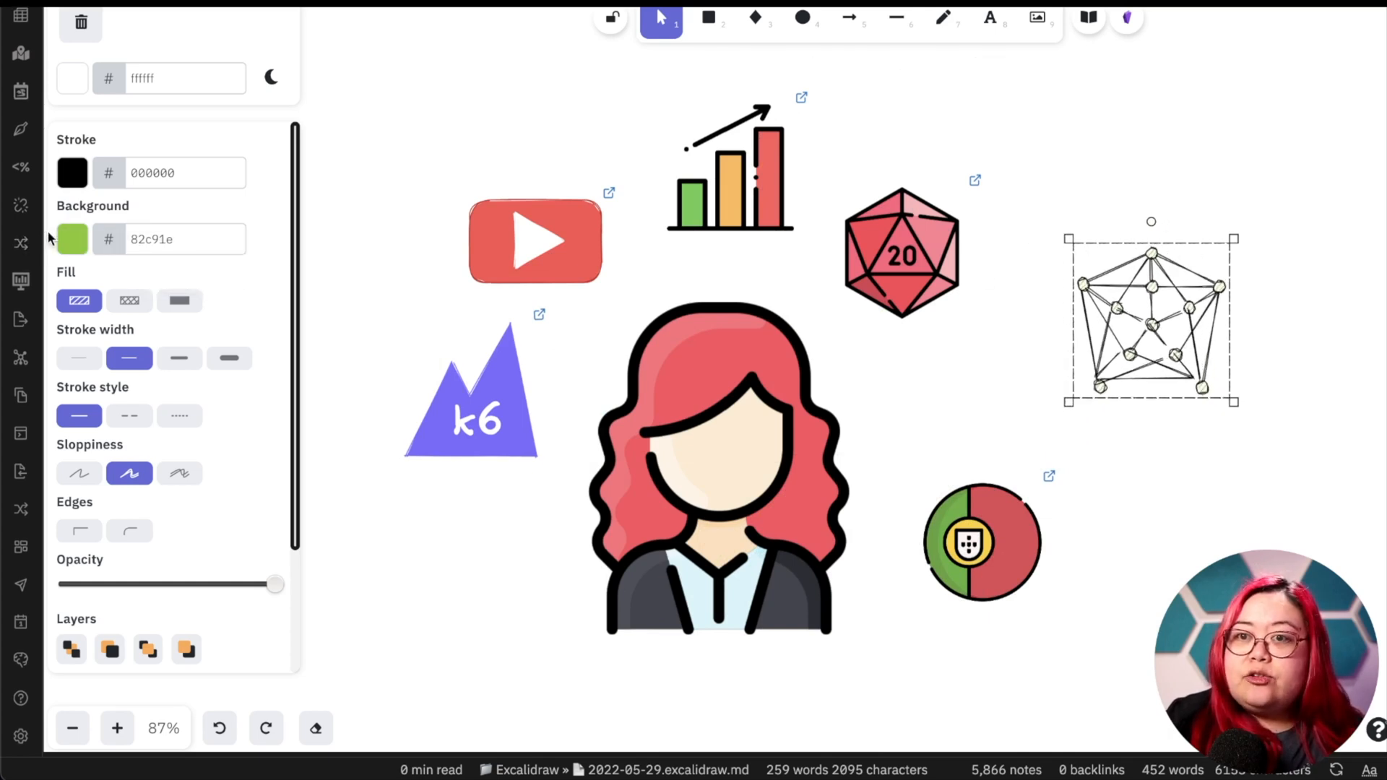
# - Colour the graph nodes orange, draw a purple circle and send it behind the network graph
pyautogui.click(73, 238)
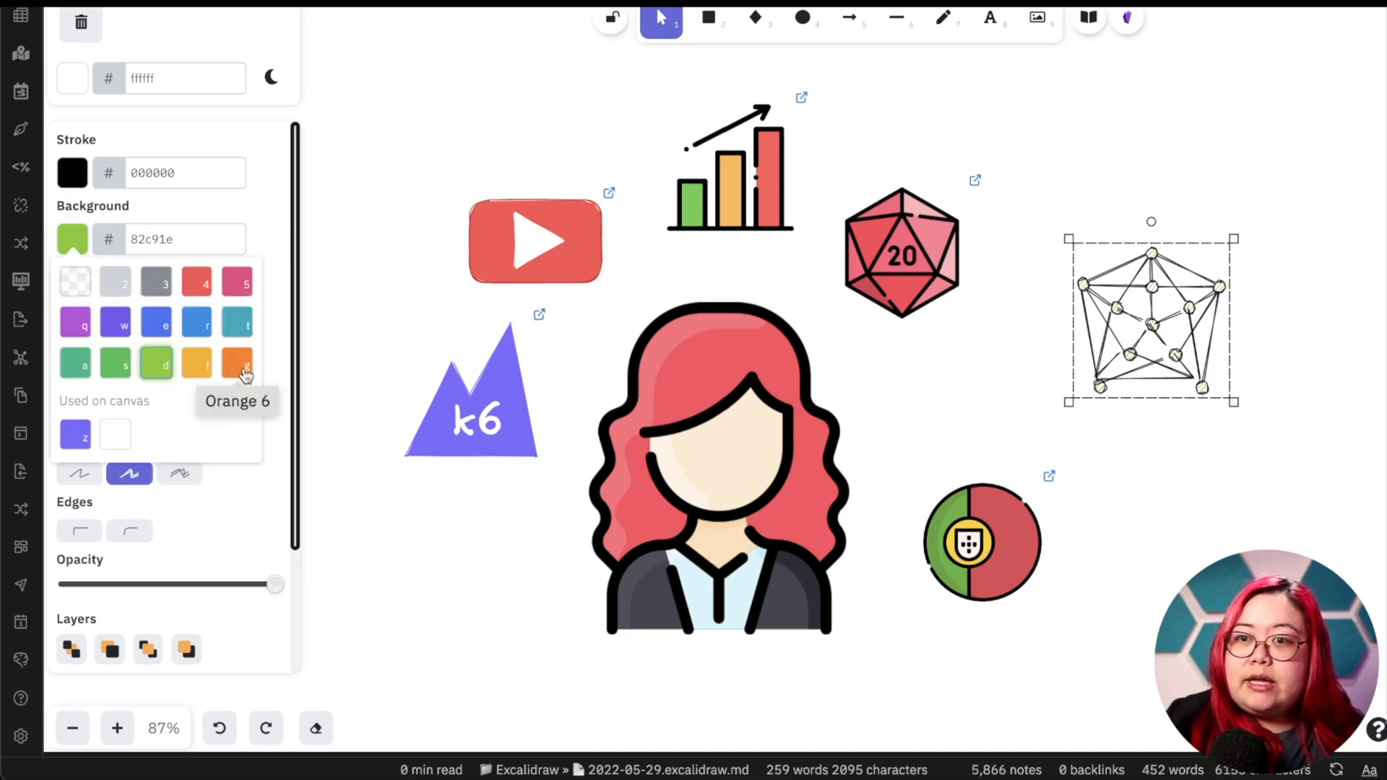
pyautogui.click(239, 364)
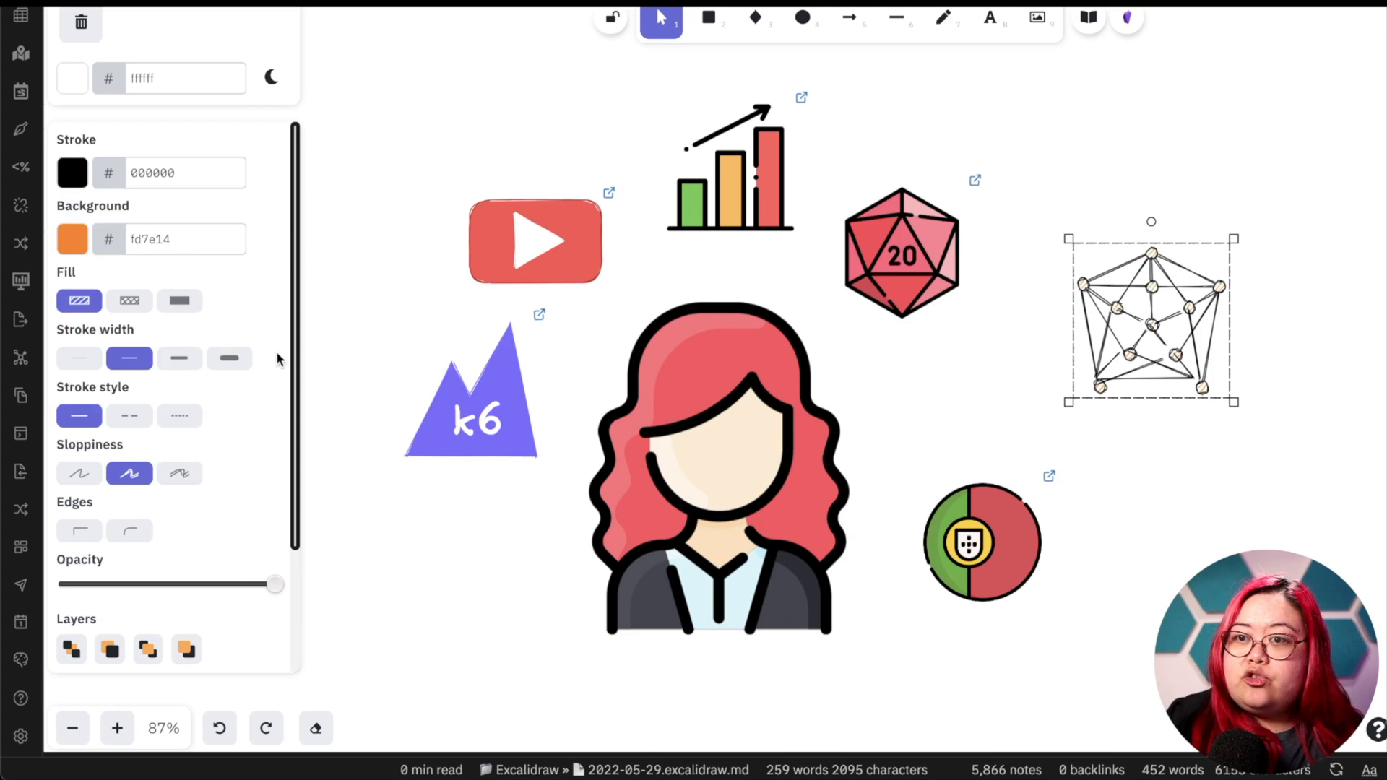
pyautogui.click(179, 300)
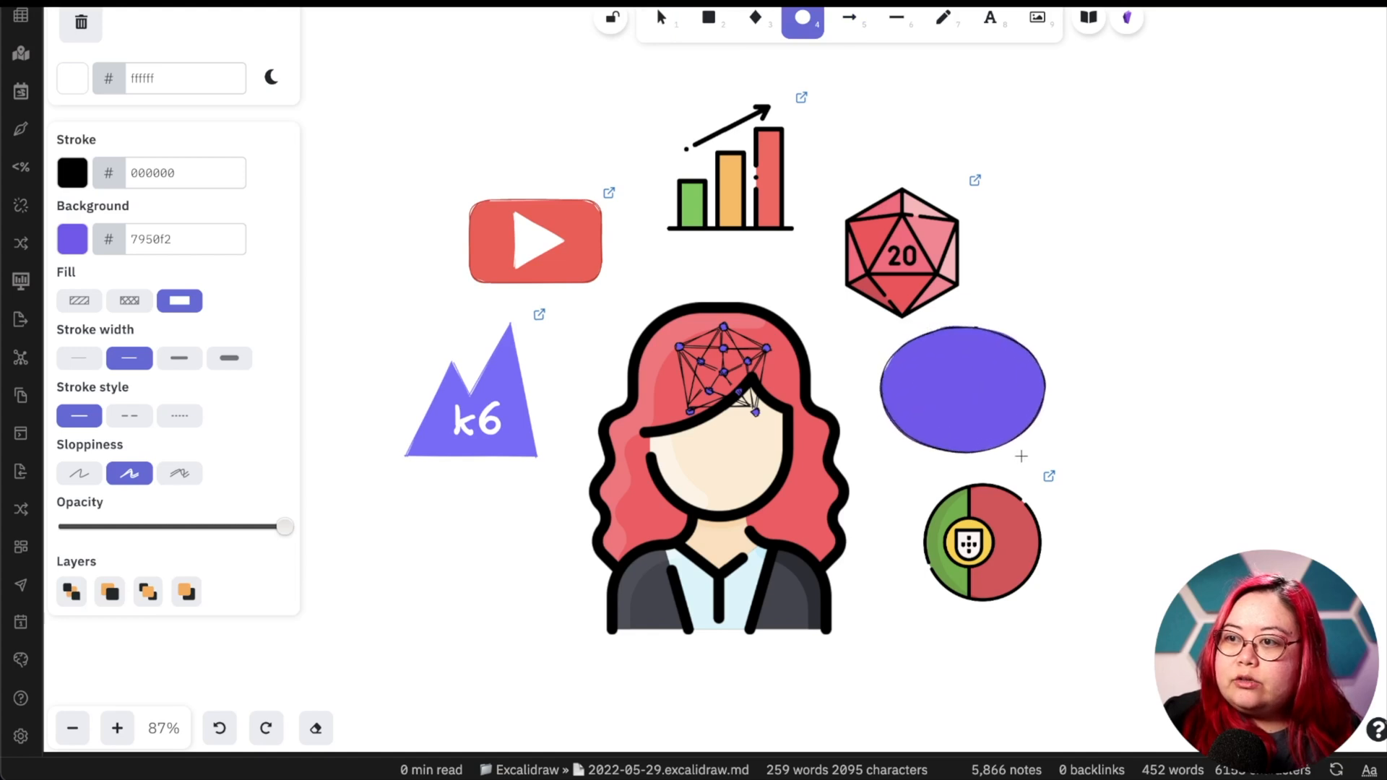
pyautogui.click(962, 387)
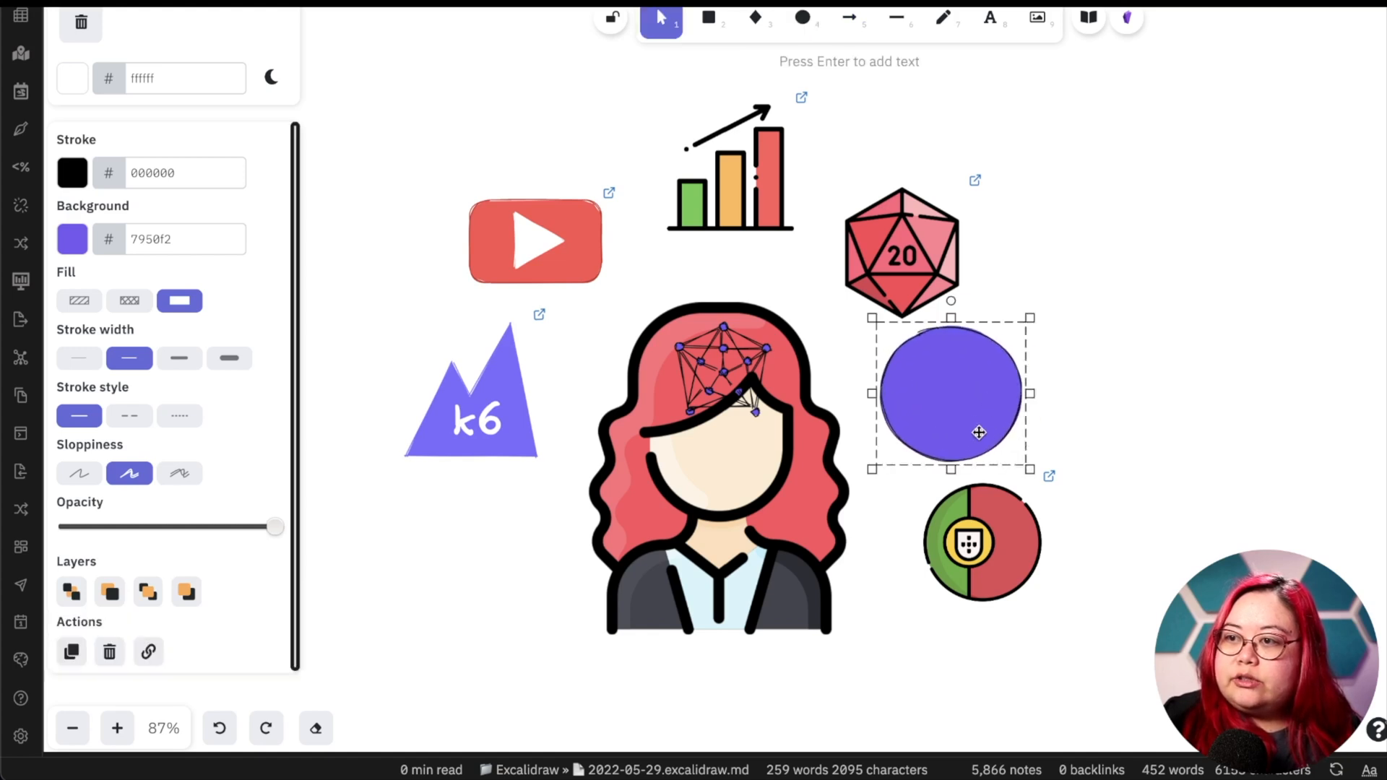
pyautogui.rightClick(950, 431)
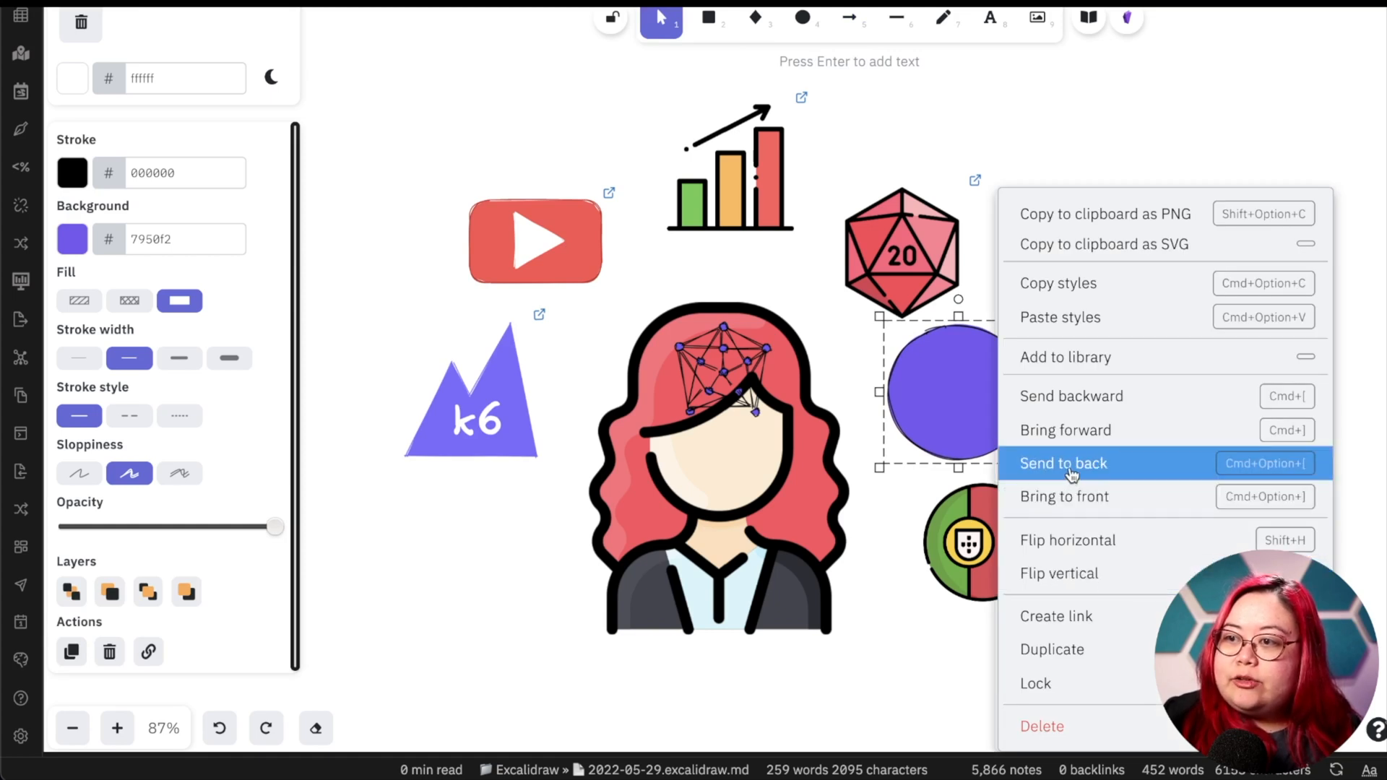
pyautogui.click(1062, 462)
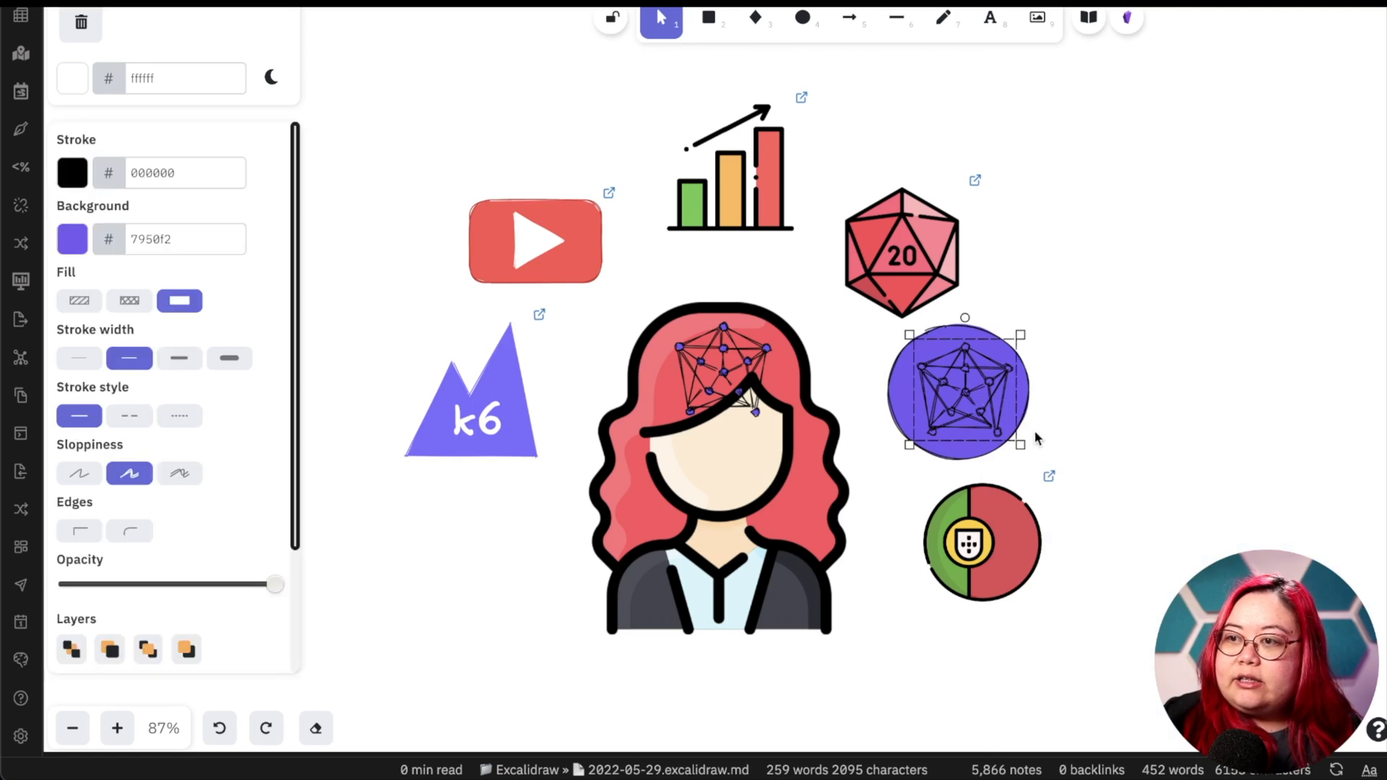
# - Make the graph nodes yellow, then link the purple circle to [[Personal Knowledge…]]
pyautogui.click(187, 238)
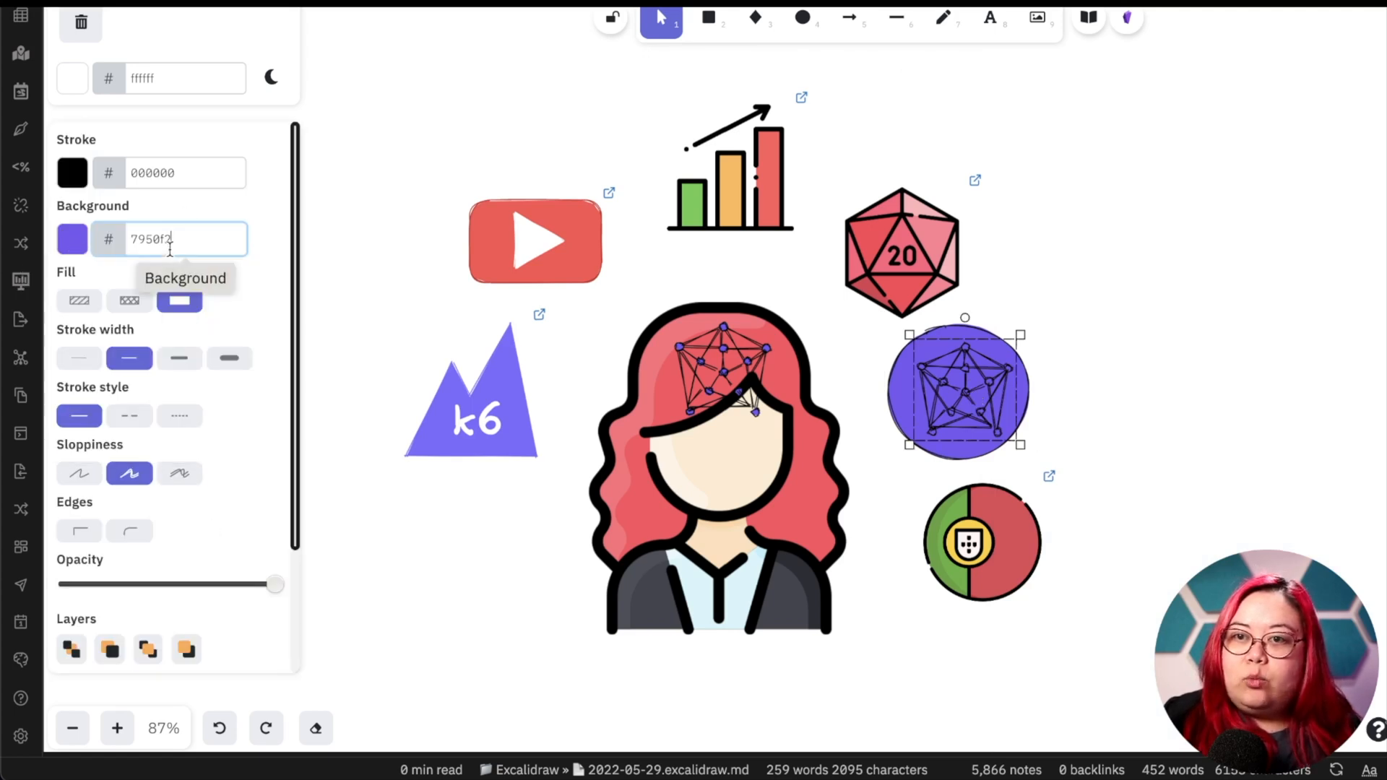
pyautogui.click(72, 238)
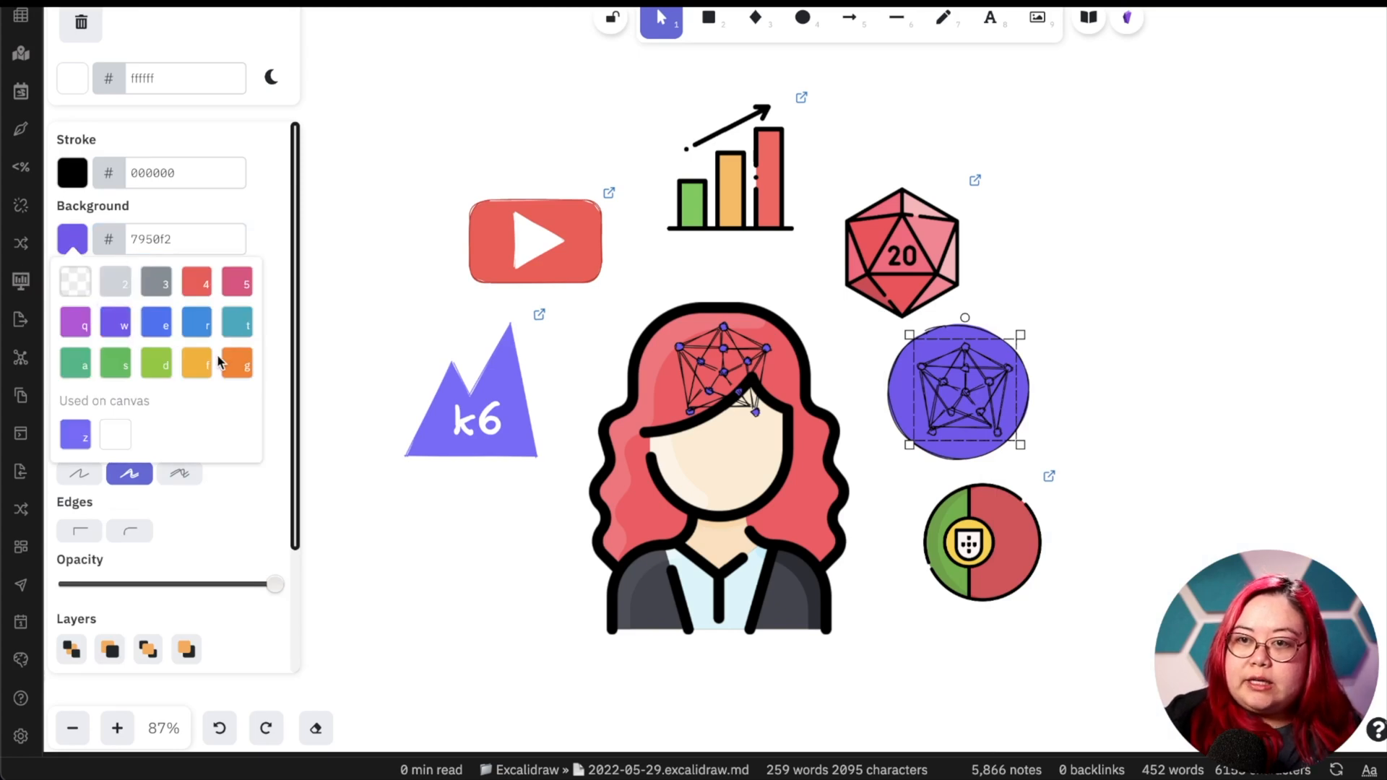
pyautogui.click(196, 364)
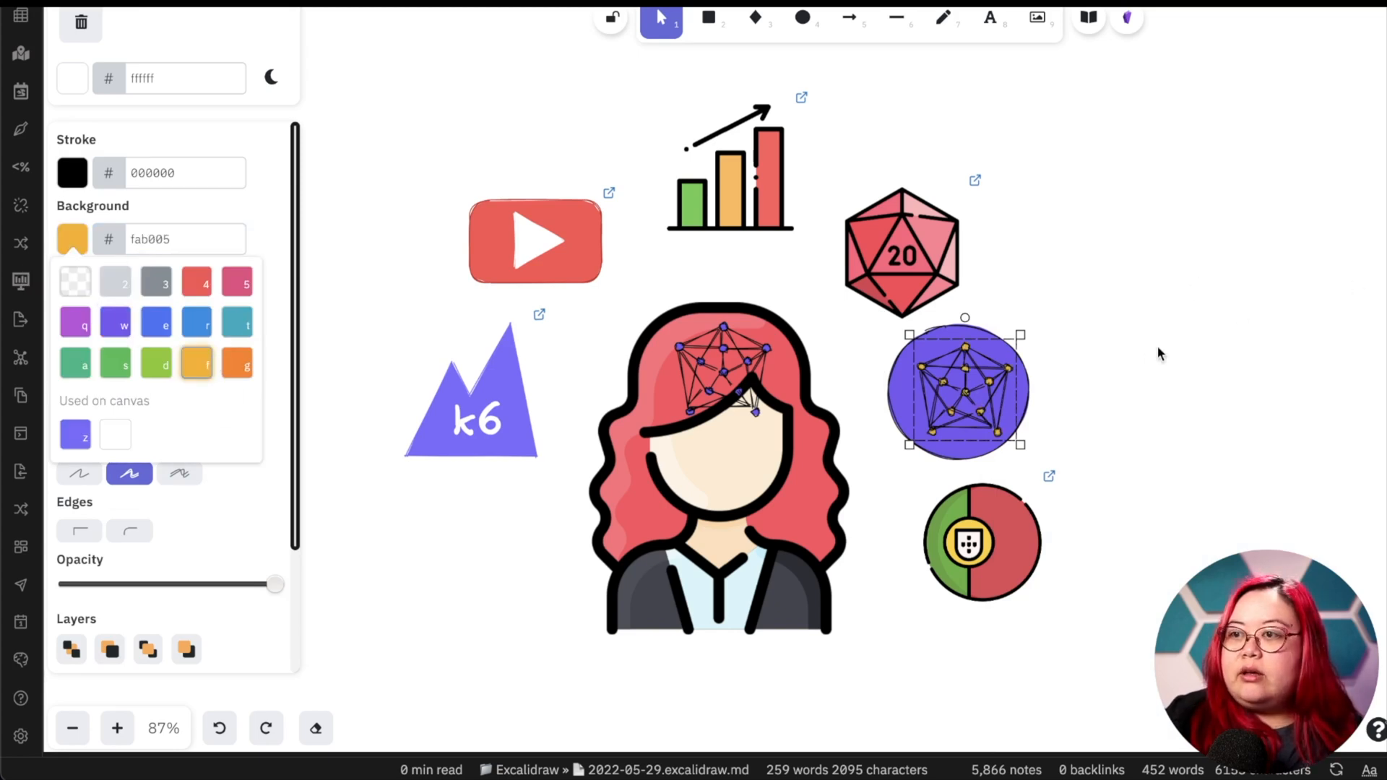
pyautogui.click(1167, 371)
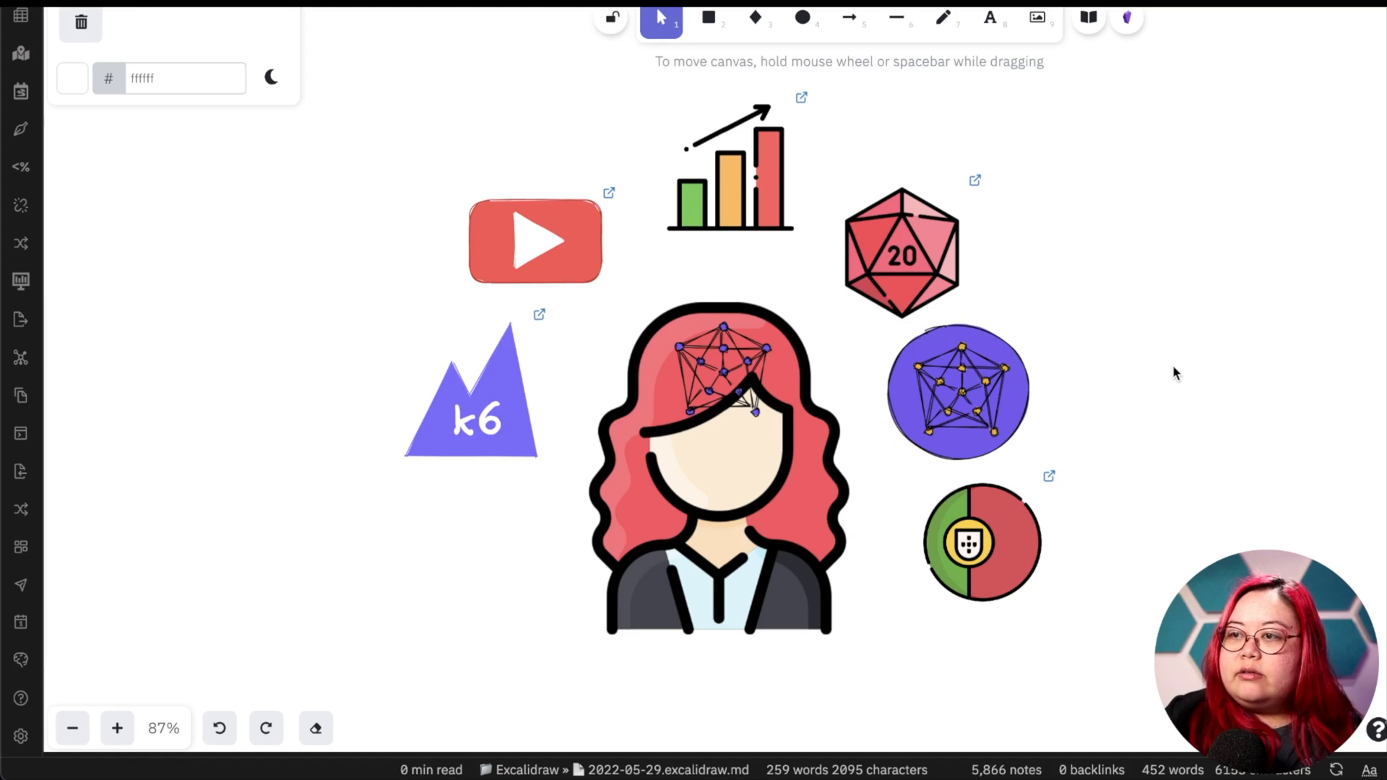
pyautogui.click(958, 391)
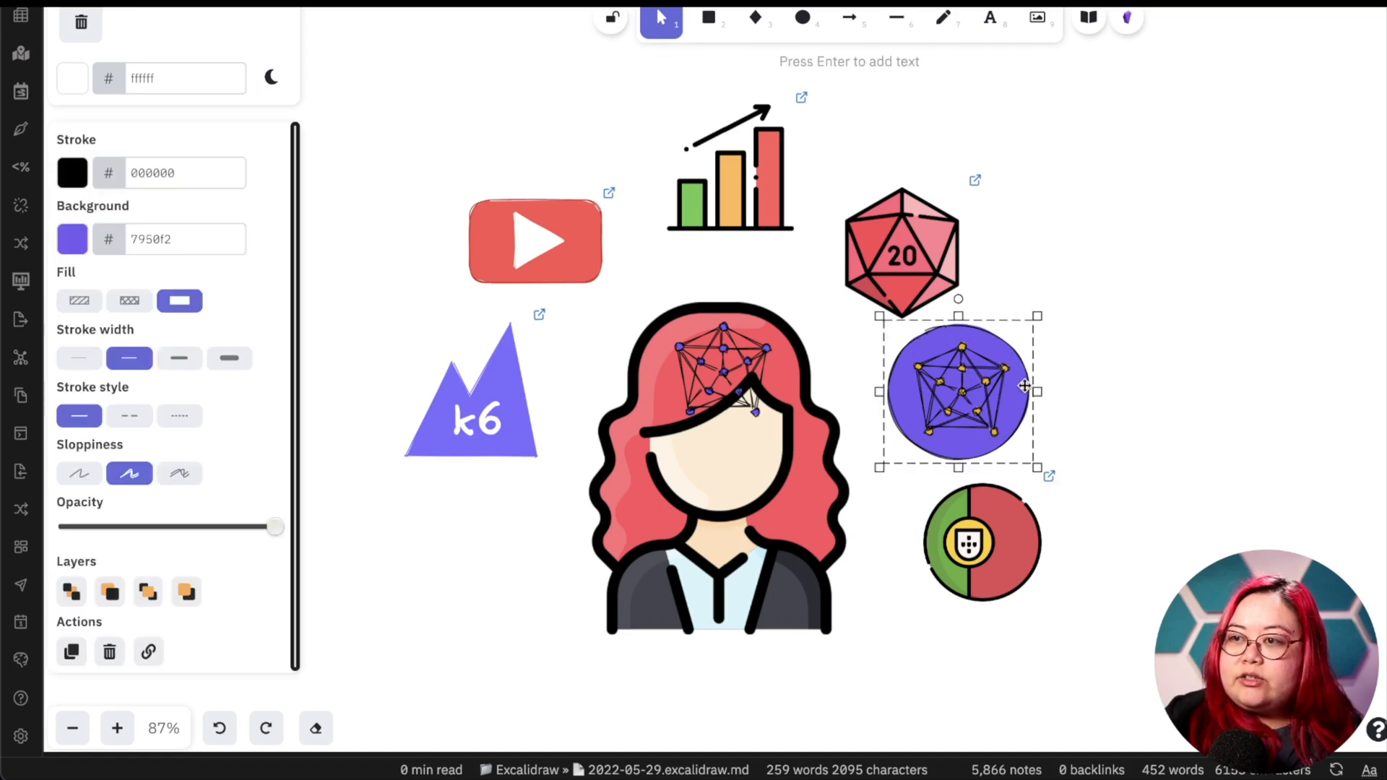
pyautogui.rightClick(955, 393)
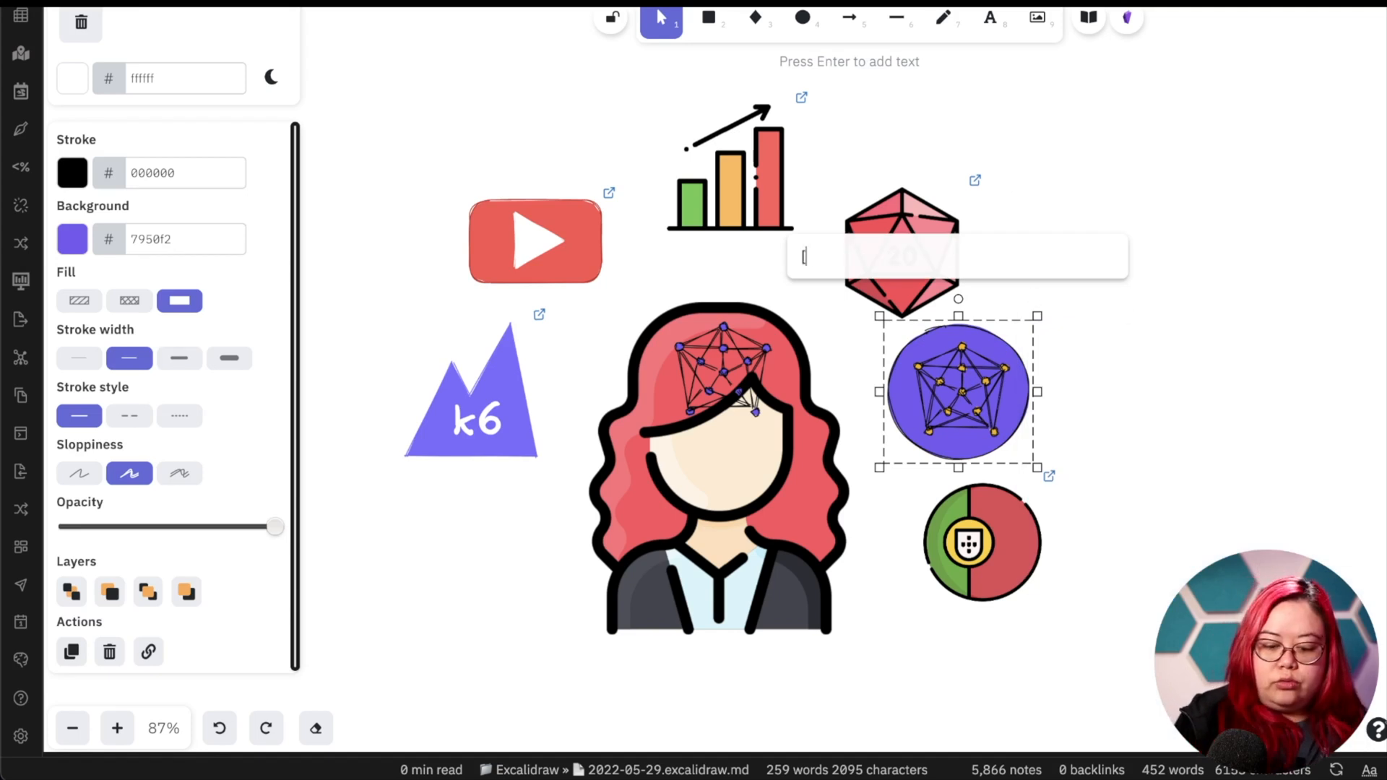
pyautogui.write('[[Personal KNow')
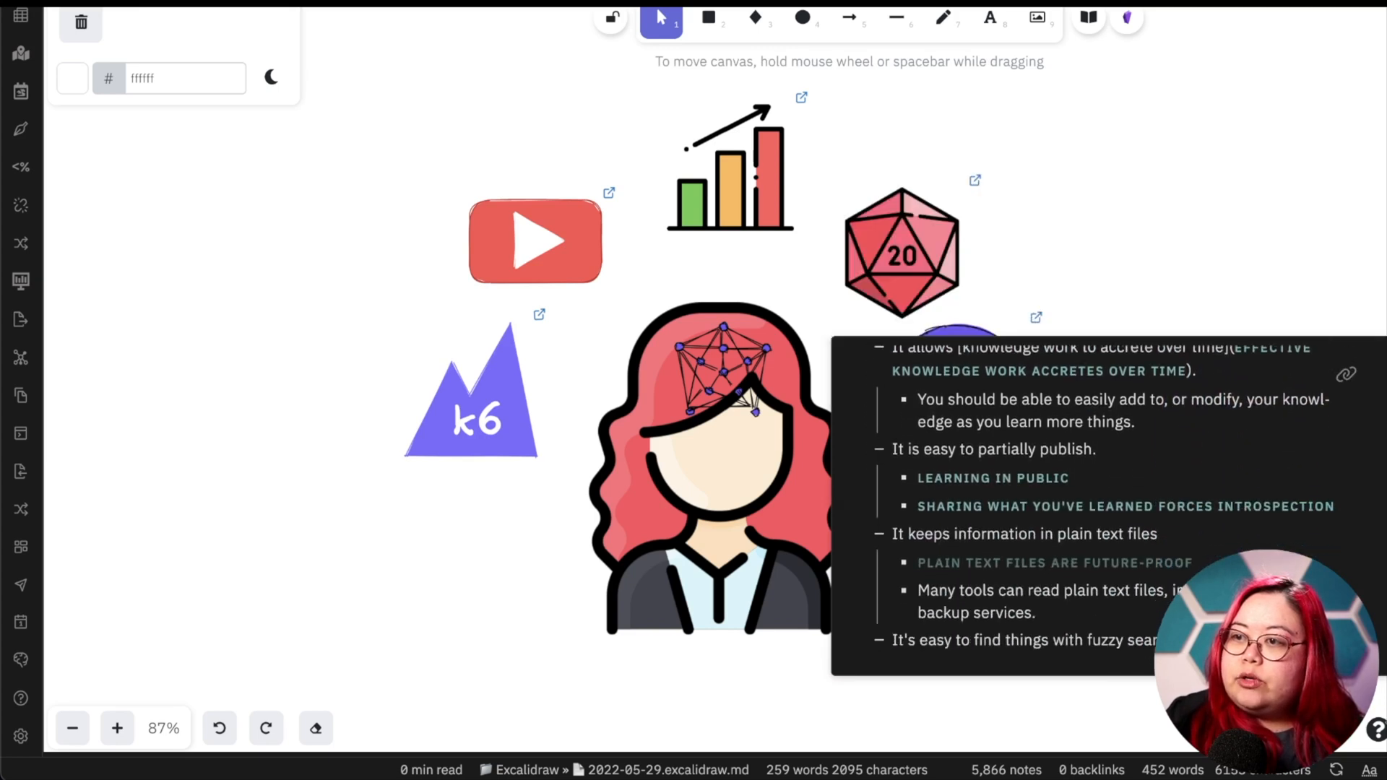
# - Add the purple network-graph circle and the k6 icon to the Excalidraw library
pyautogui.click(958, 388)
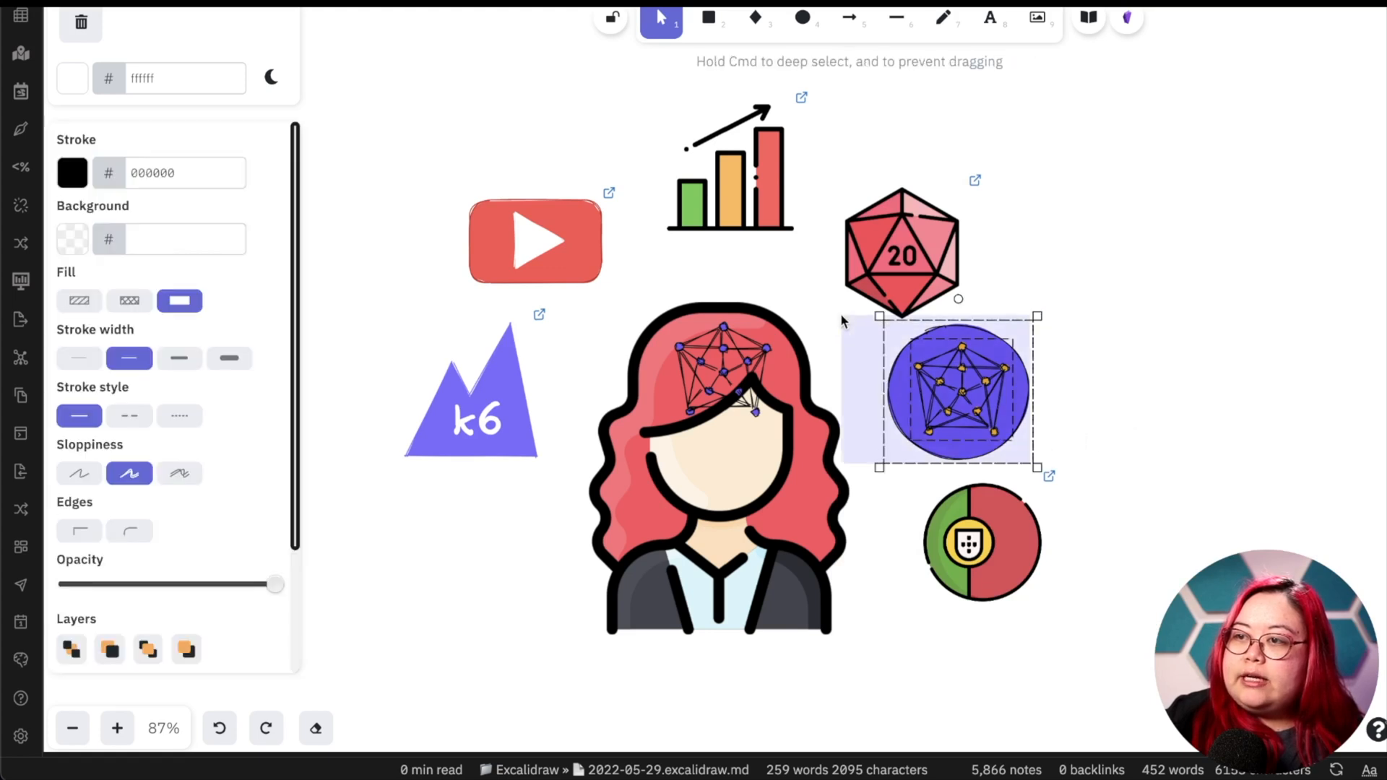
pyautogui.rightClick(942, 389)
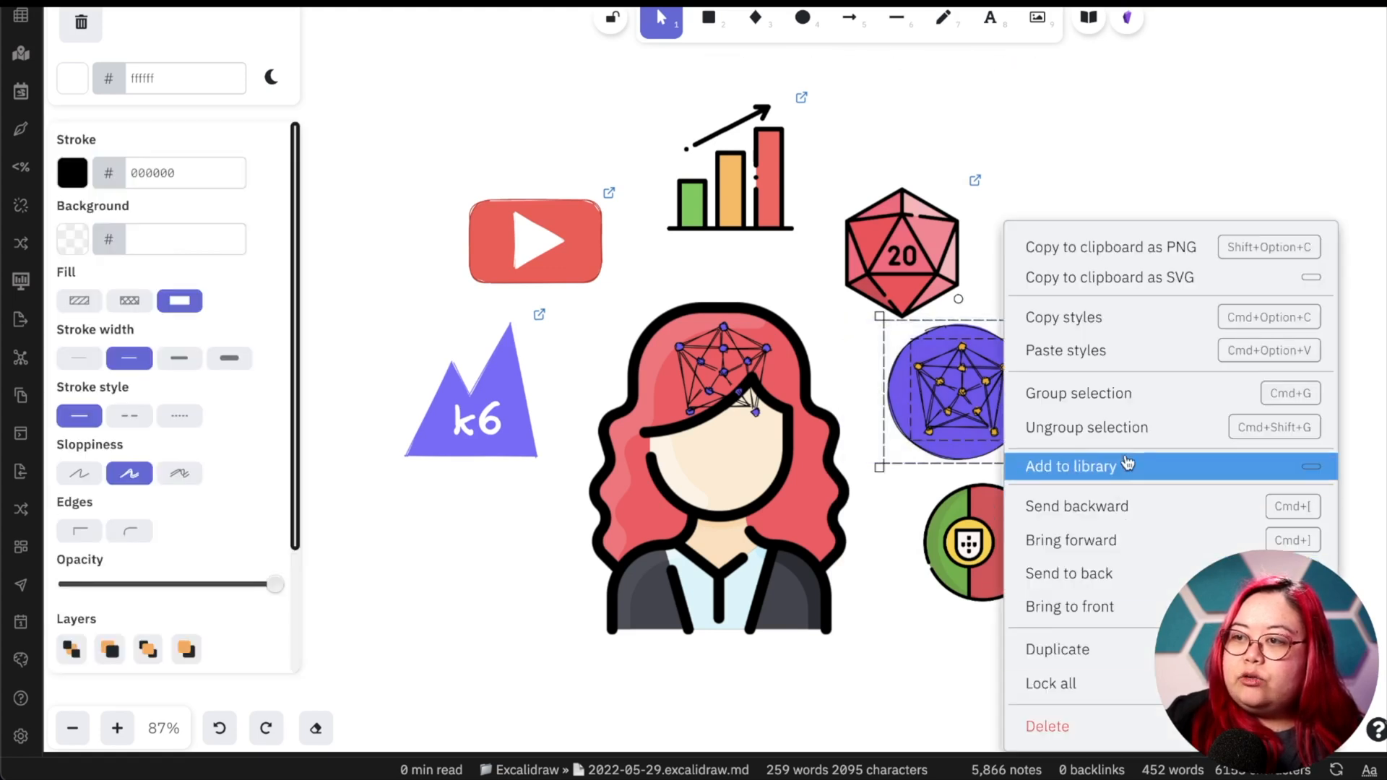
pyautogui.click(555, 479)
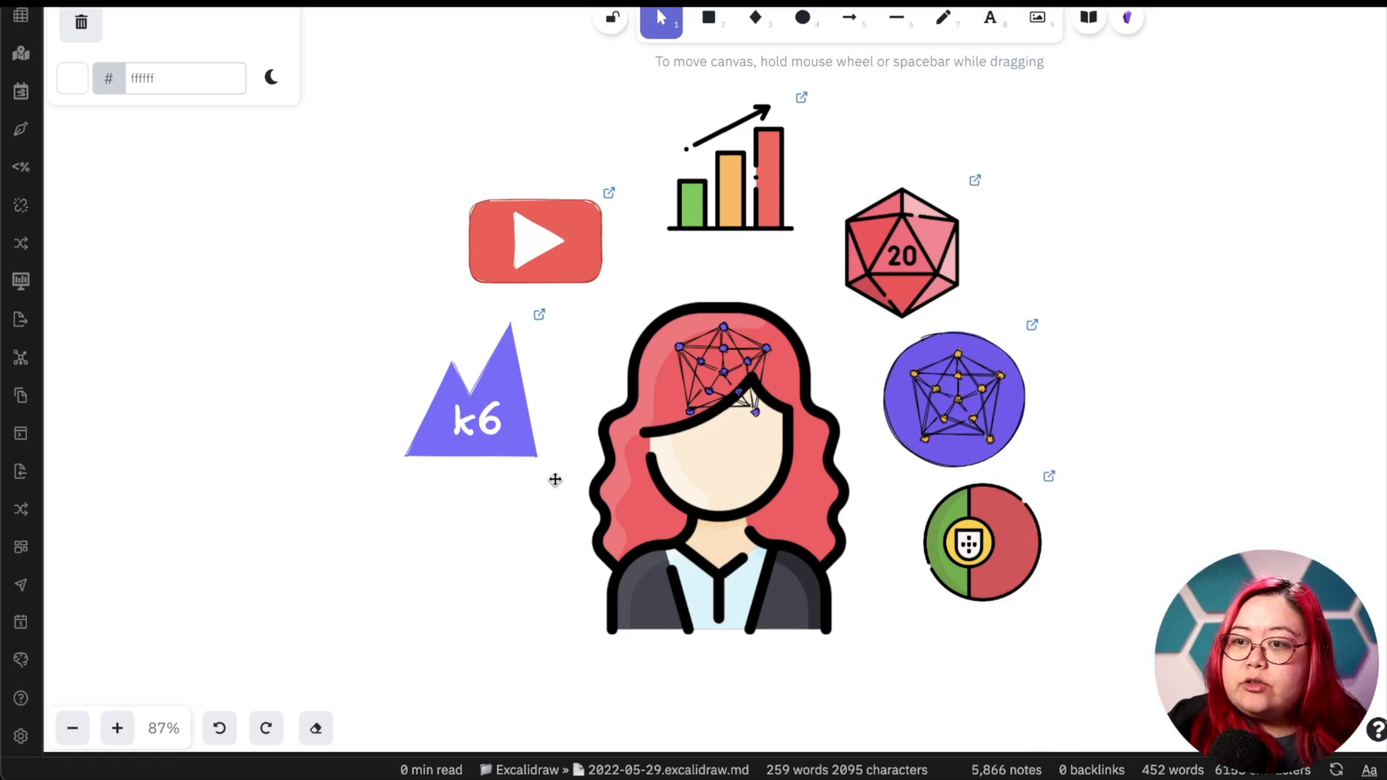
pyautogui.moveTo(371, 318)
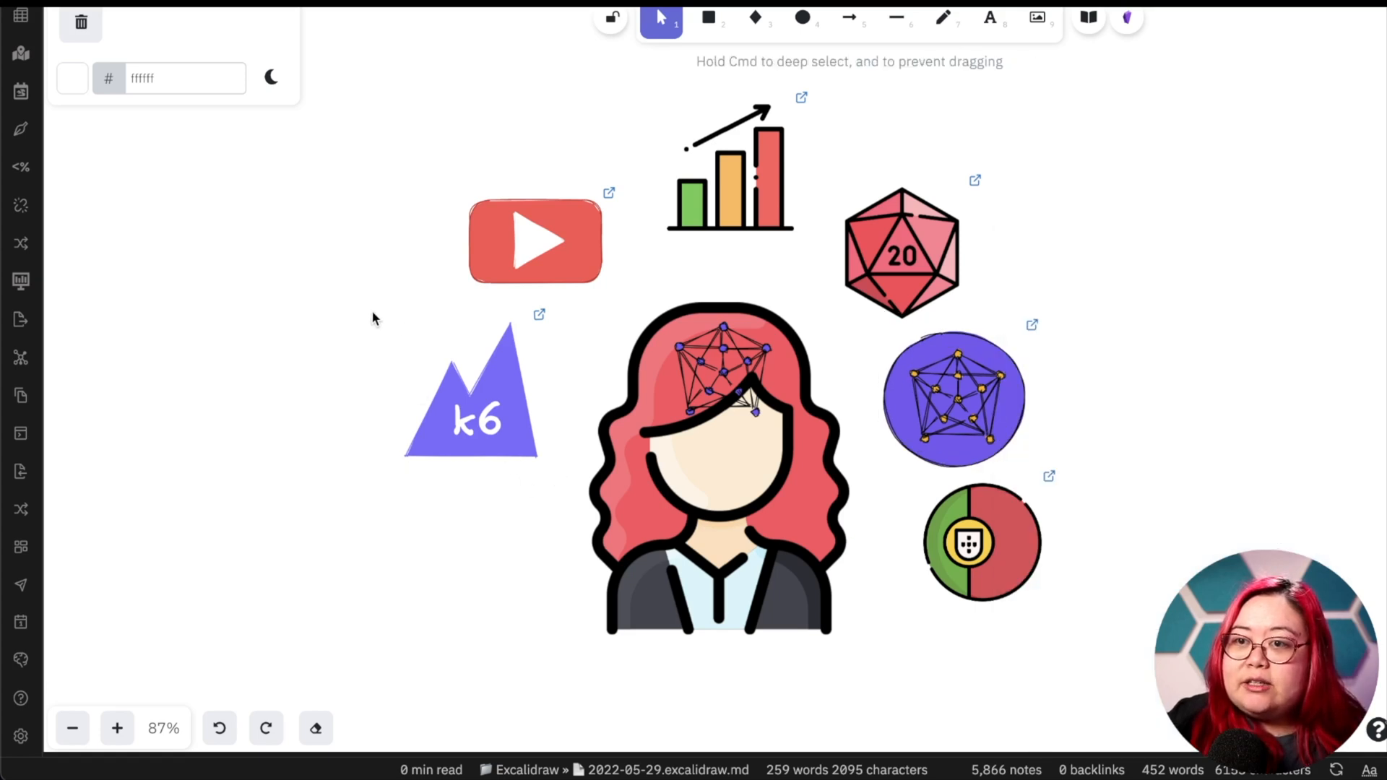
pyautogui.click(471, 399)
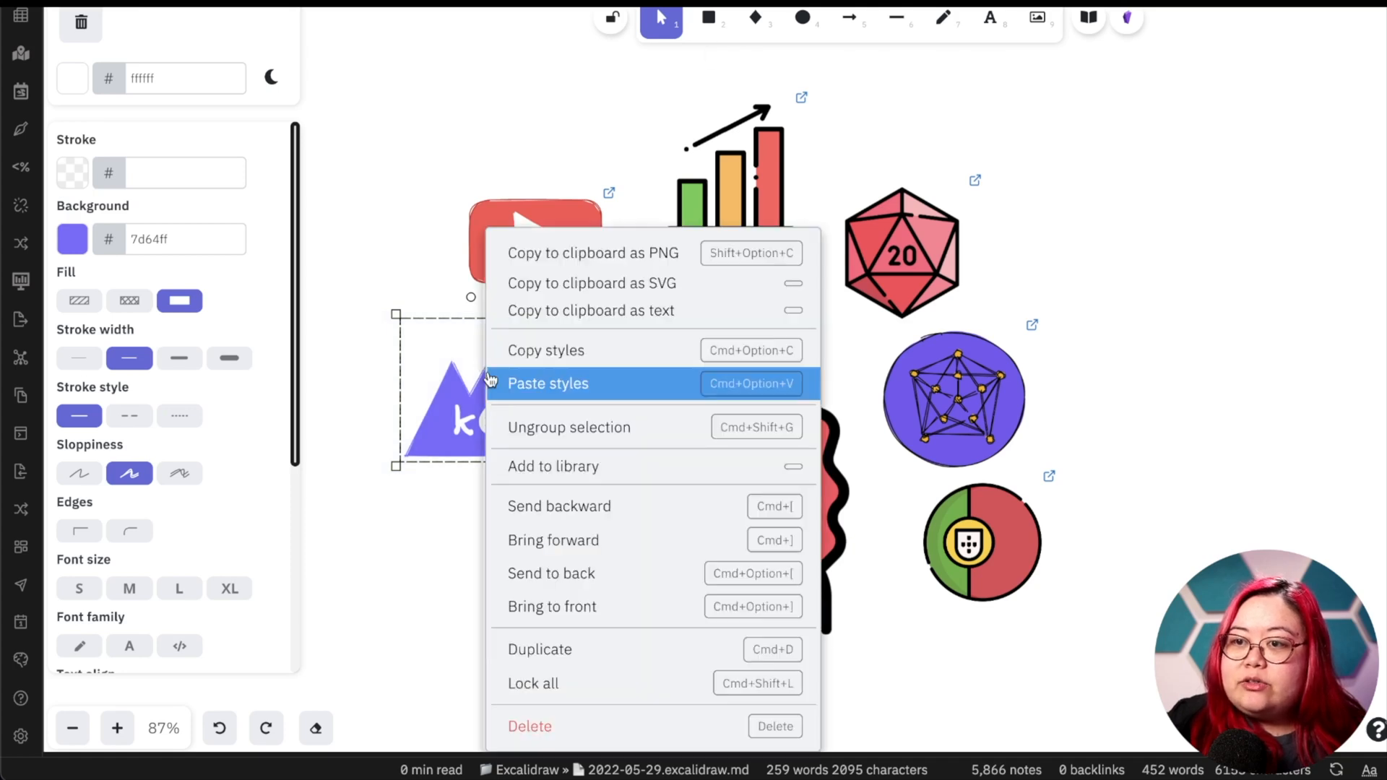
pyautogui.click(554, 467)
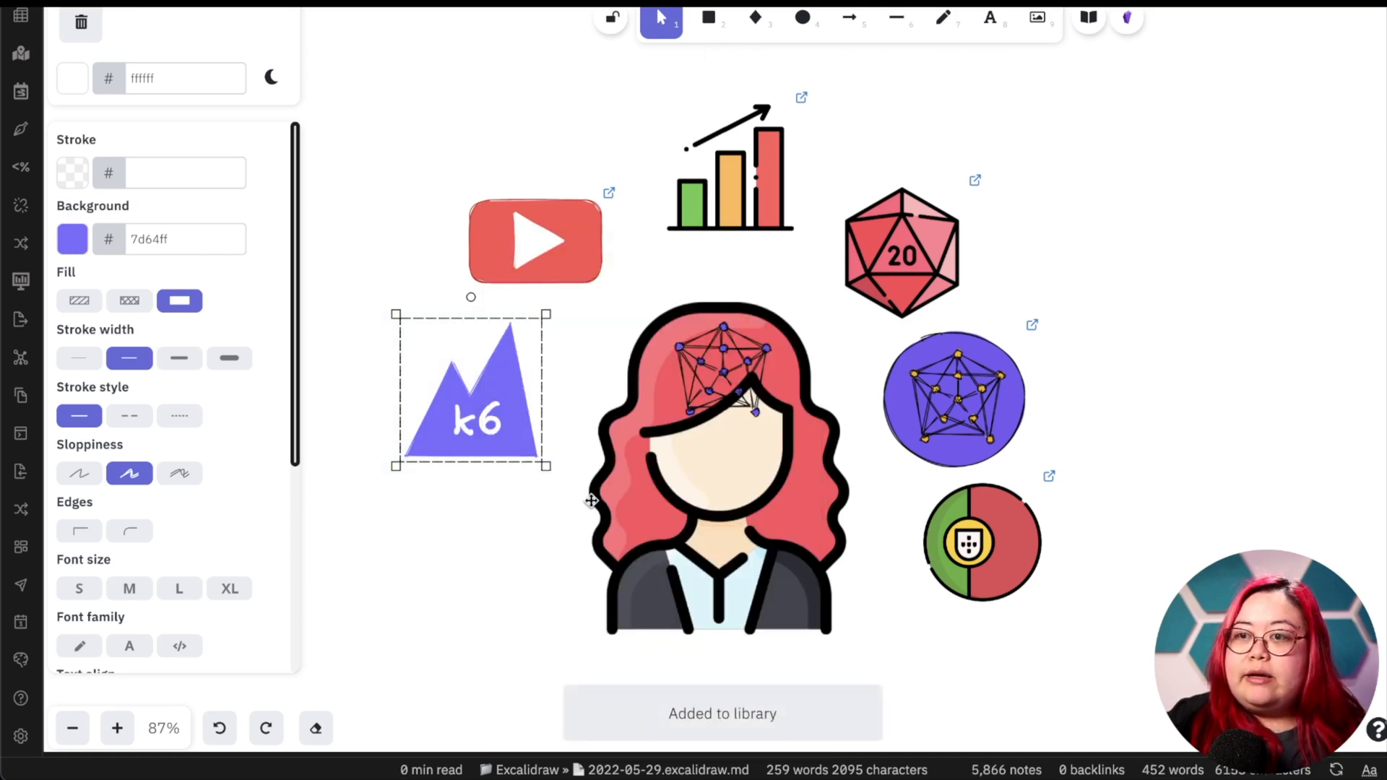
# - Deselect, then select the YouTube icon and bring up its options
pyautogui.click(1090, 17)
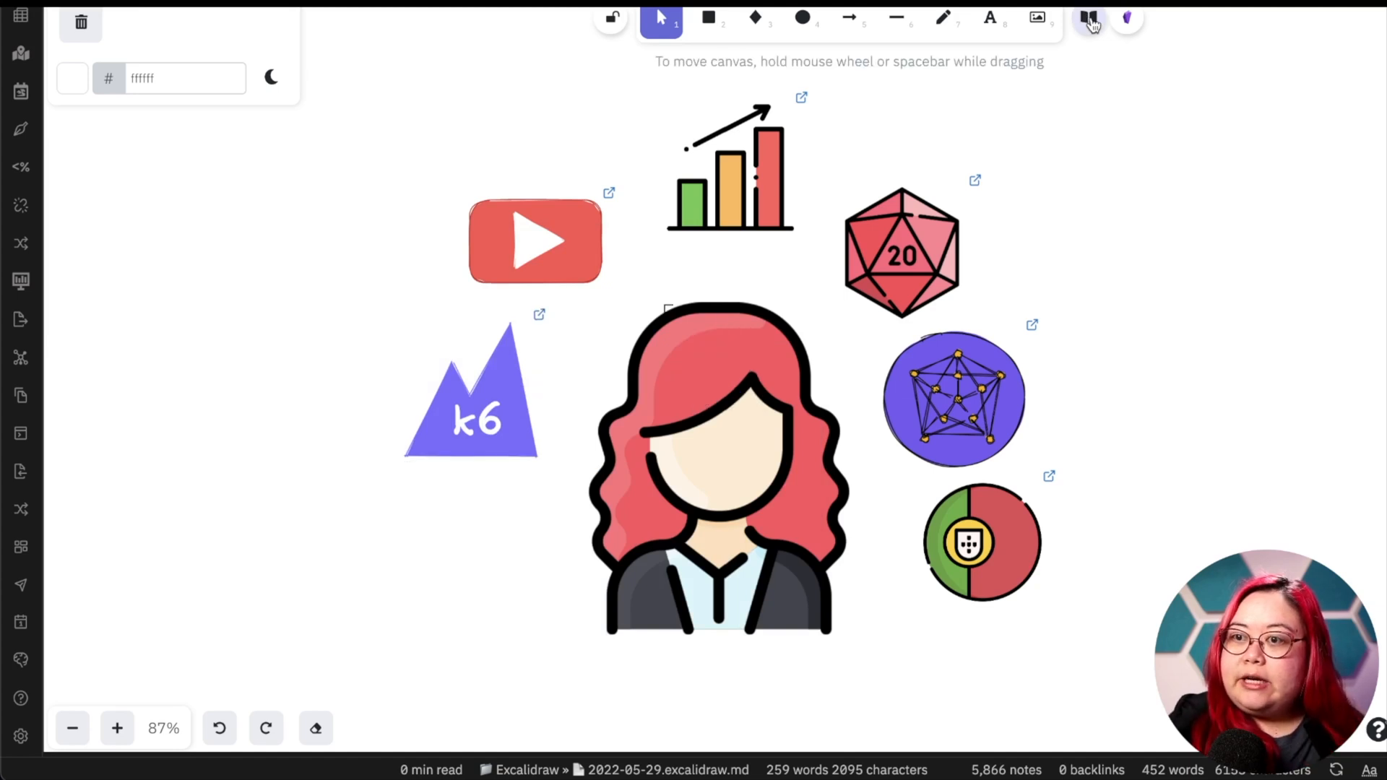
pyautogui.click(1089, 18)
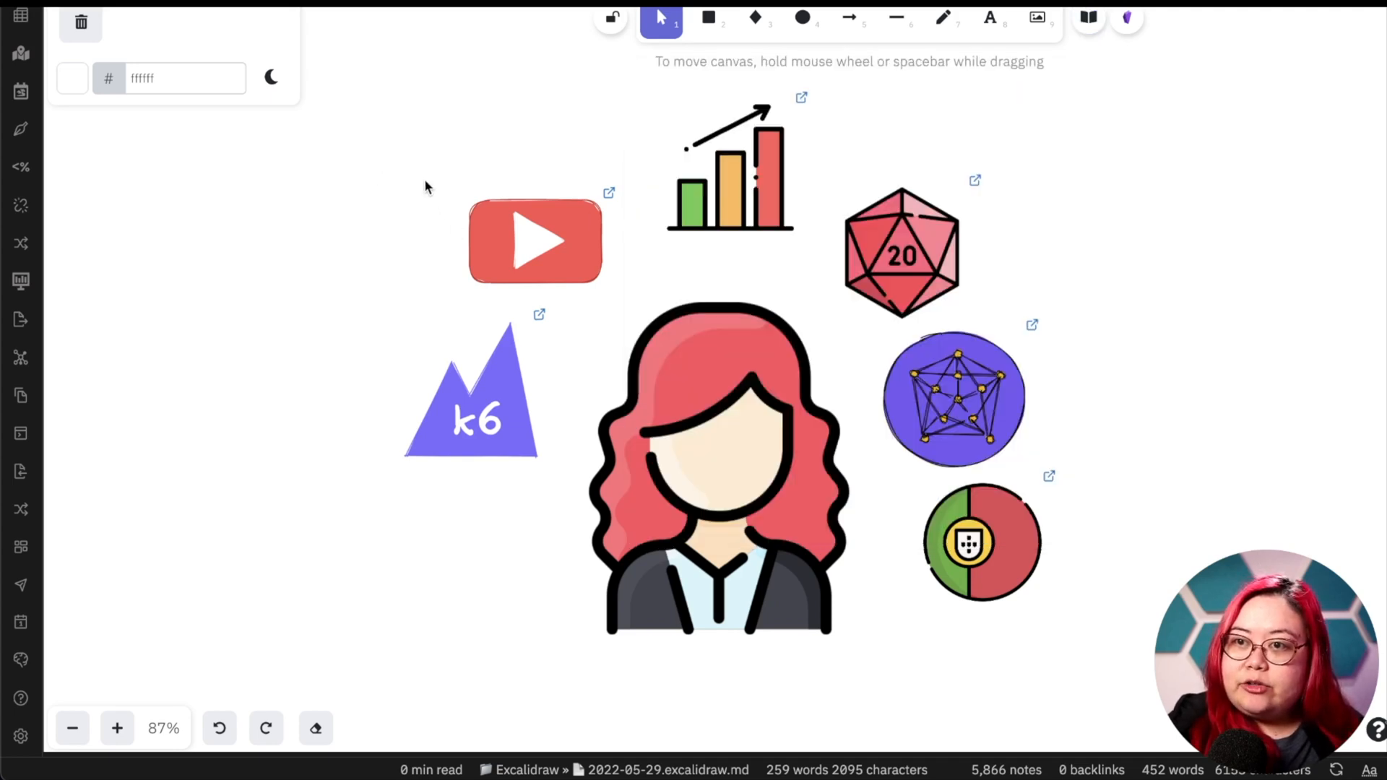
pyautogui.click(535, 241)
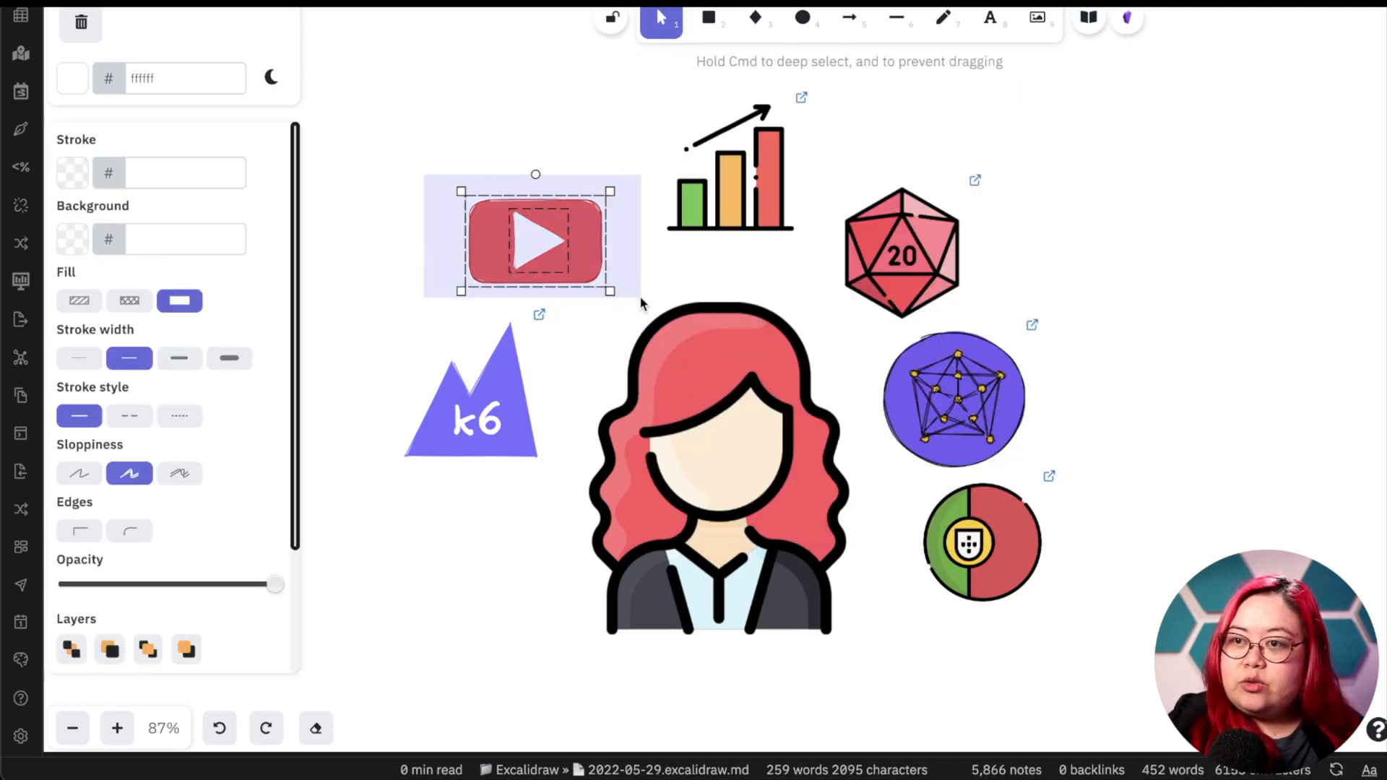
pyautogui.rightClick(534, 238)
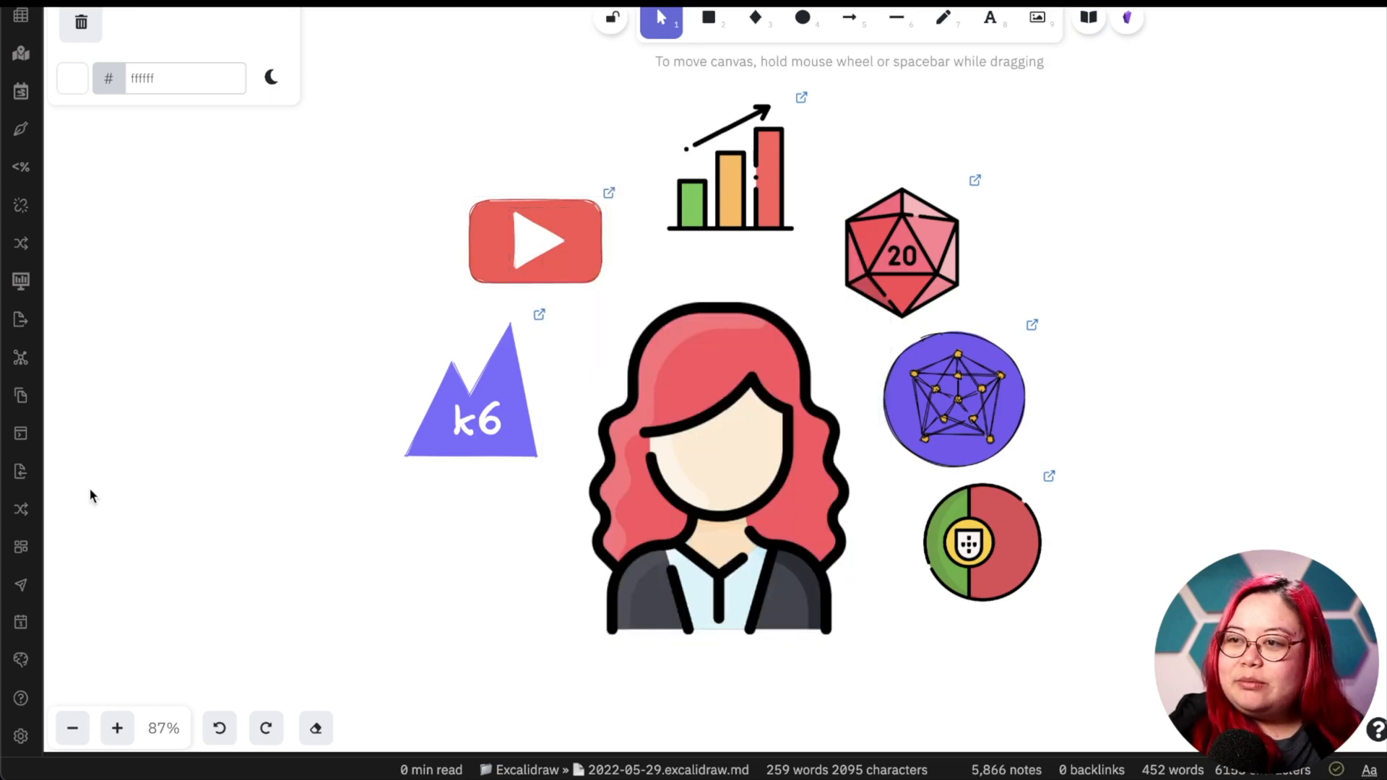
pyautogui.moveTo(619, 530)
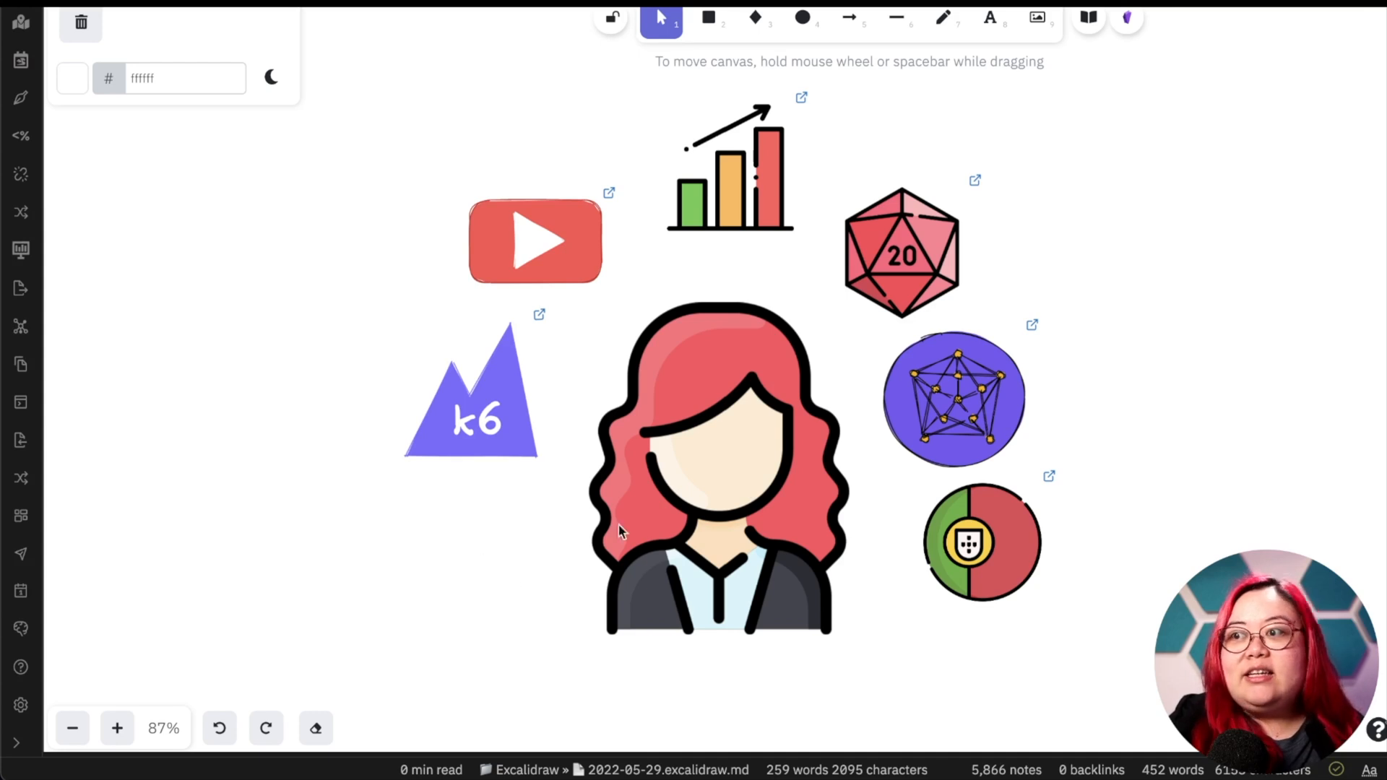
# - Move the laptop icon beside the woman and link it to [[Software Development]]
pyautogui.click(953, 398)
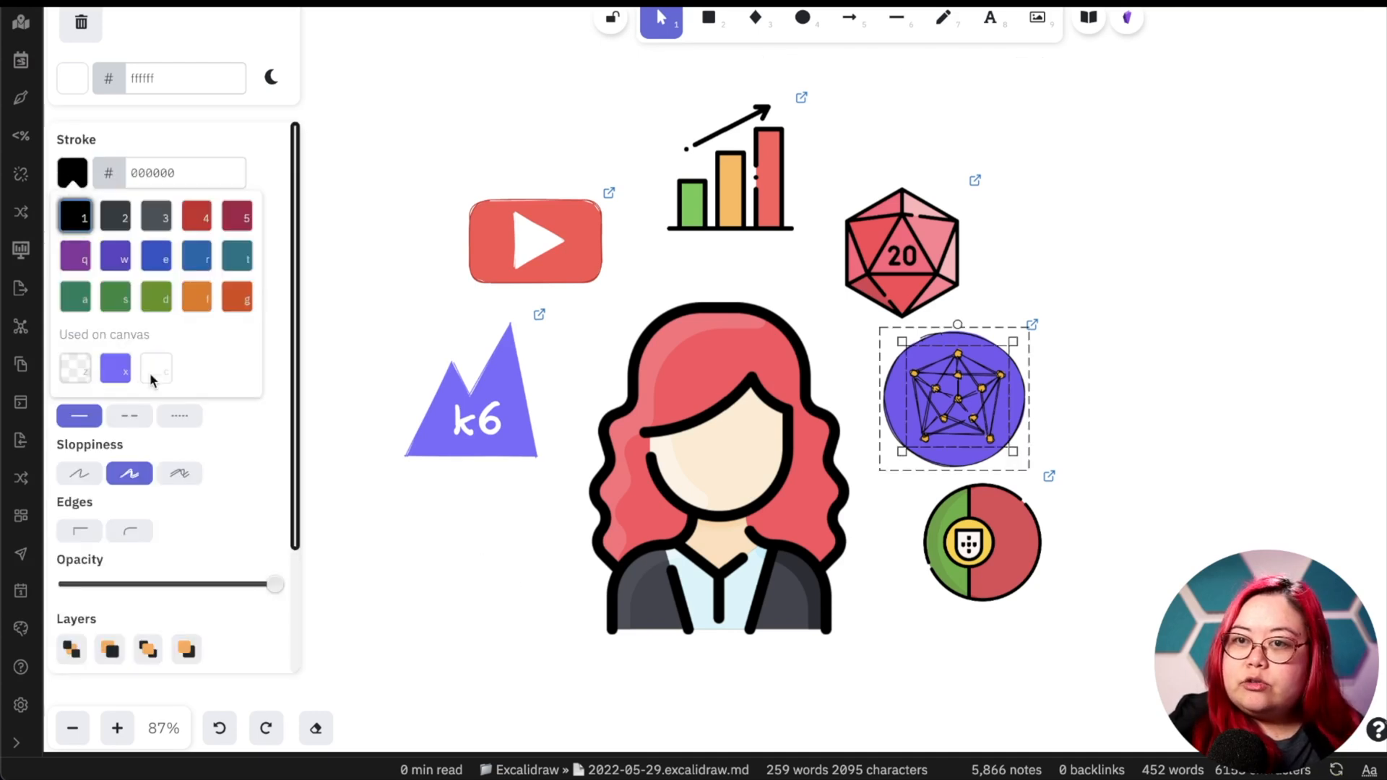
pyautogui.click(156, 368)
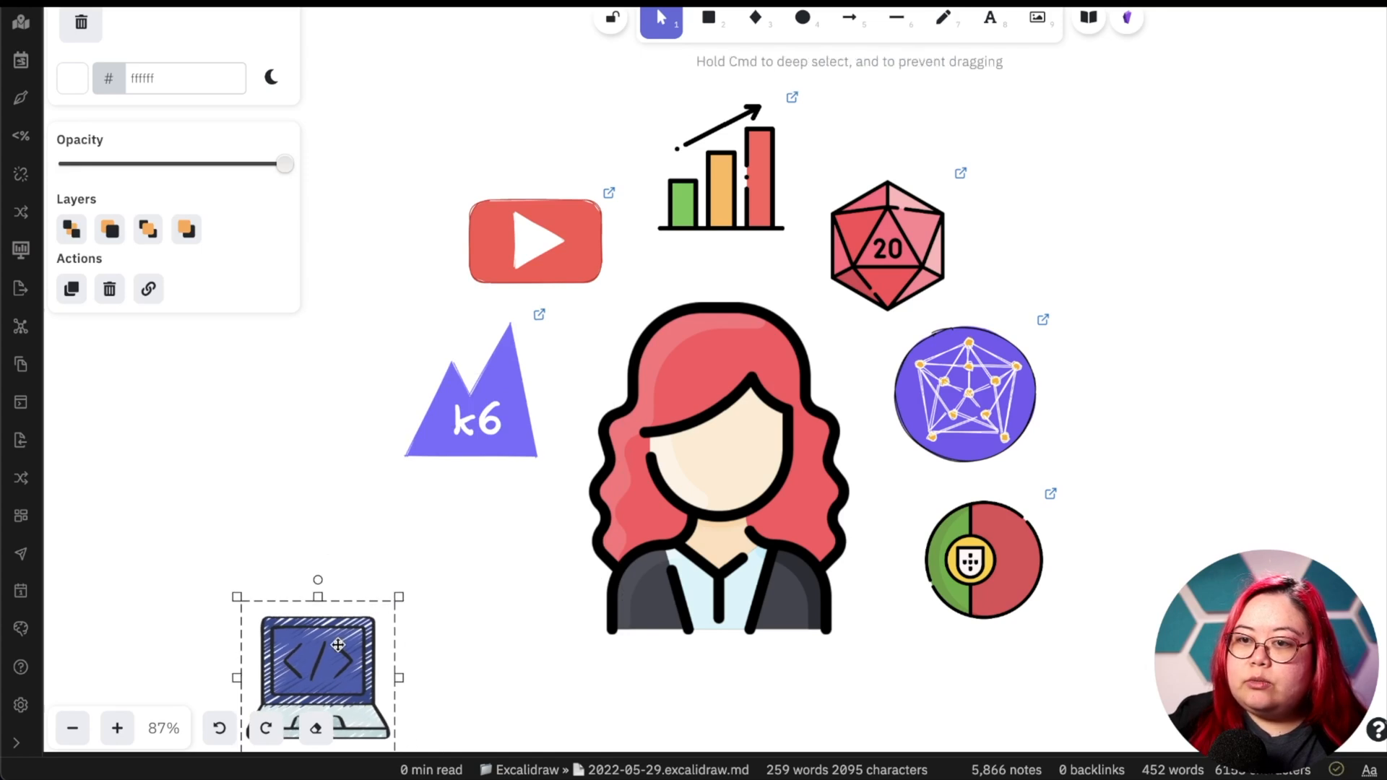
pyautogui.moveTo(318, 667); pyautogui.dragTo(474, 553)
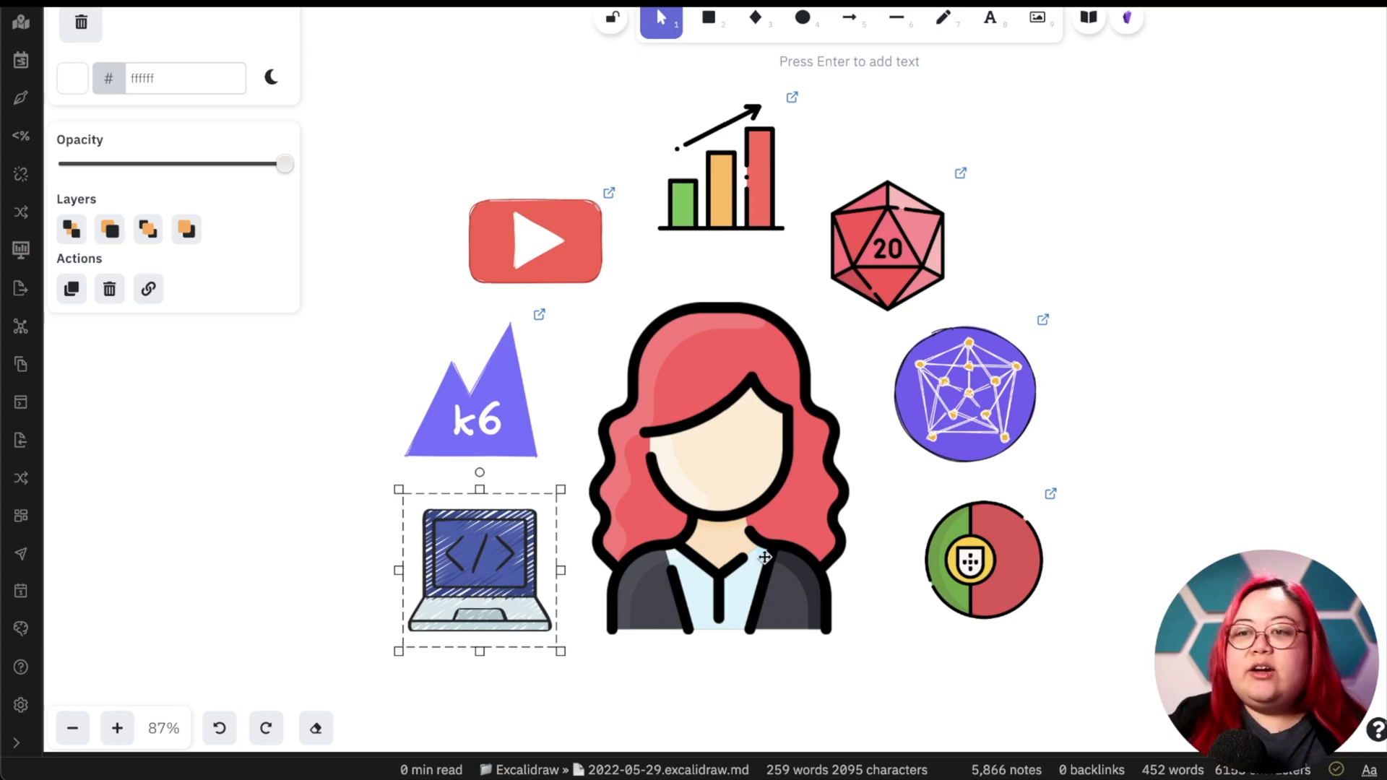
pyautogui.rightClick(765, 558)
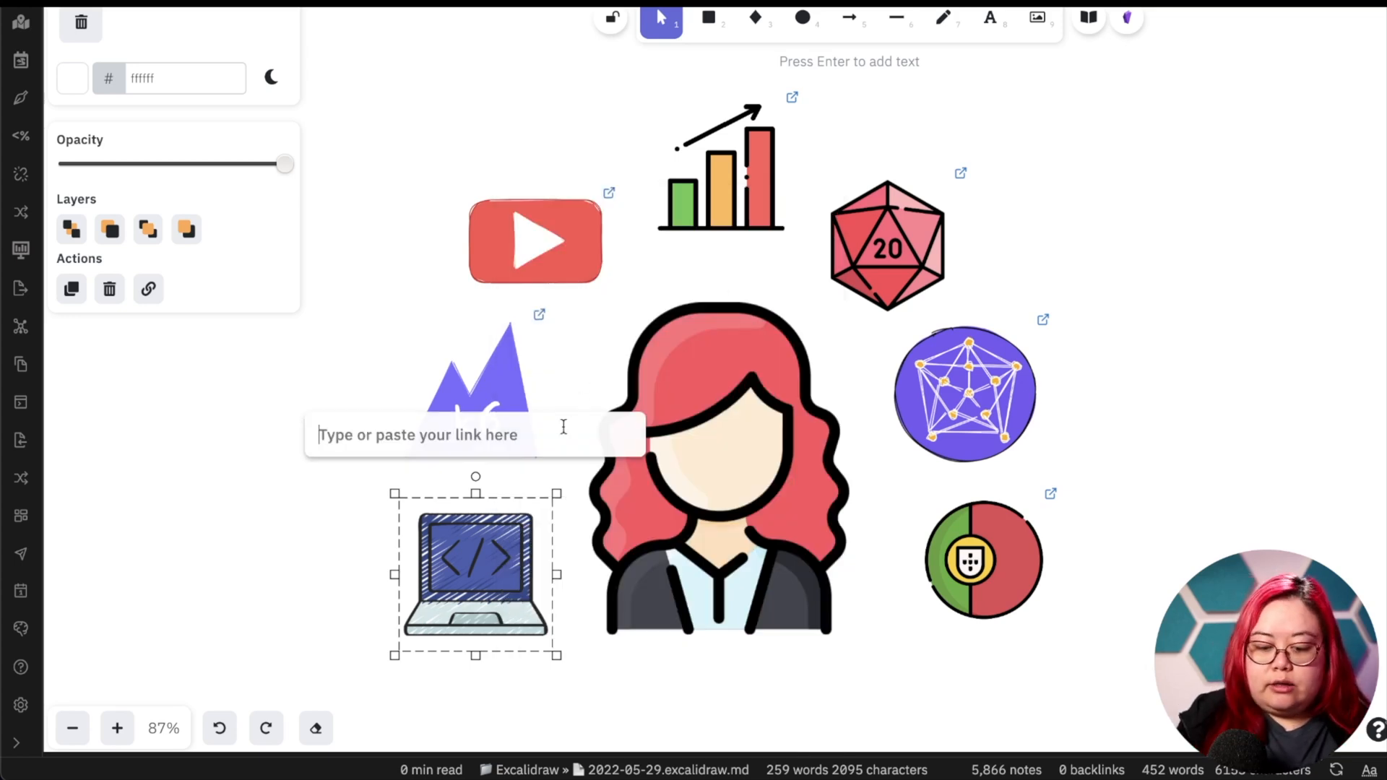
pyautogui.write('[[Software')
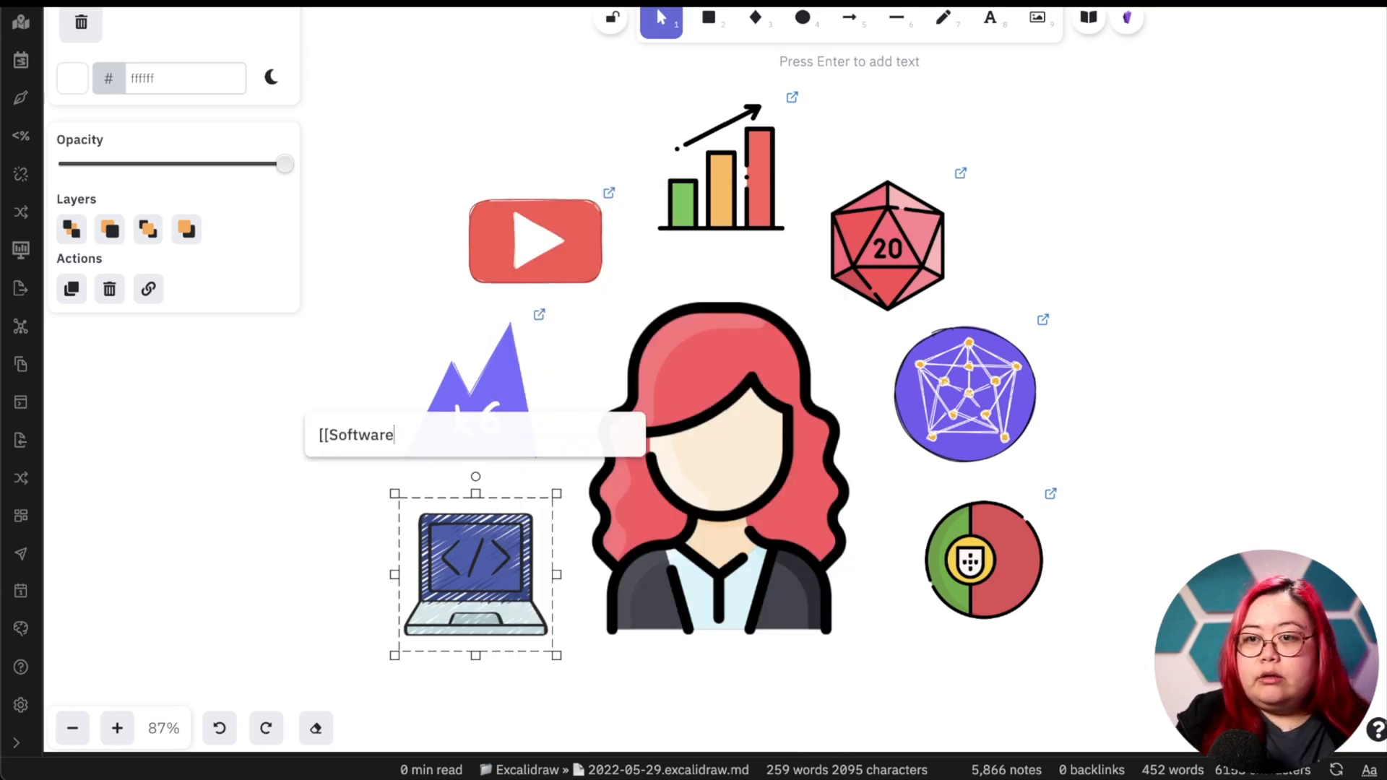
pyautogui.write('Development]]')
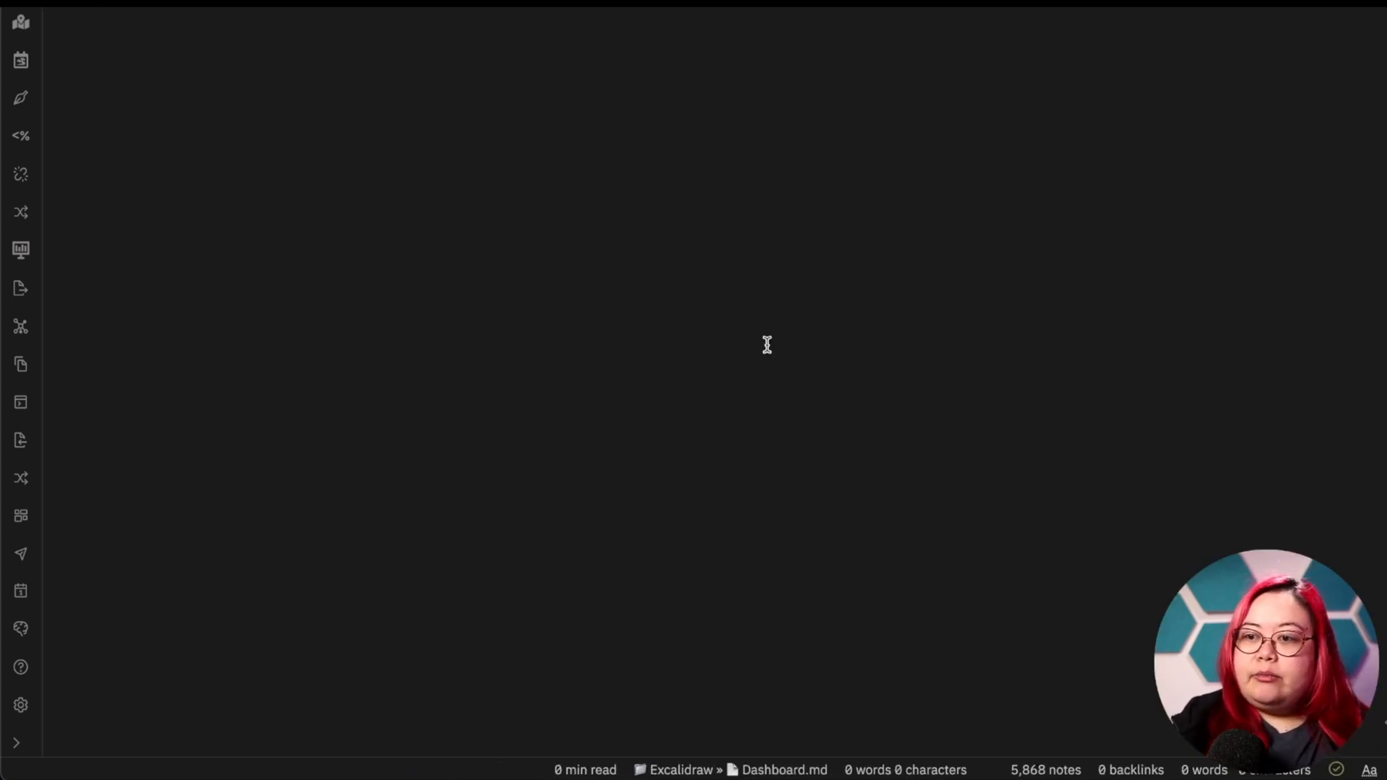
# - Run Excalidraw's Transclude (embed) a drawing command and insert visual-dashboard.excalidraw.md into the note
pyautogui.write('excali')
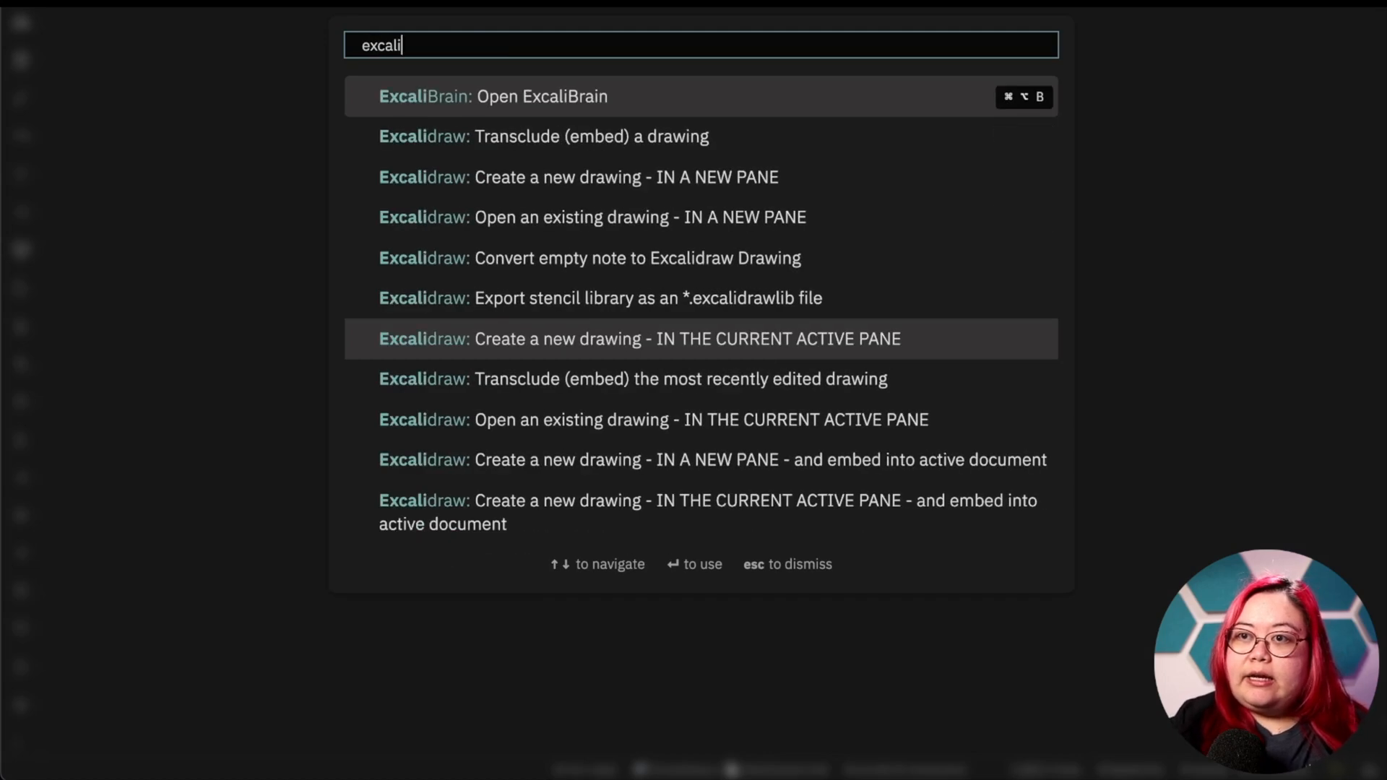
pyautogui.write('draw')
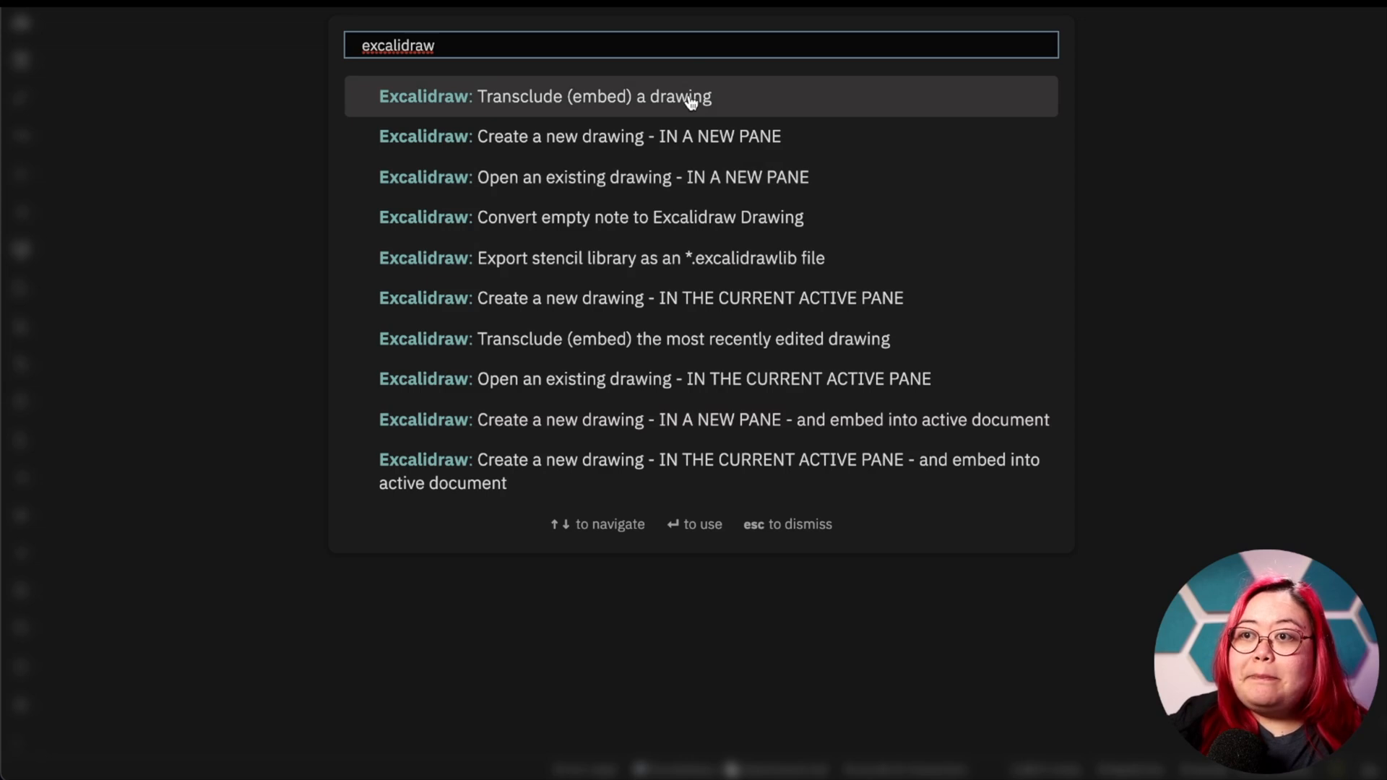
pyautogui.click(544, 95)
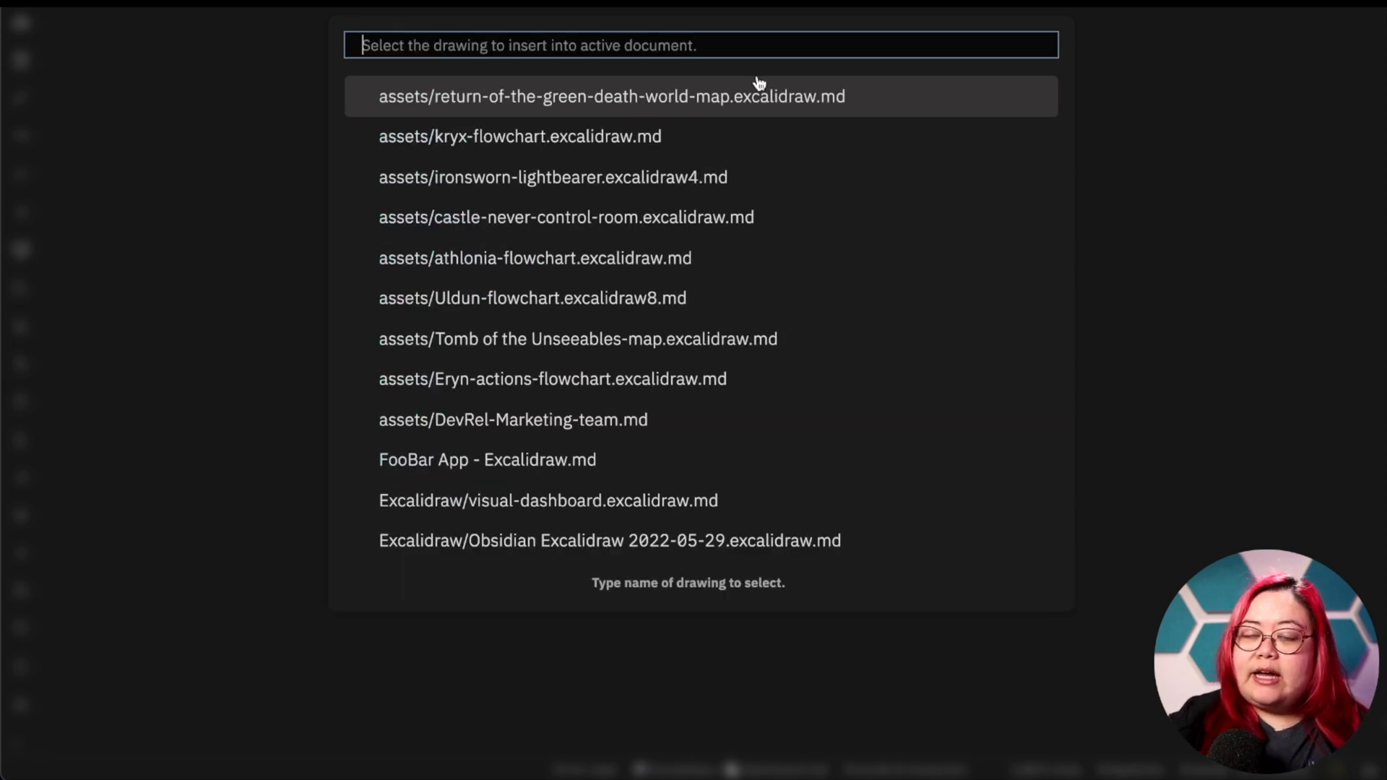
pyautogui.write('dashbo')
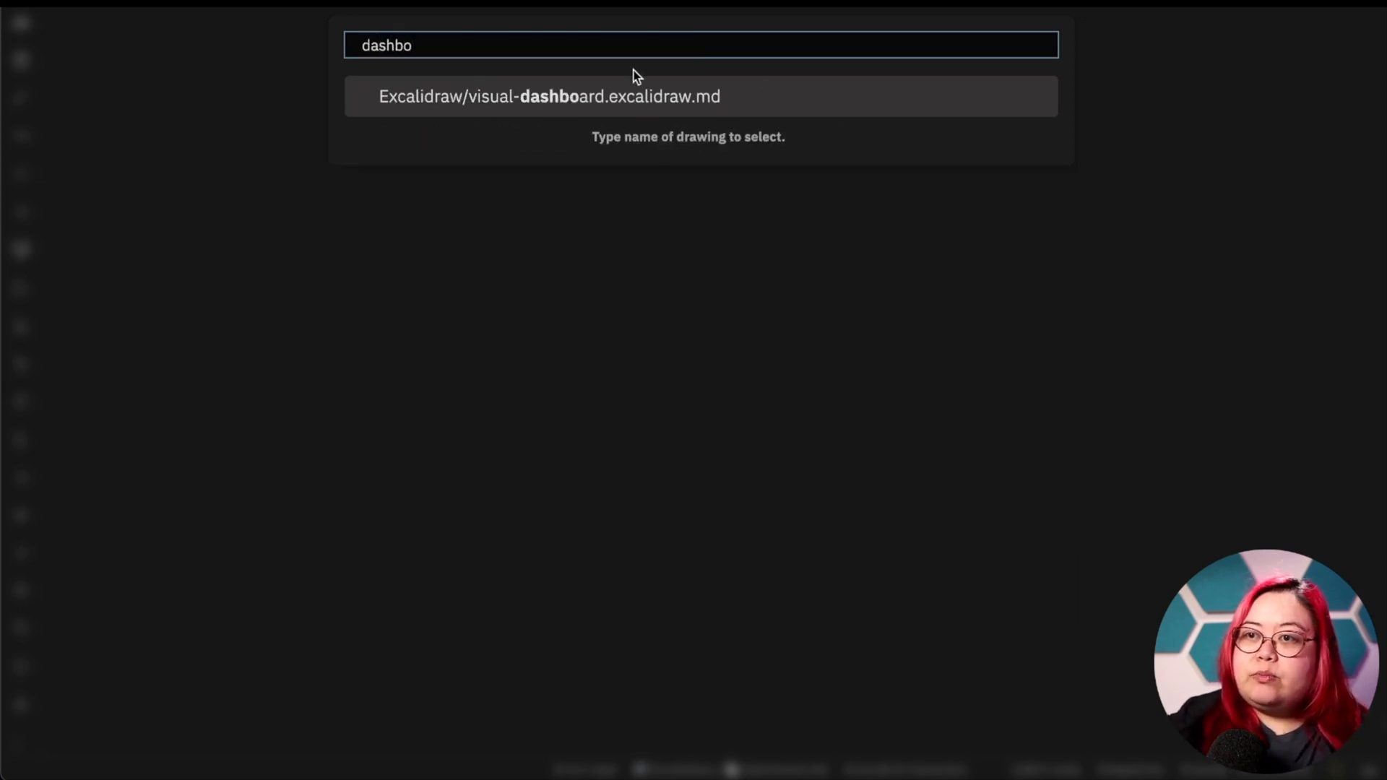
pyautogui.click(547, 97)
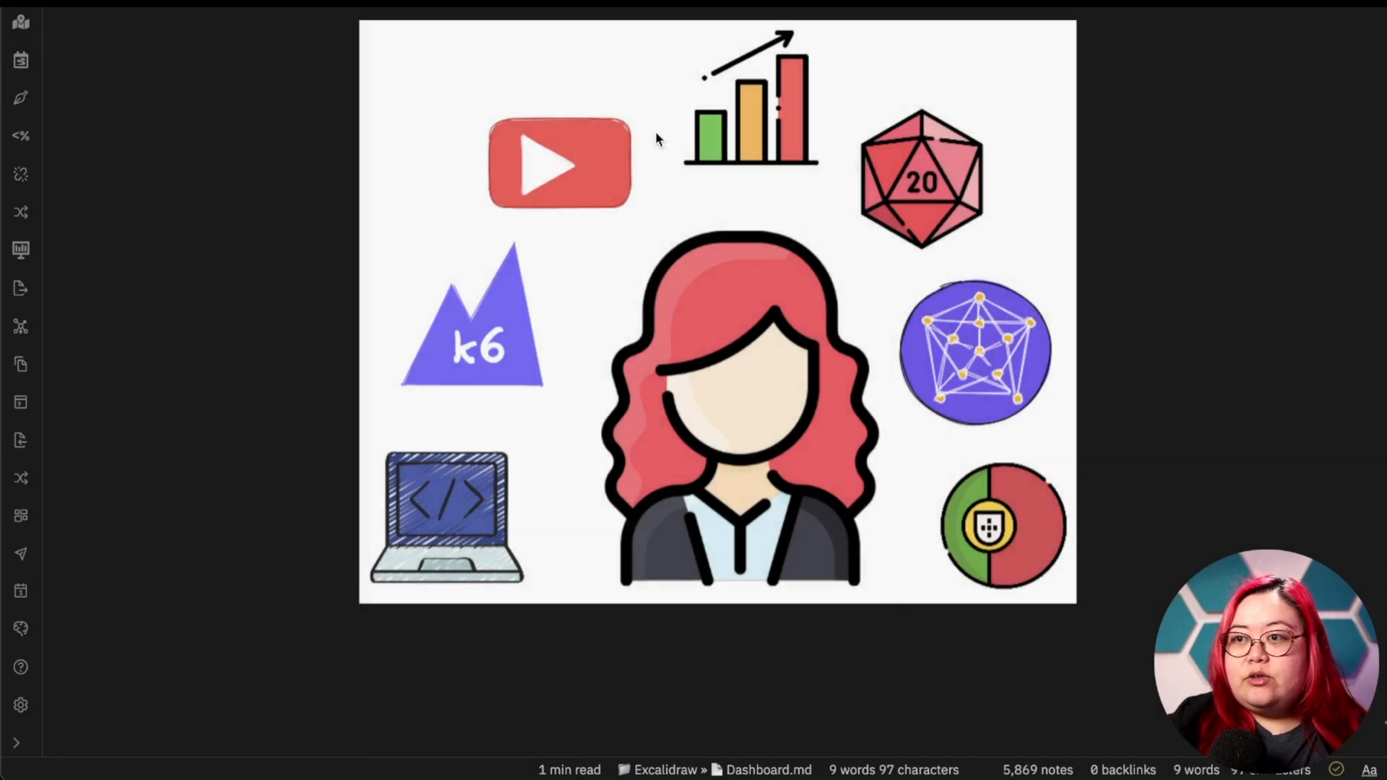
pyautogui.moveTo(545, 408)
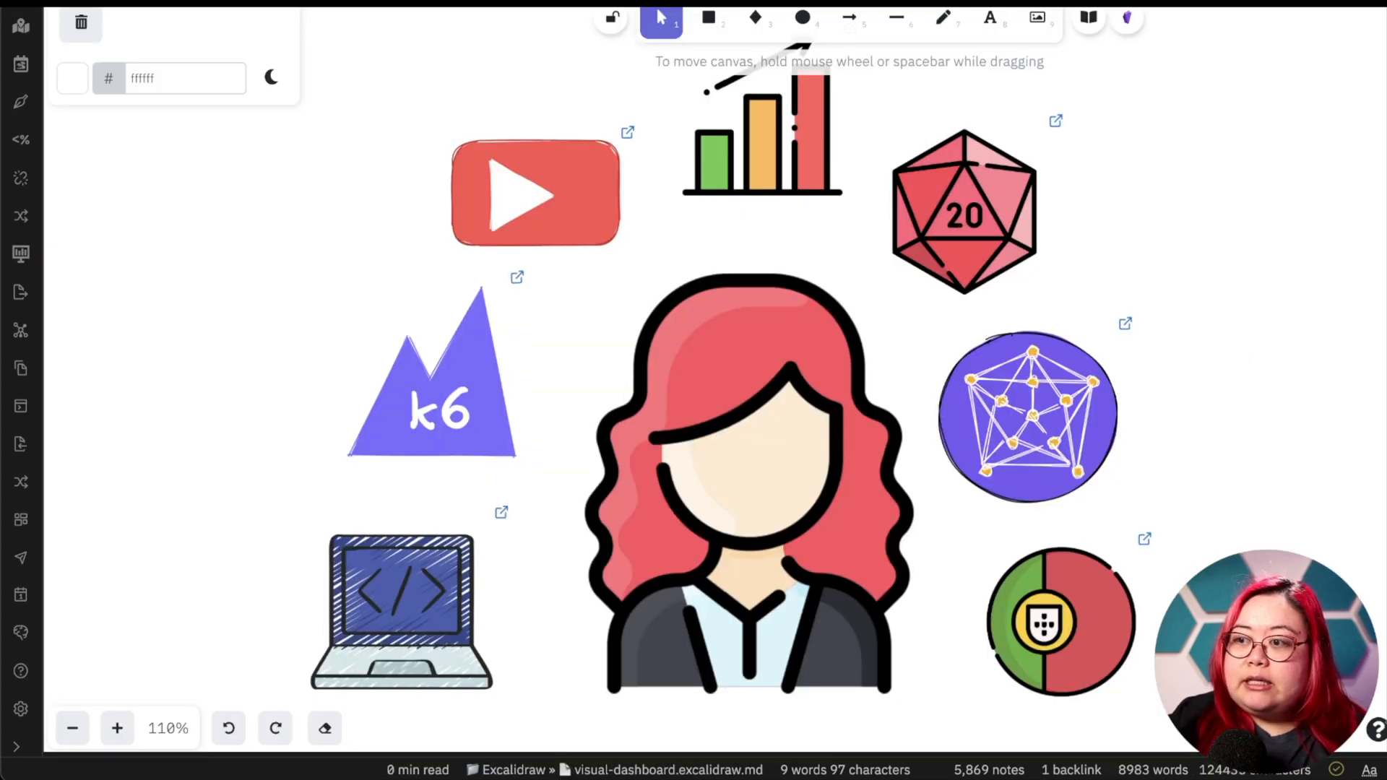
pyautogui.moveTo(1262, 508)
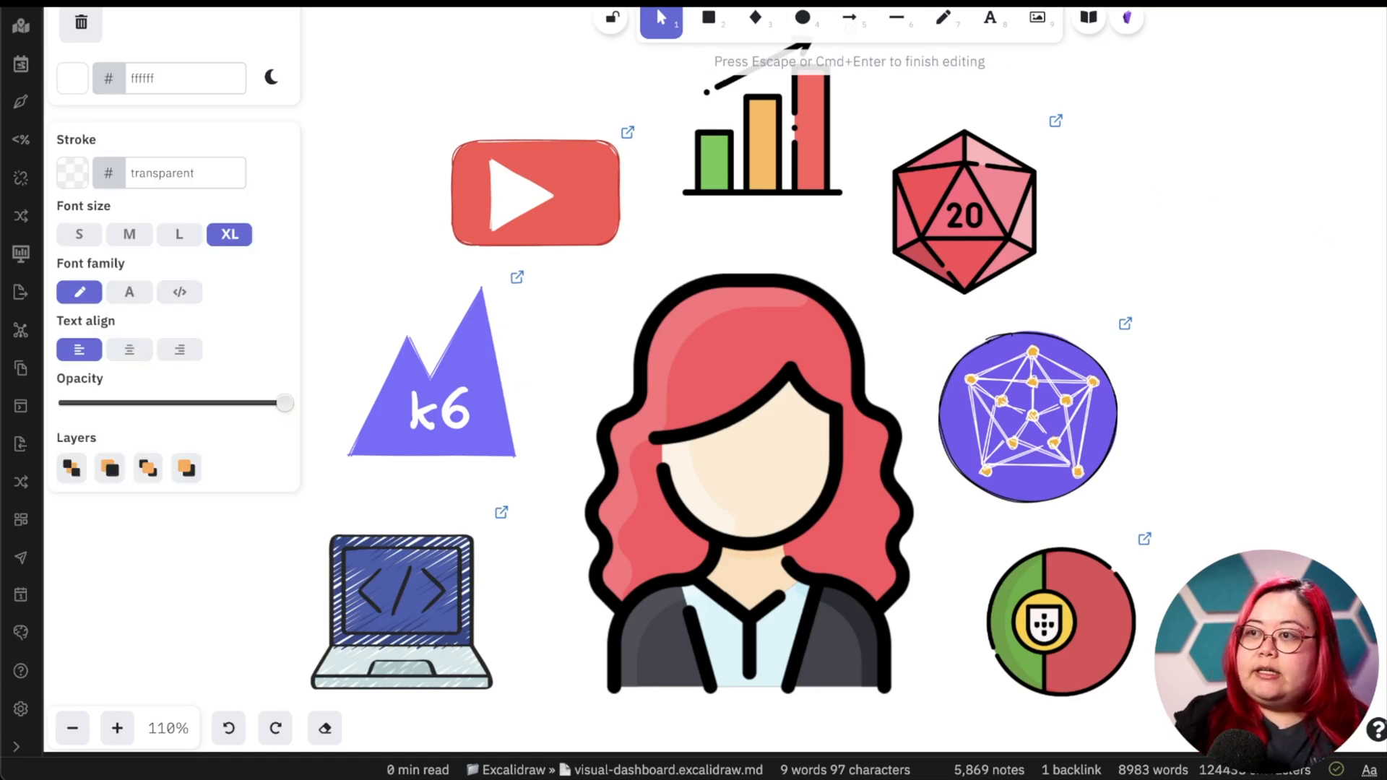
# - Add the red text 'This is my life' with centred alignment beside the icons
pyautogui.write('This is my')
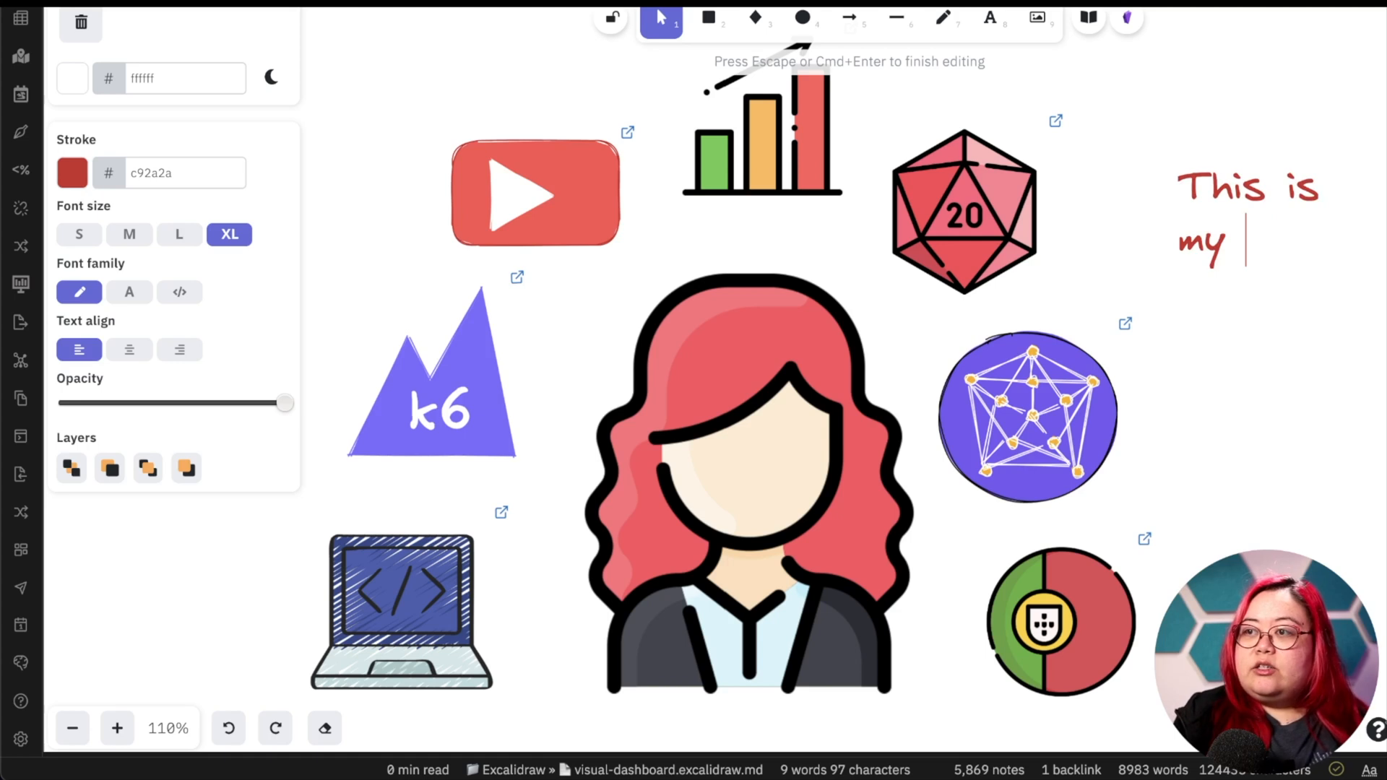
pyautogui.write('life')
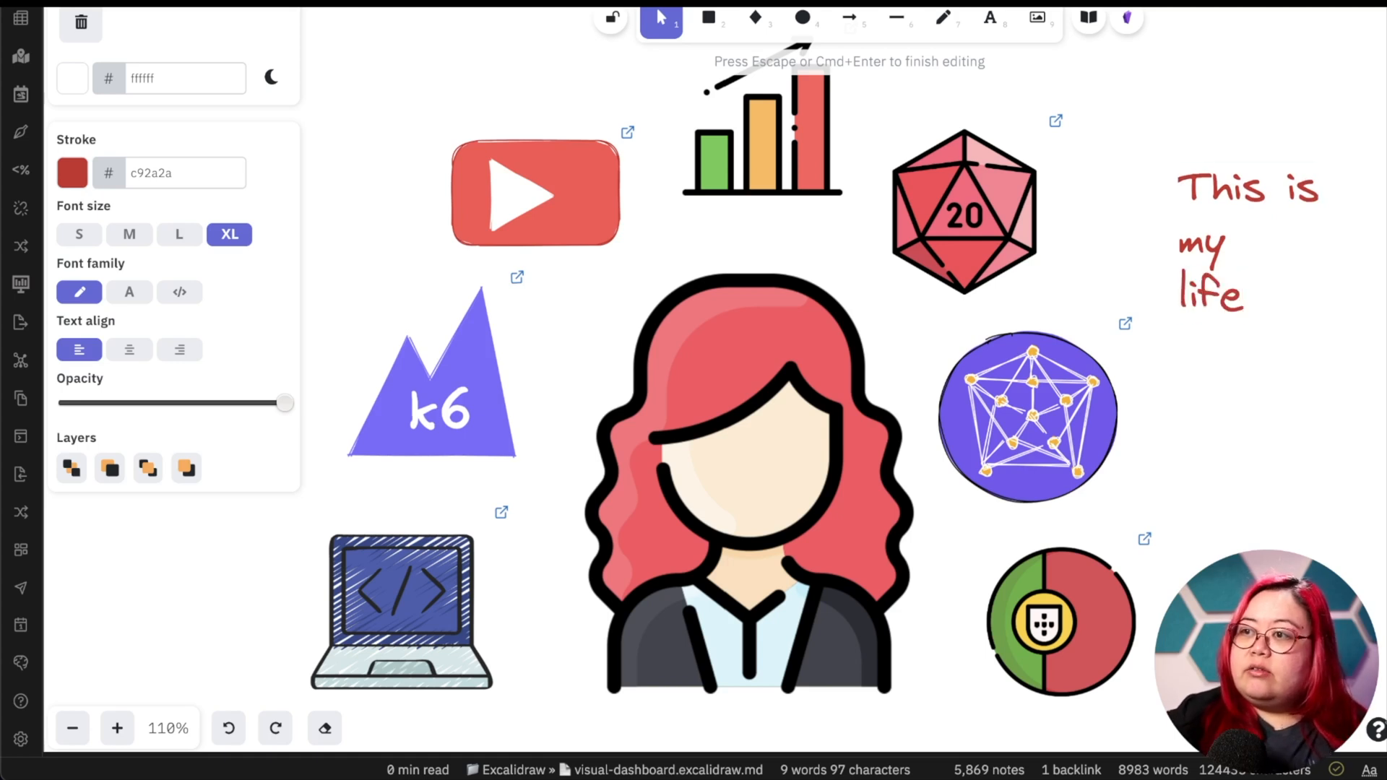
pyautogui.click(128, 349)
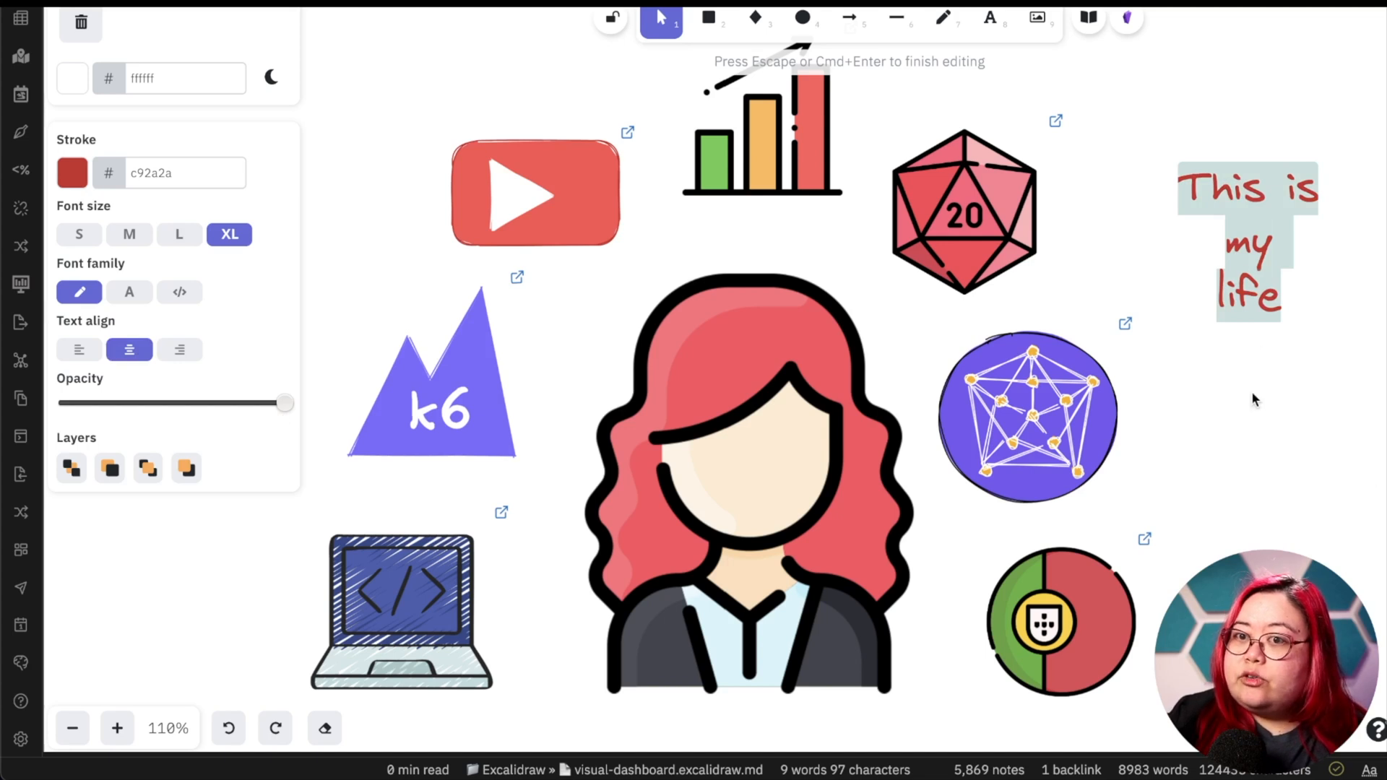
pyautogui.click(1242, 238)
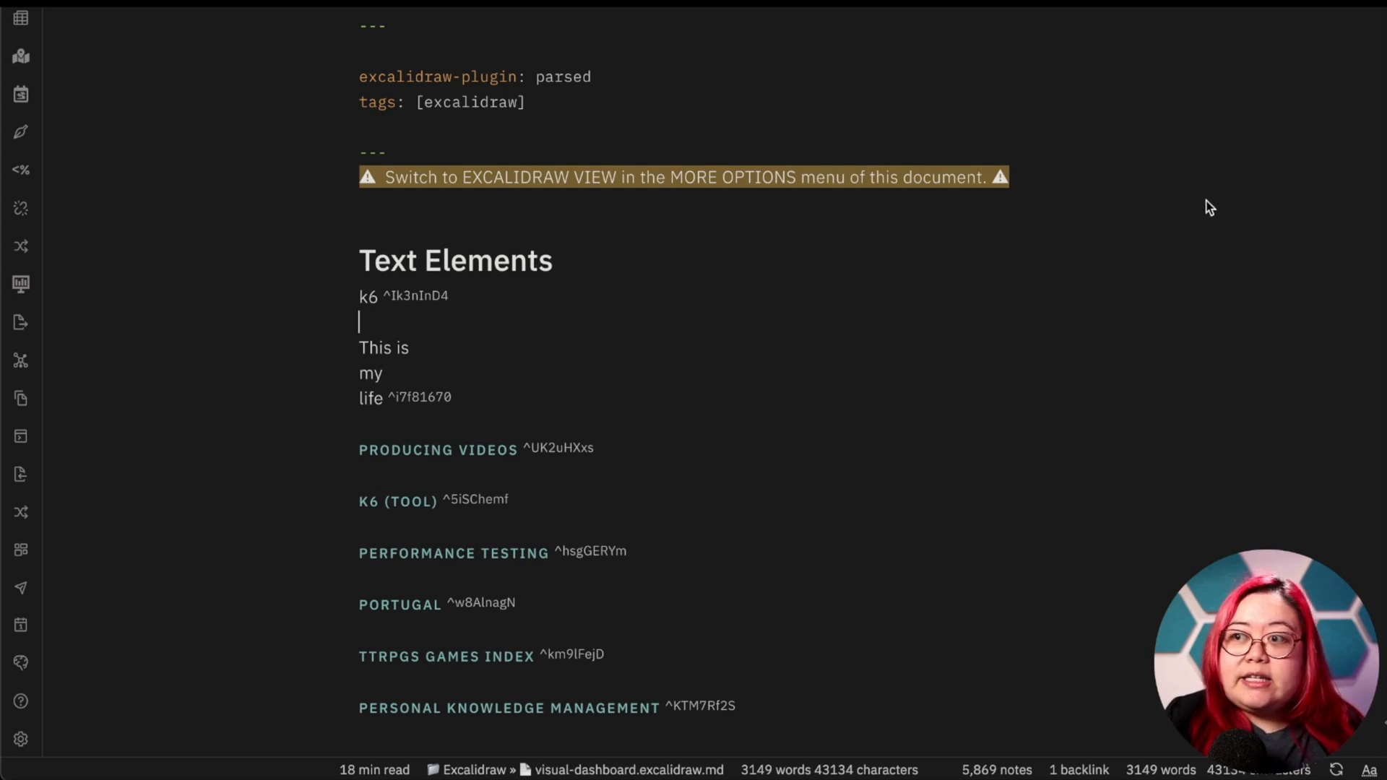
# - Add 'type: drawing' under tags in the frontmatter, then bring up the quick switcher with Cmd+O
pyautogui.scroll(-3)
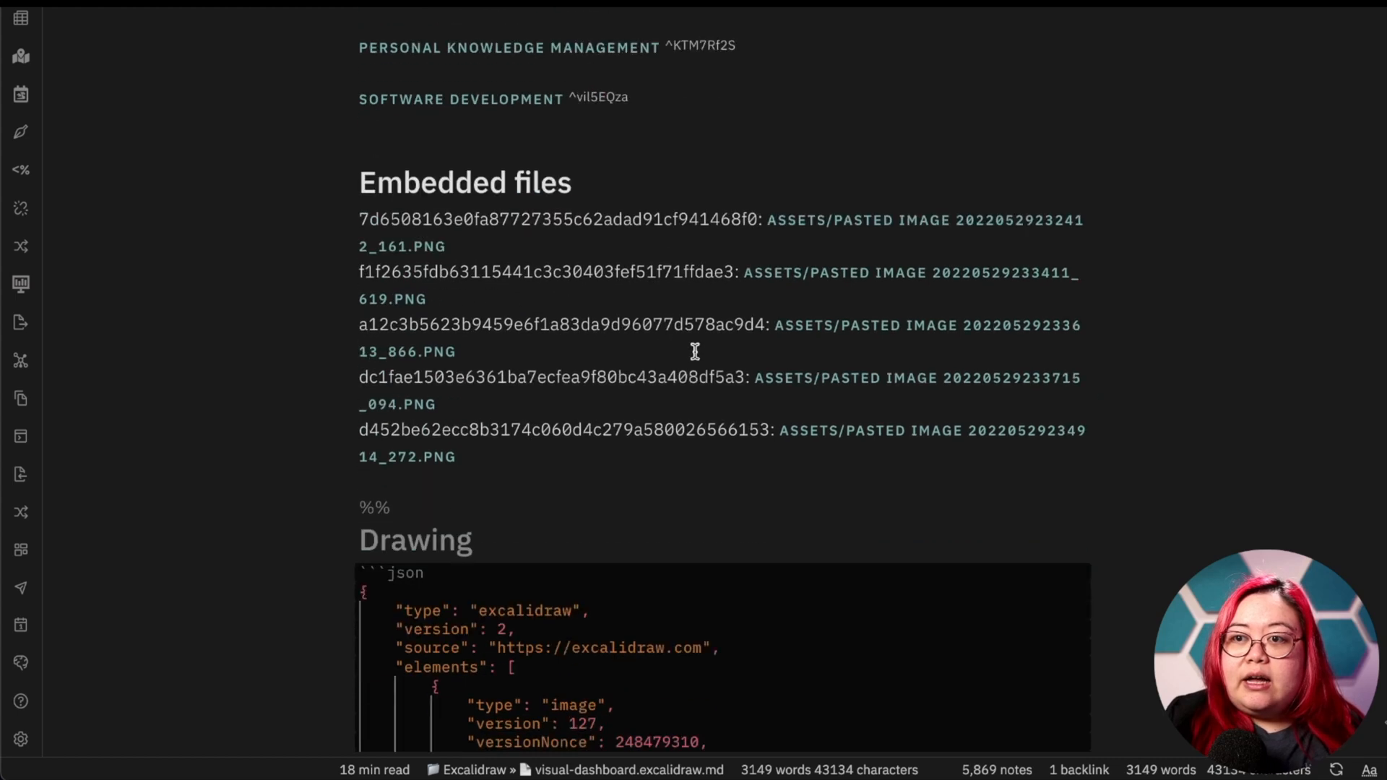
pyautogui.scroll(-3)
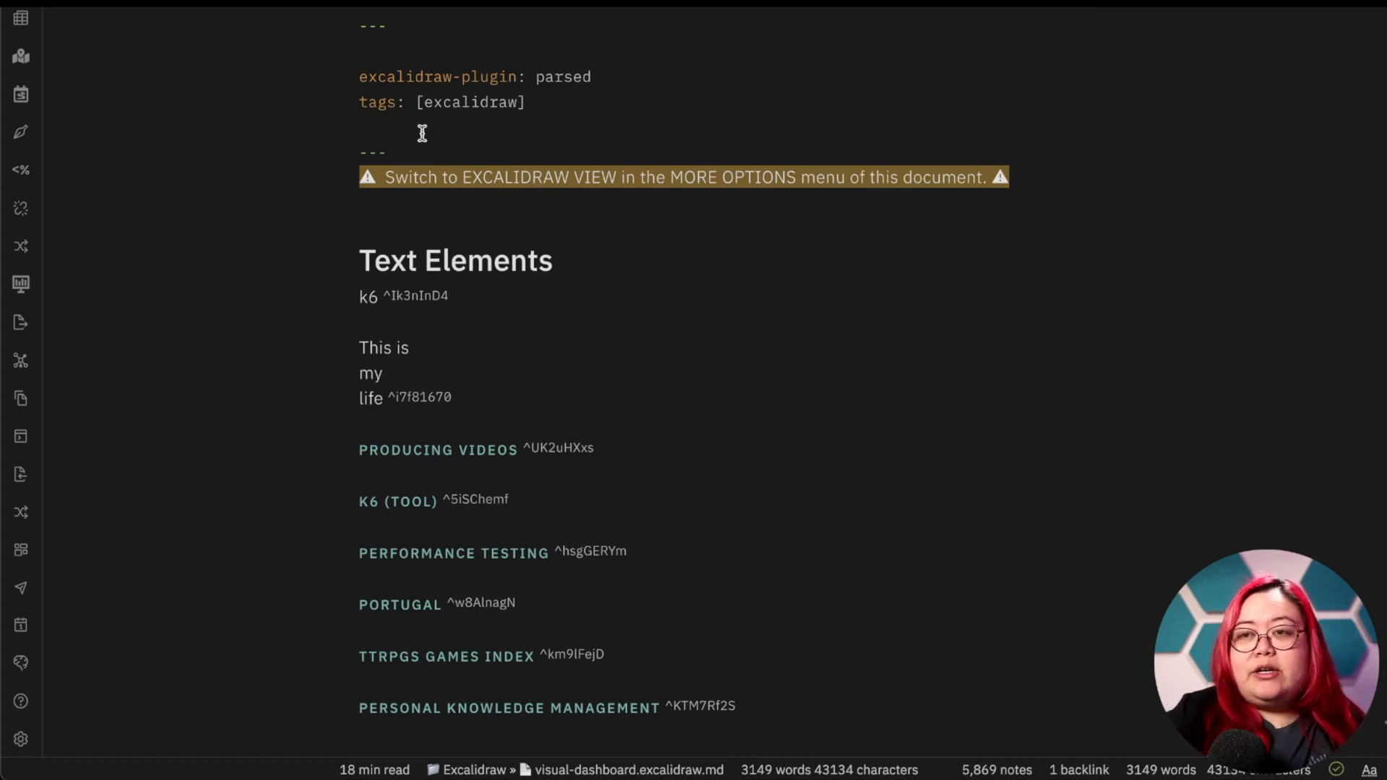
pyautogui.write('type: dra')
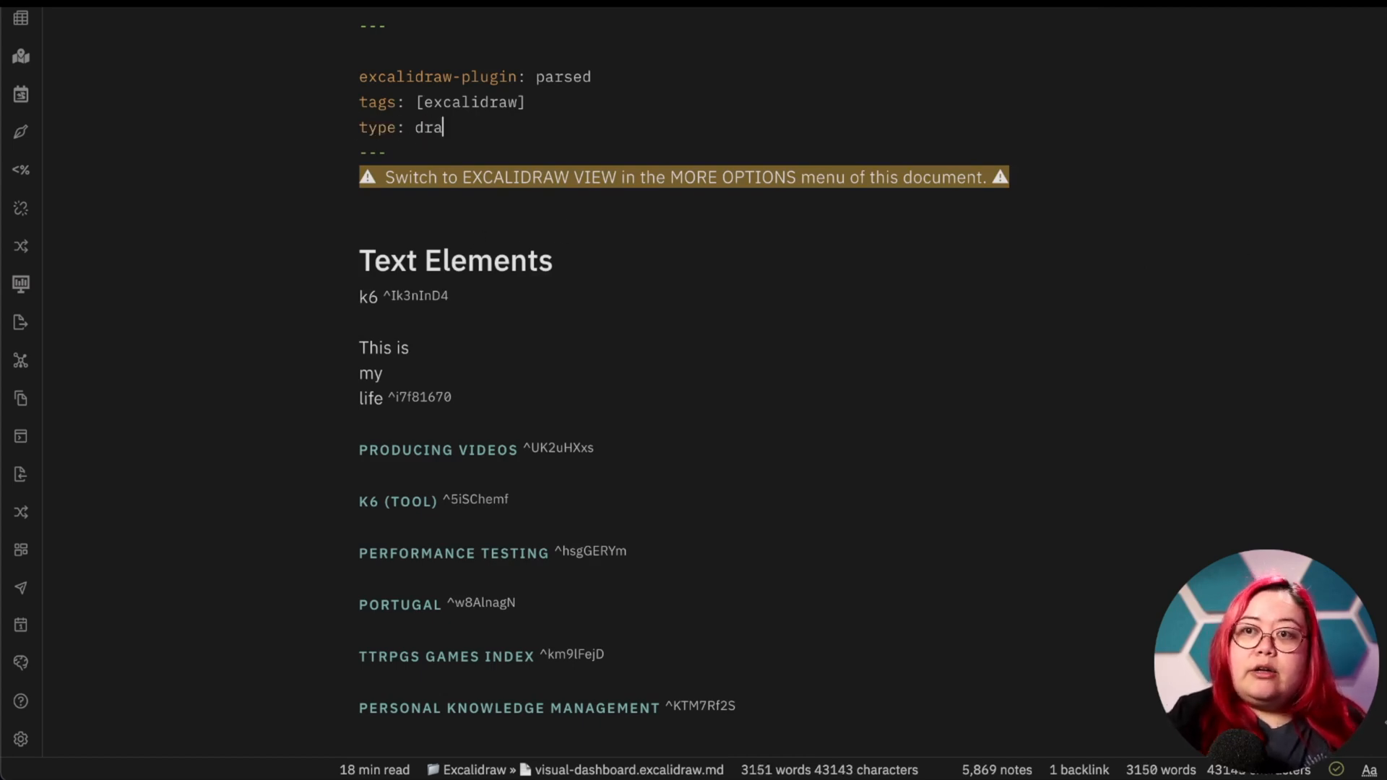
pyautogui.press('cmd+o')
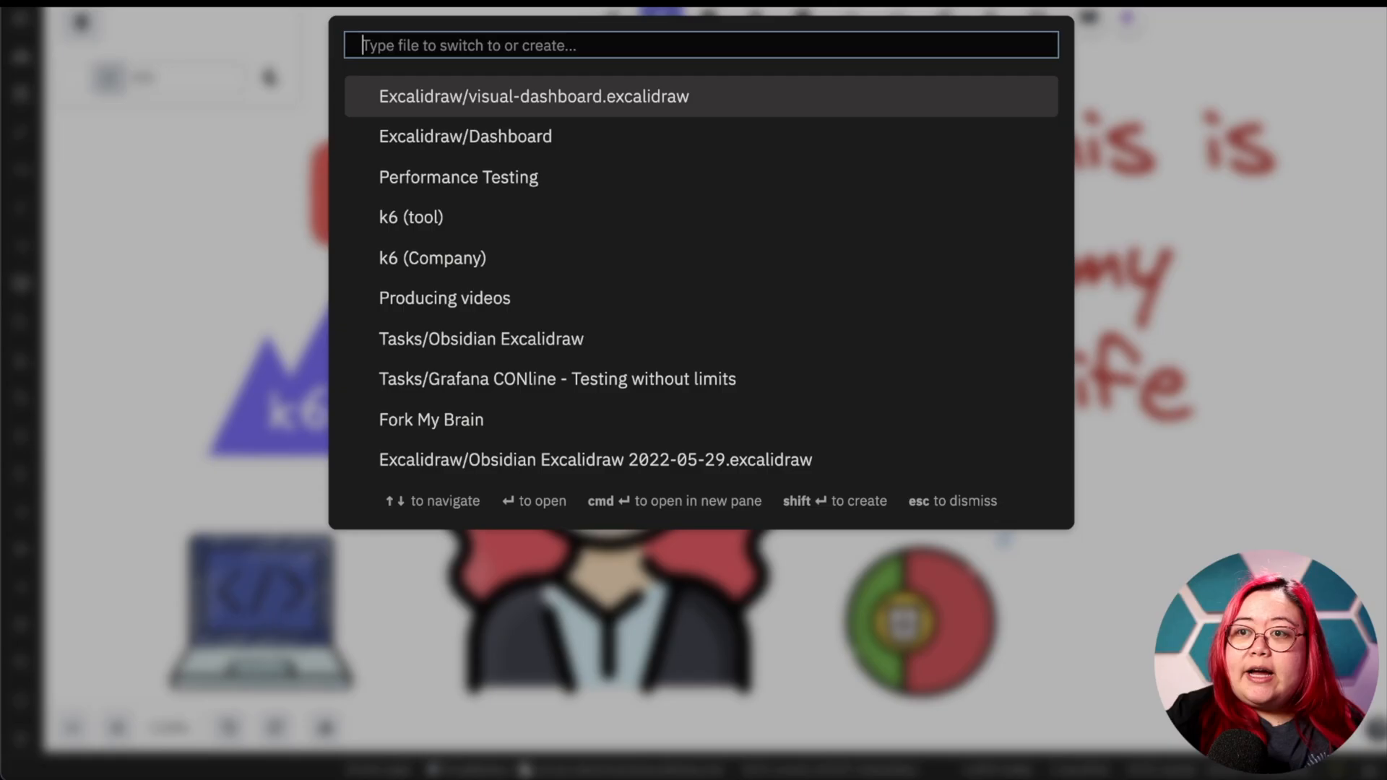
# - Open the Otari Fishery dungeon map drawing from the quick switcher and look around it
pyautogui.click(533, 95)
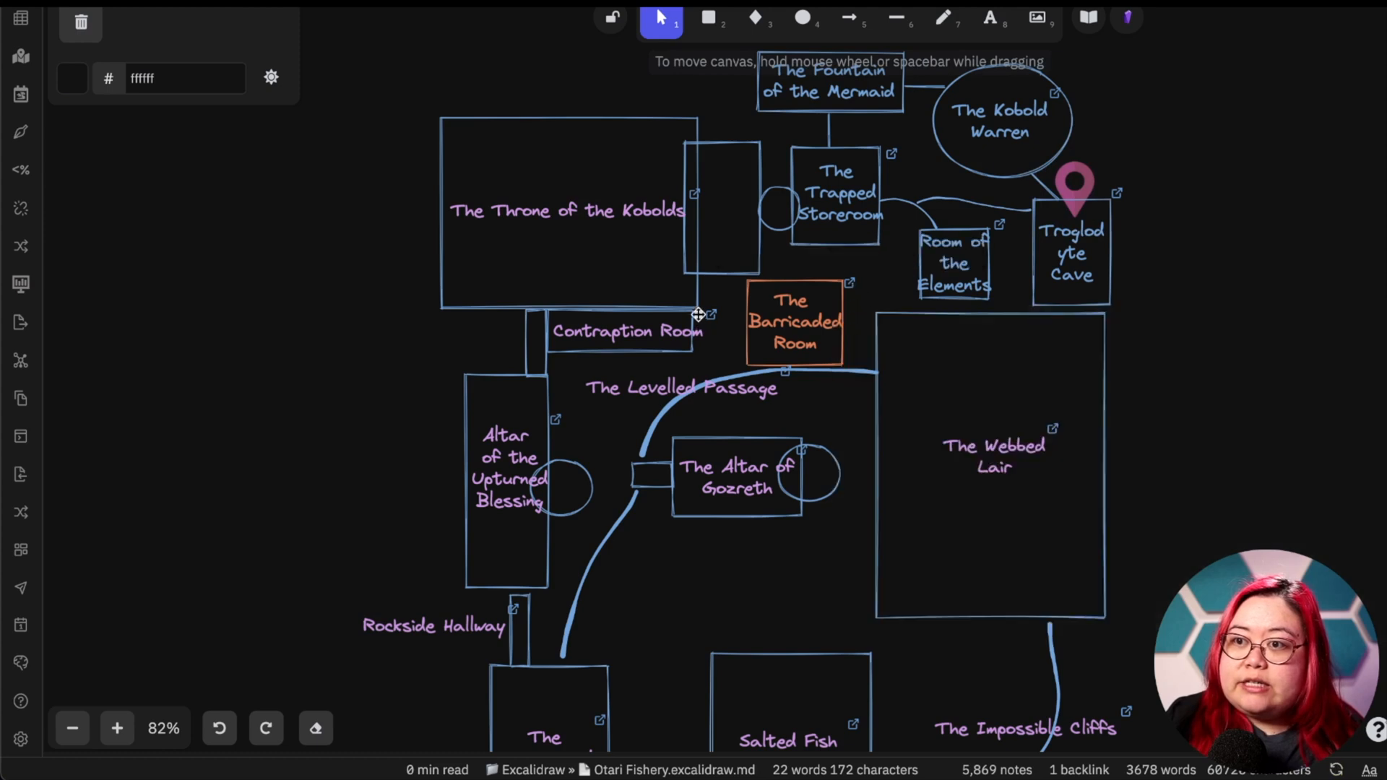
pyautogui.click(711, 315)
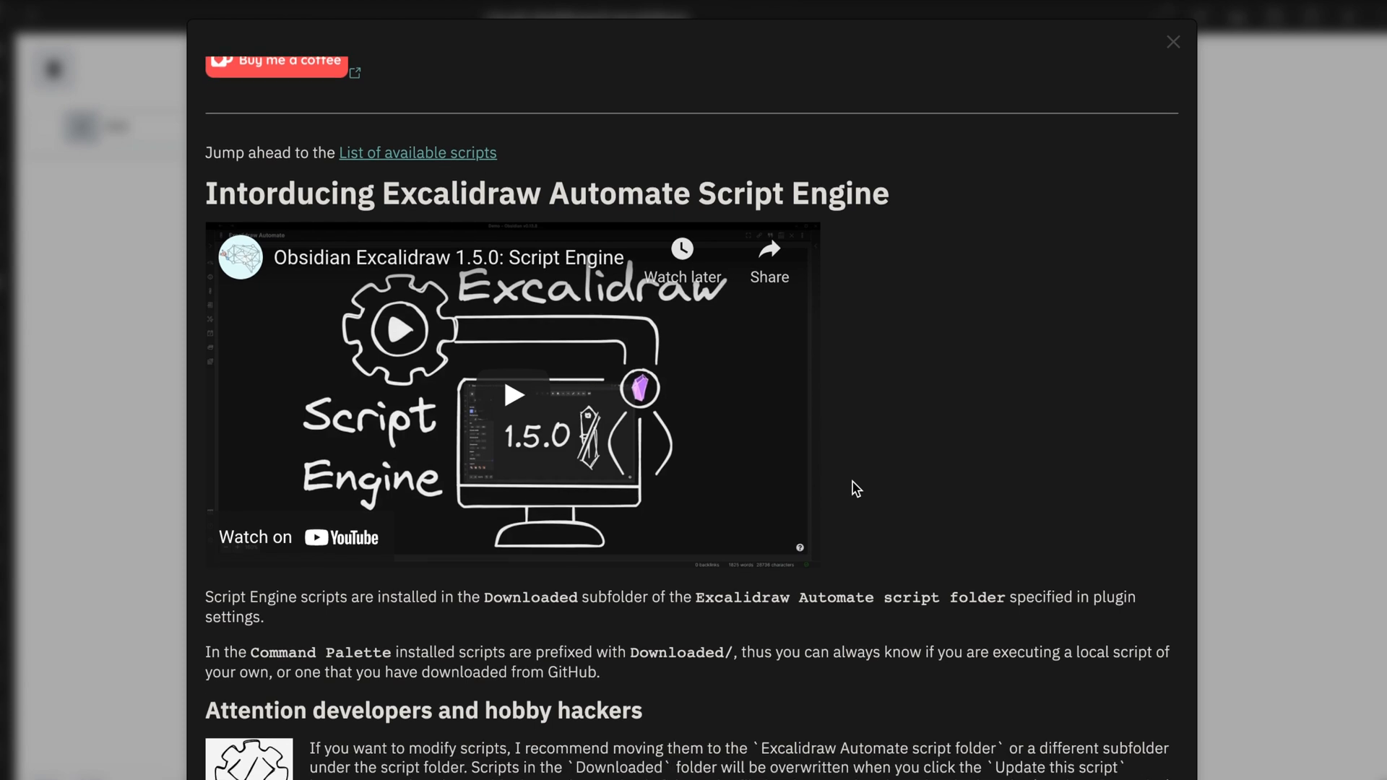
# - Scroll the Script Library page to the list of available scripts and open one
pyautogui.scroll(-3)
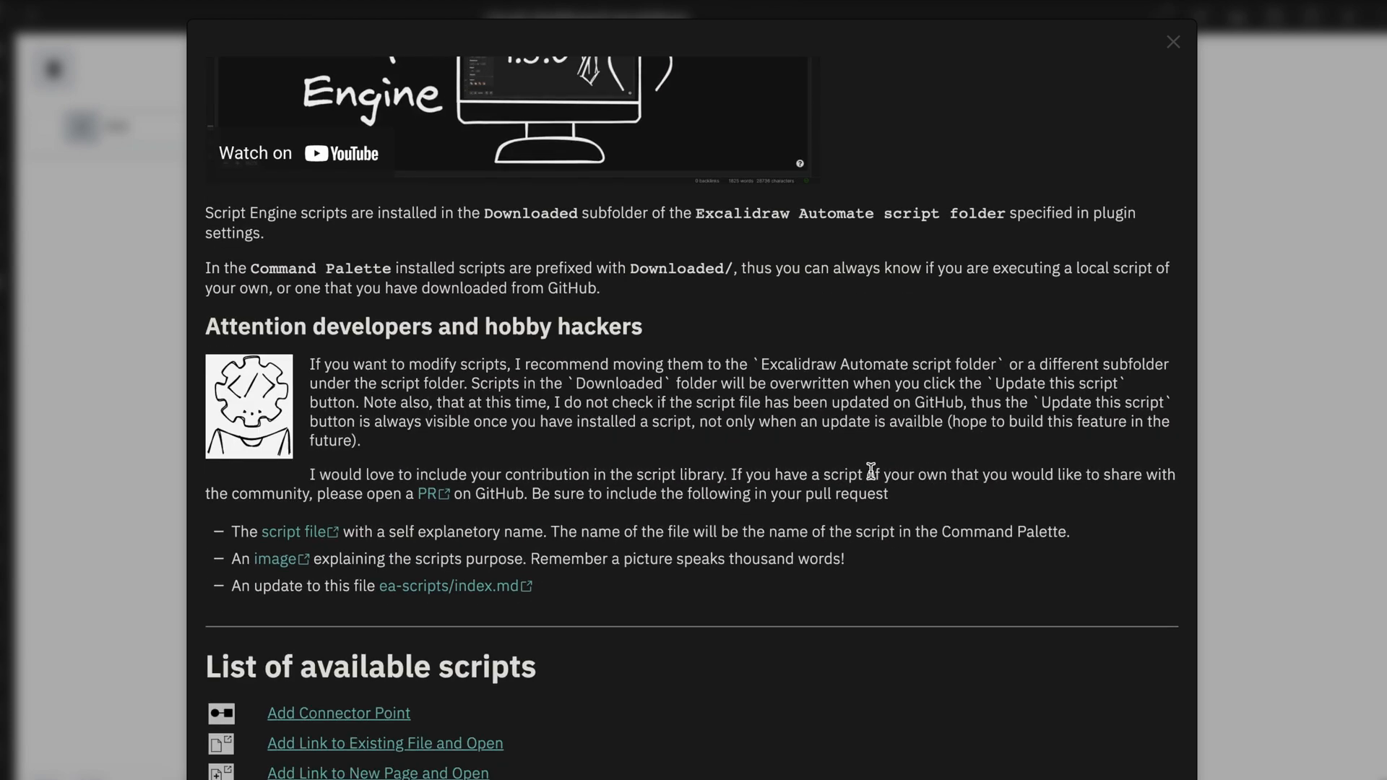
pyautogui.scroll(-3)
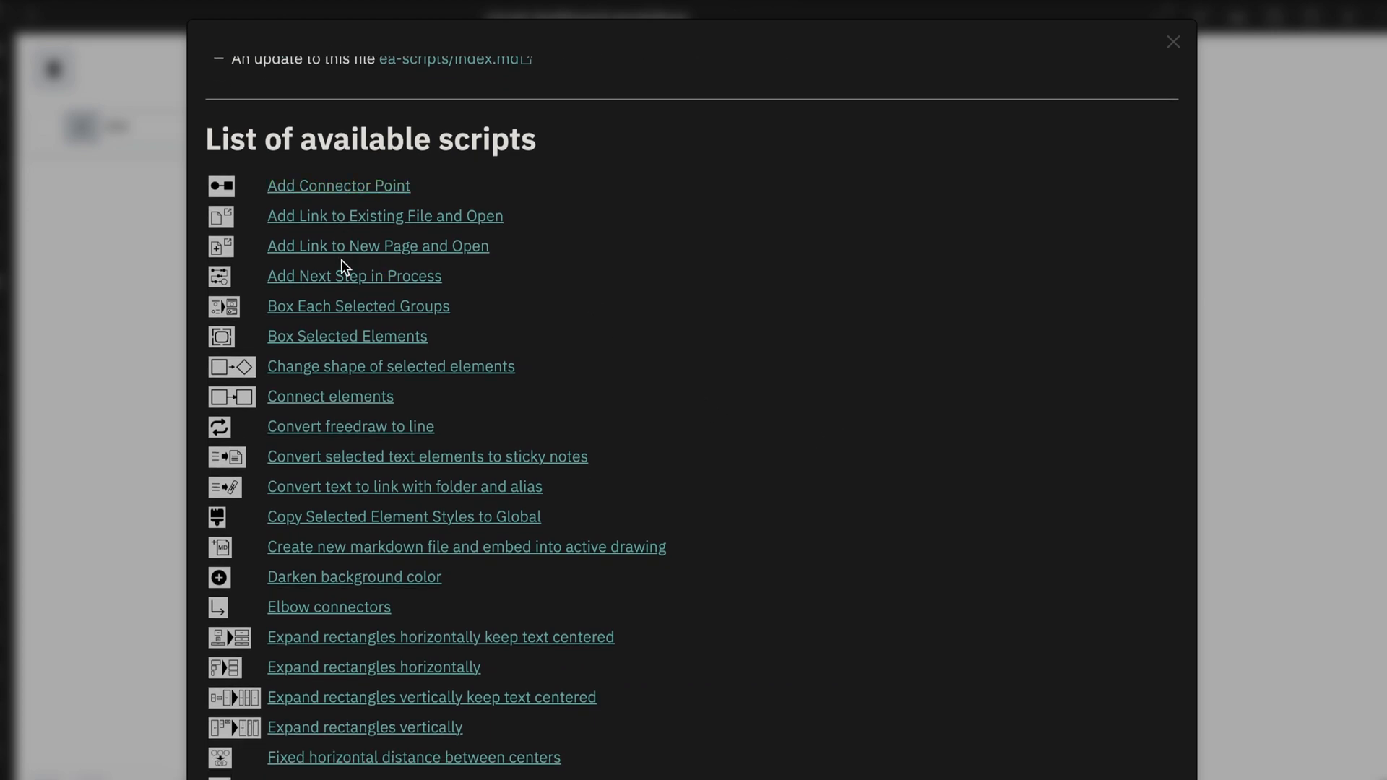
pyautogui.click(1173, 42)
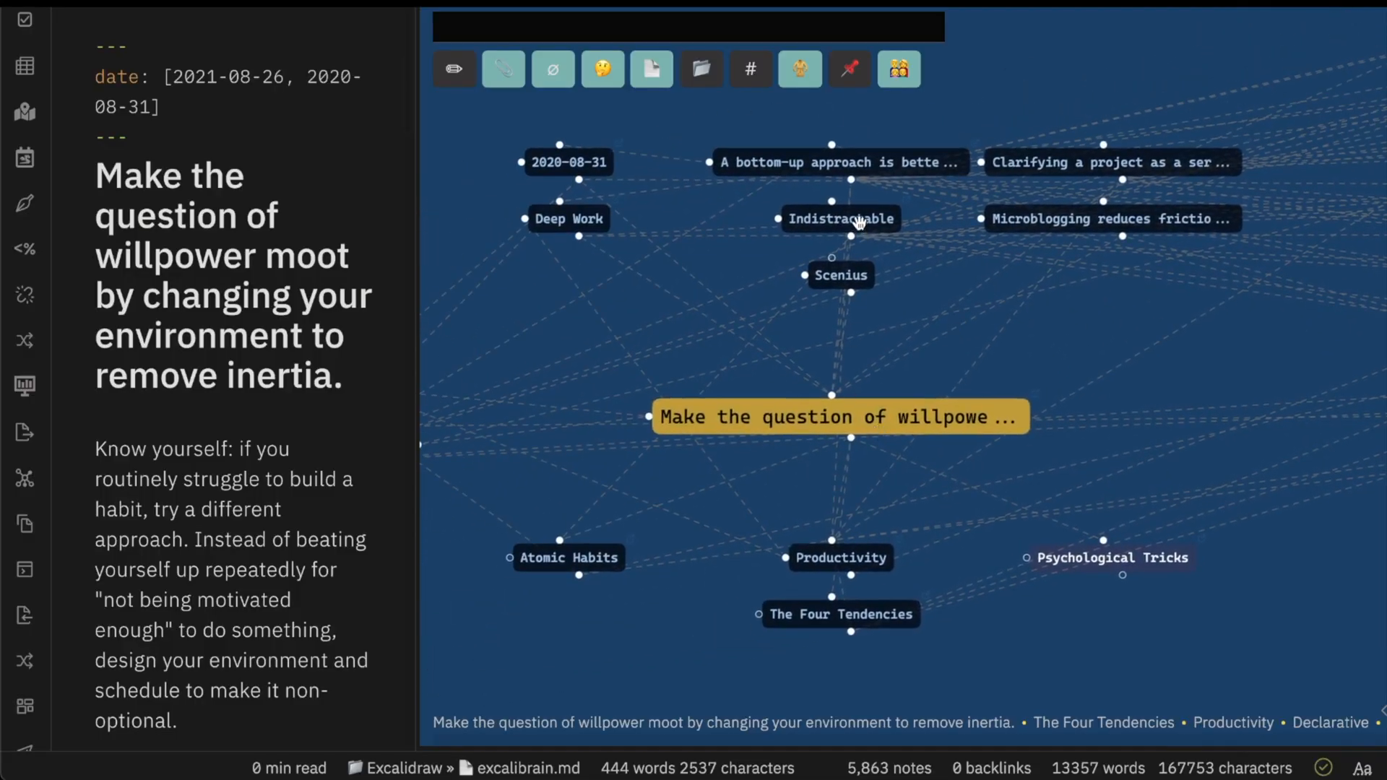
# - Centre the ExcaliBrain graph on the Indistractable book note
pyautogui.click(841, 218)
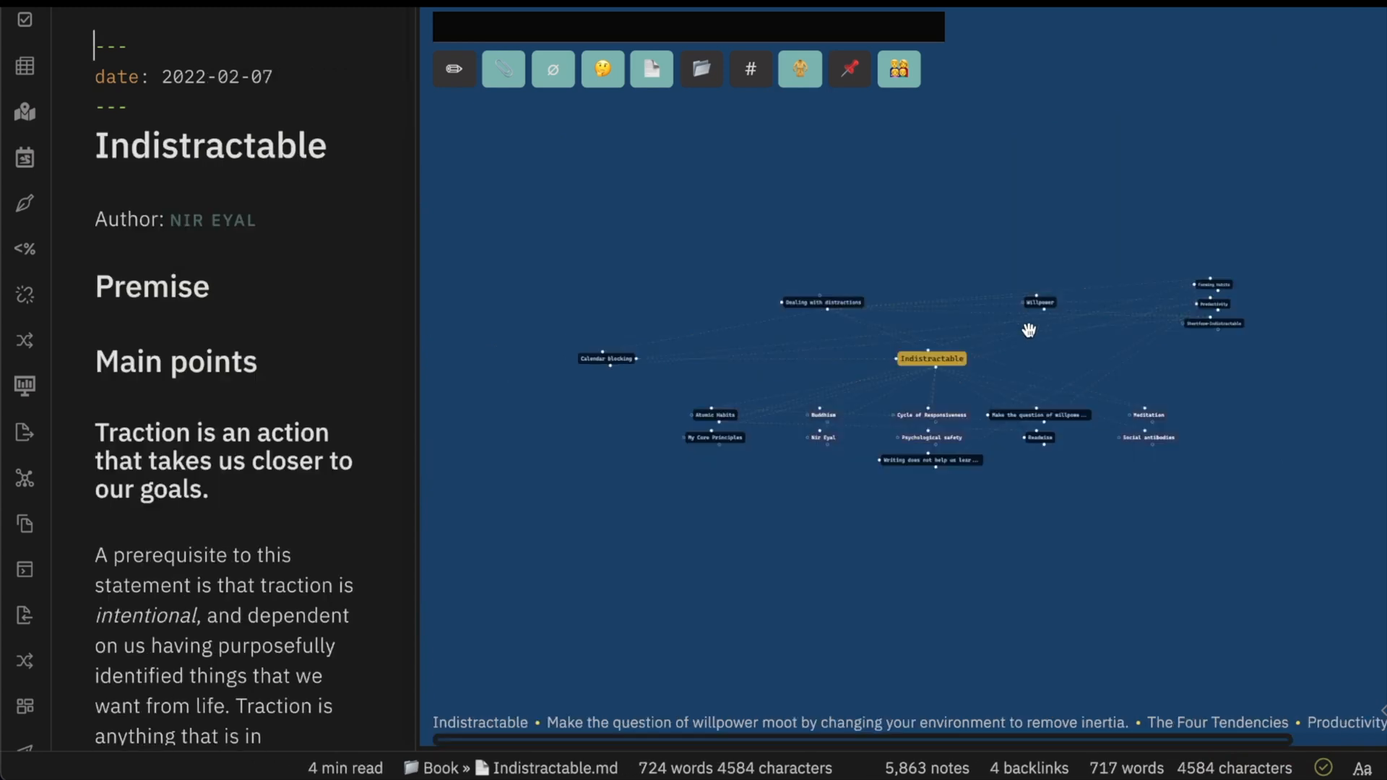